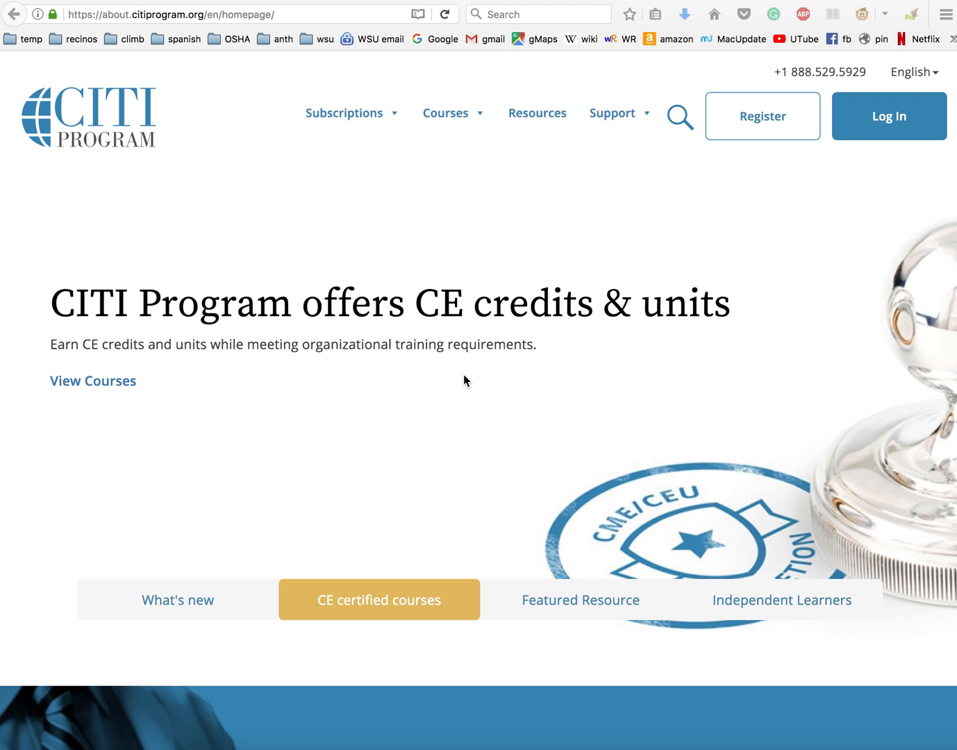
Start a new learner registration, select Wichita State University, and agree to the Terms of Service
click(579, 599)
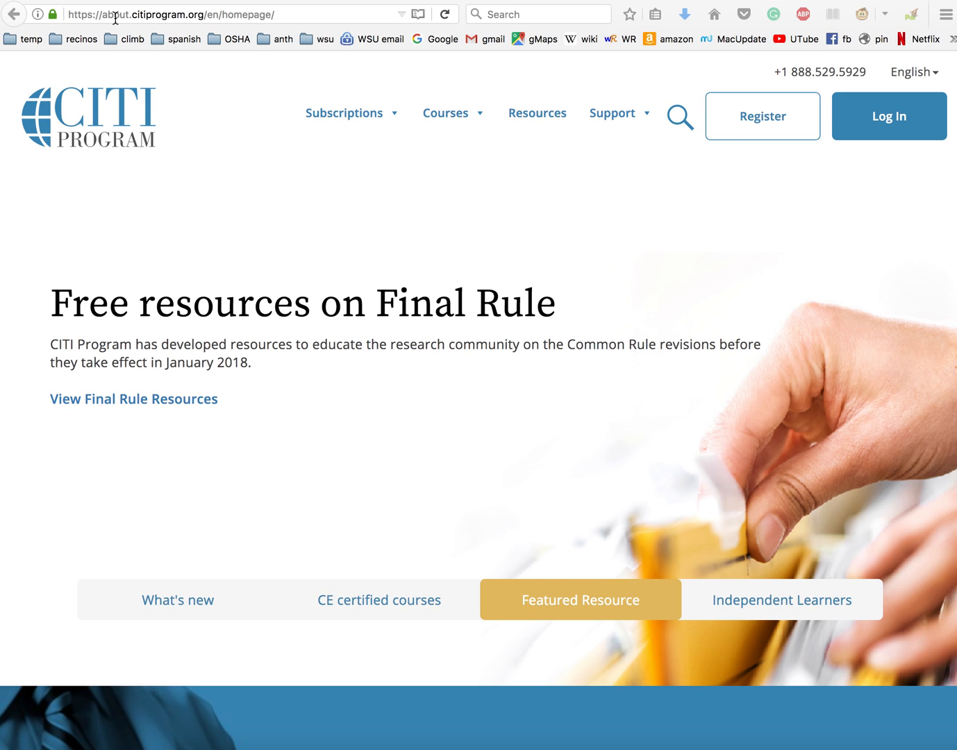
click(780, 599)
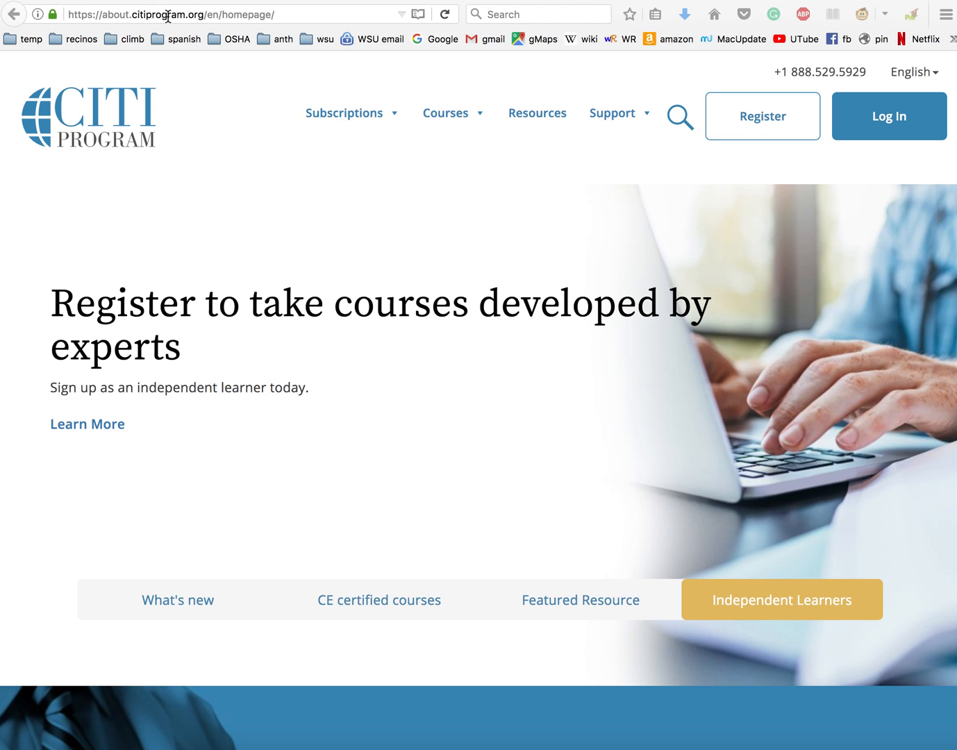
mouse_move(254, 61)
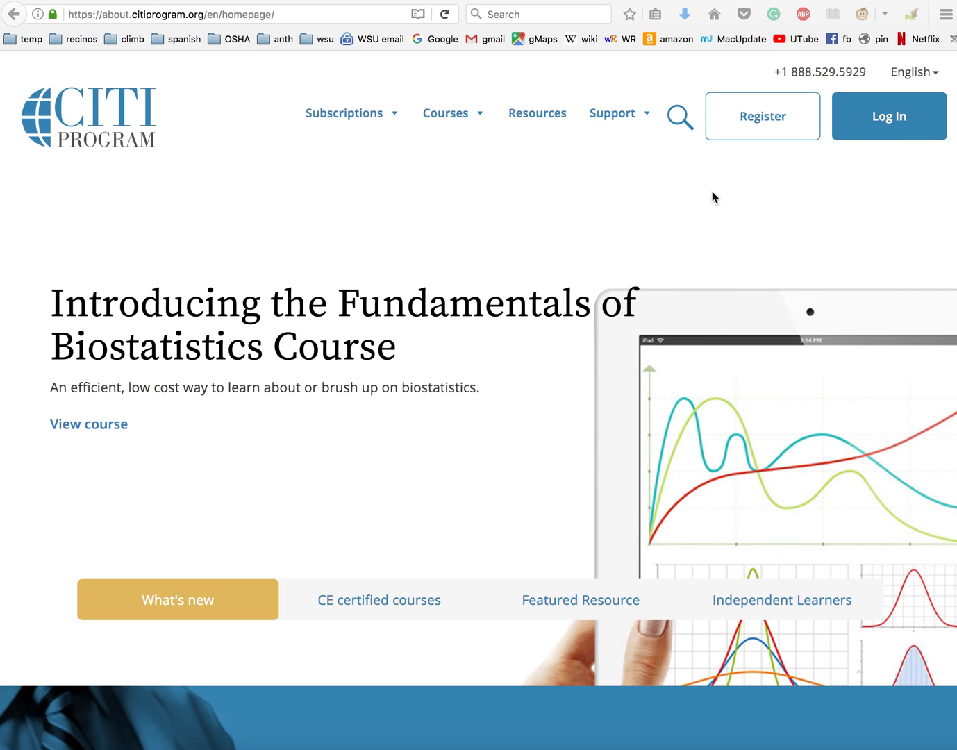
mouse_move(736, 183)
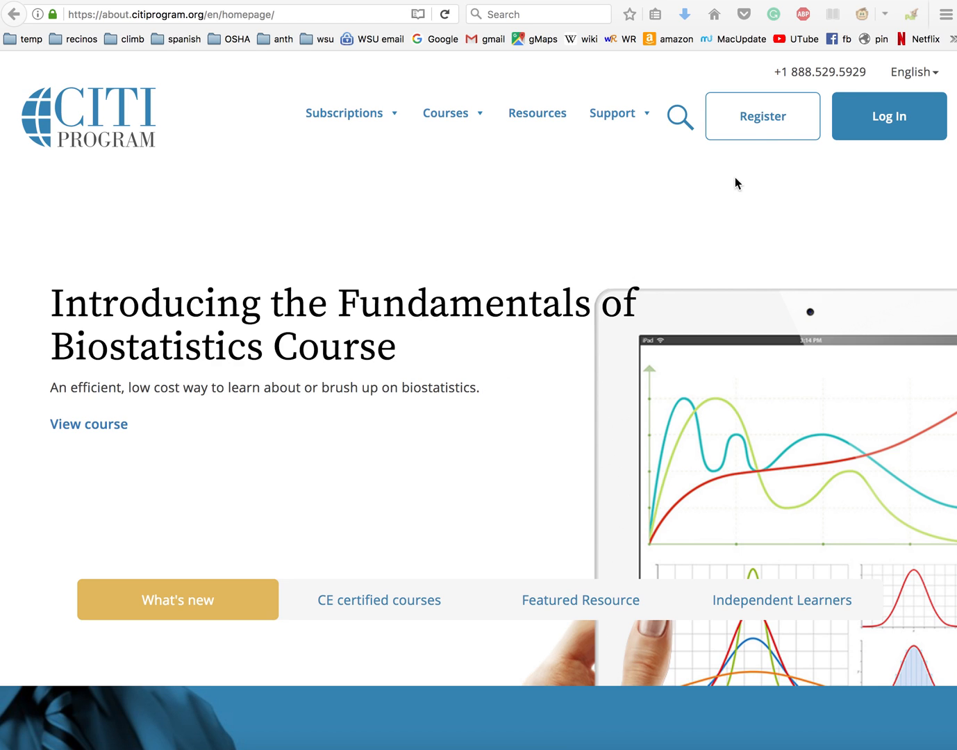
mouse_move(761, 122)
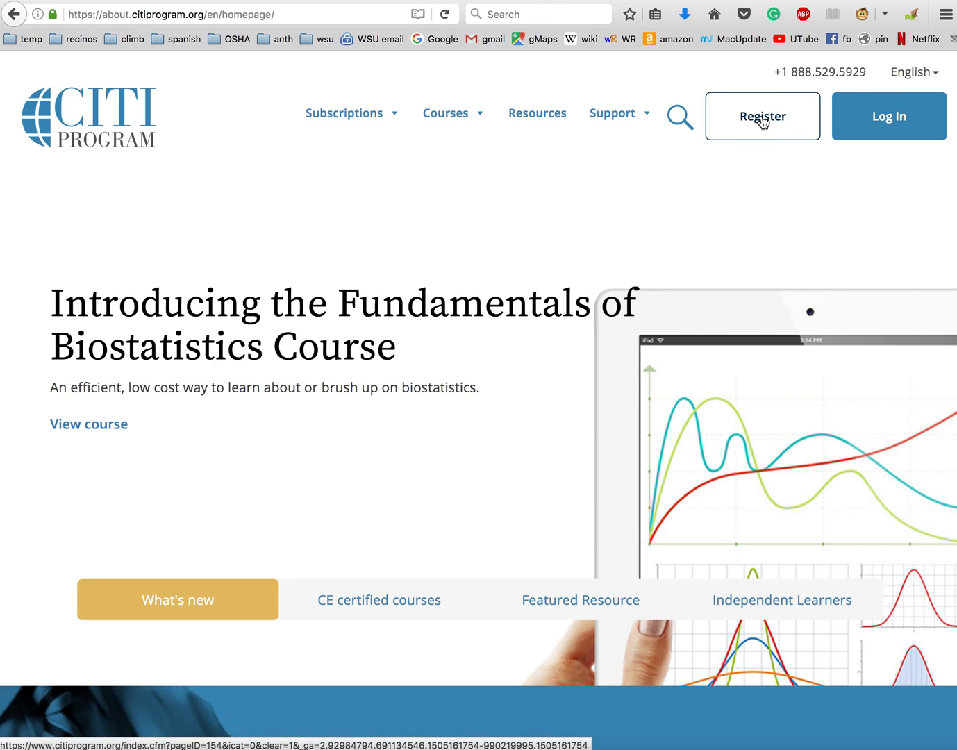
click(762, 116)
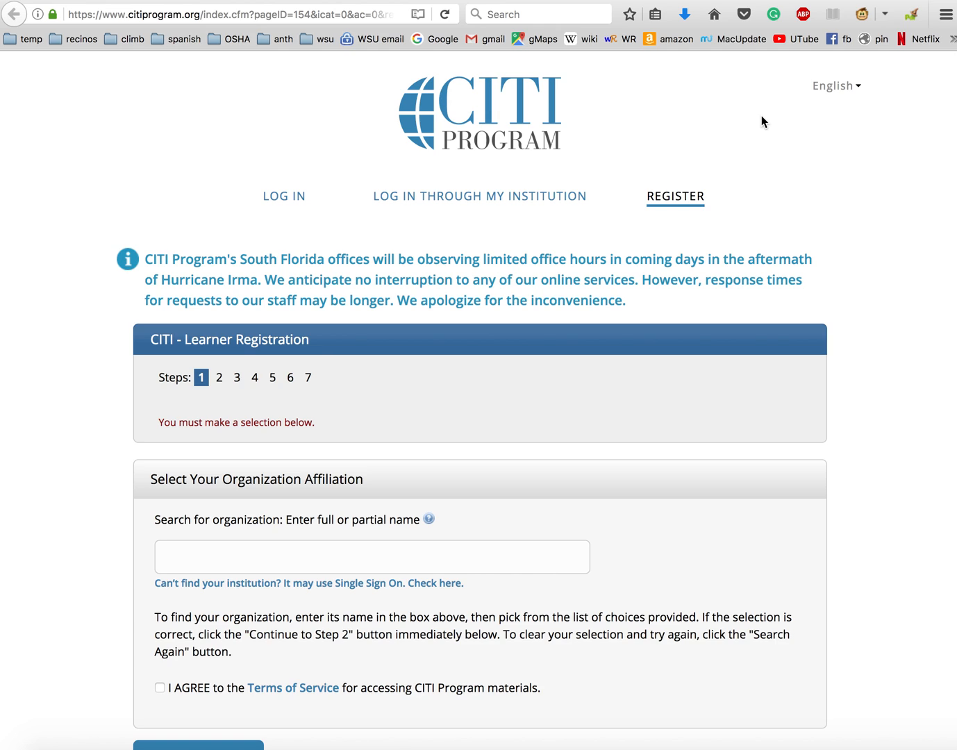
mouse_move(278, 387)
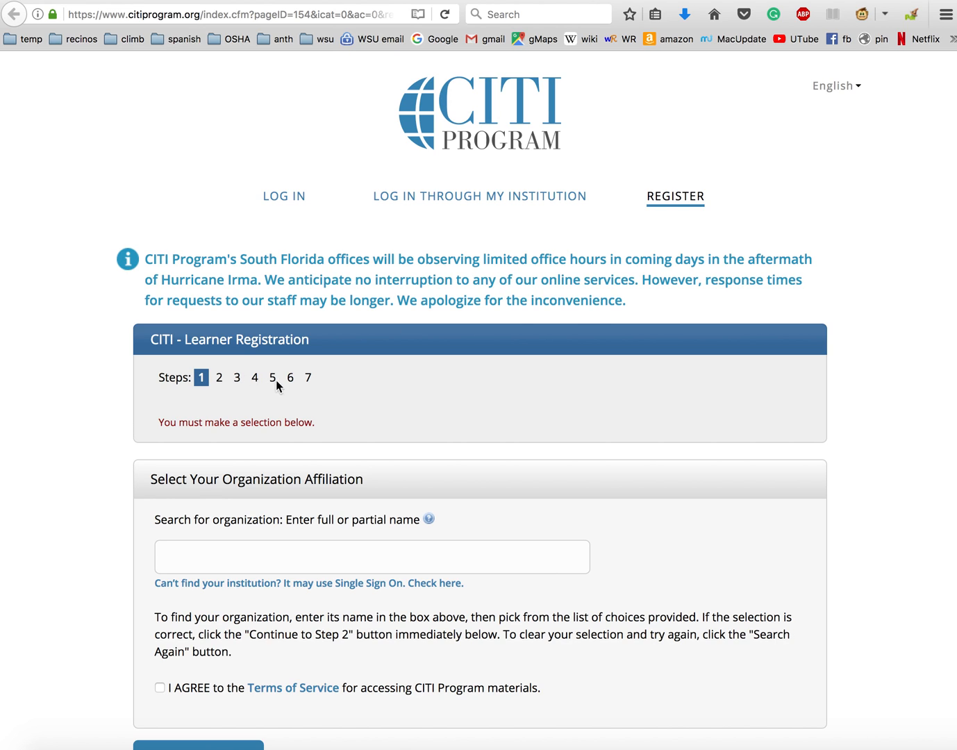
mouse_move(366, 419)
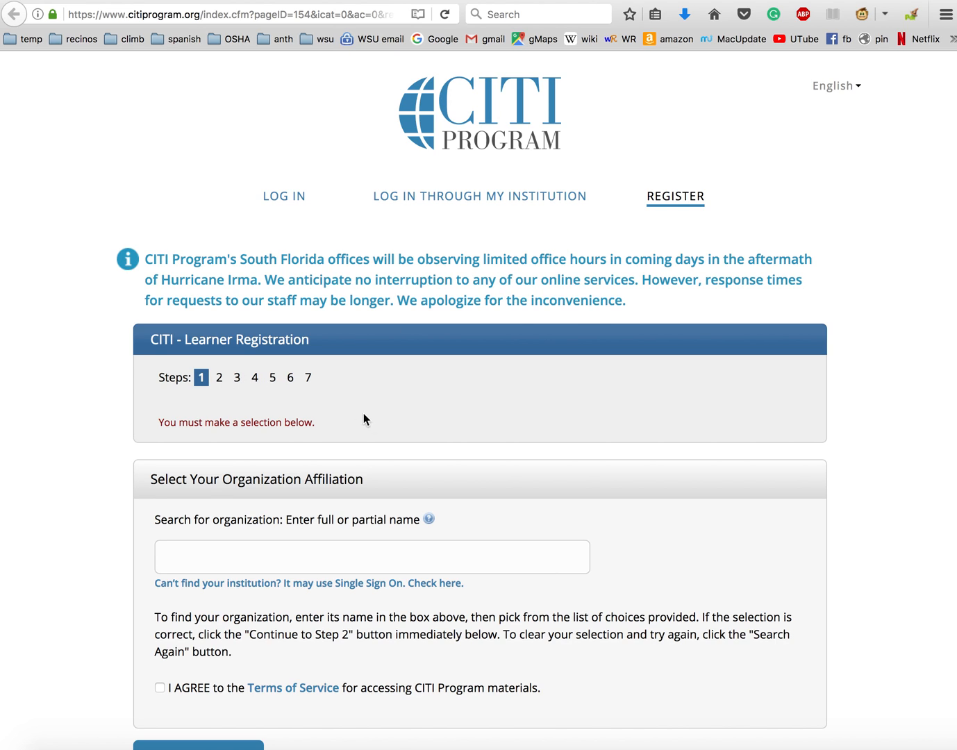
scroll(down, 3)
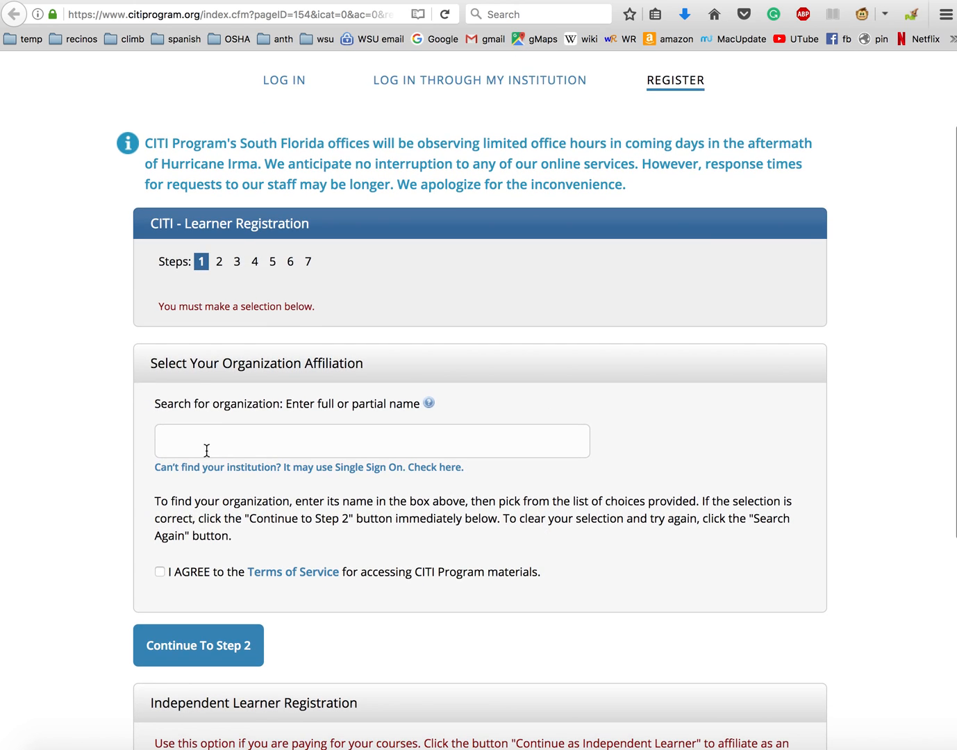
mouse_move(234, 448)
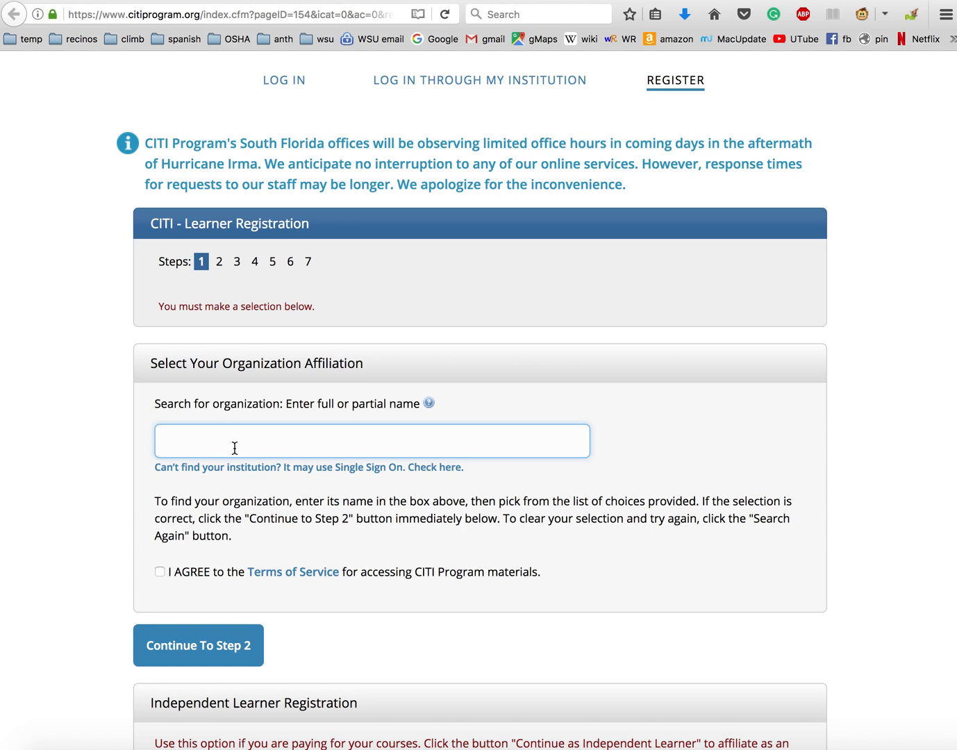
text(Wid)
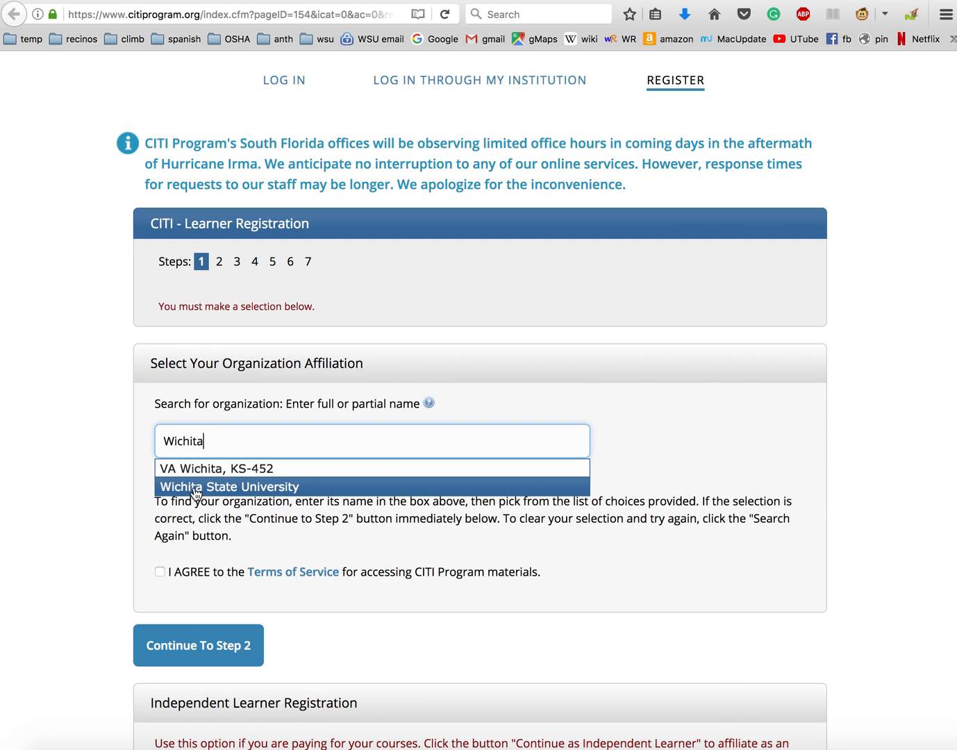
click(229, 486)
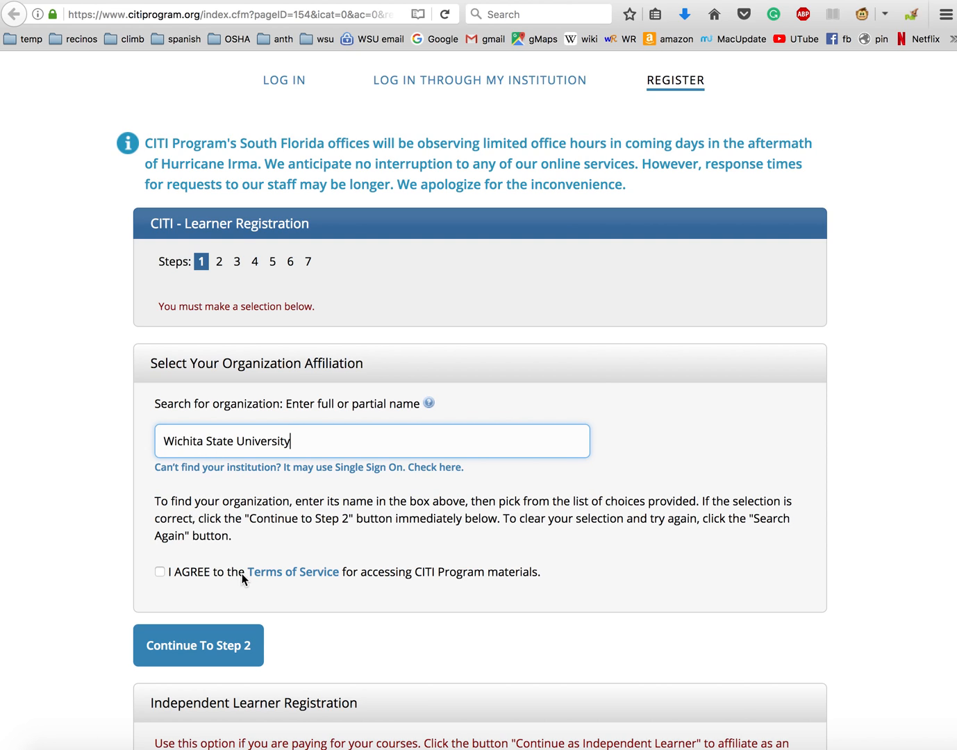
mouse_move(265, 579)
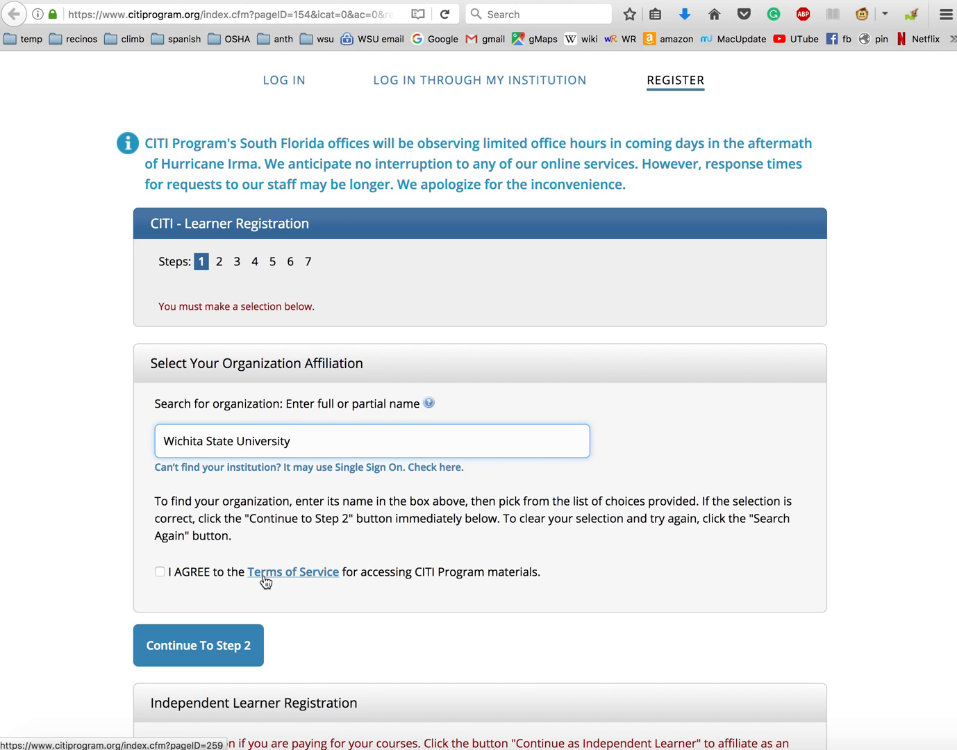
click(159, 572)
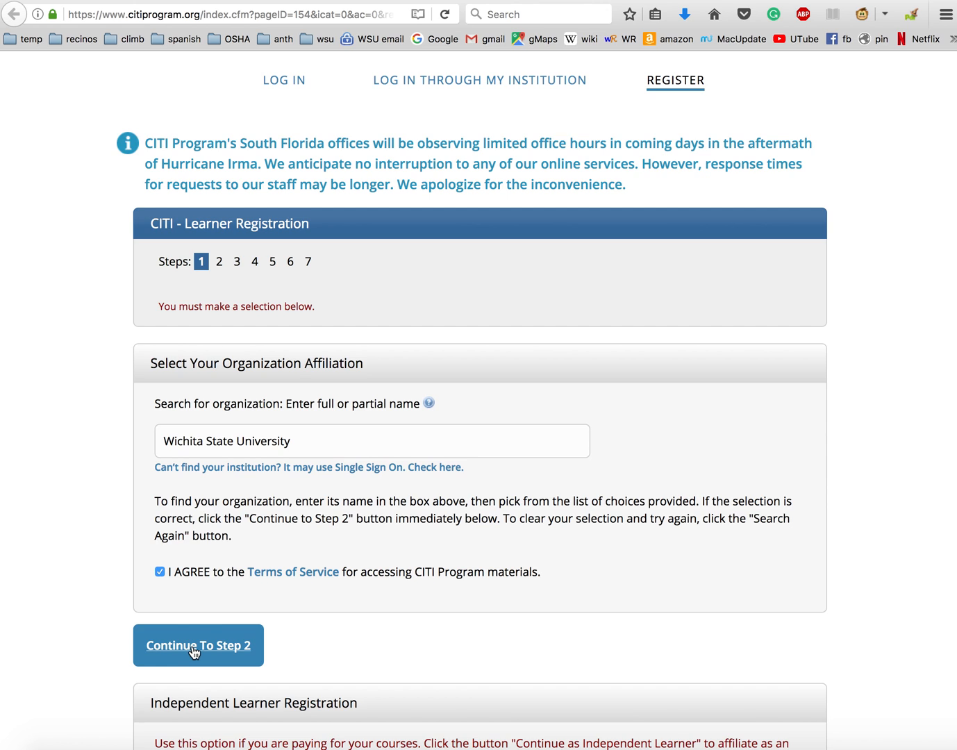
Move to the personal information step and enter the name Jane Doe
click(198, 645)
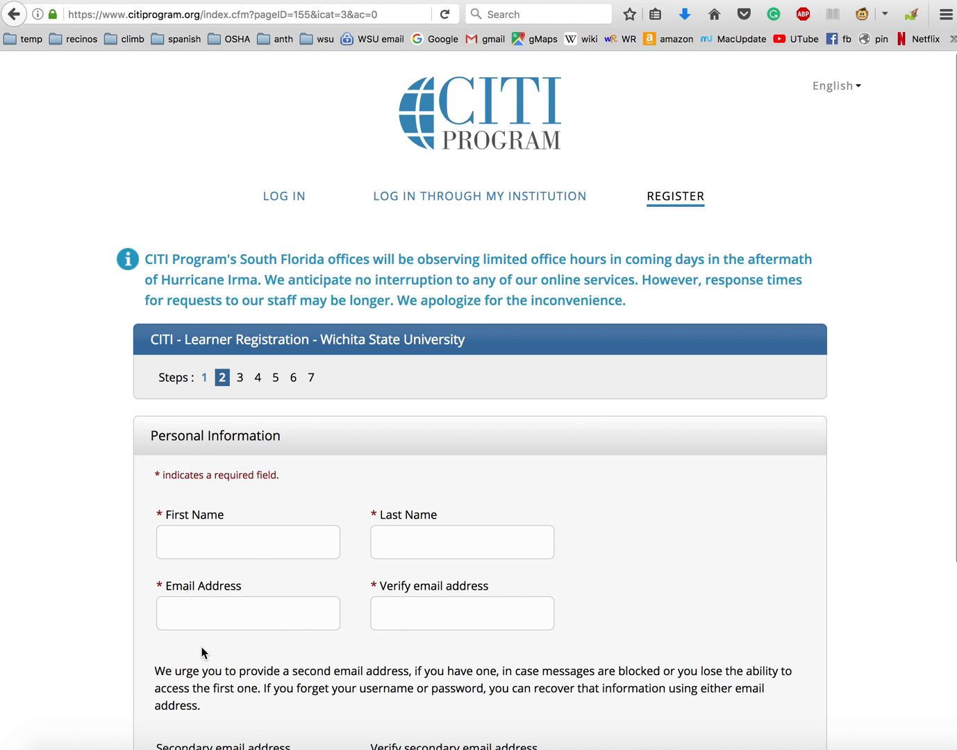
scroll(down, 3)
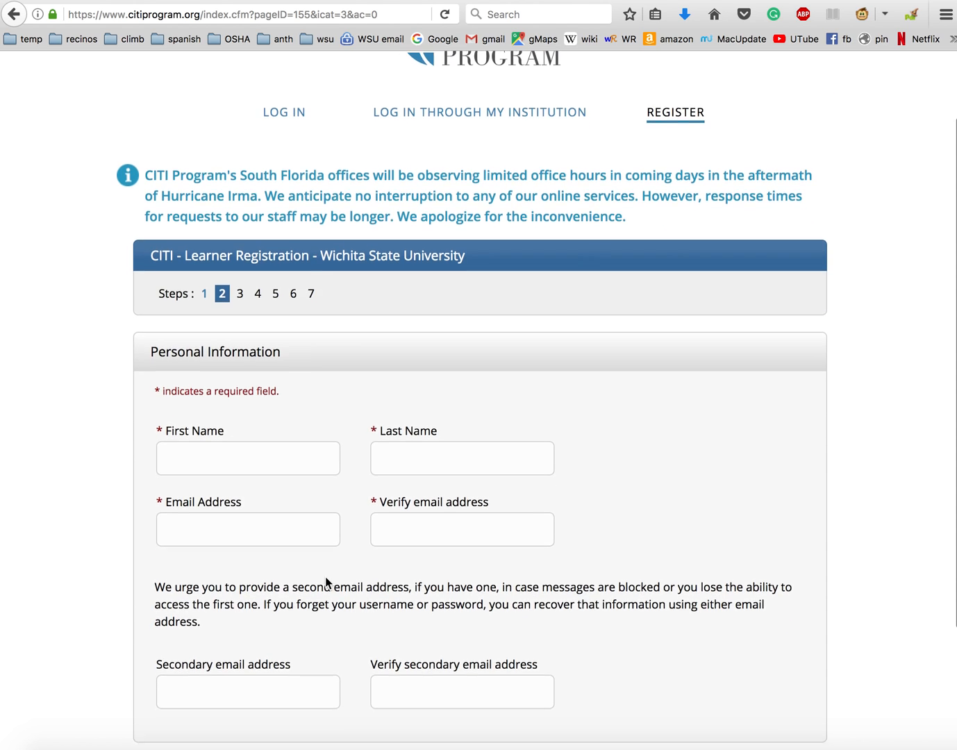
click(247, 325)
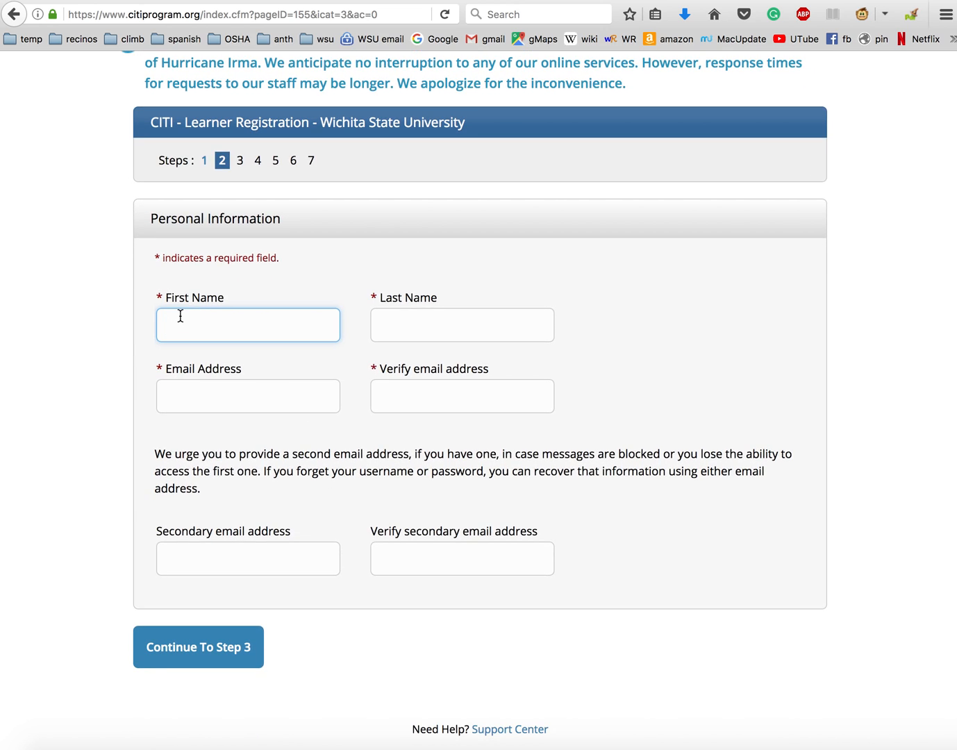
text(Jane)
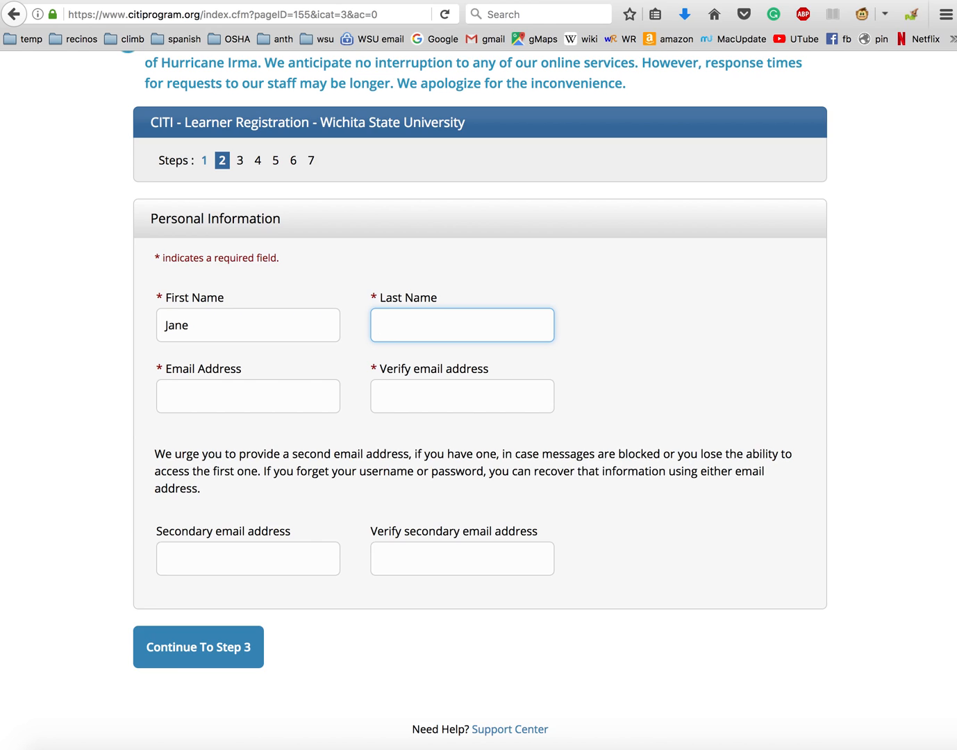
text(Doe)
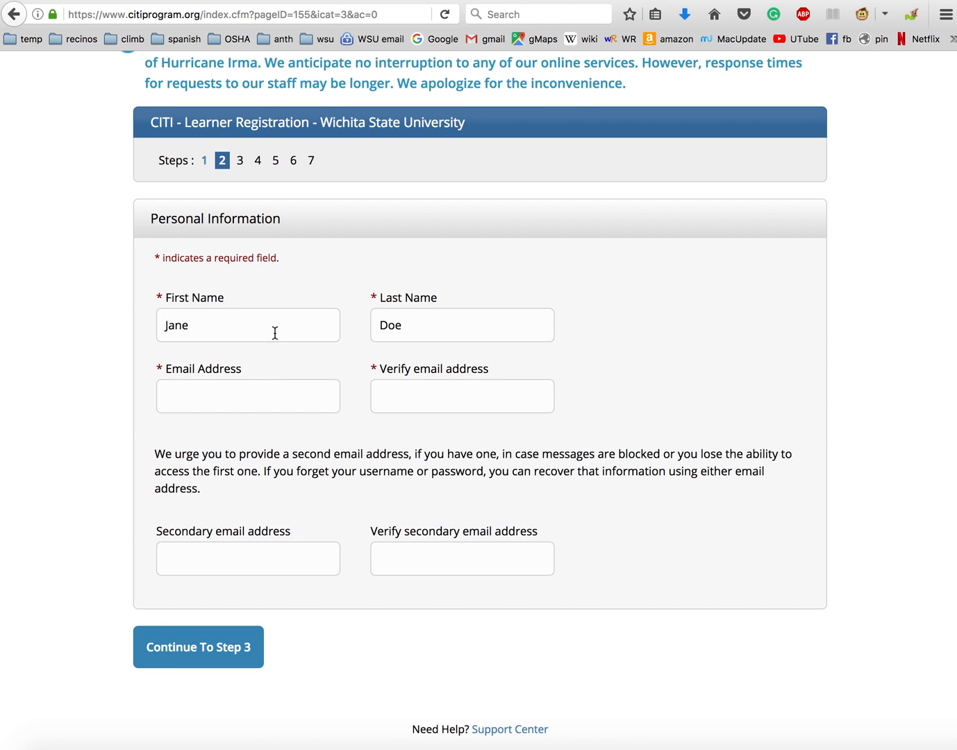
Enter a matching gmail.com email address in both email fields and continue to step 3
click(247, 395)
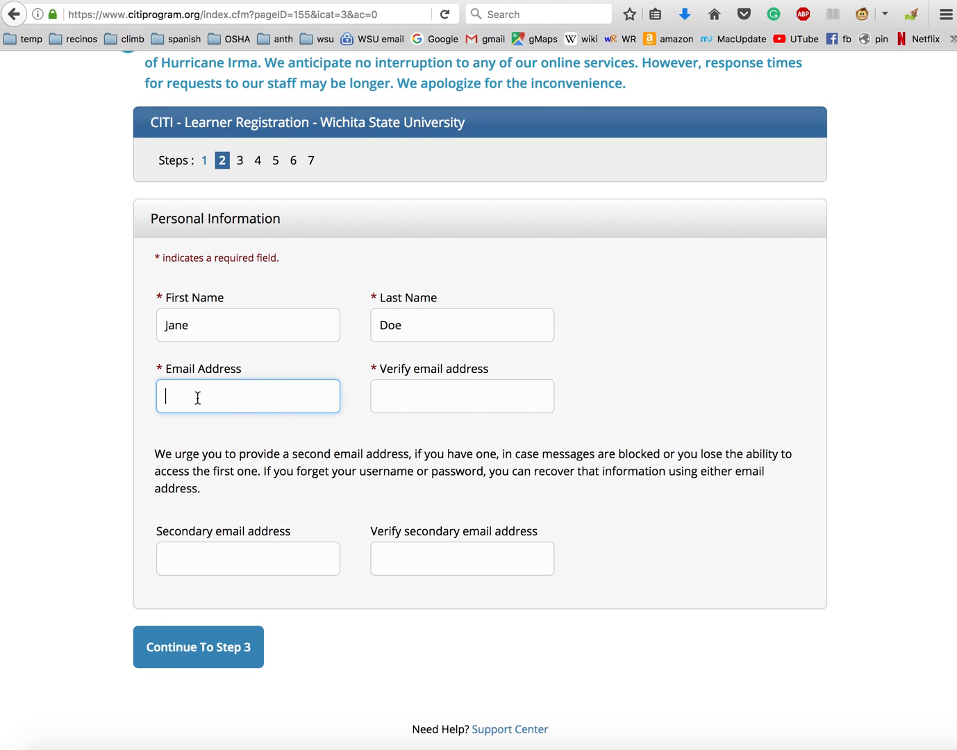
mouse_move(204, 396)
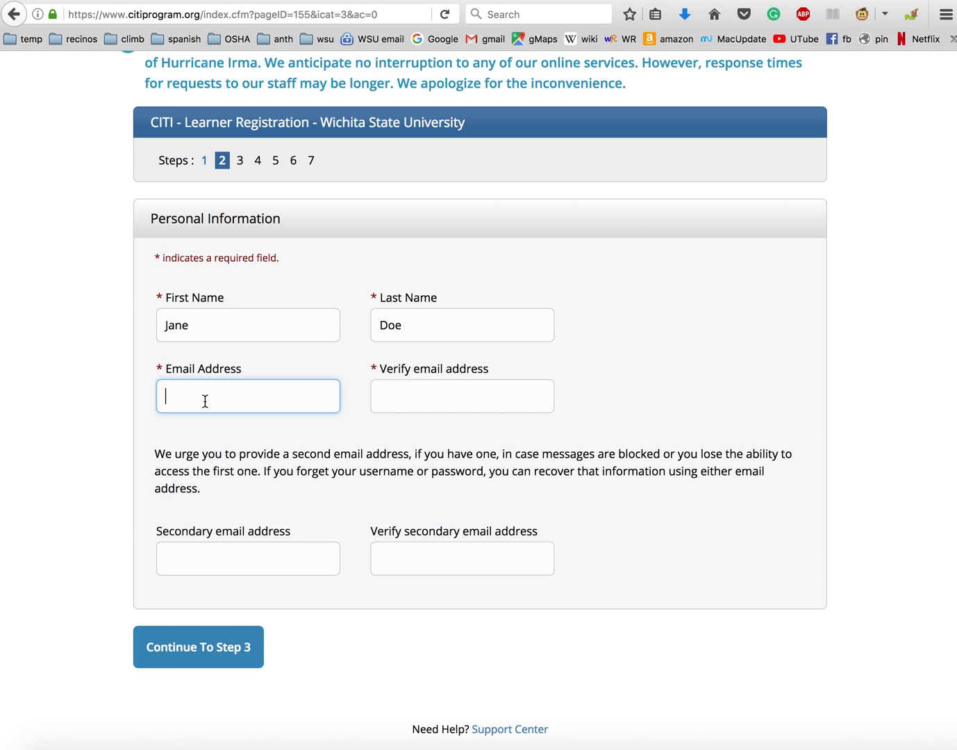
mouse_move(196, 377)
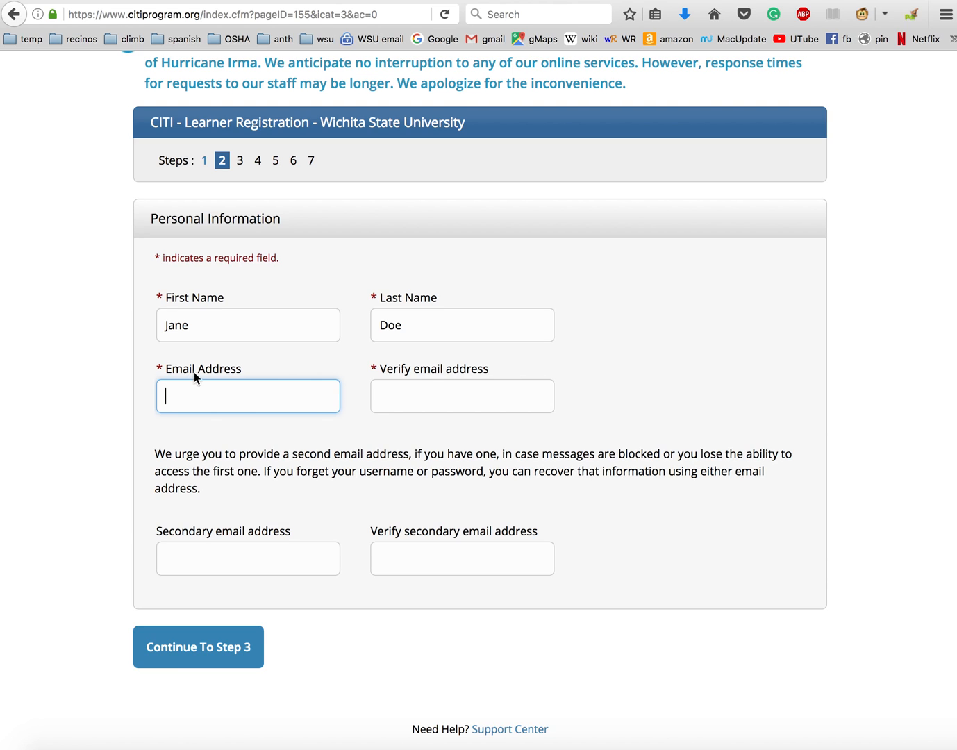
mouse_move(222, 395)
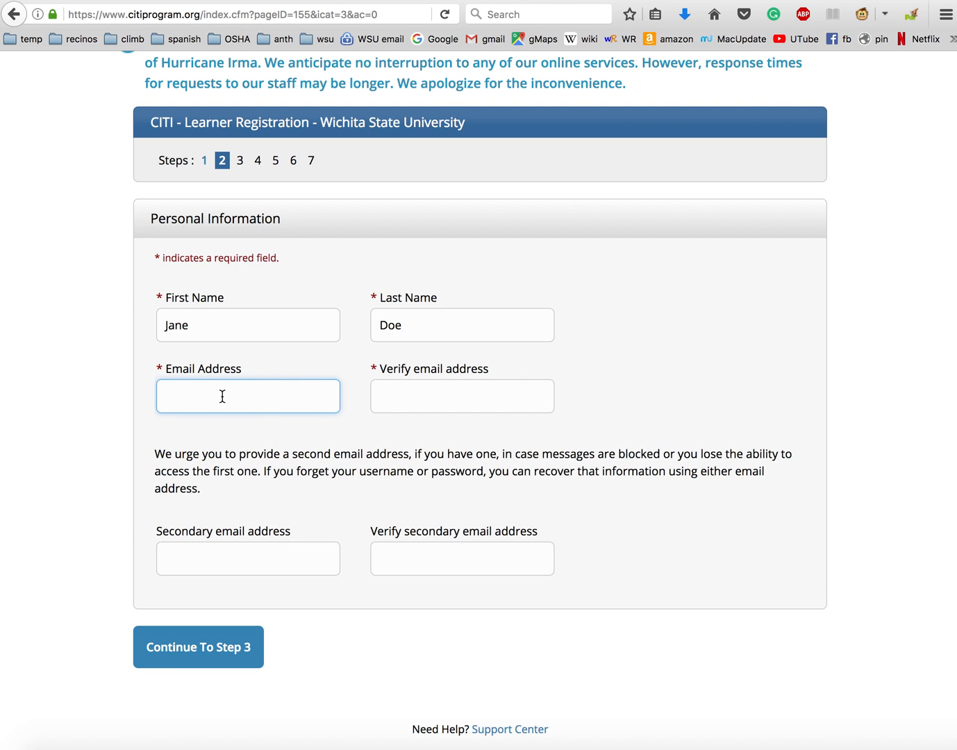
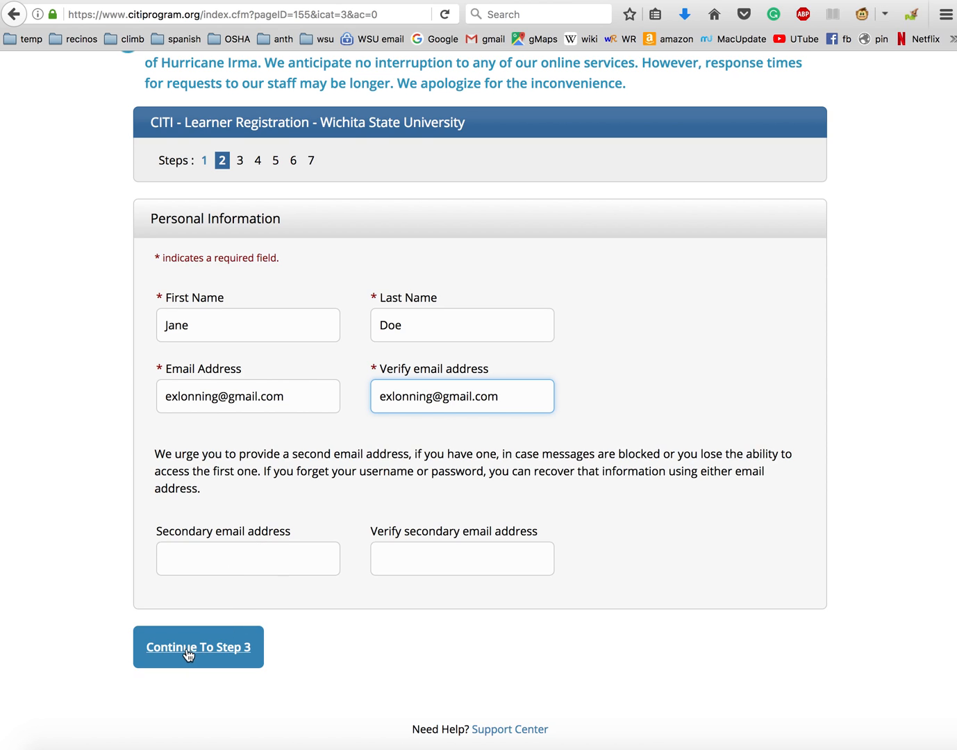
mouse_move(177, 656)
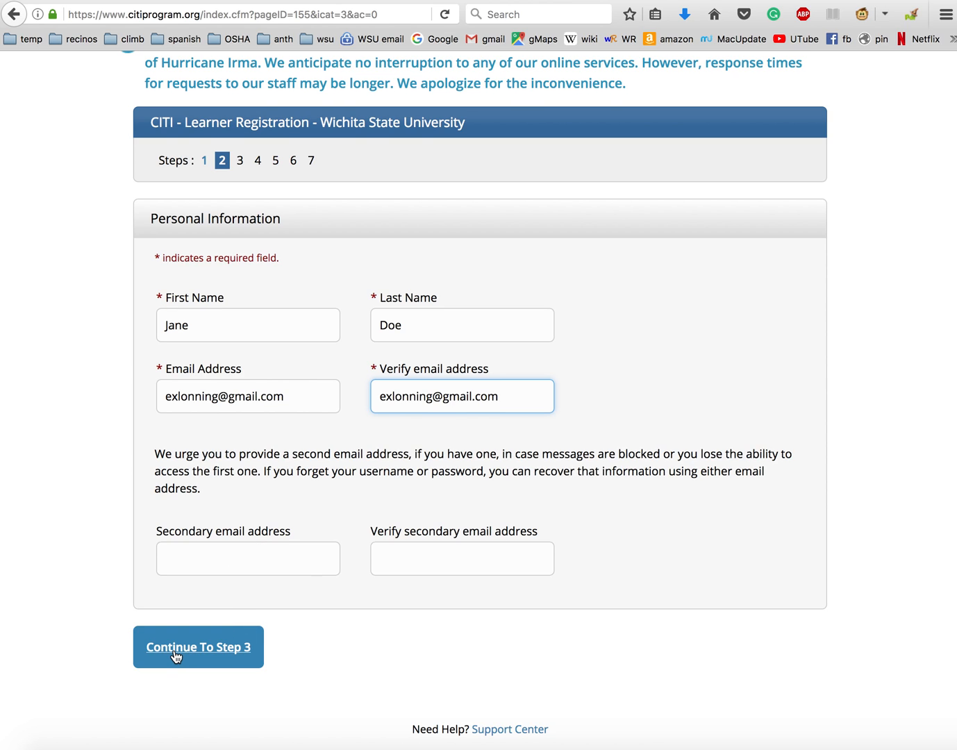
click(198, 646)
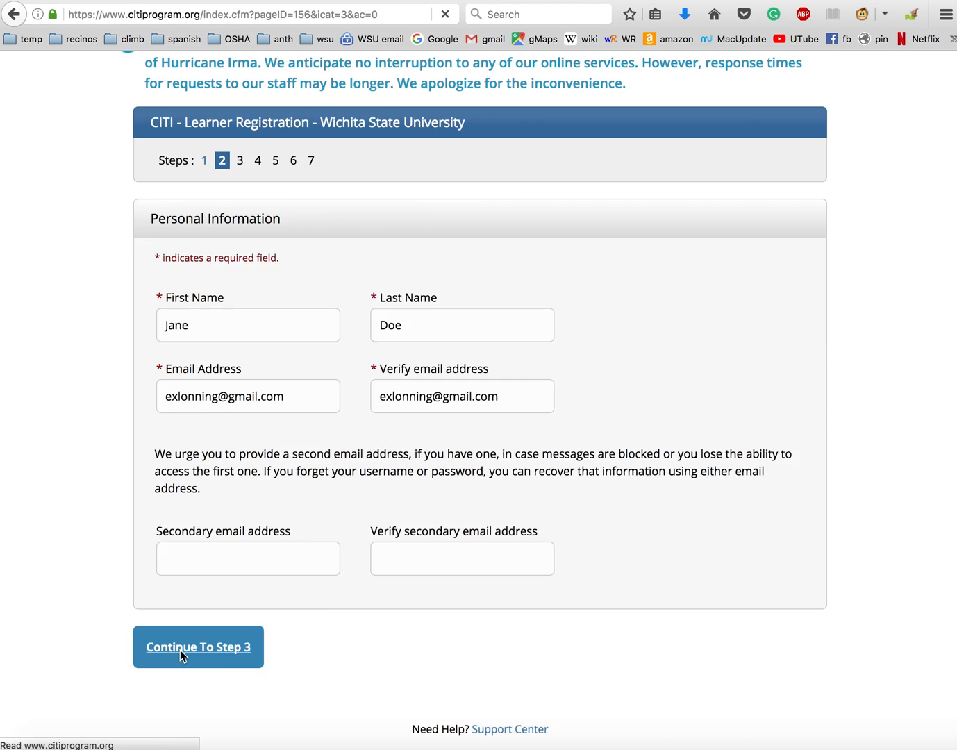
Set the username to 'student' and enter the password and its confirmation
click(198, 647)
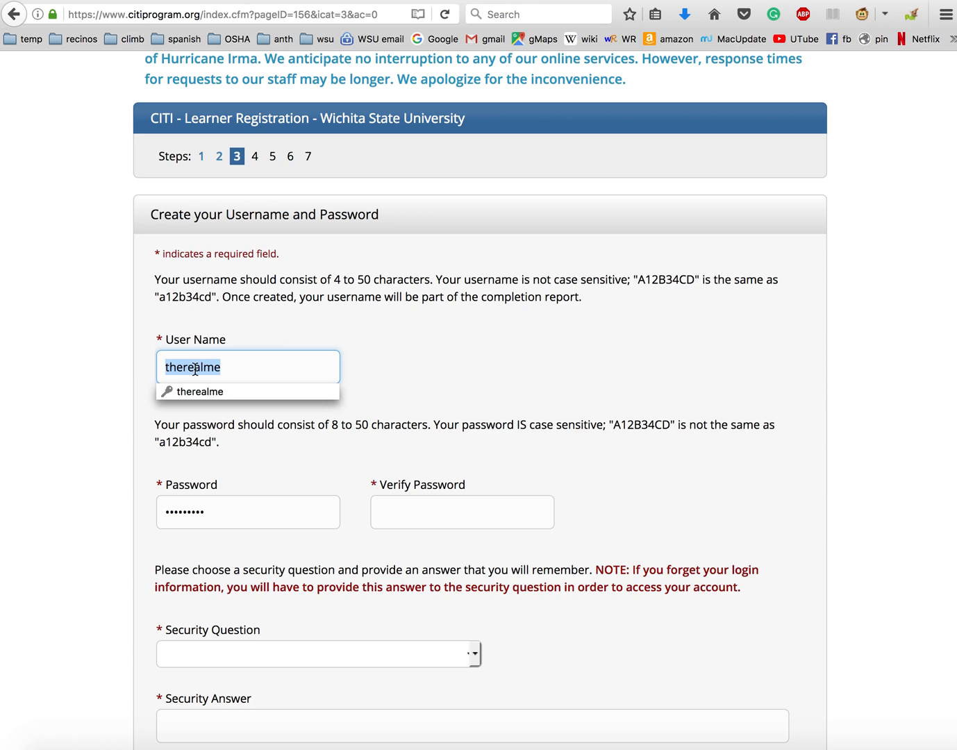
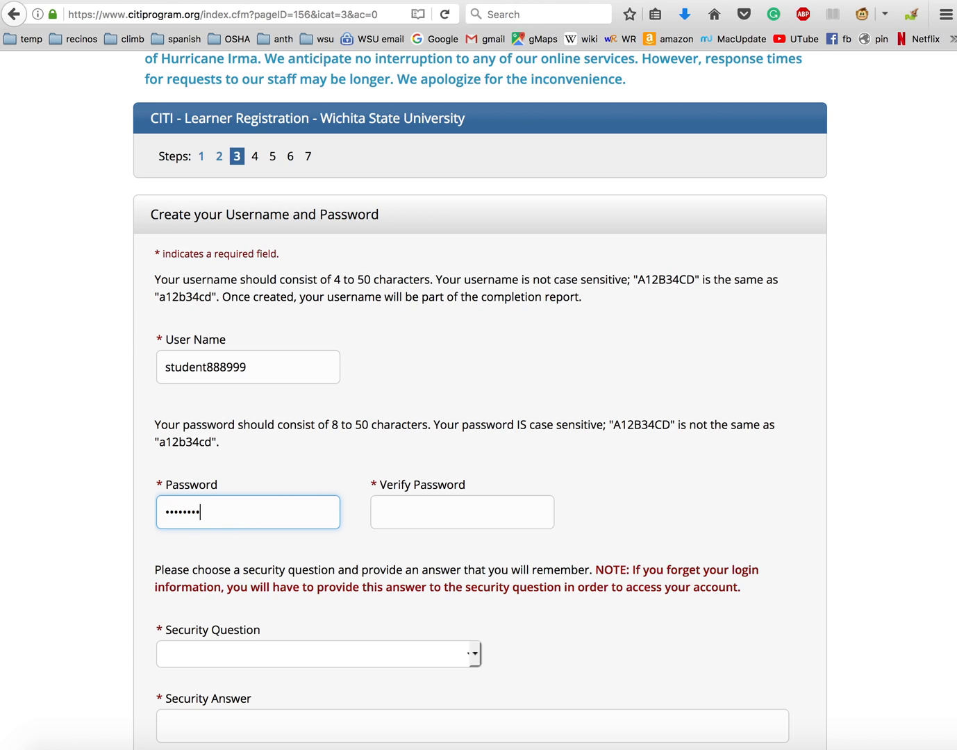
click(461, 512)
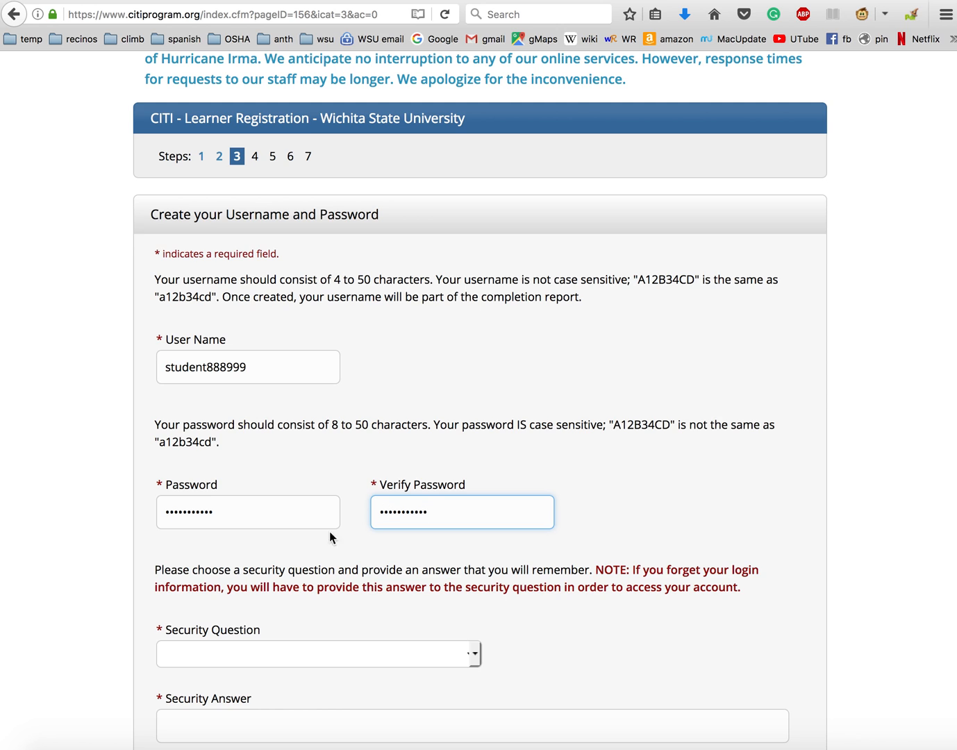
scroll(down, 3)
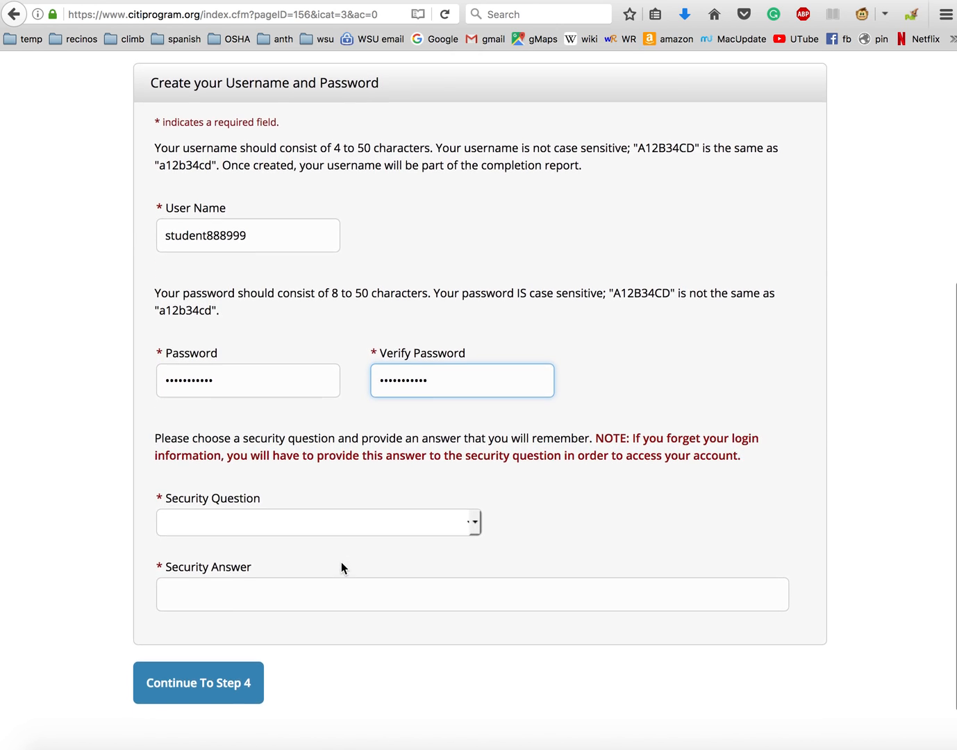
scroll(down, 3)
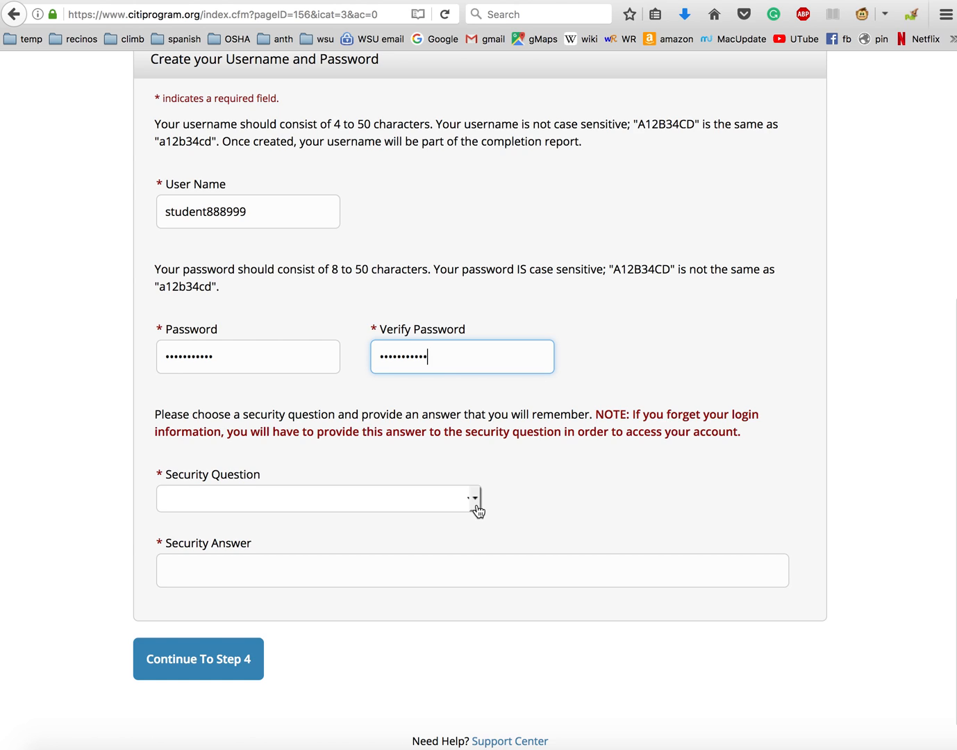
click(471, 498)
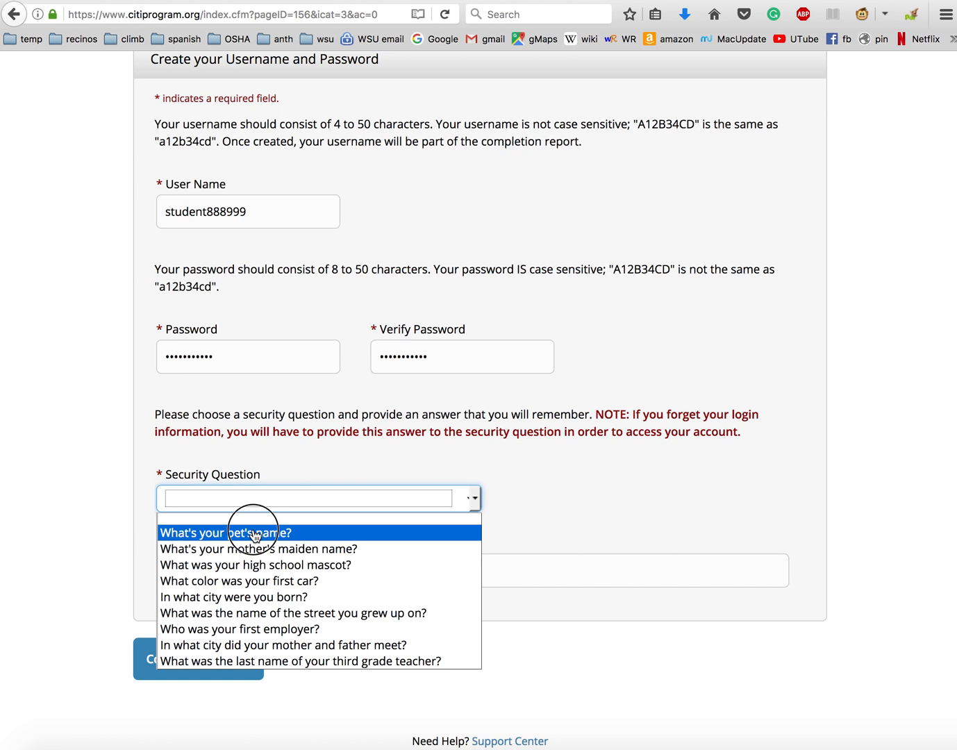
click(233, 532)
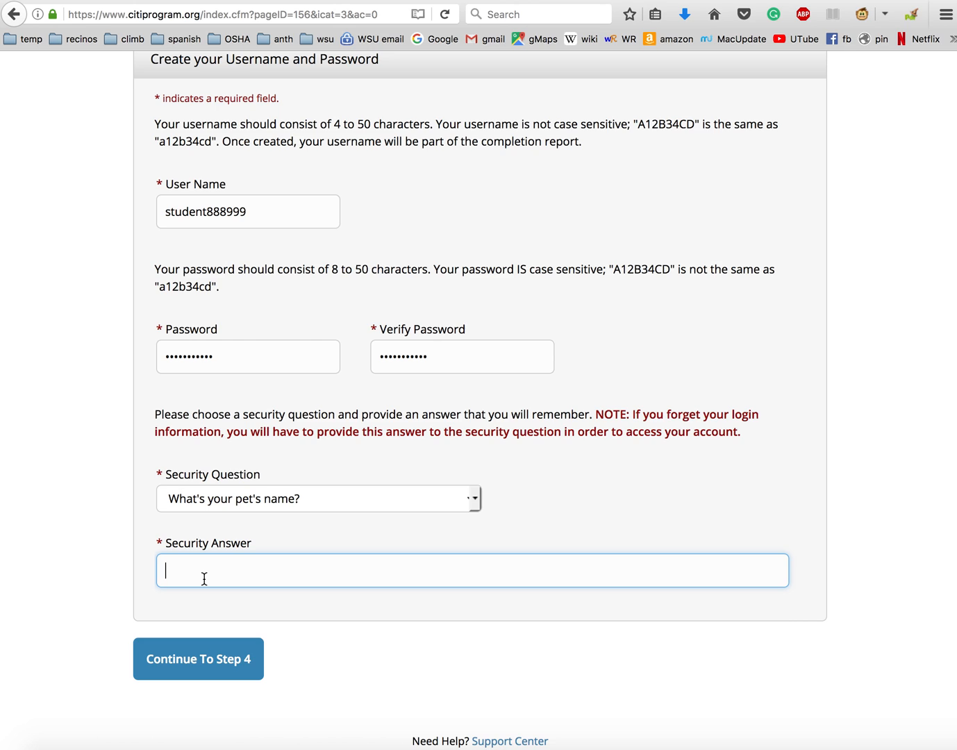
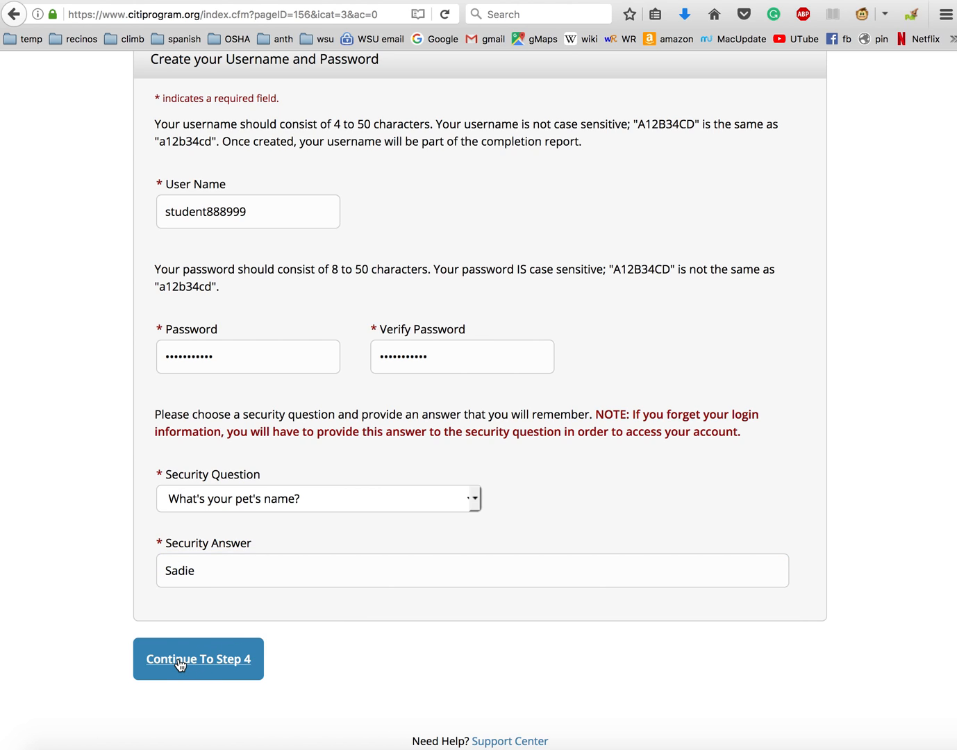
Submit the account details and decline the browser's offer to save the login
click(198, 658)
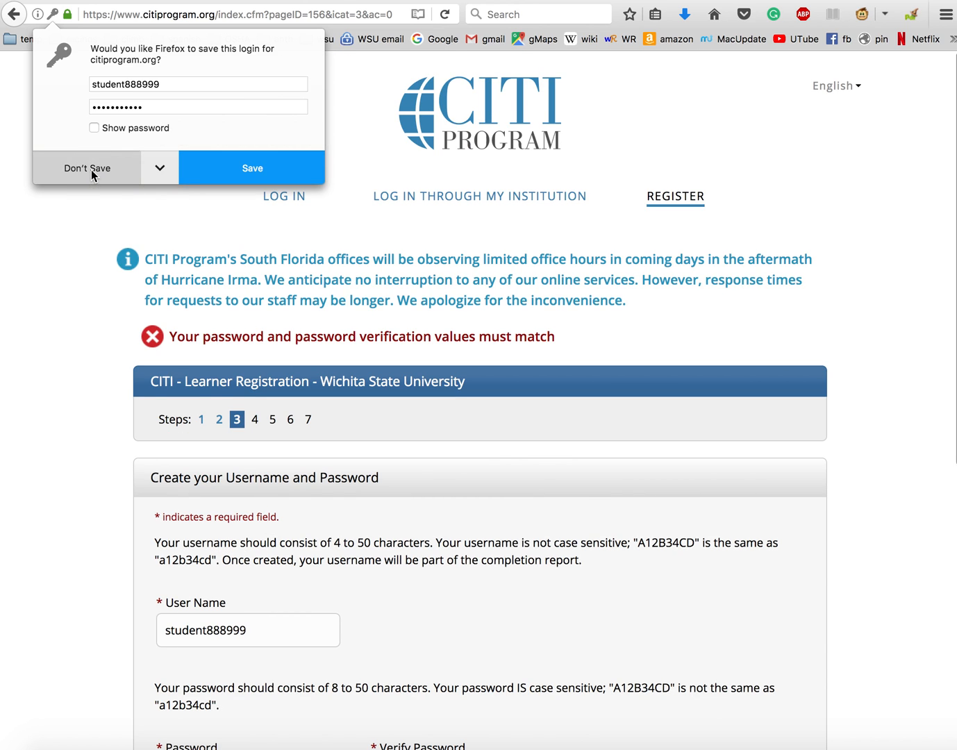
click(84, 168)
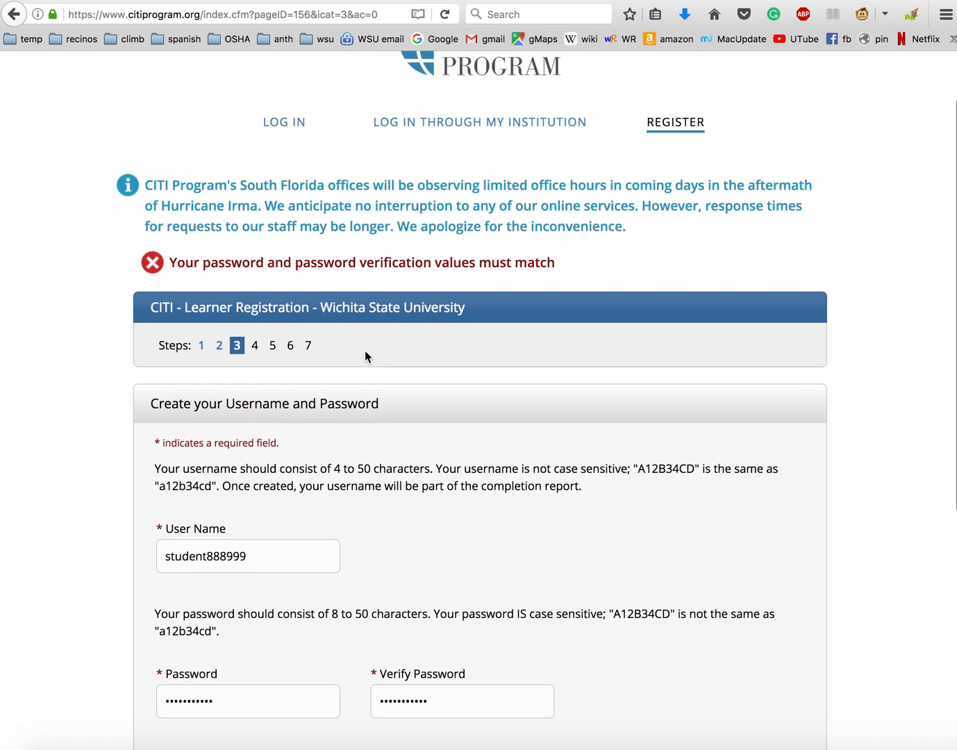
scroll(down, 3)
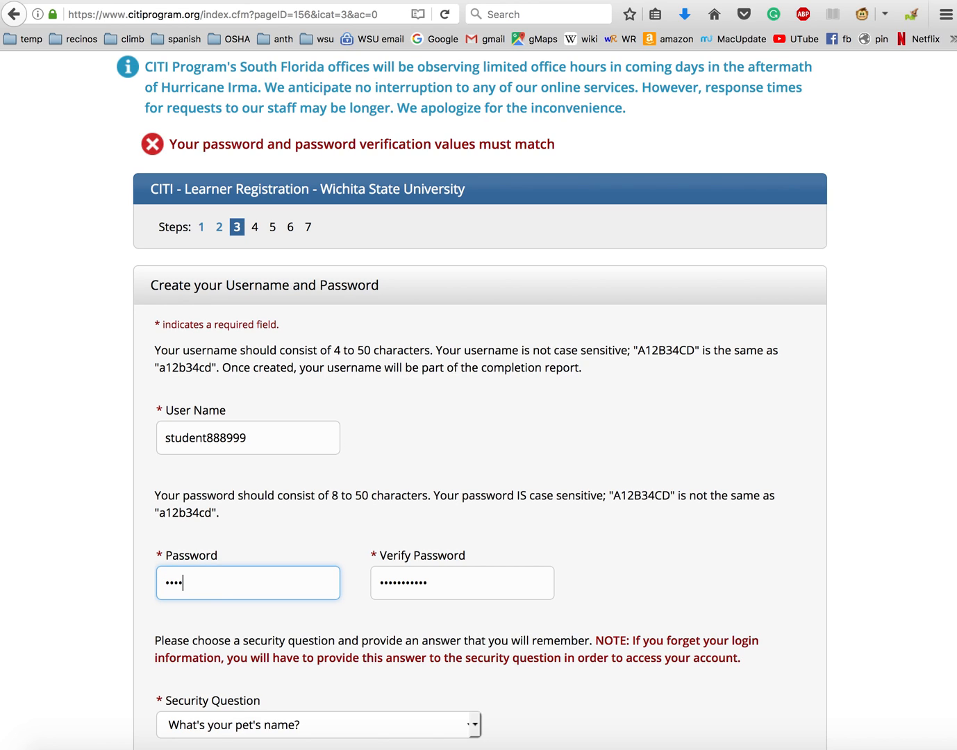
Retype the password and its confirmation so the two entries match
key(Backspace)
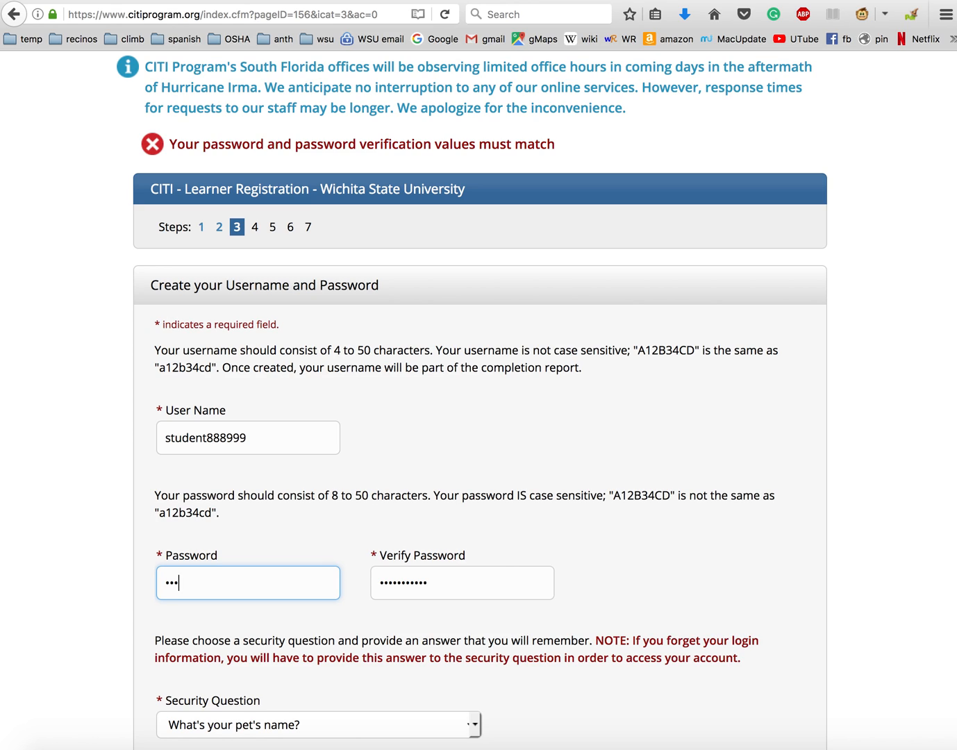
key(Backspace)
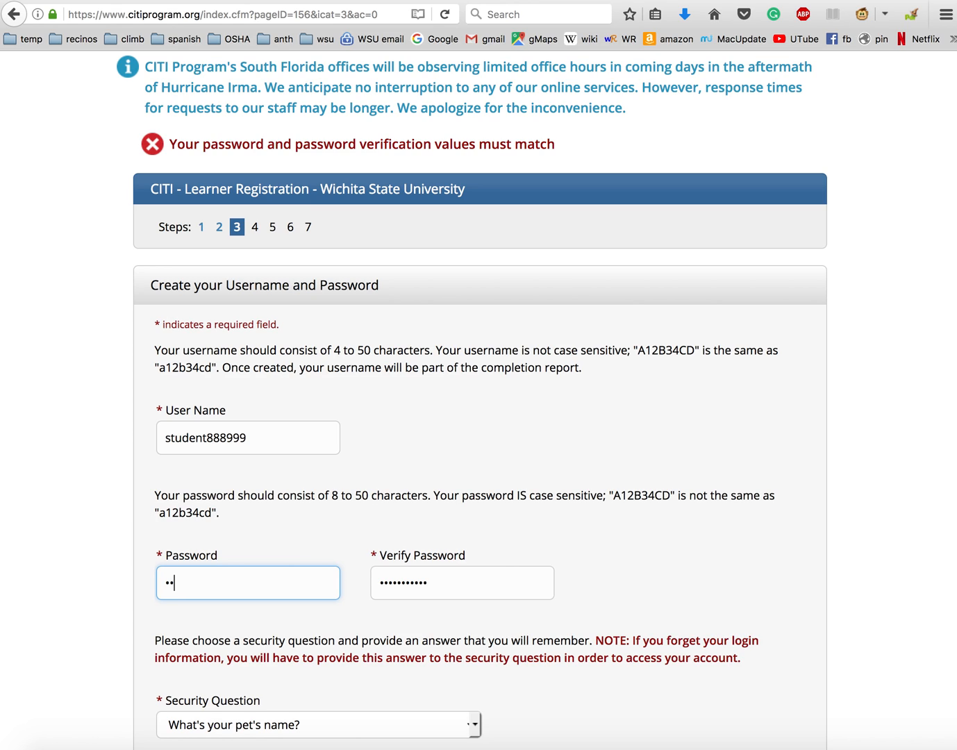
text(••)
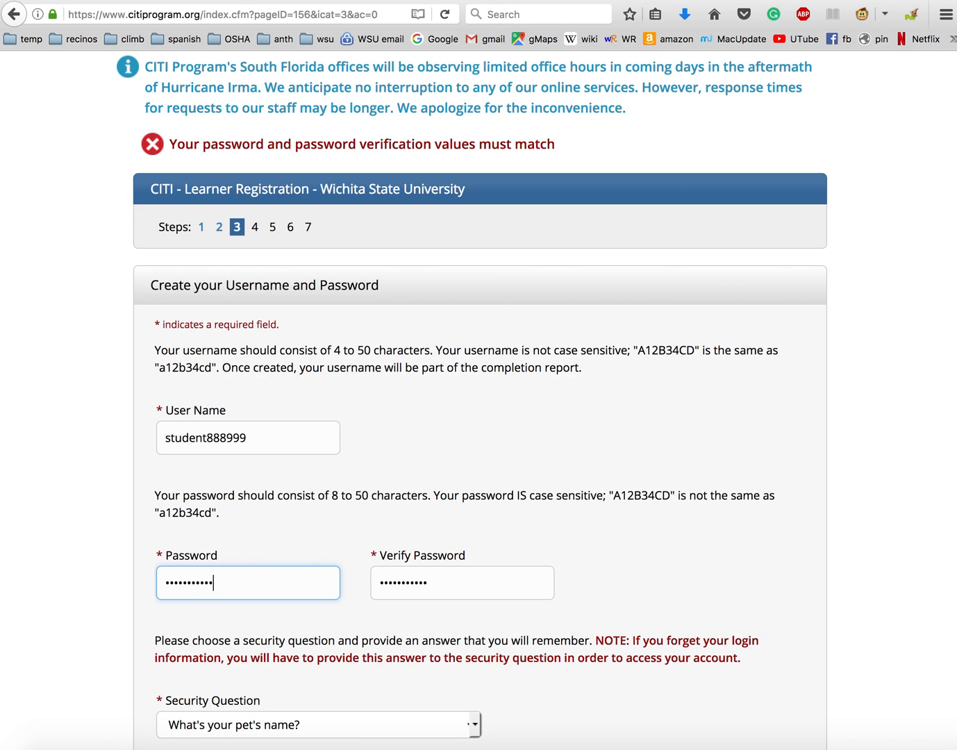
click(462, 581)
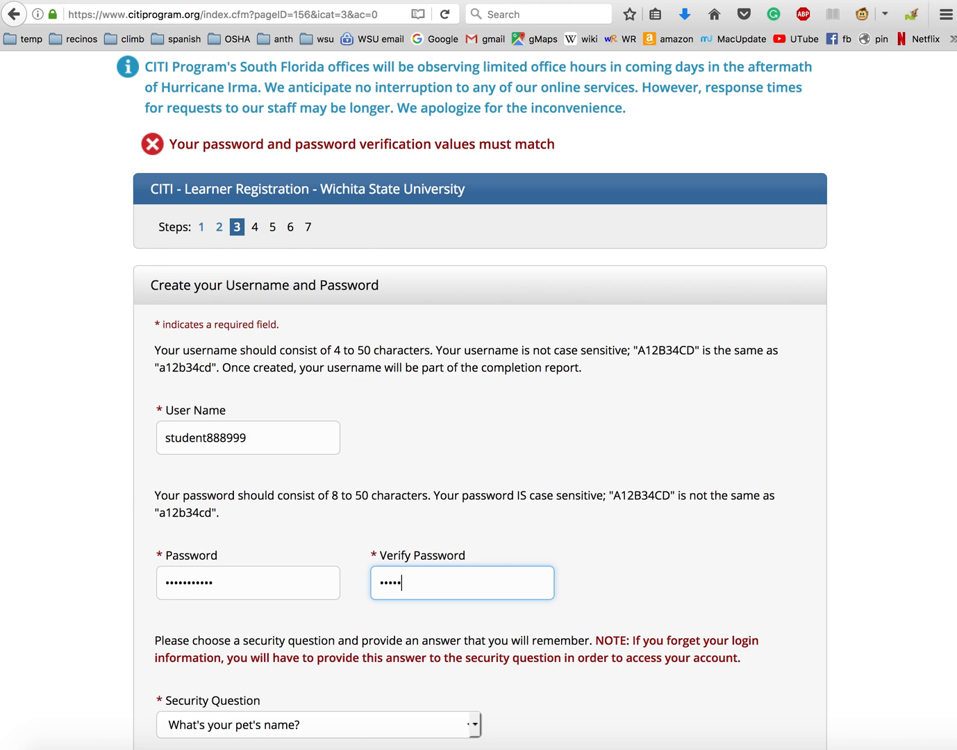
text(•••••)
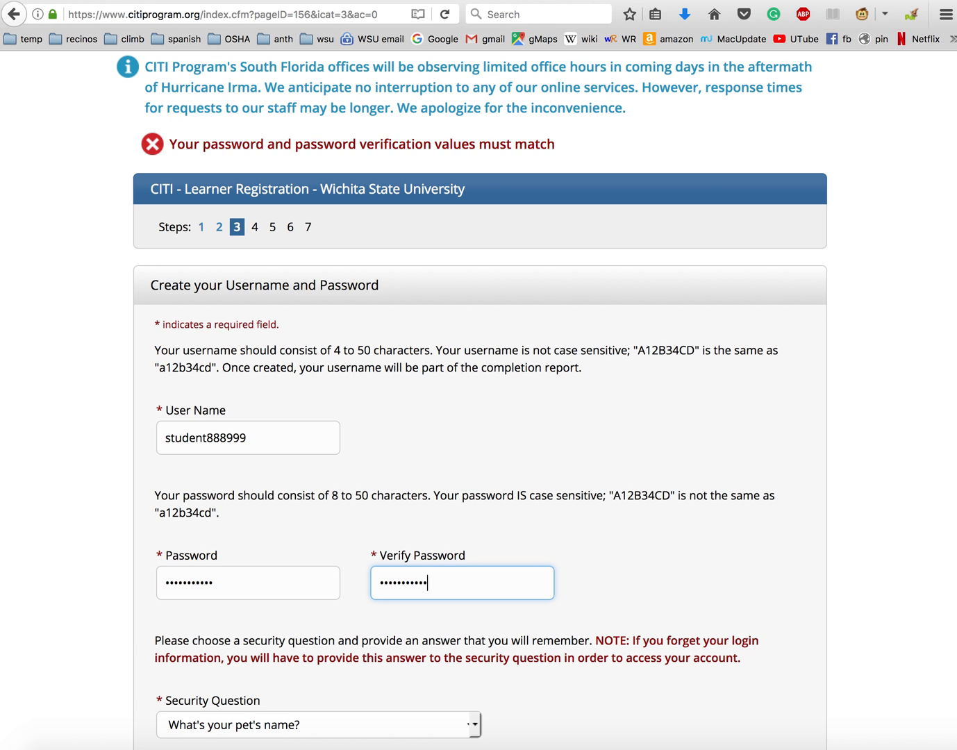
scroll(down, 3)
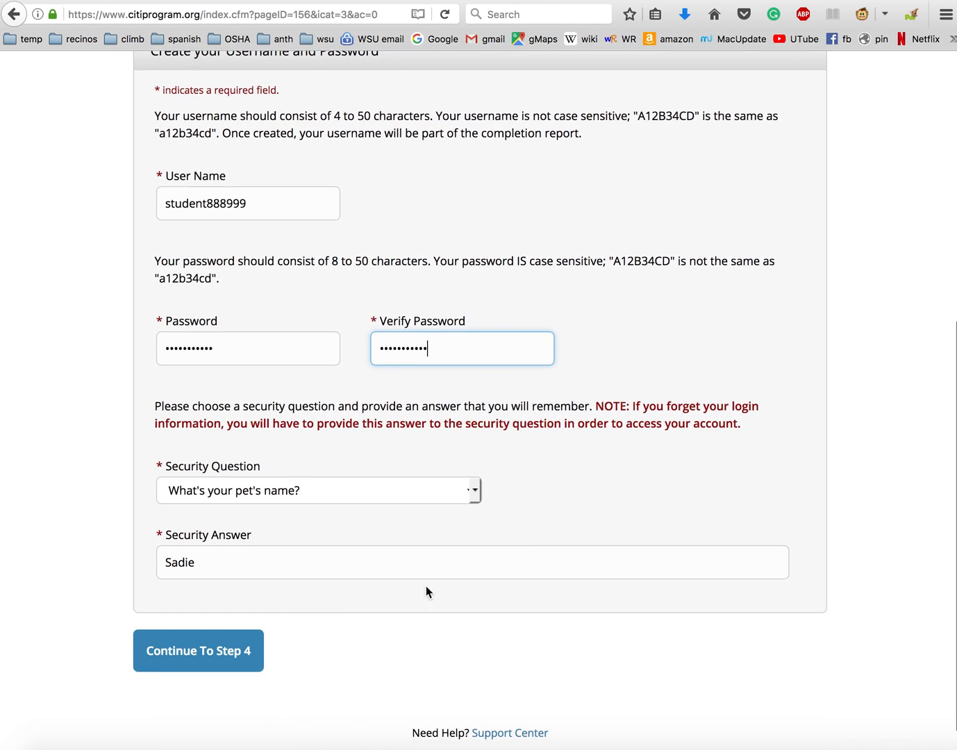
Resubmit step 3, dismiss the save prompt, set country to United States, and continue
click(197, 650)
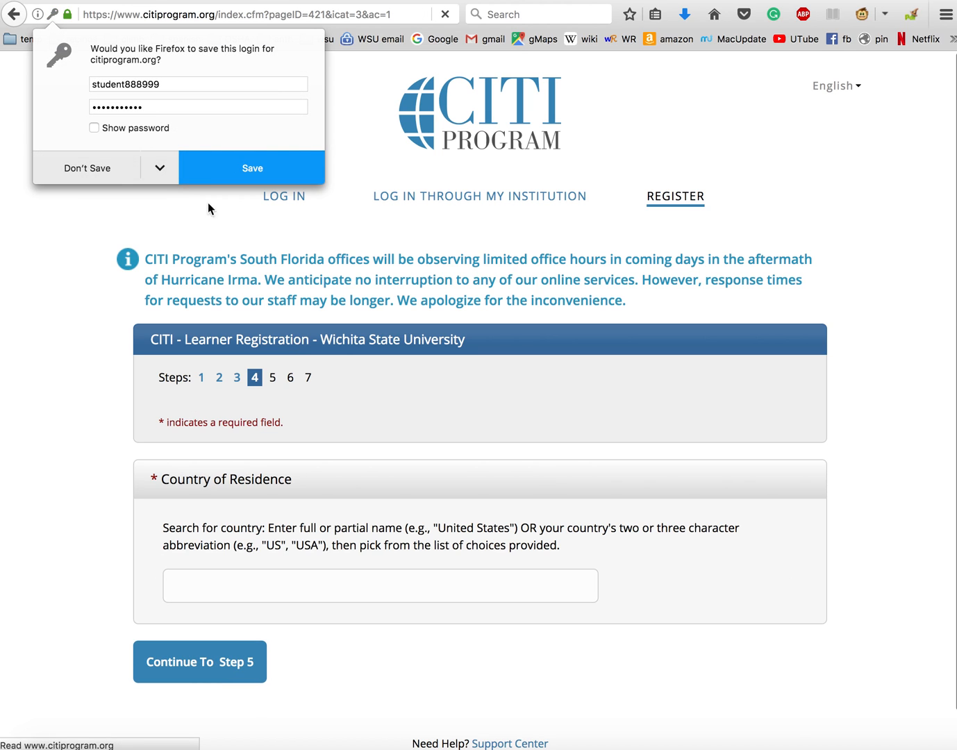
click(86, 167)
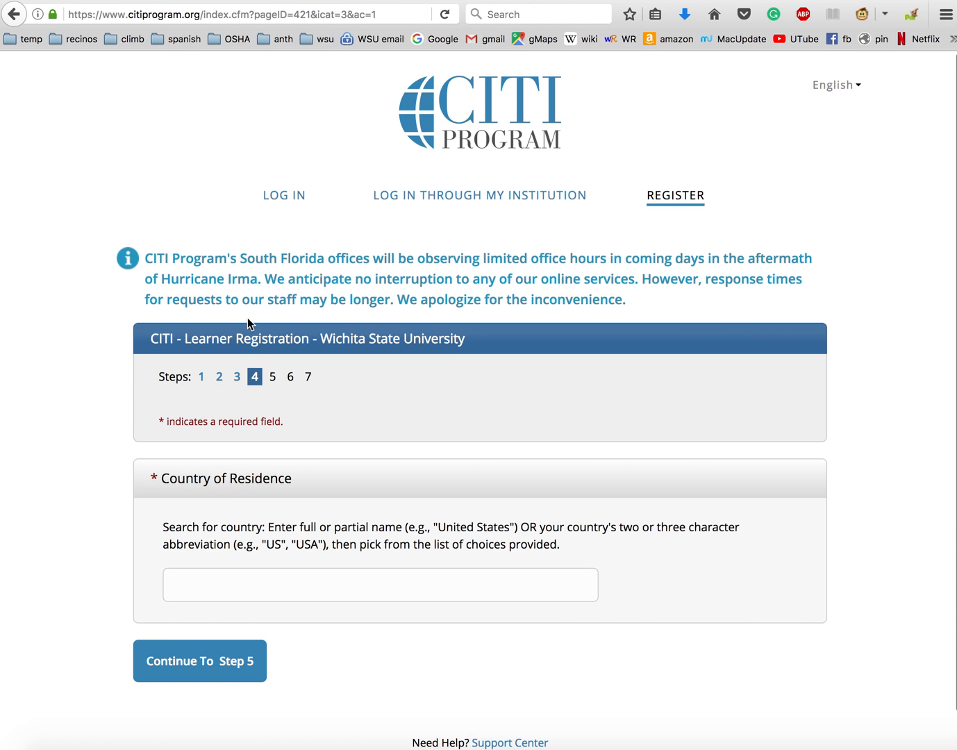
mouse_move(211, 560)
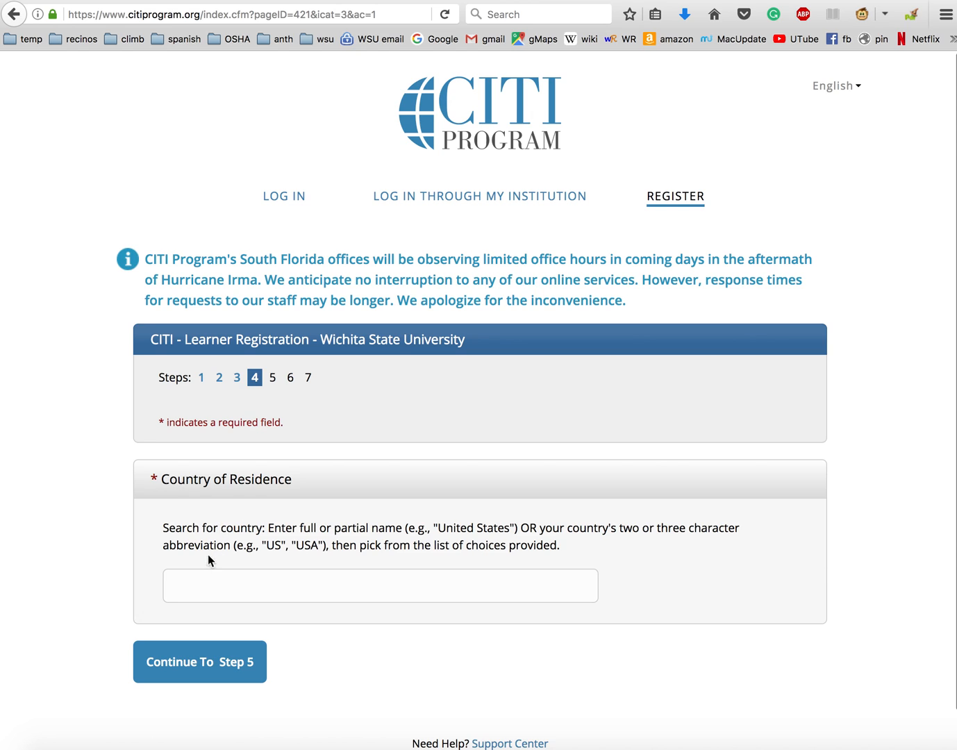
text(Un)
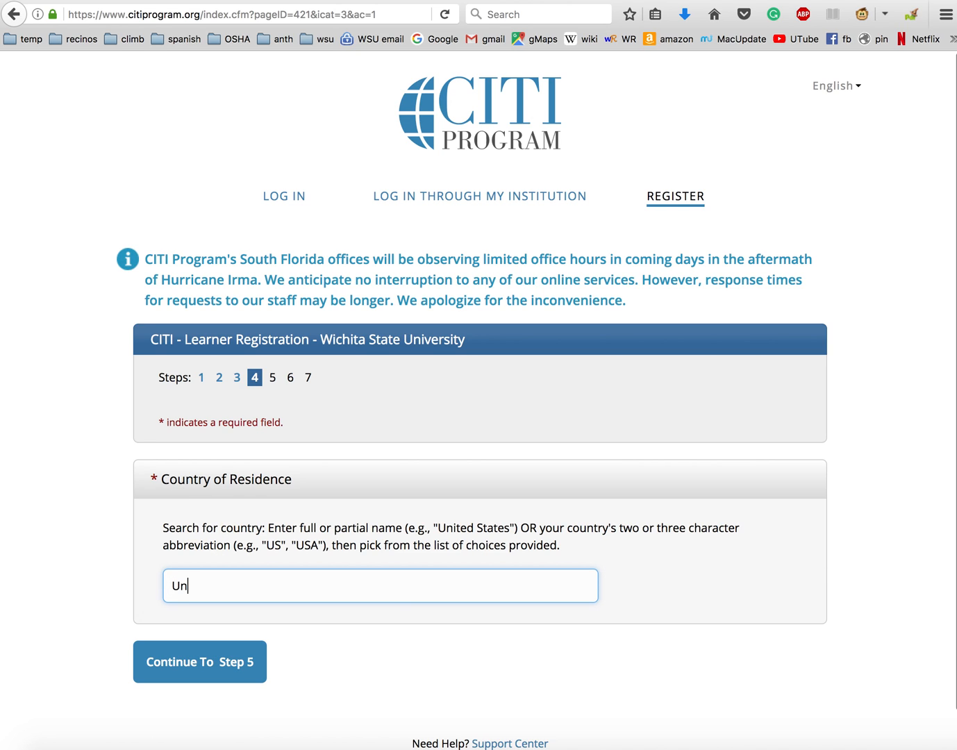
text(ited)
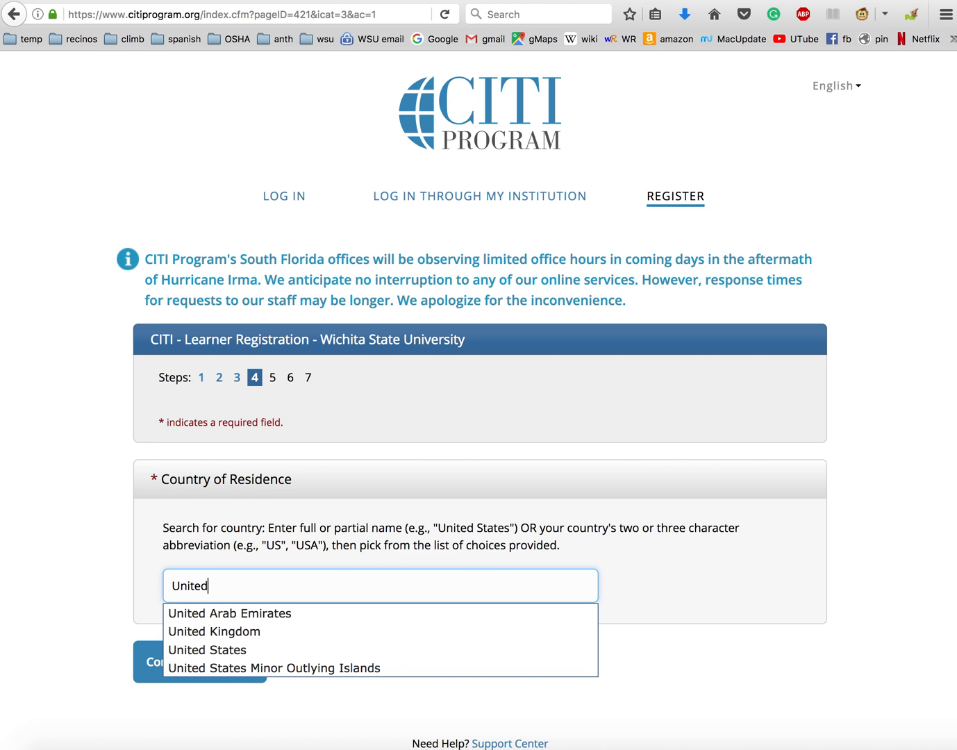
click(207, 650)
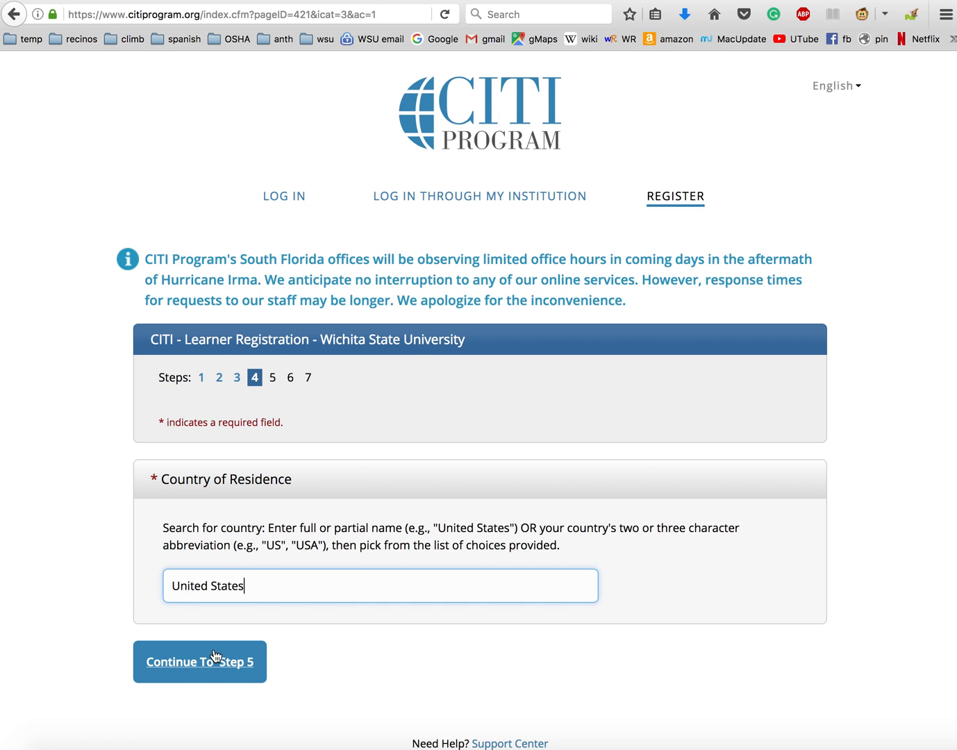
mouse_move(173, 672)
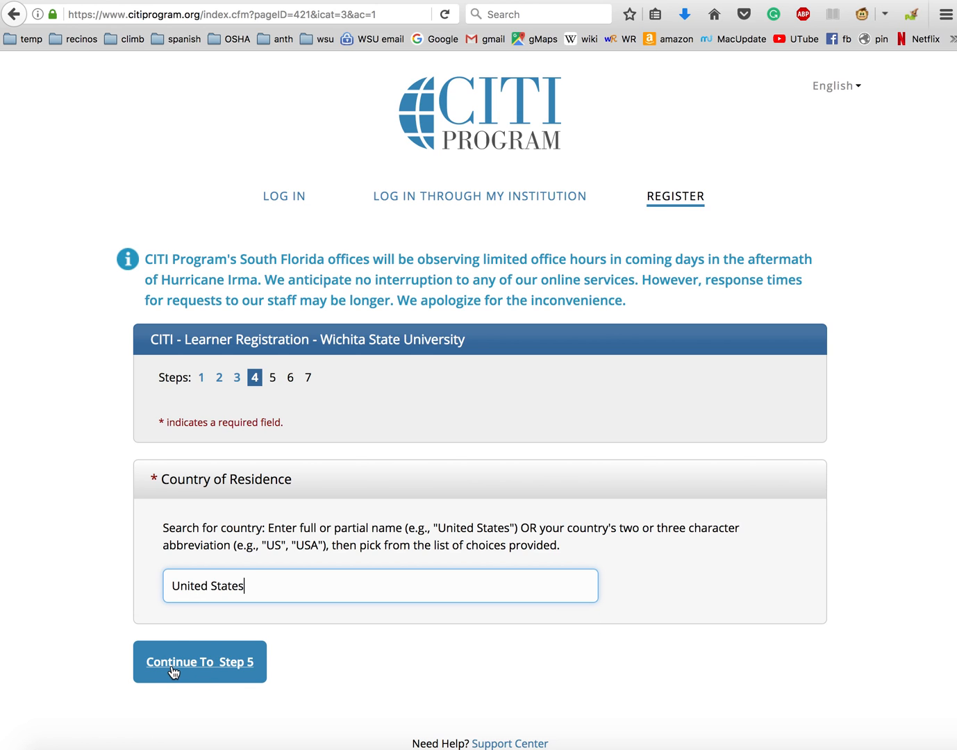
click(199, 661)
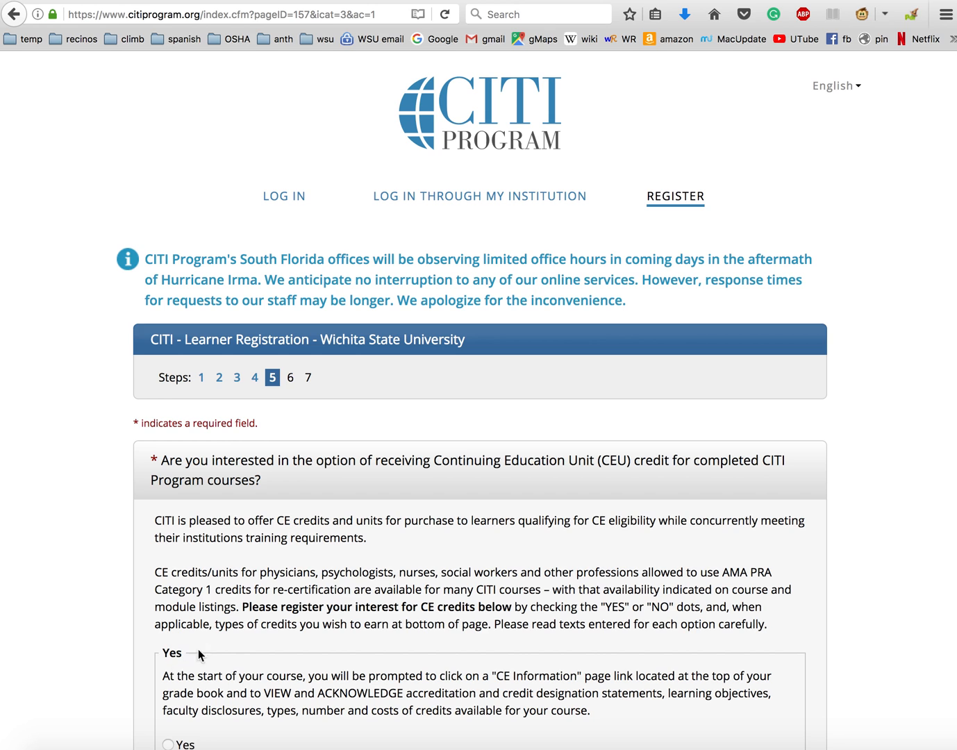
Answer No to CE credits, research survey contact and marketing contact, then submit step 5
scroll(down, 3)
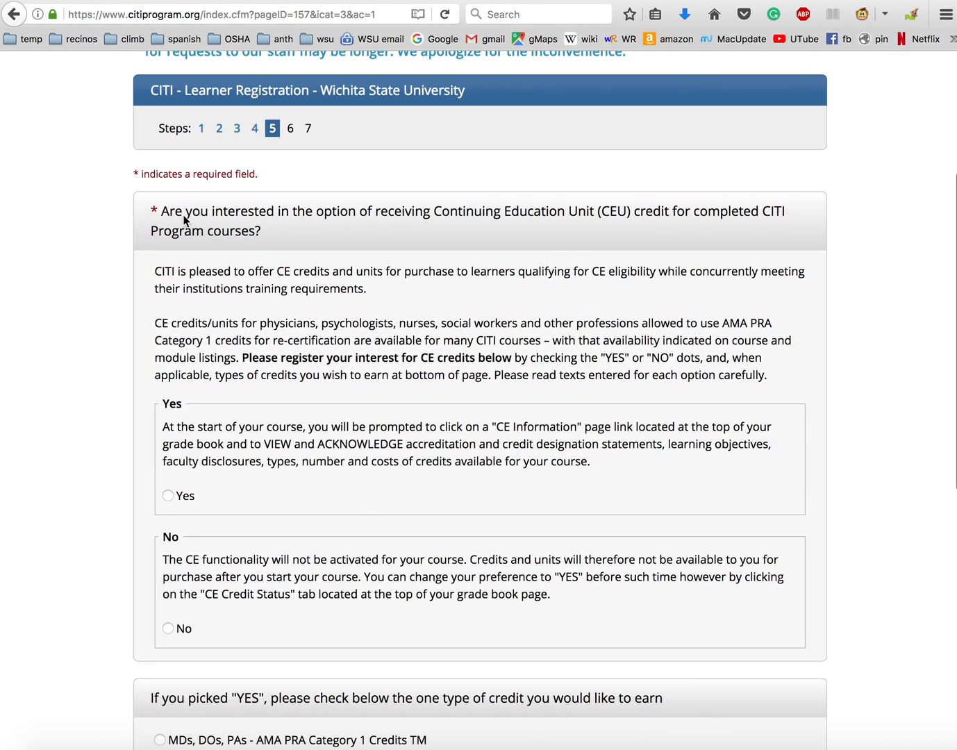
mouse_move(452, 219)
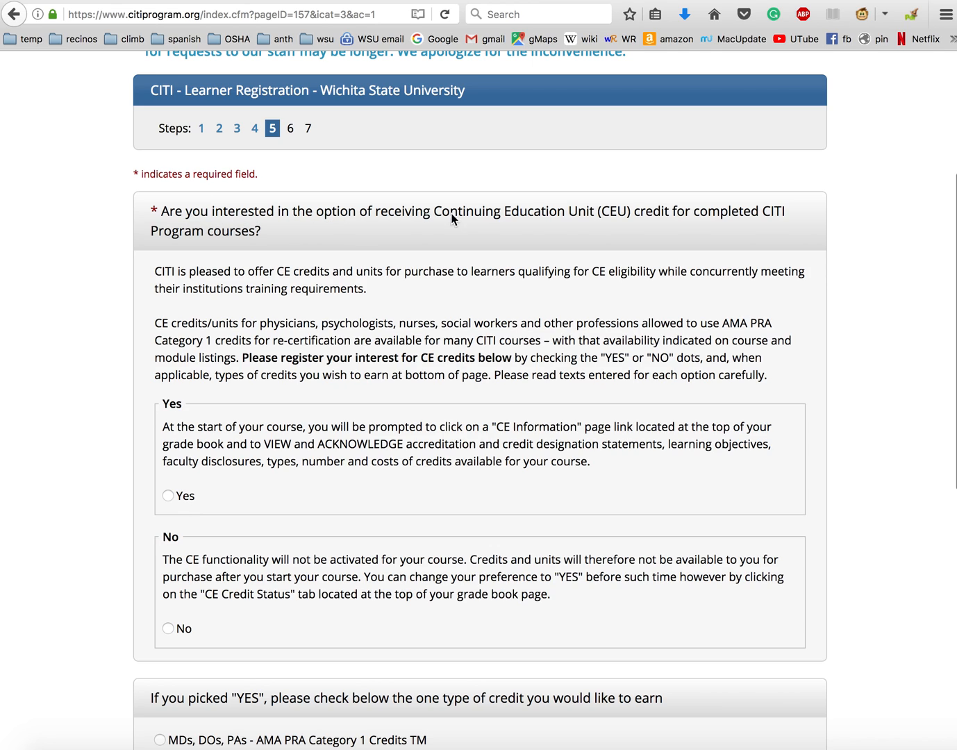
mouse_move(604, 218)
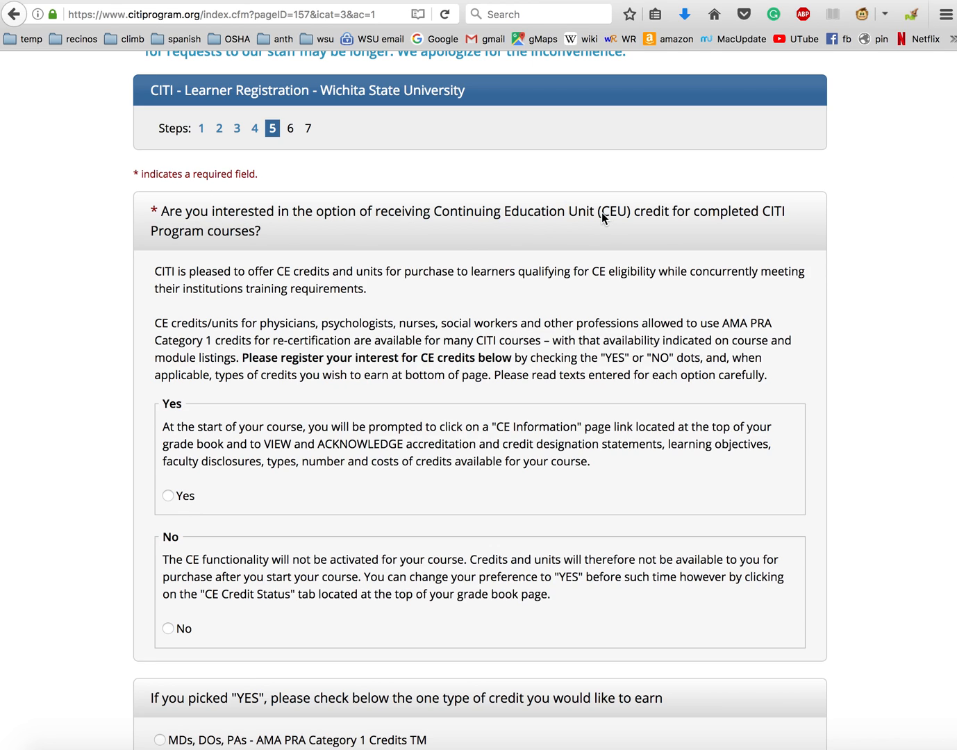
mouse_move(253, 349)
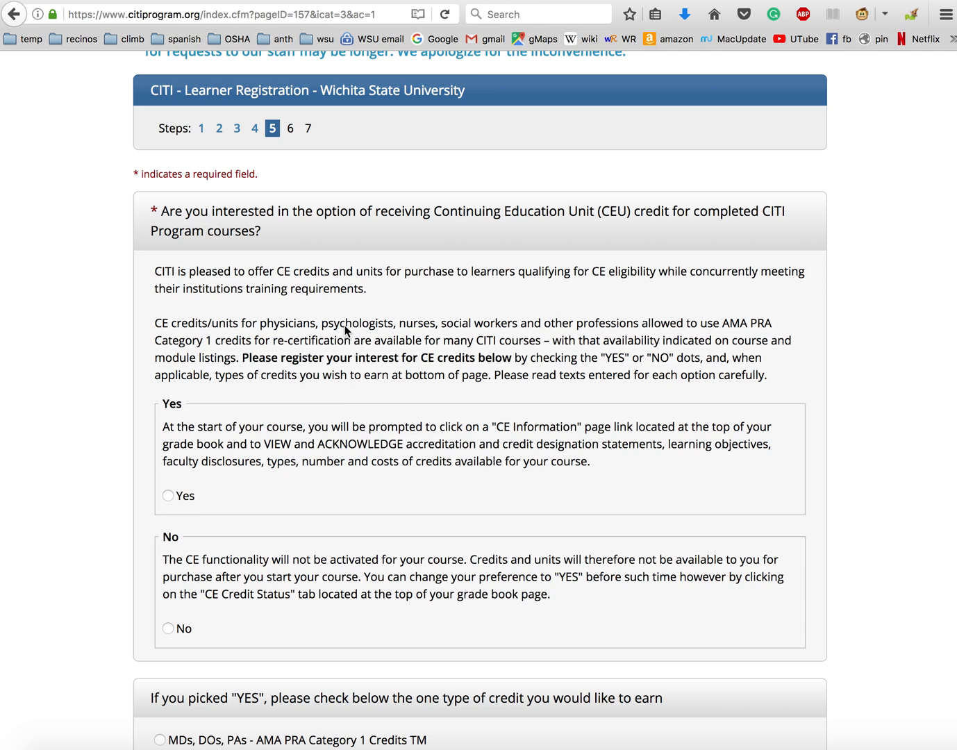
mouse_move(447, 356)
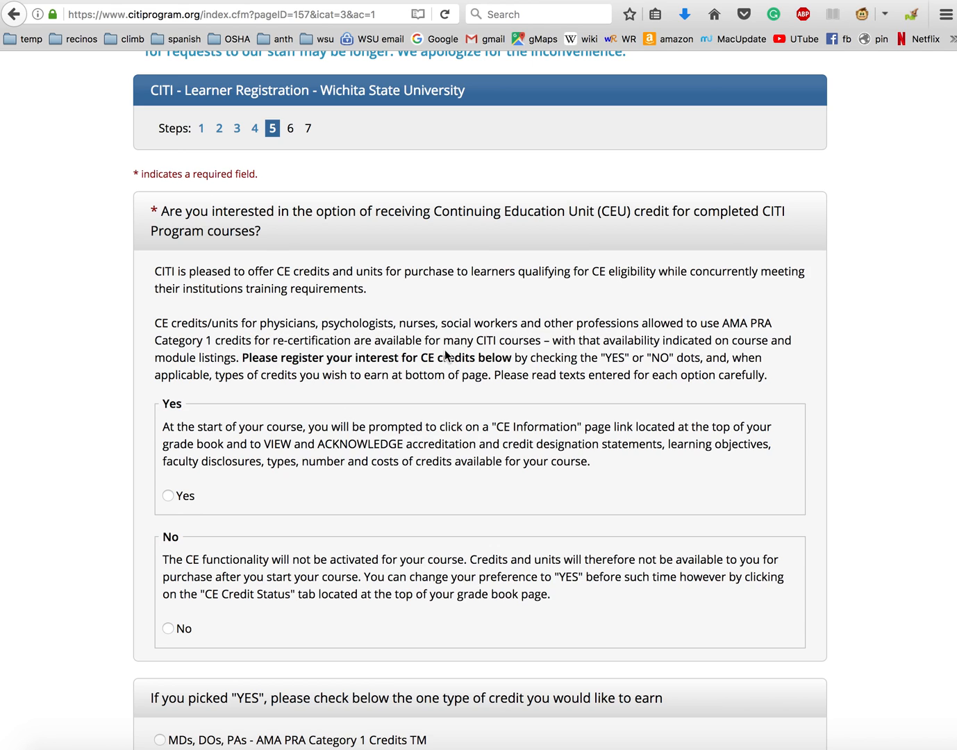
mouse_move(172, 649)
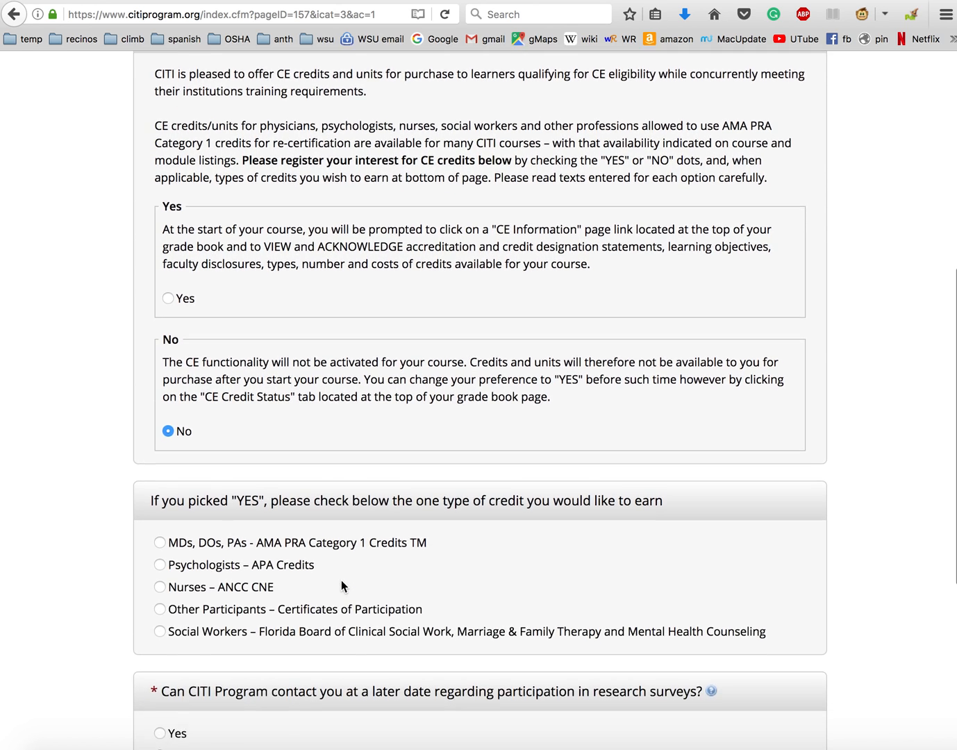
scroll(down, 3)
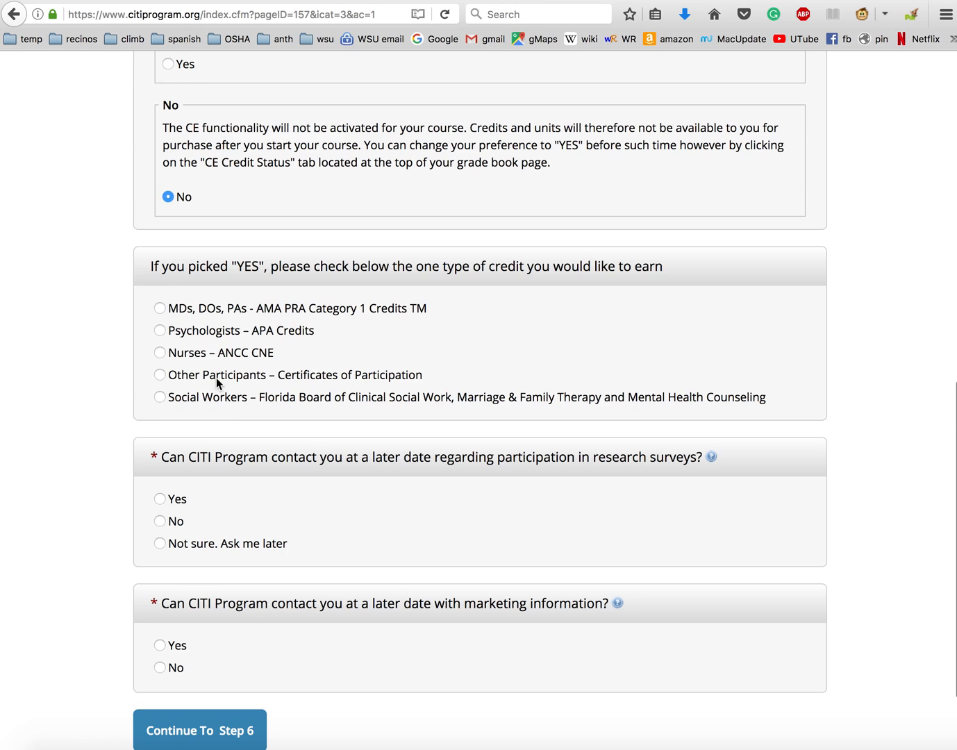
mouse_move(229, 257)
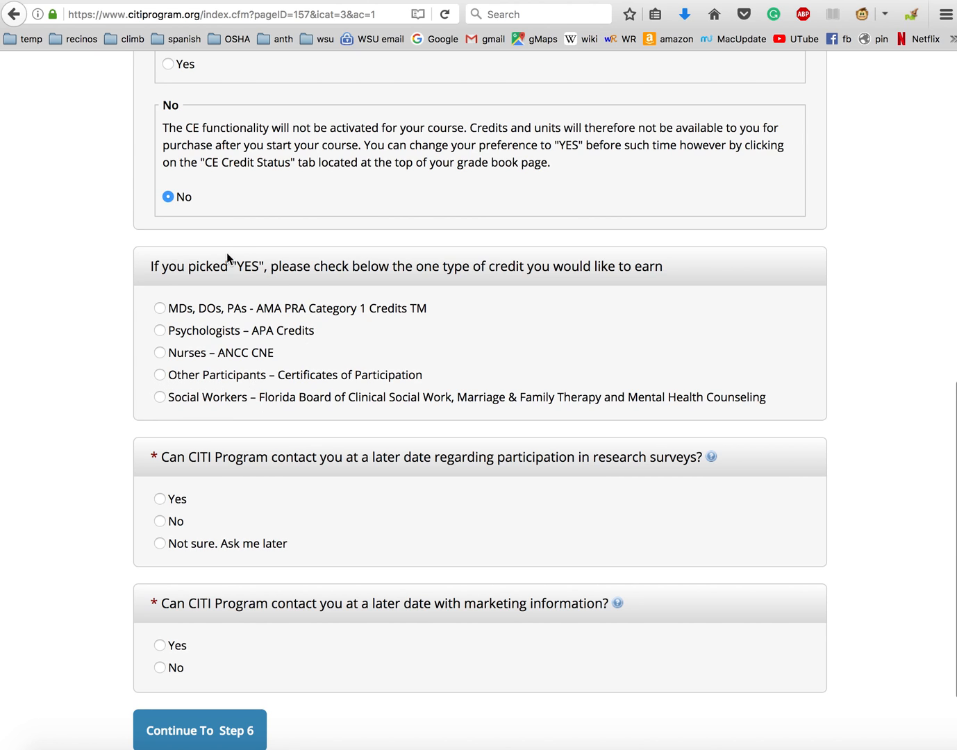
mouse_move(167, 293)
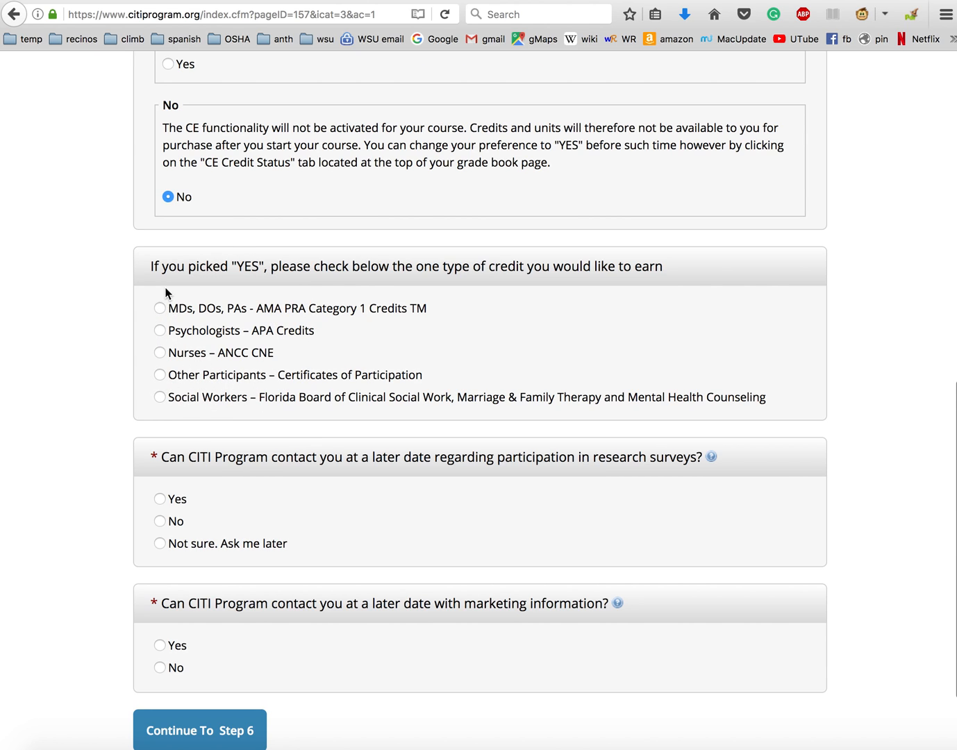
mouse_move(185, 548)
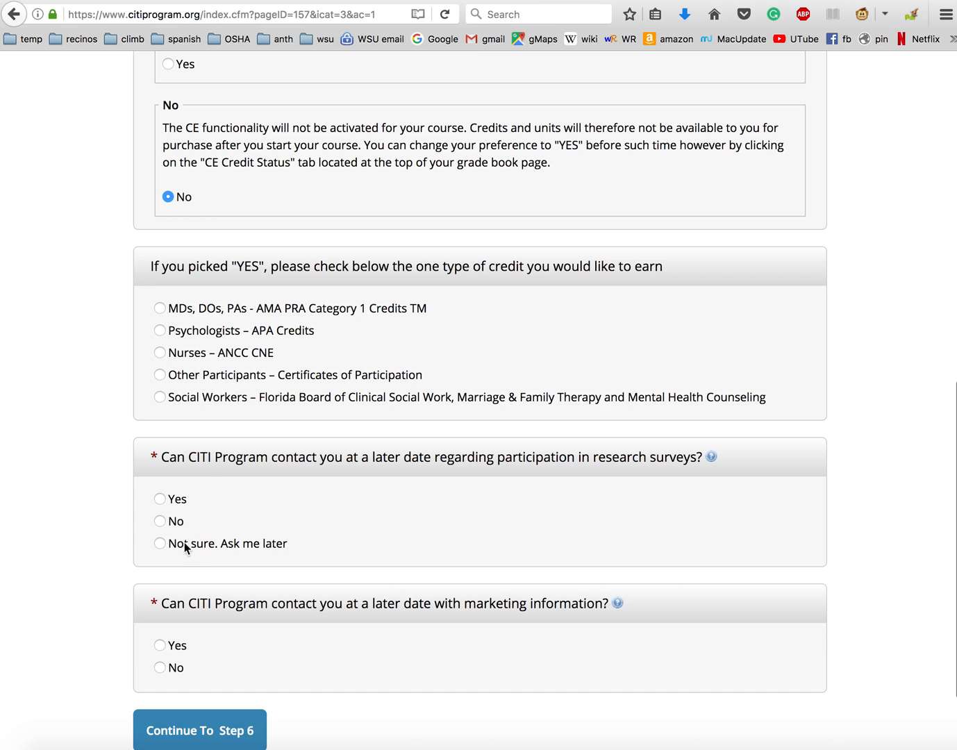
mouse_move(322, 465)
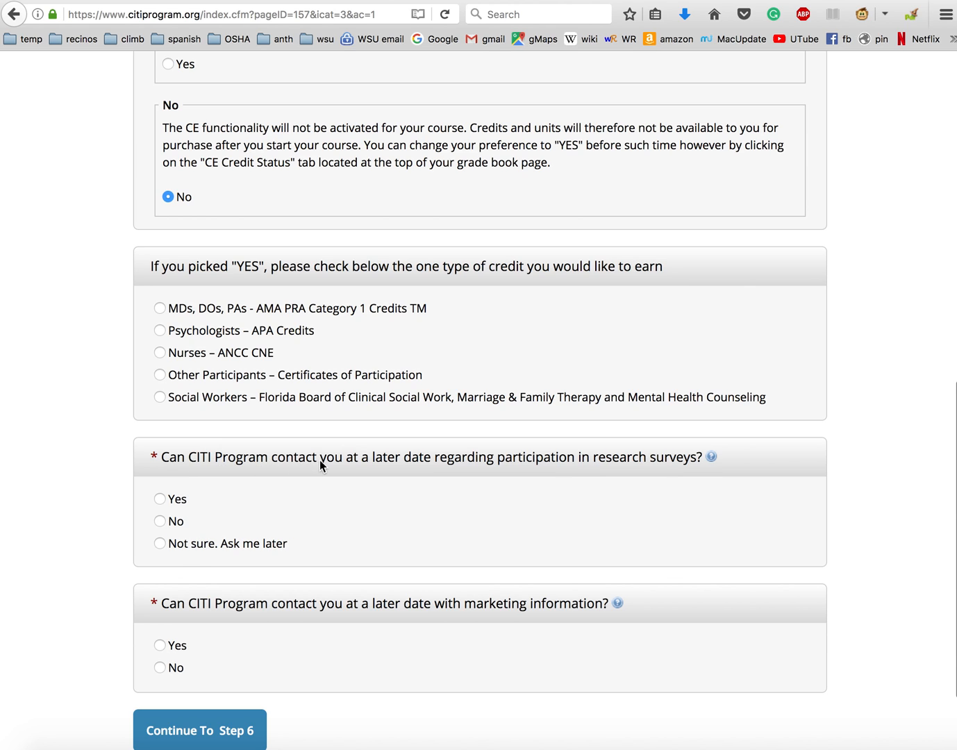
mouse_move(508, 472)
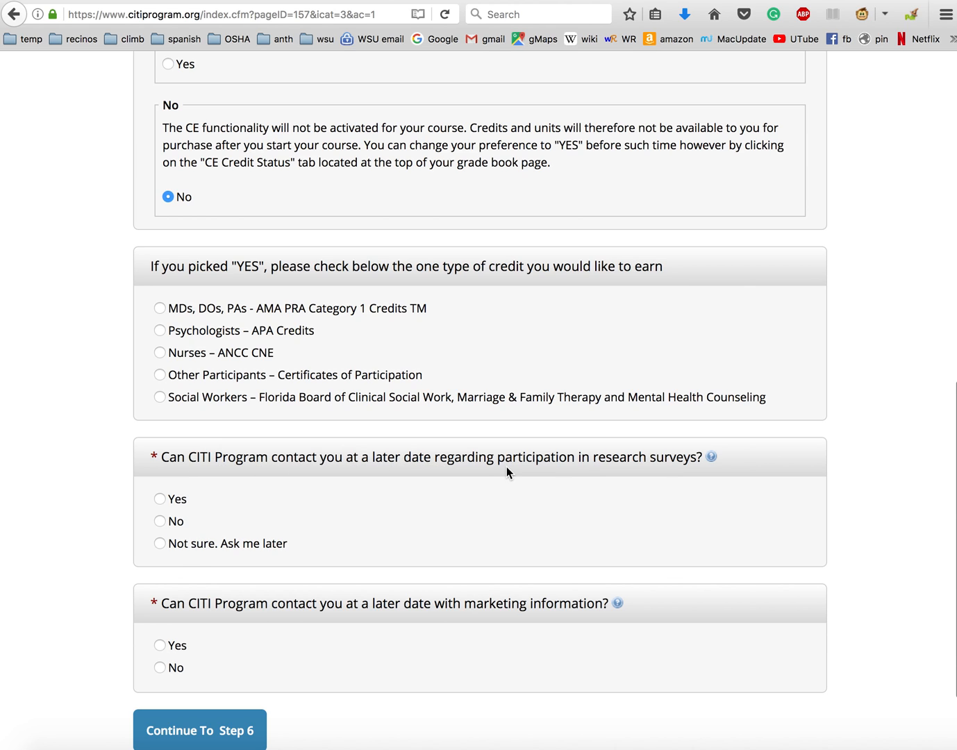
mouse_move(262, 515)
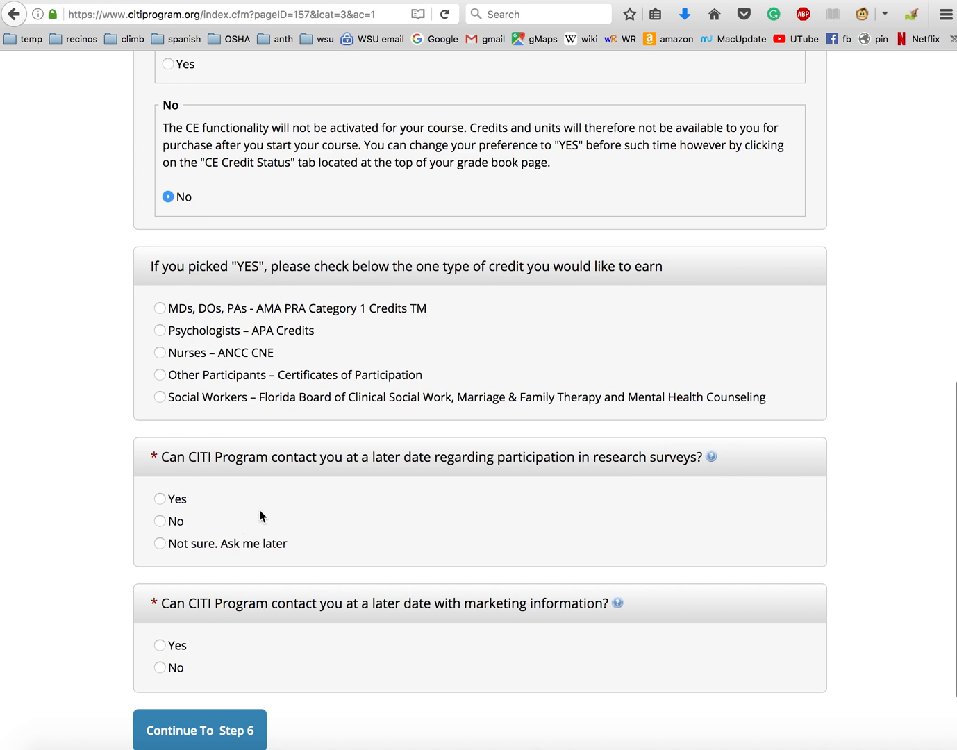
click(159, 520)
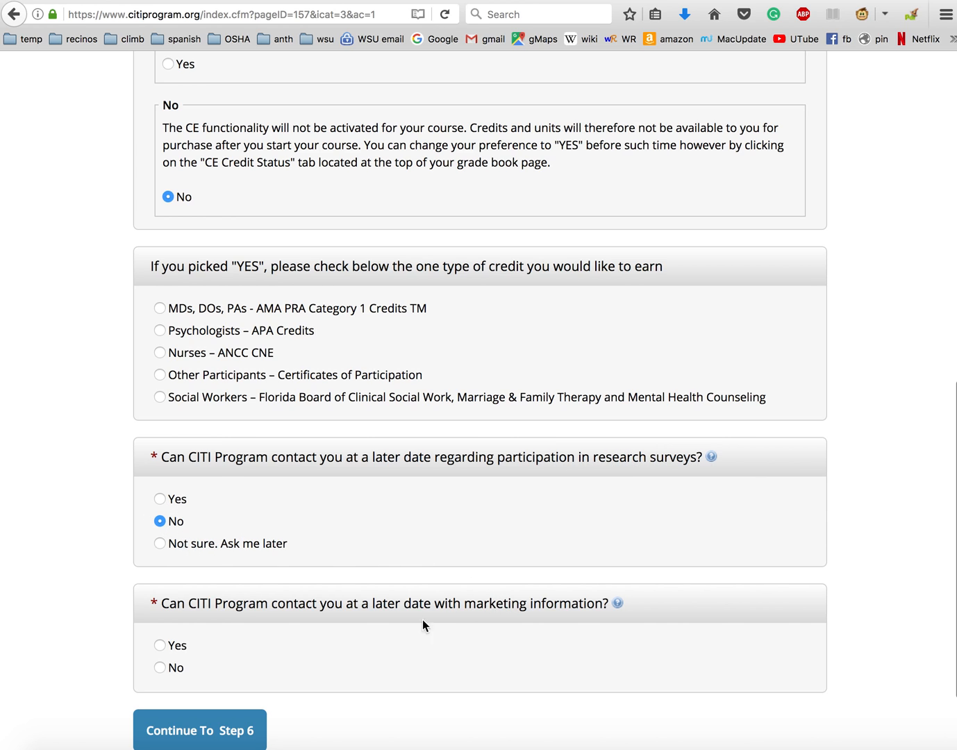
scroll(down, 3)
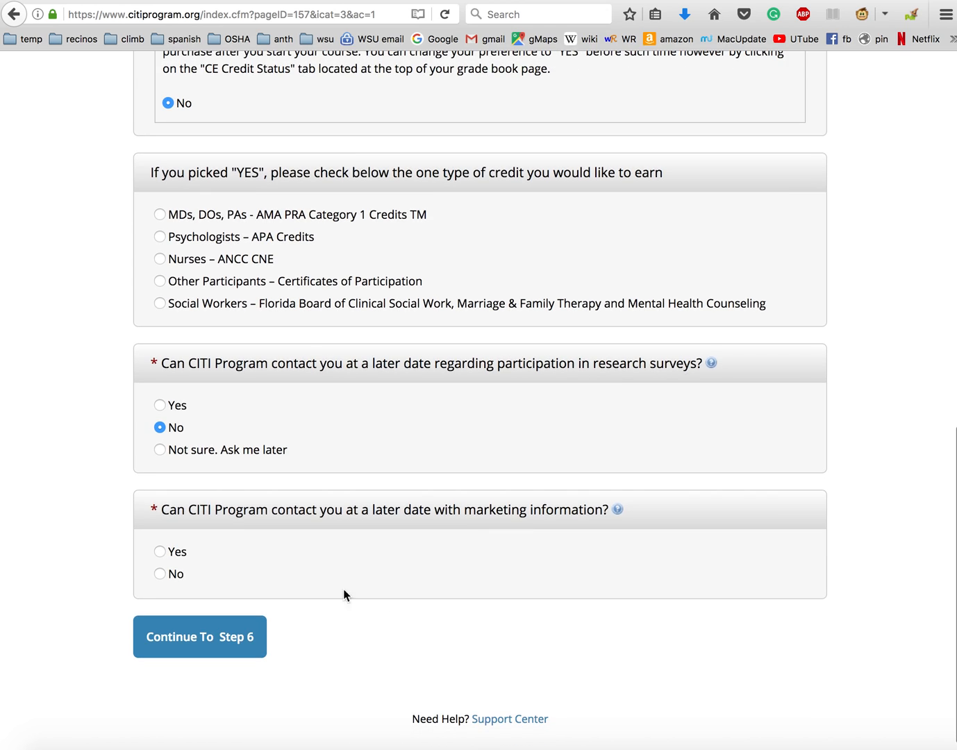
mouse_move(234, 516)
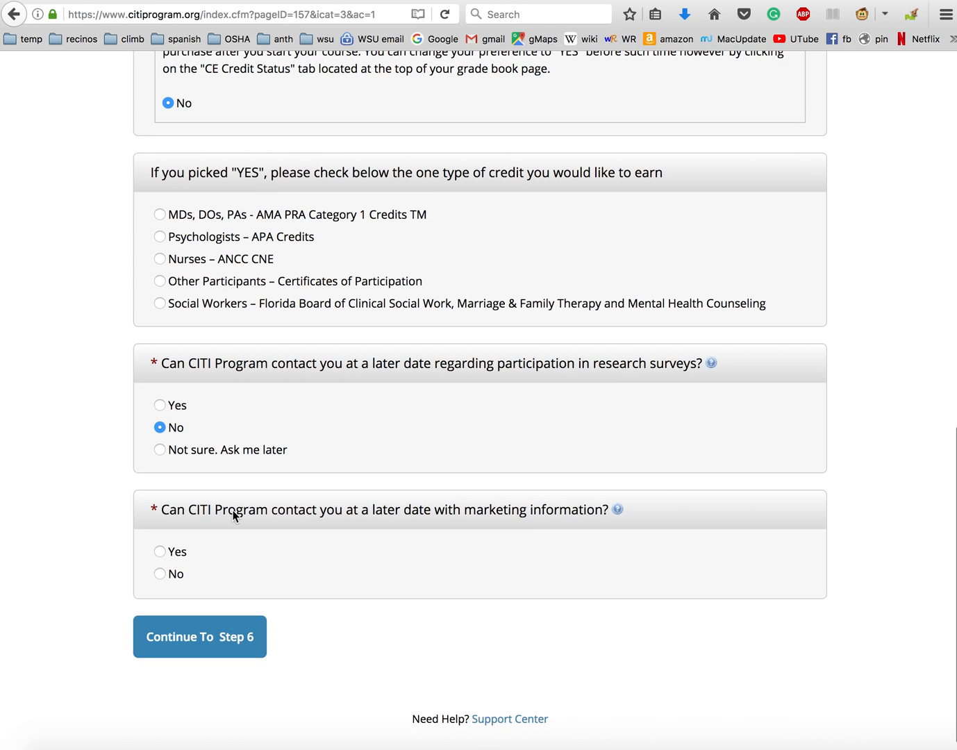
mouse_move(497, 519)
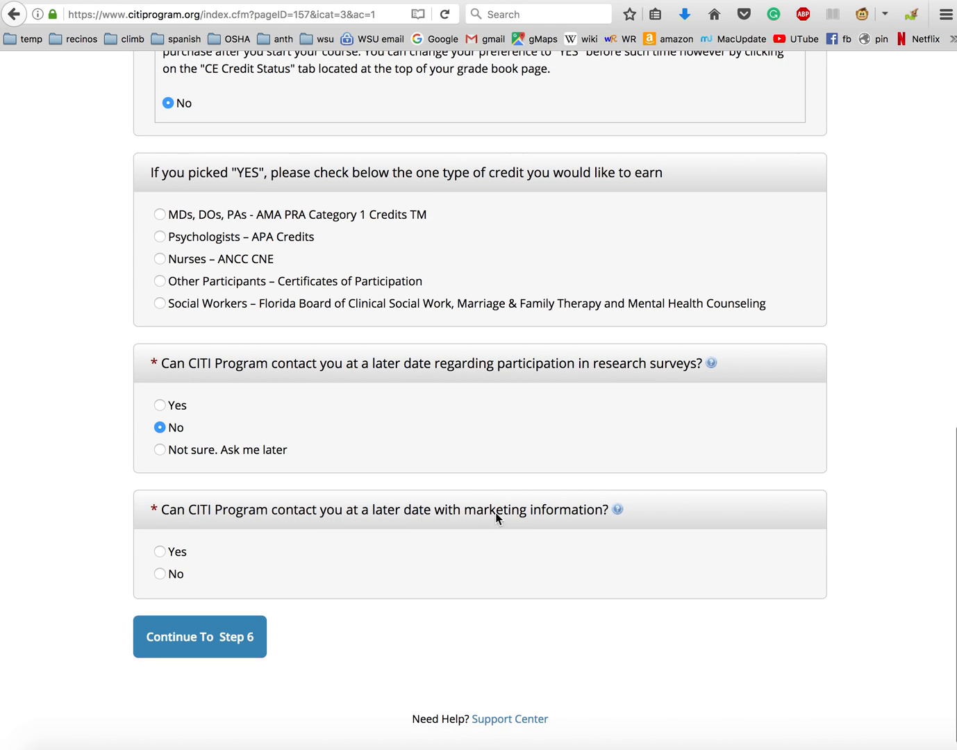
click(160, 574)
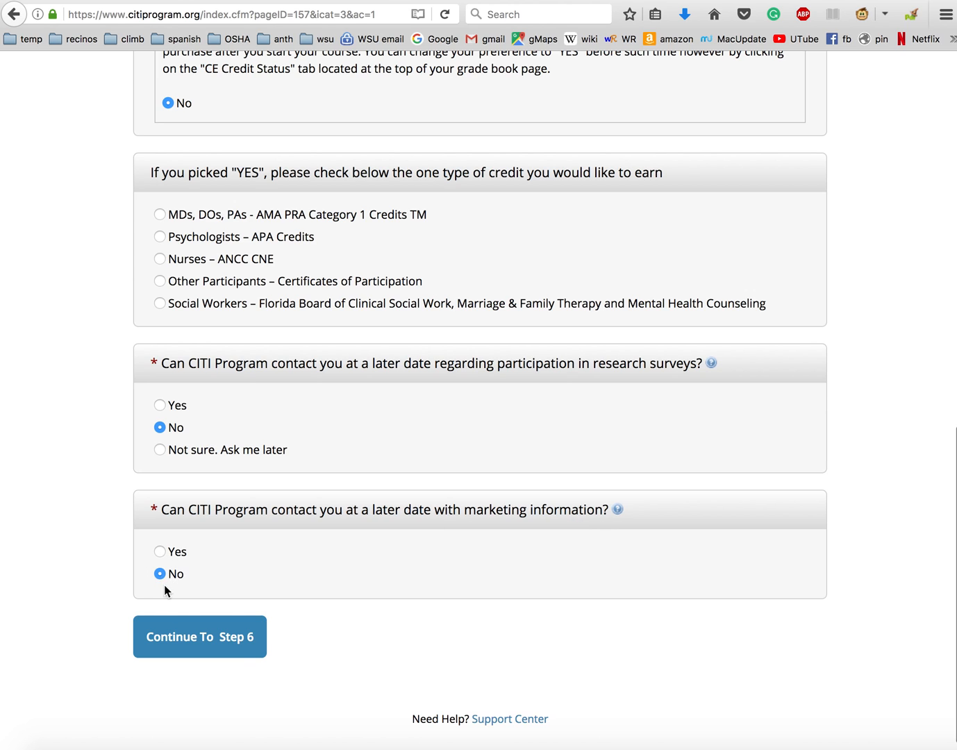
mouse_move(198, 637)
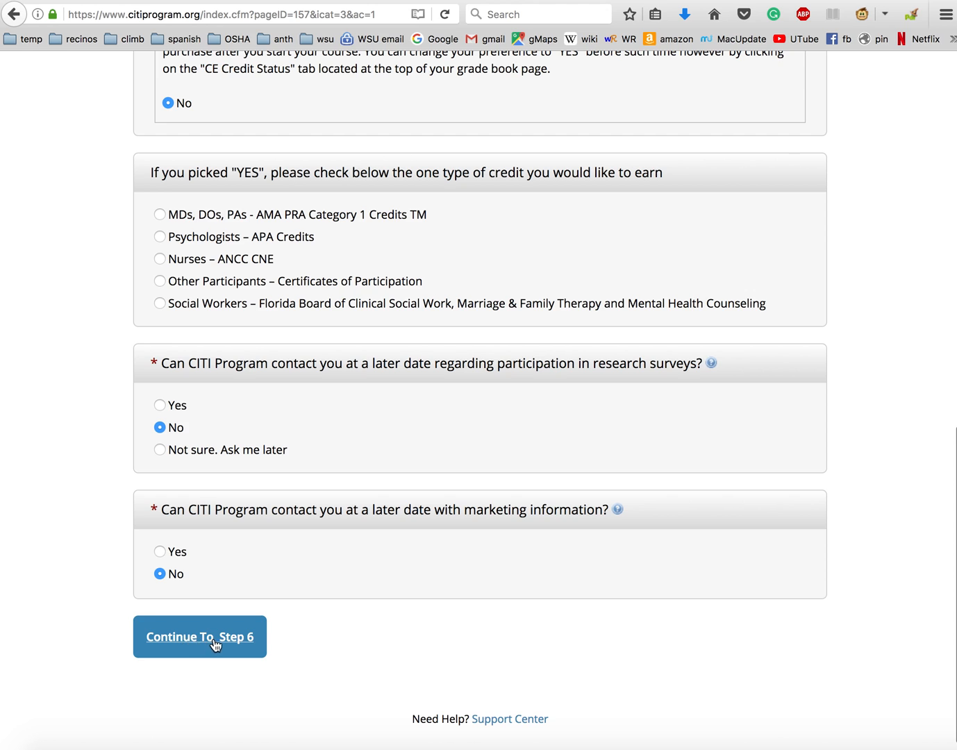
click(199, 637)
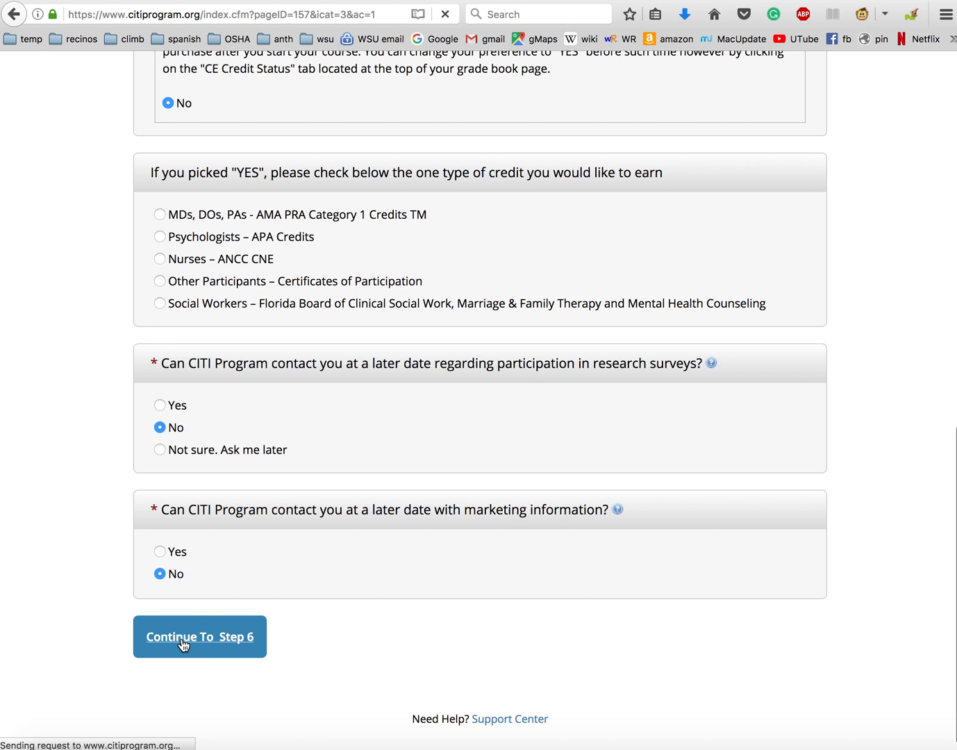
click(199, 635)
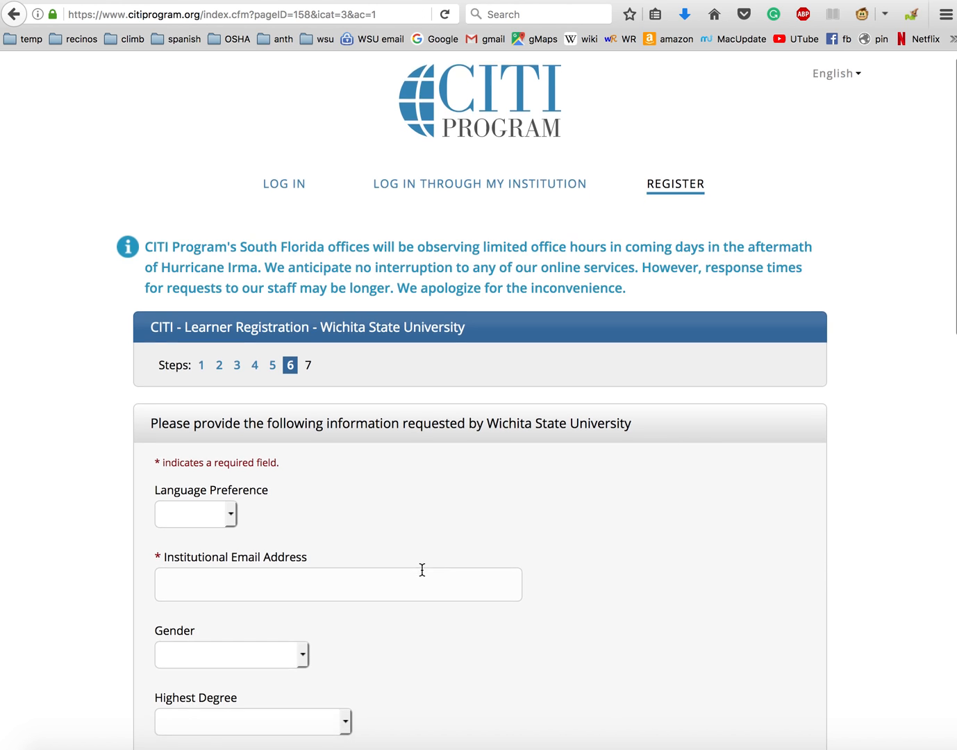
scroll(down, 3)
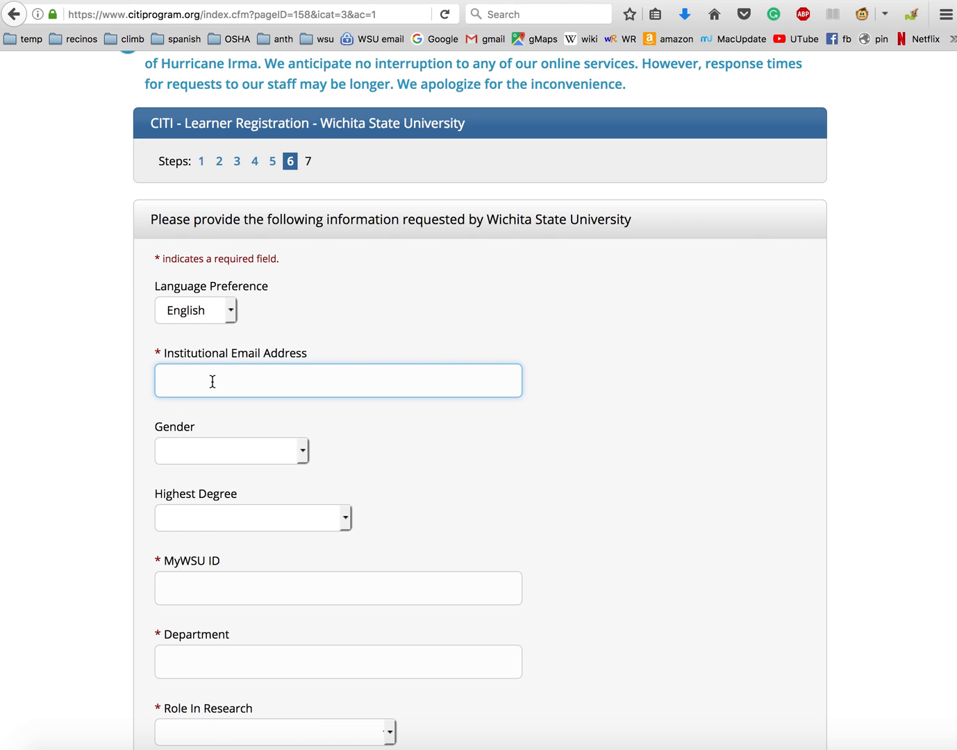
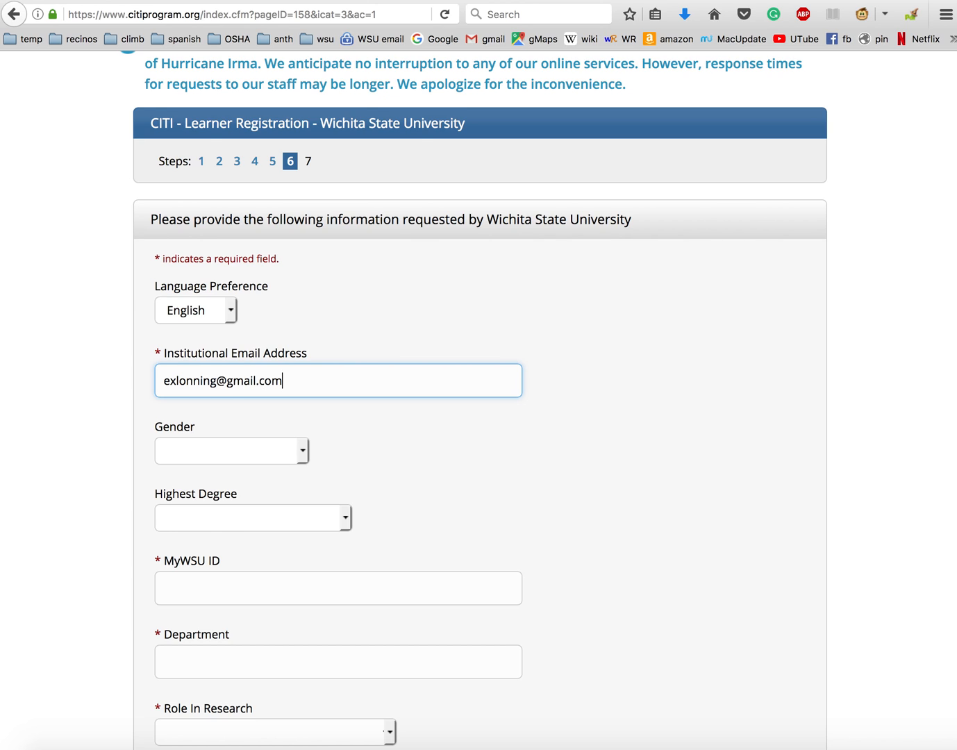
click(231, 450)
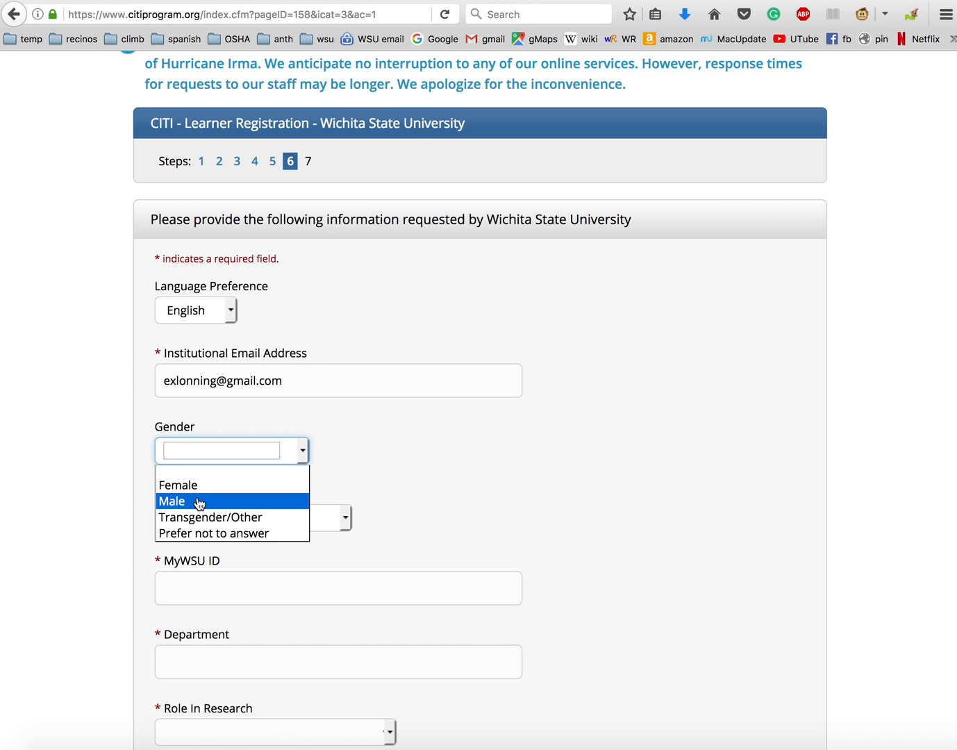
click(177, 484)
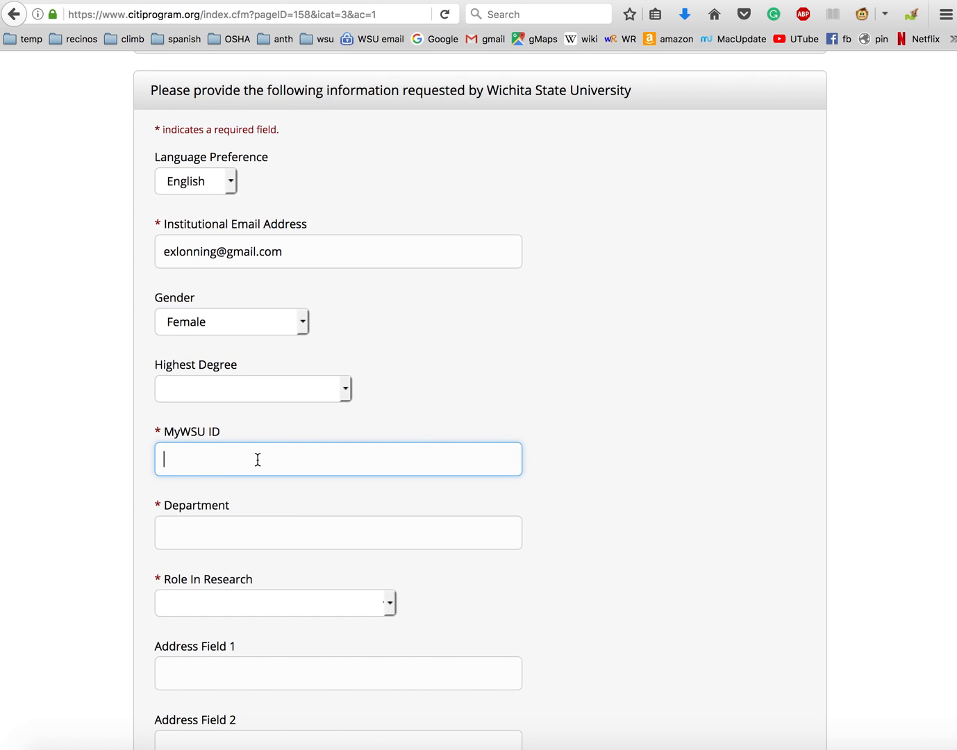
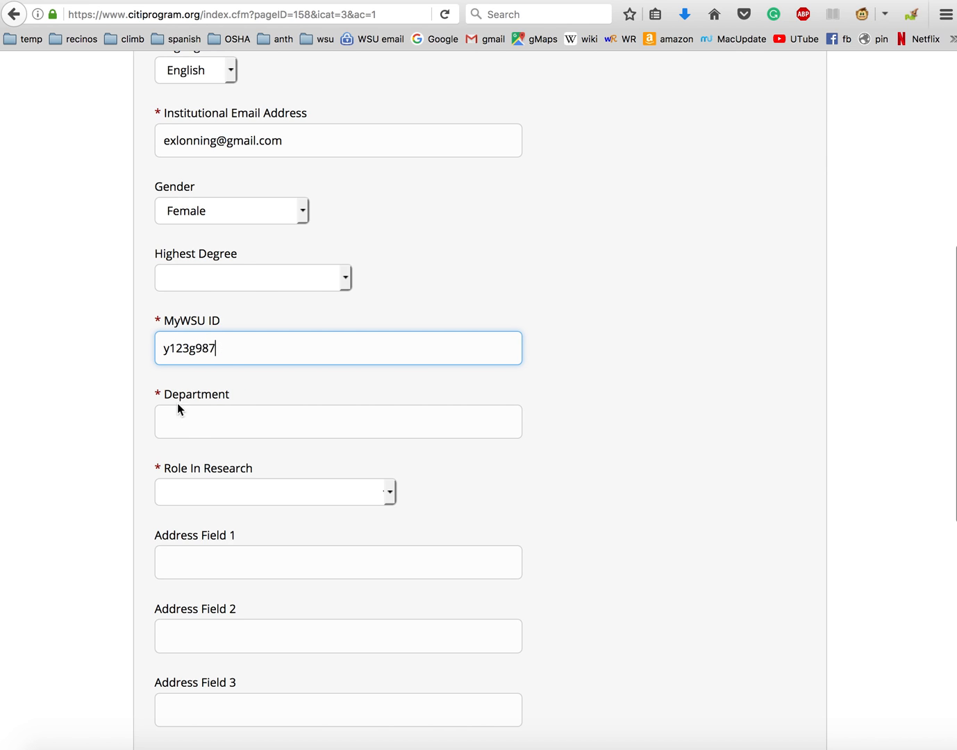
Enter History as the department
click(338, 422)
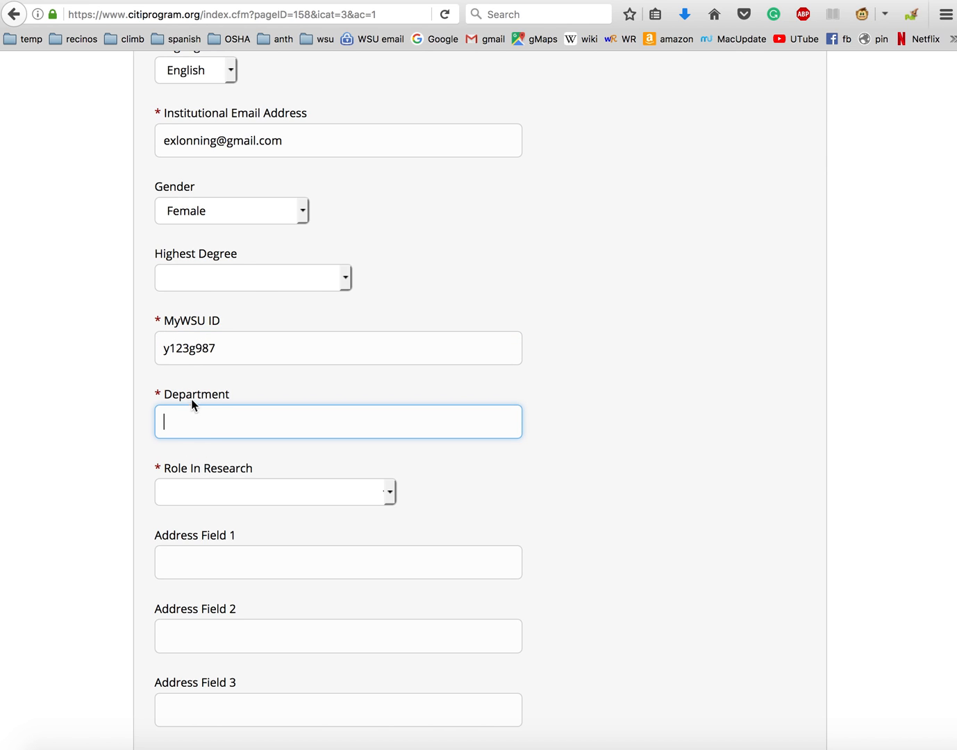
mouse_move(243, 402)
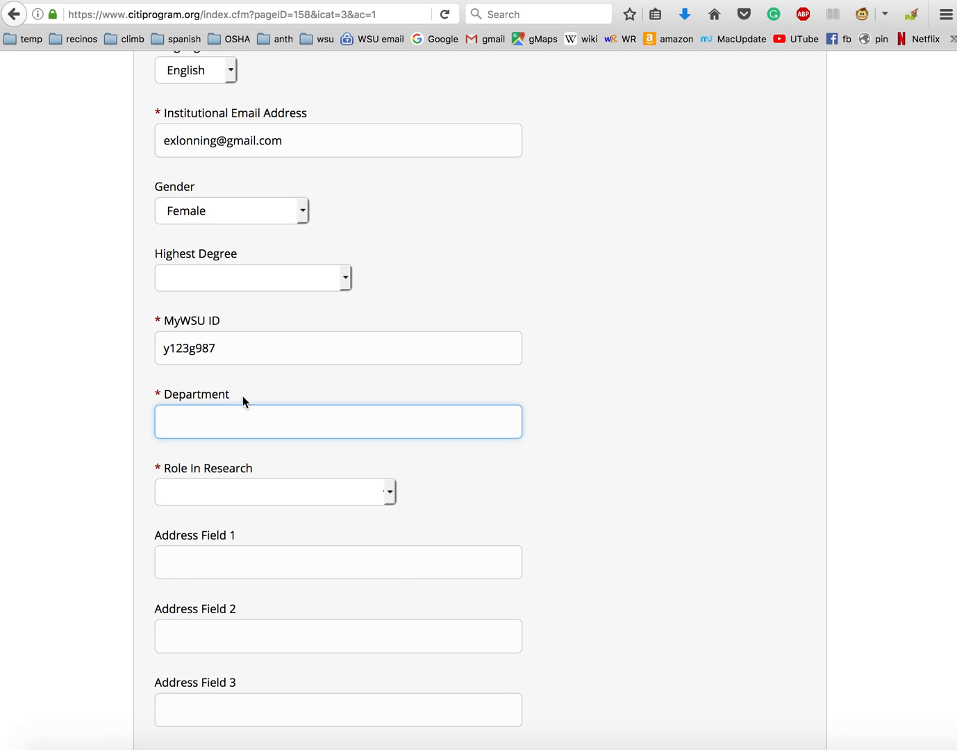
mouse_move(222, 416)
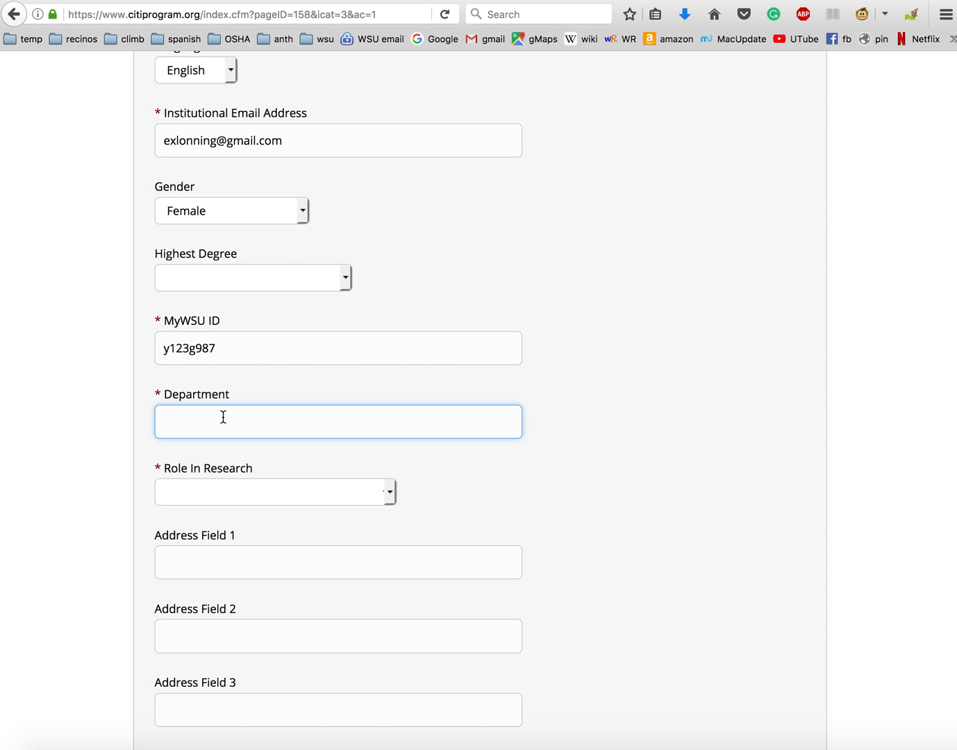
text(His)
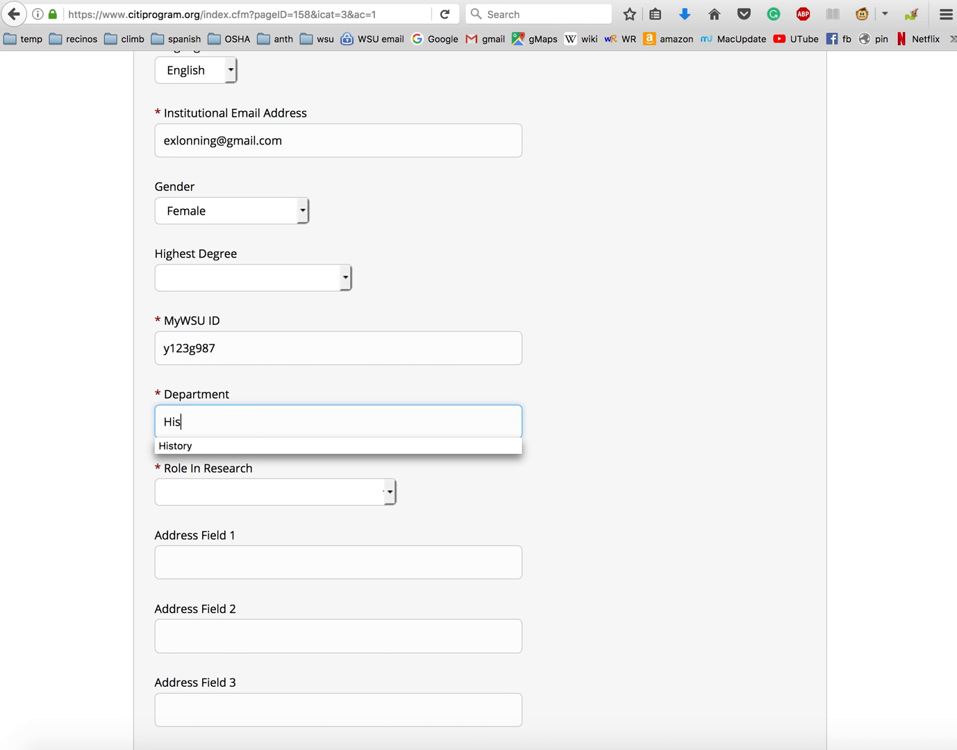
click(174, 445)
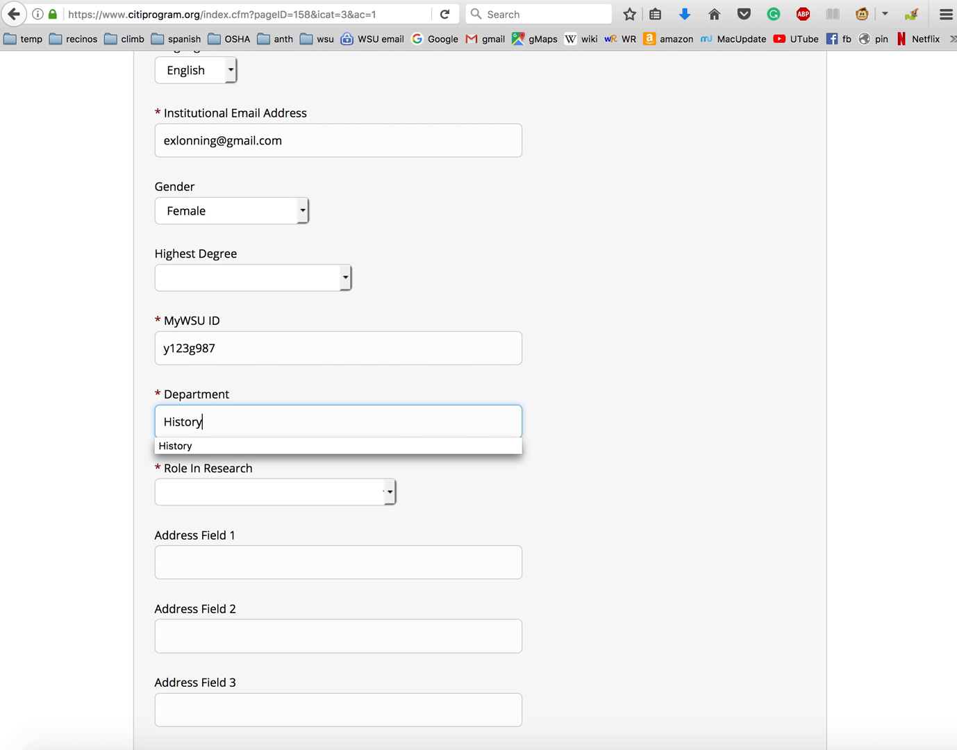
click(176, 445)
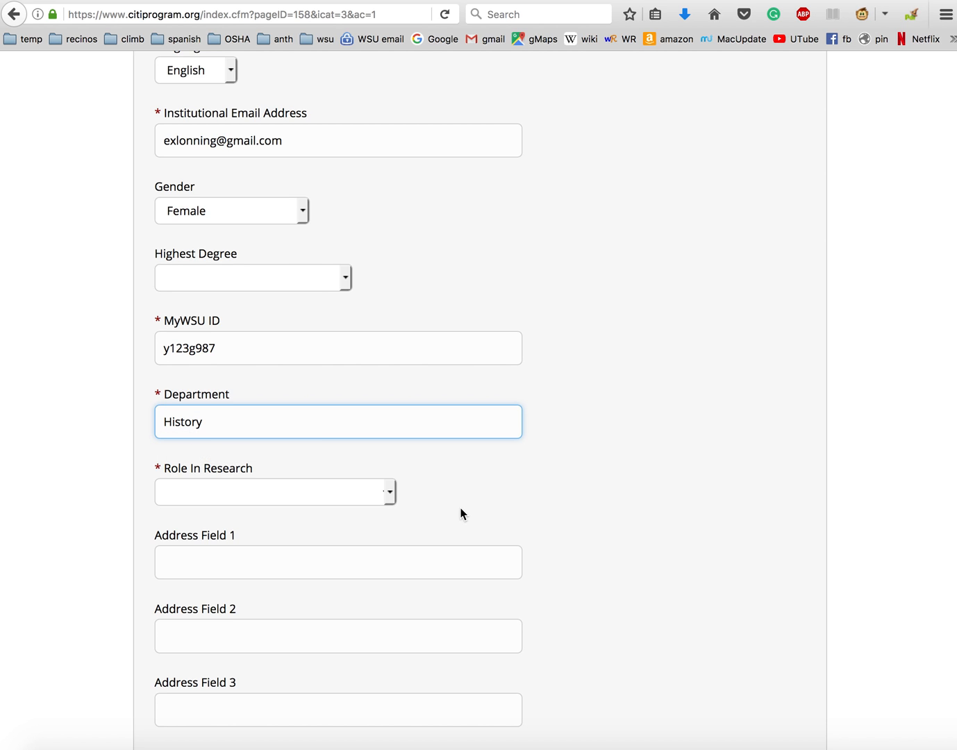
scroll(down, 3)
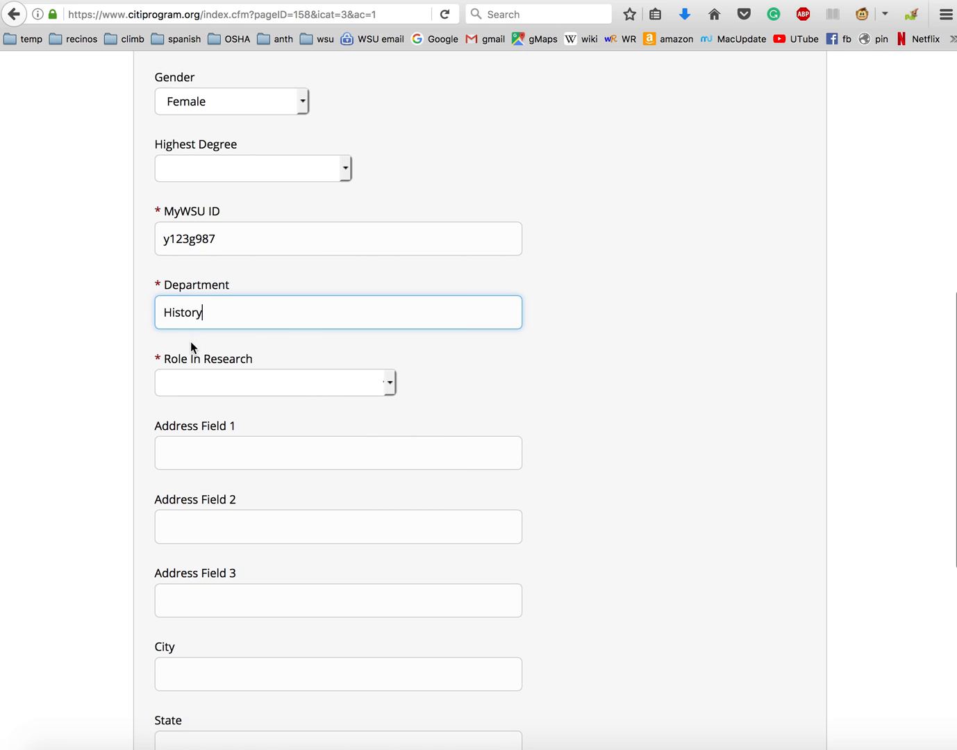
Pick Student Researcher - Undergraduate as the research role and submit step 6
click(389, 383)
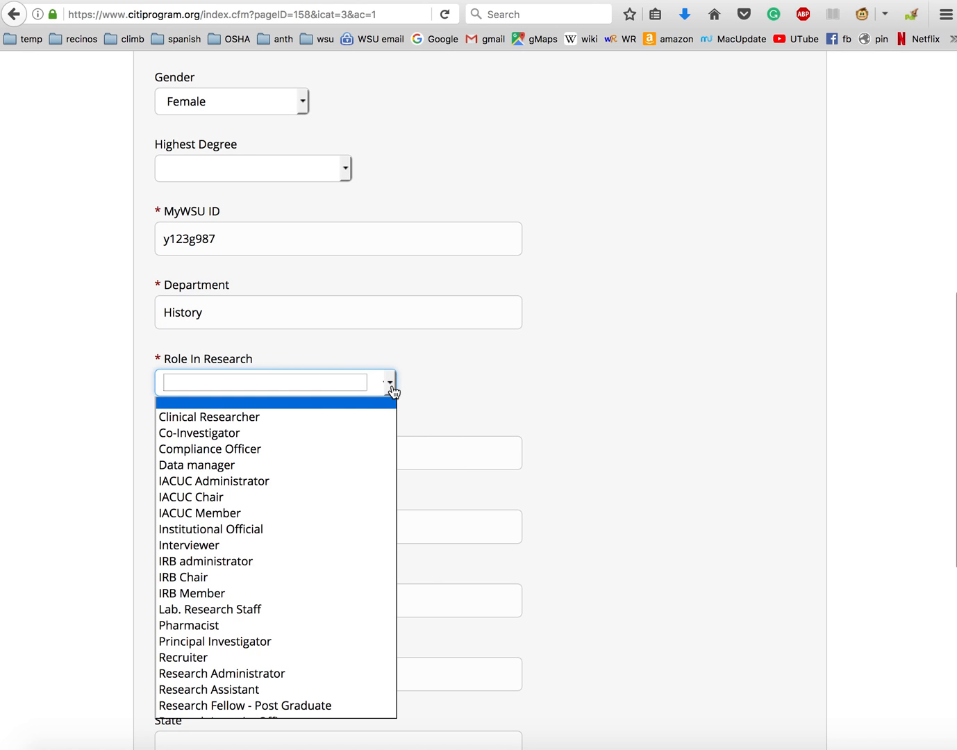
mouse_move(174, 362)
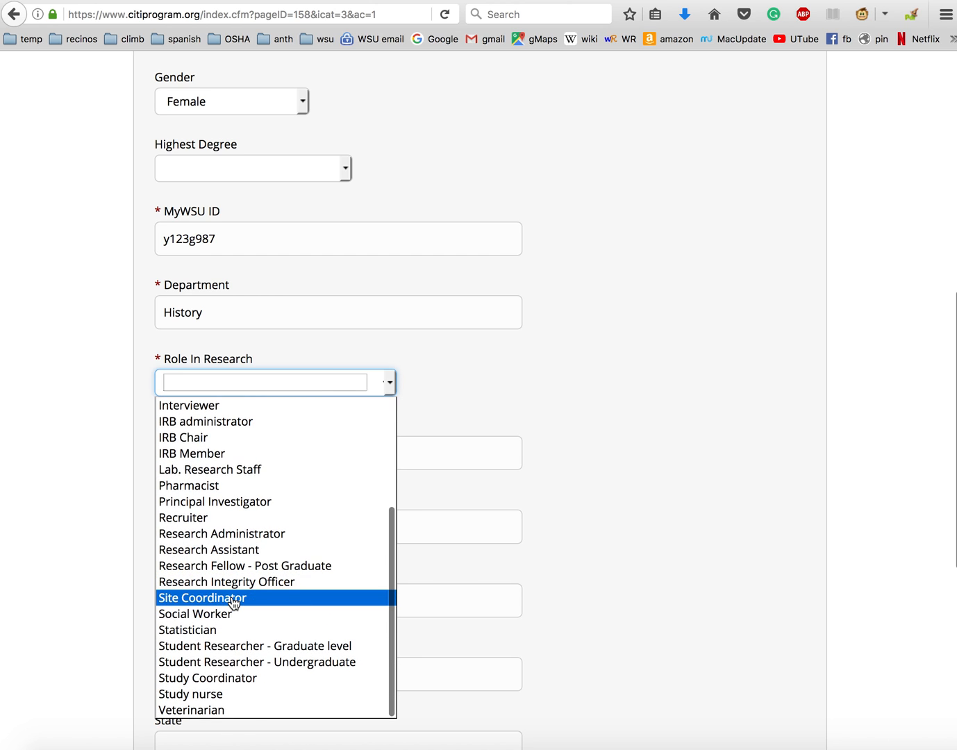
mouse_move(256, 661)
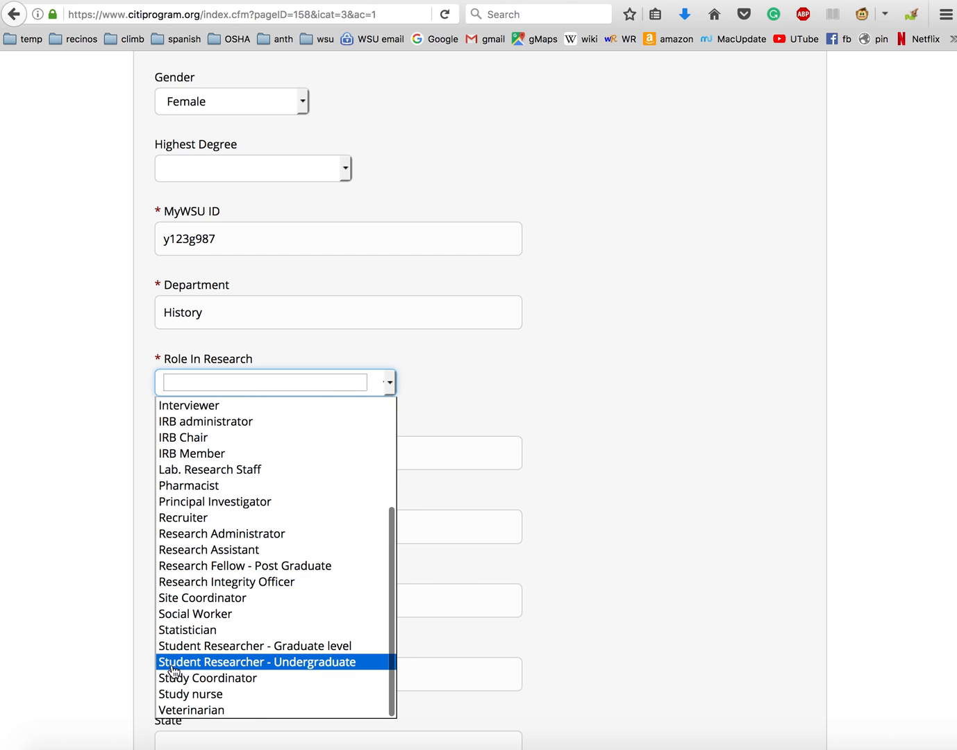
mouse_move(310, 672)
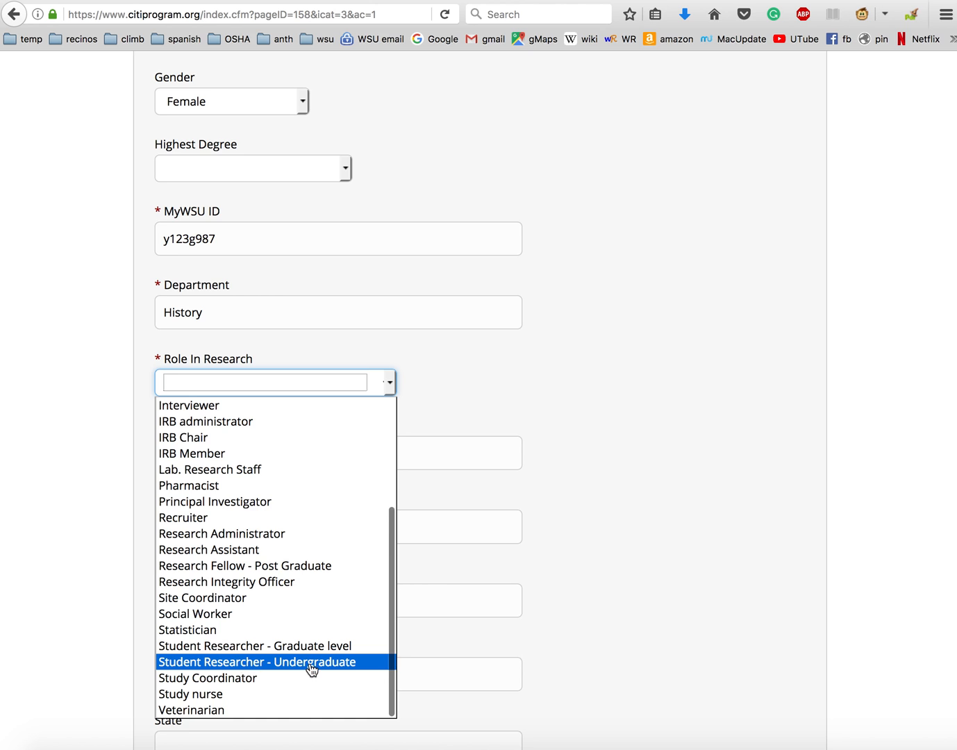
click(256, 661)
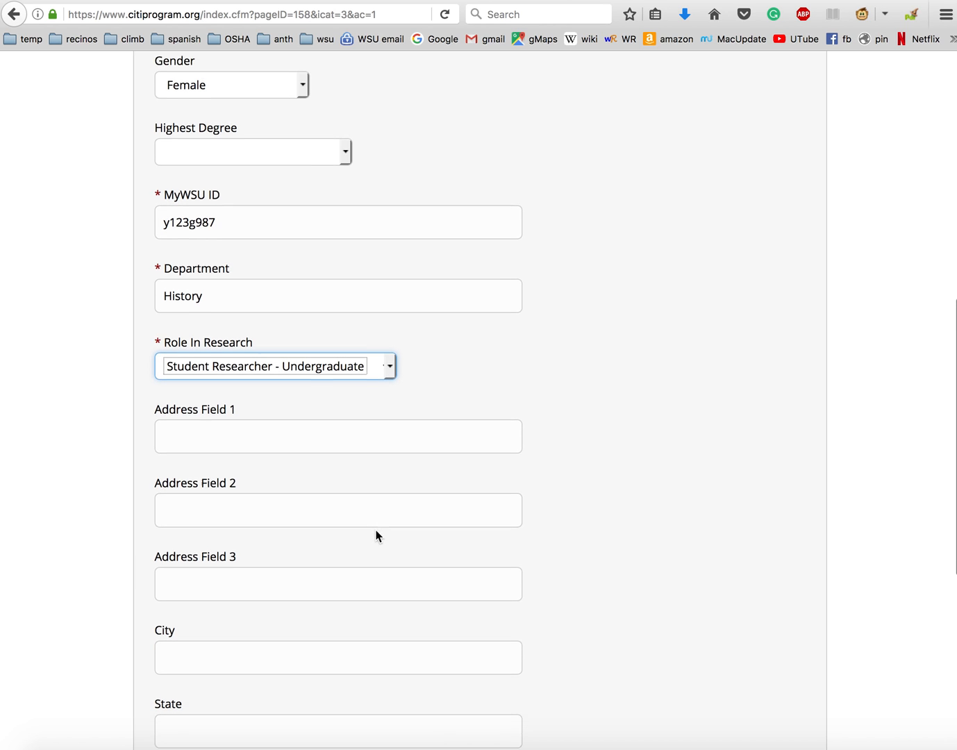
scroll(down, 3)
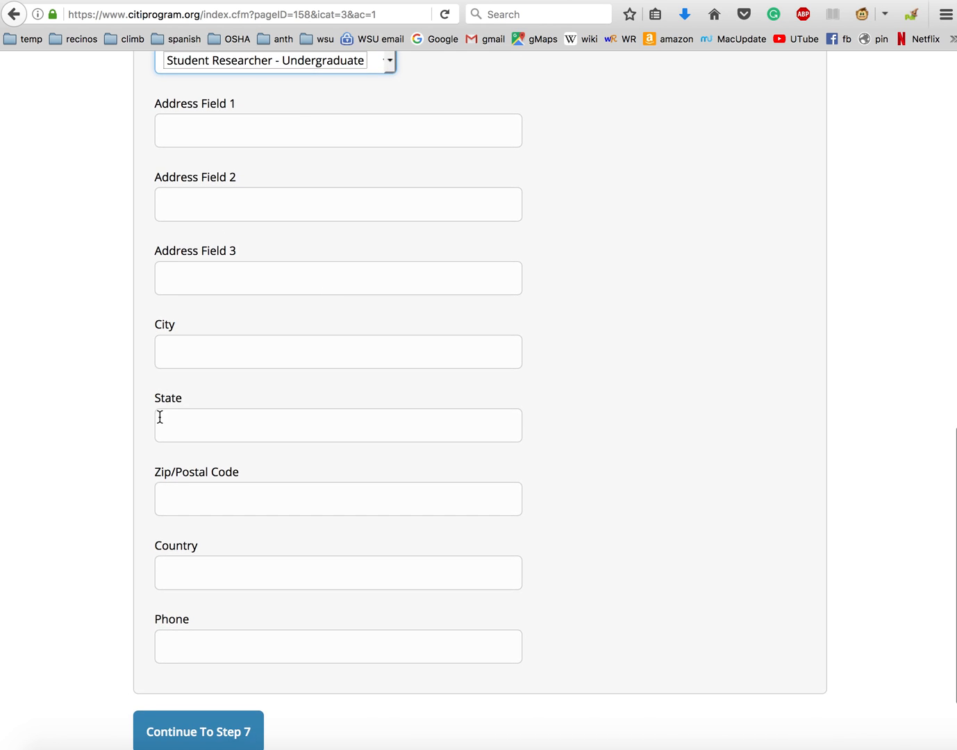
scroll(down, 3)
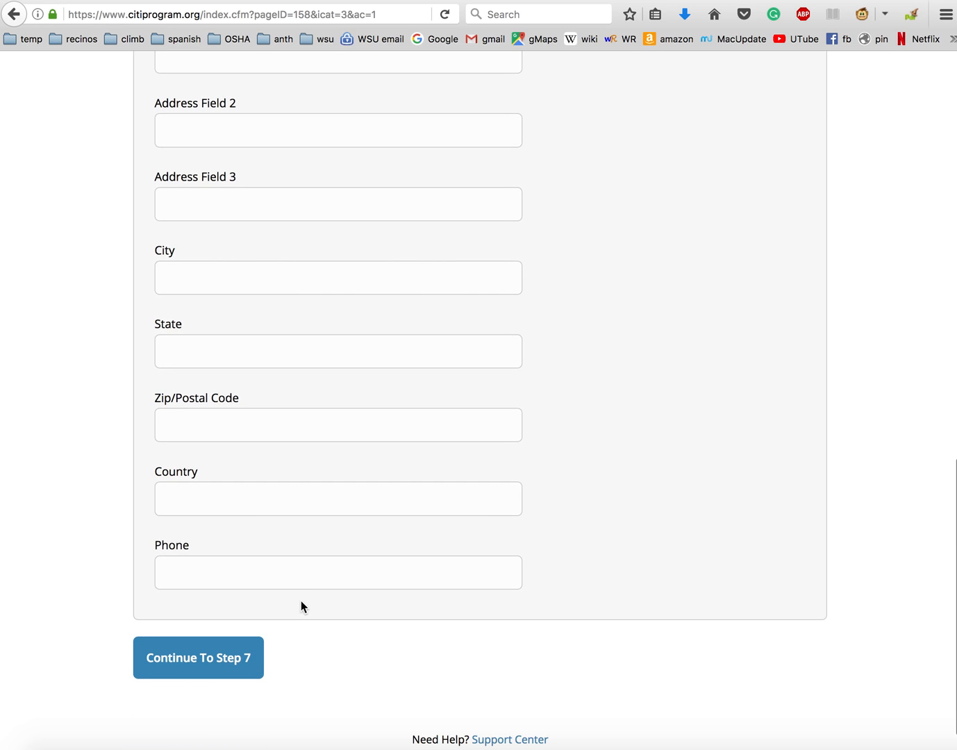
click(197, 657)
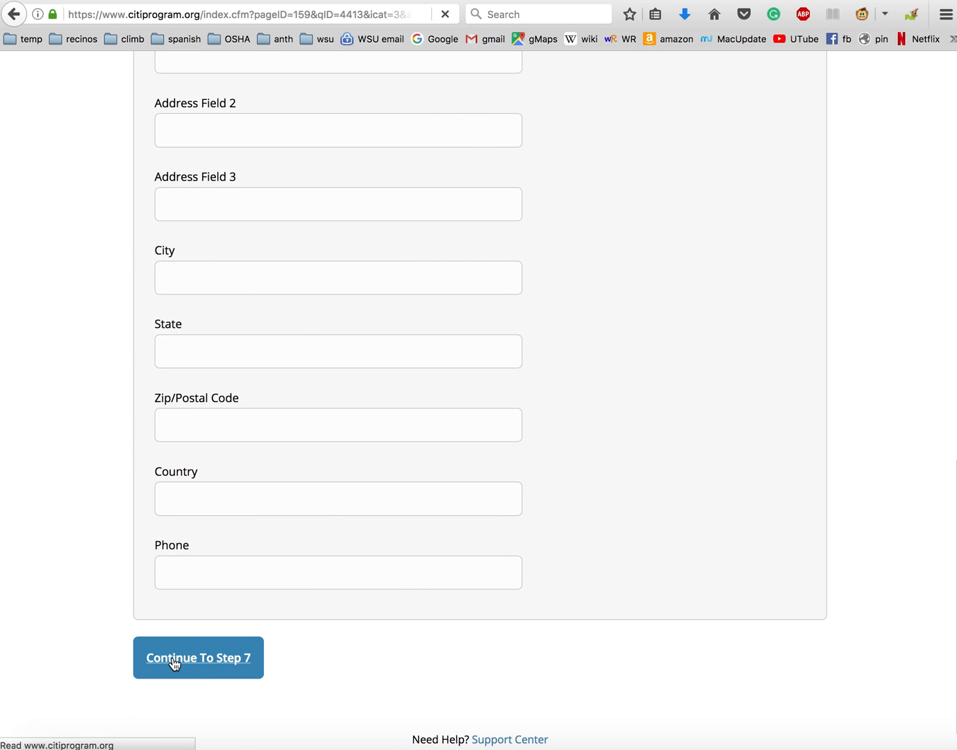
Scroll through the Step 7 curriculum questions down to Question 3
click(198, 657)
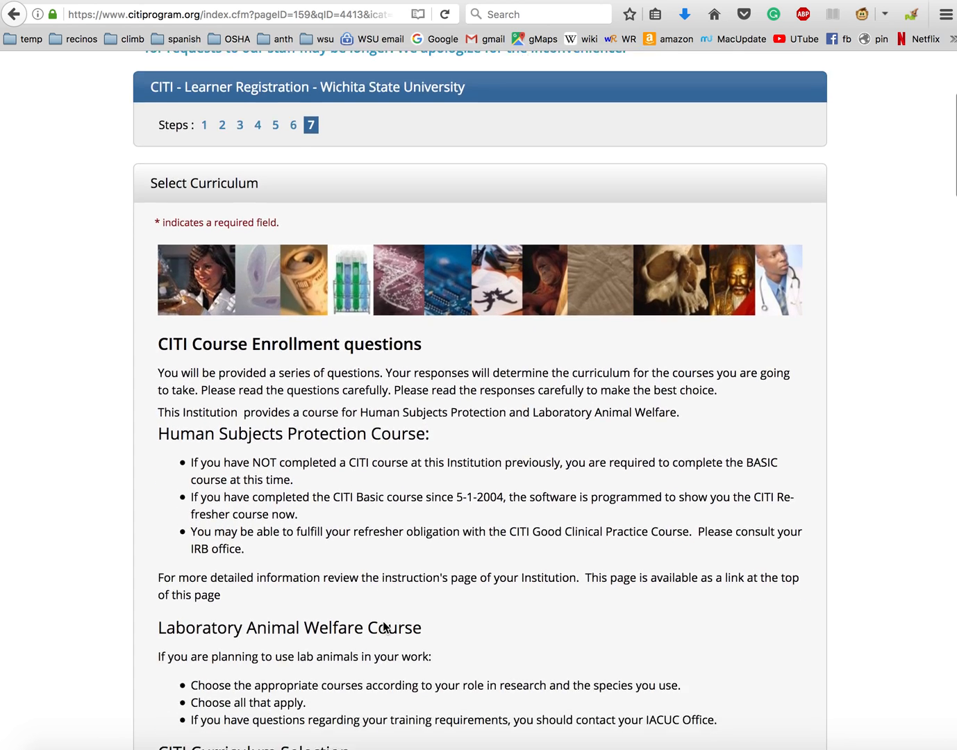
scroll(down, 3)
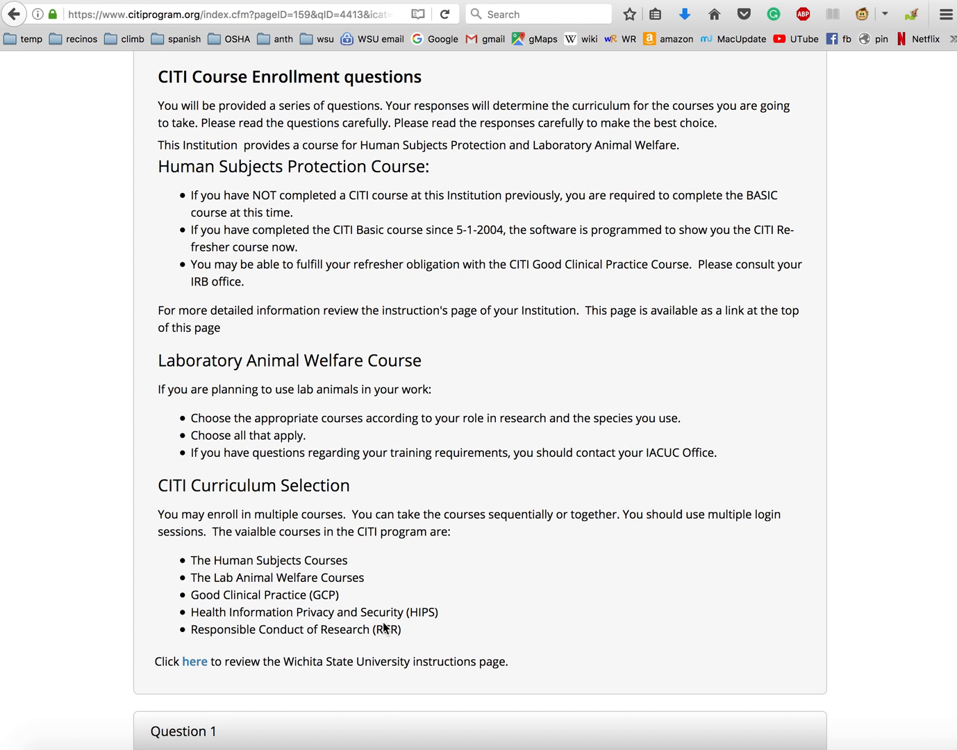
scroll(down, 3)
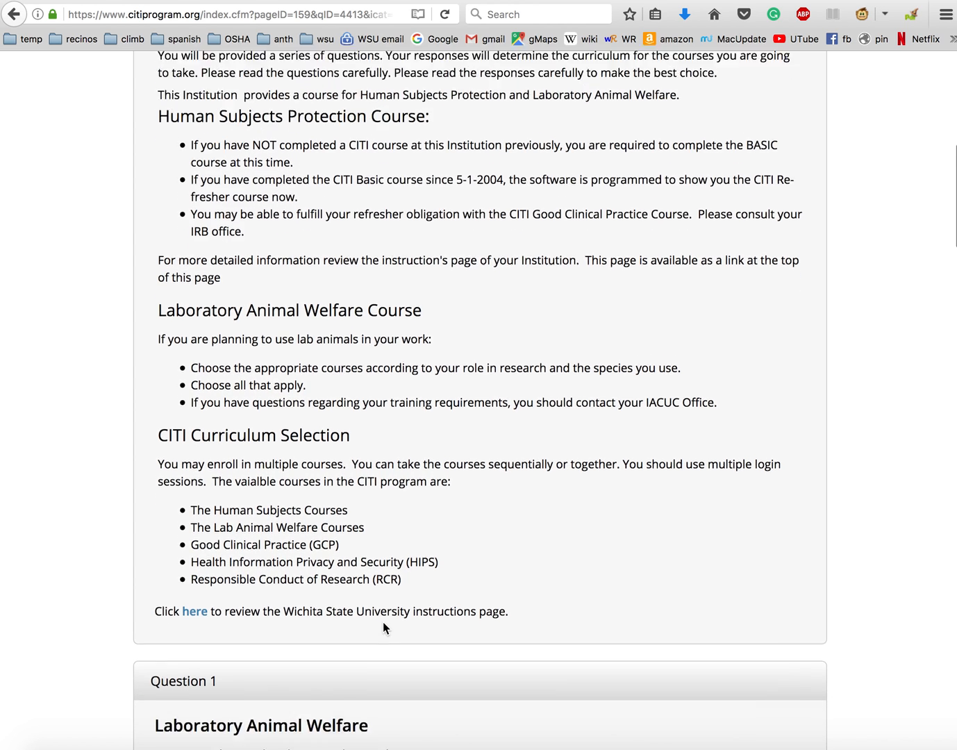
scroll(down, 3)
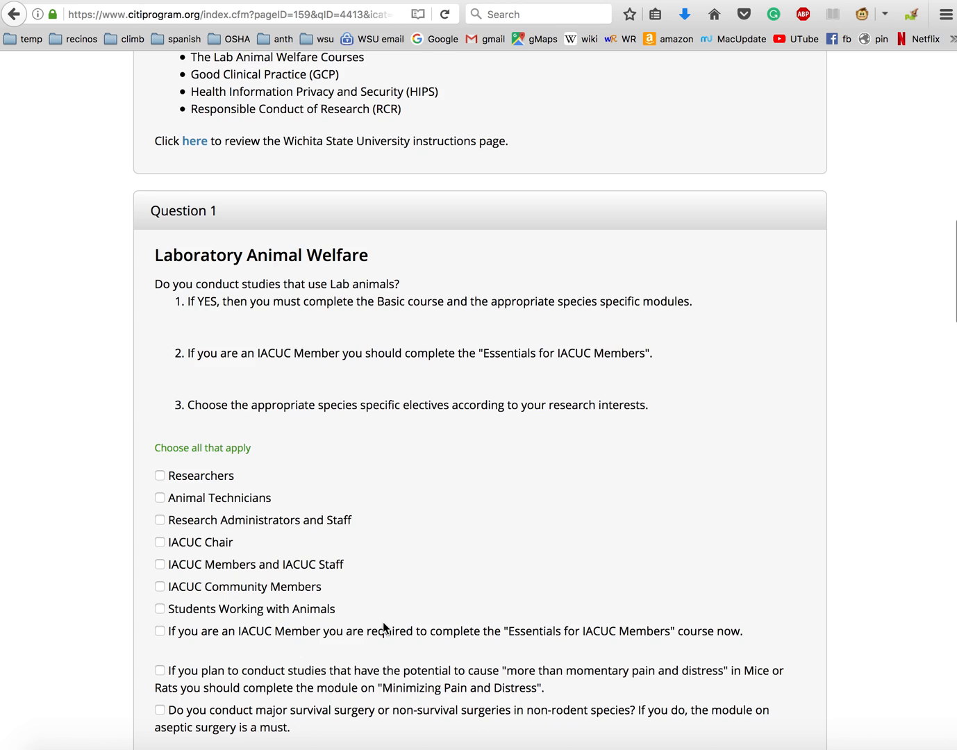
scroll(down, 3)
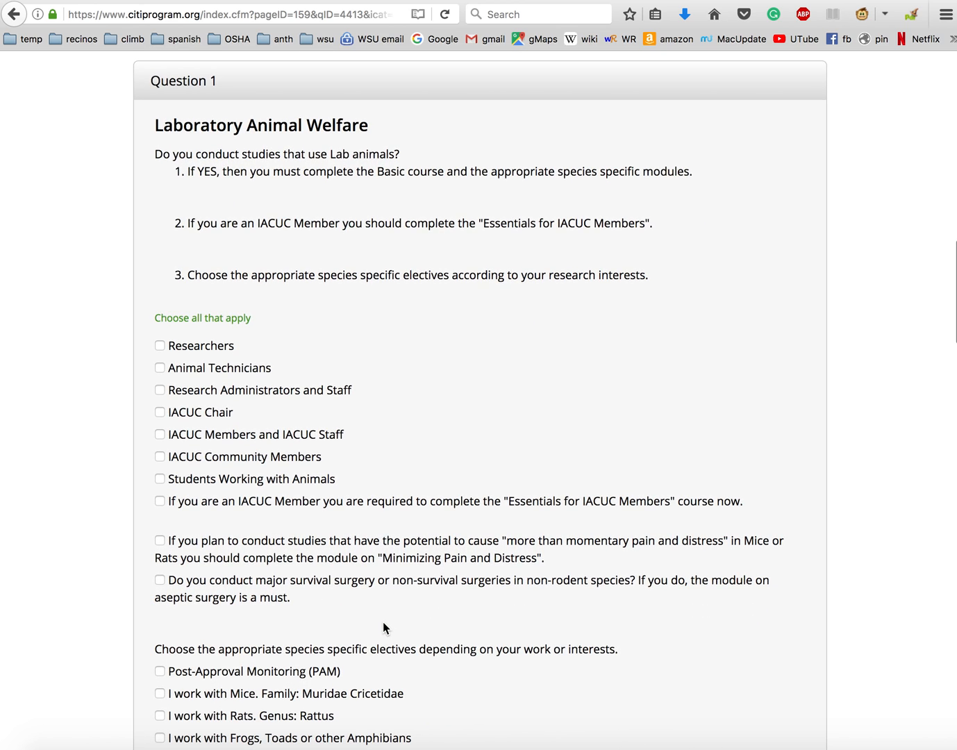
scroll(down, 3)
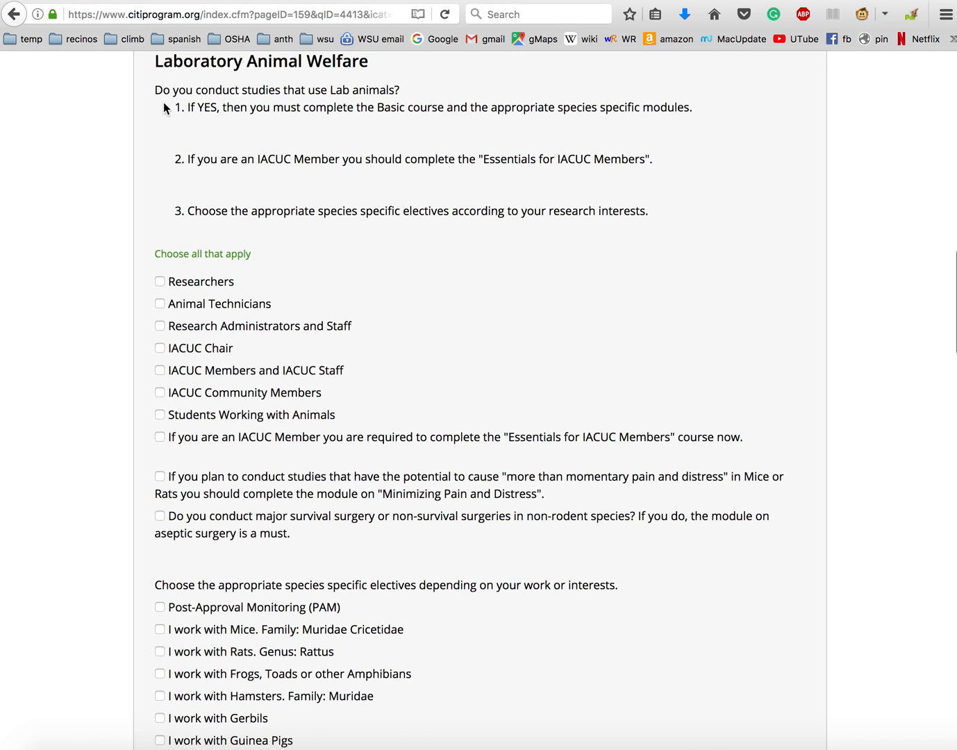
mouse_move(358, 242)
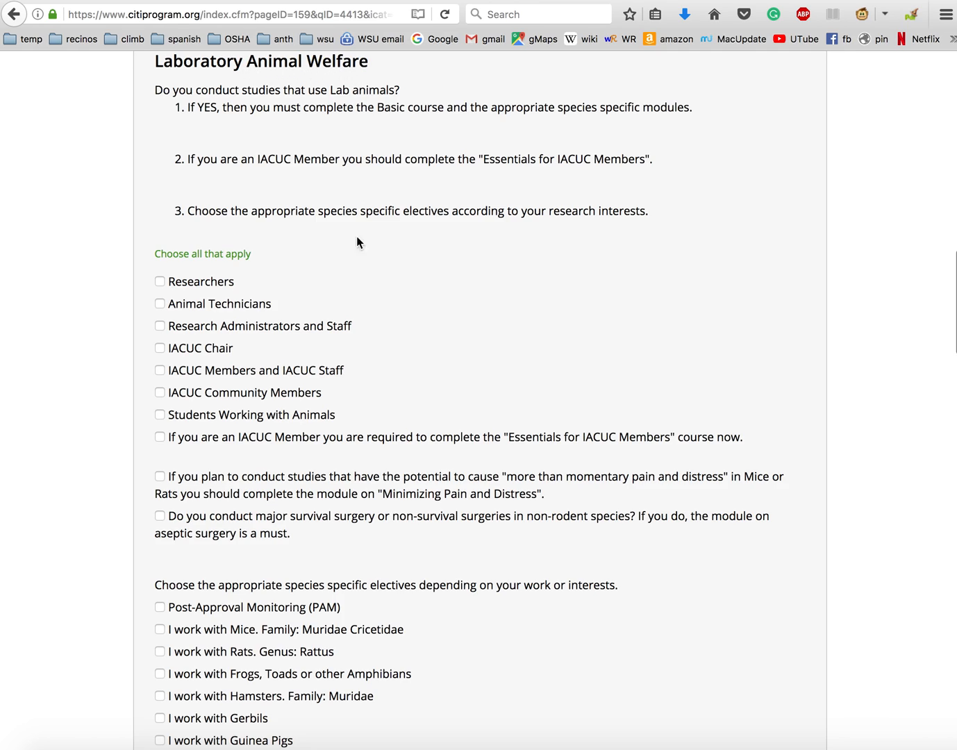
scroll(down, 3)
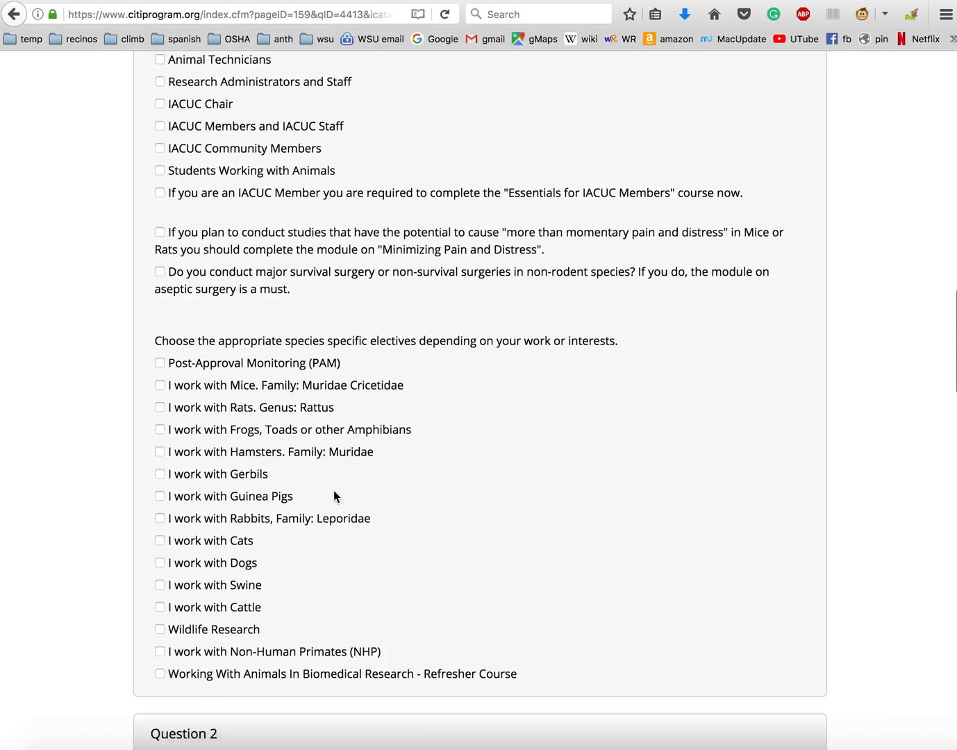
scroll(down, 3)
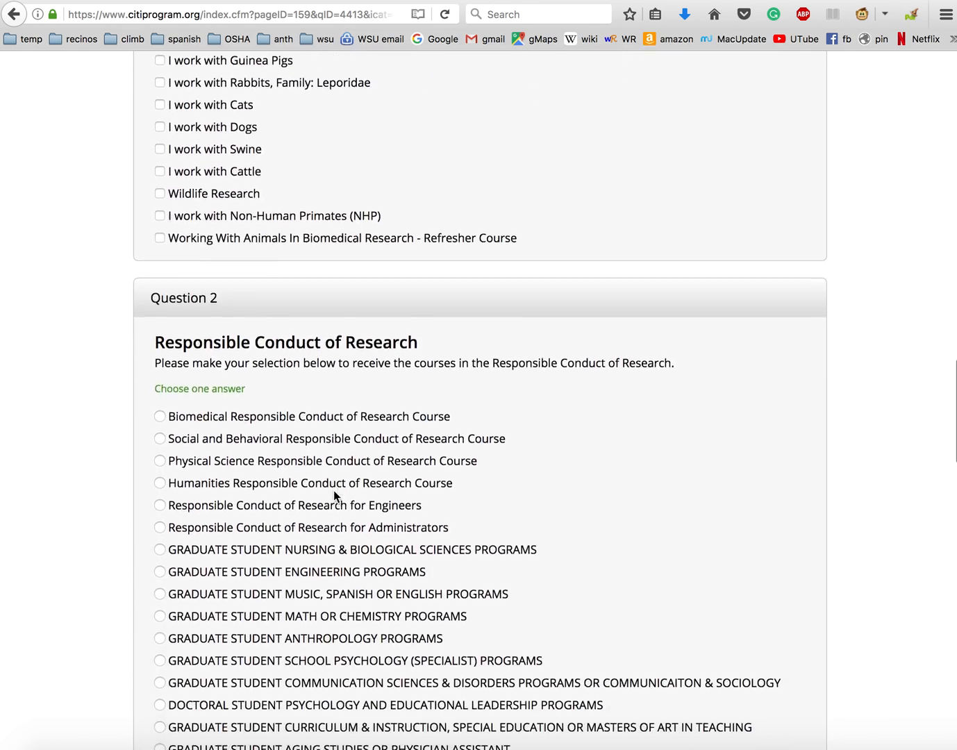
scroll(down, 3)
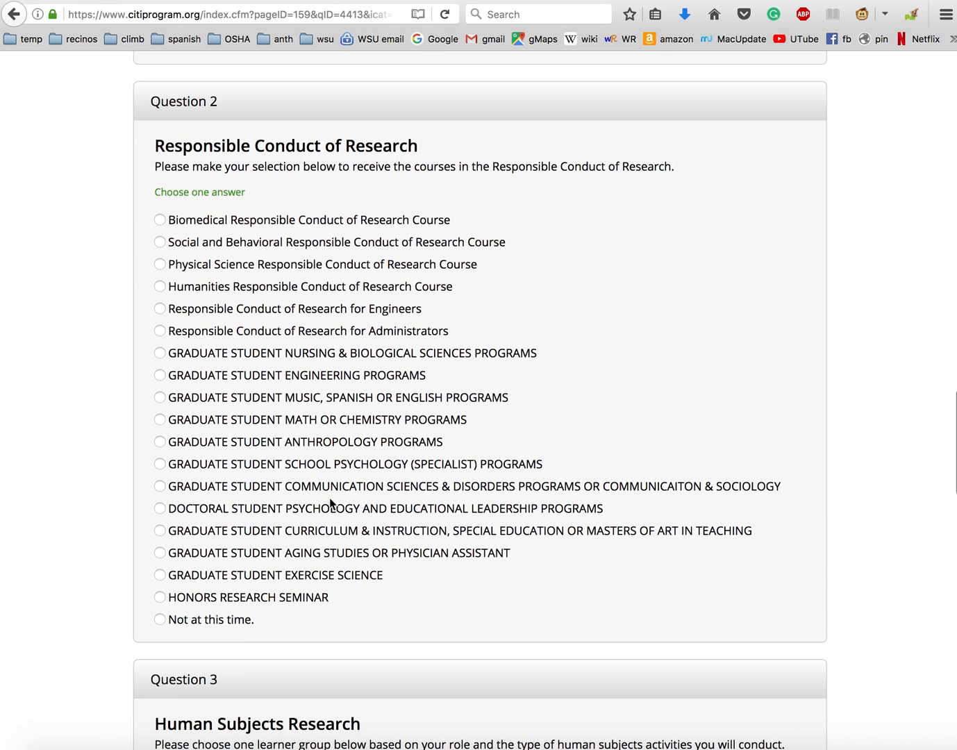
mouse_move(225, 668)
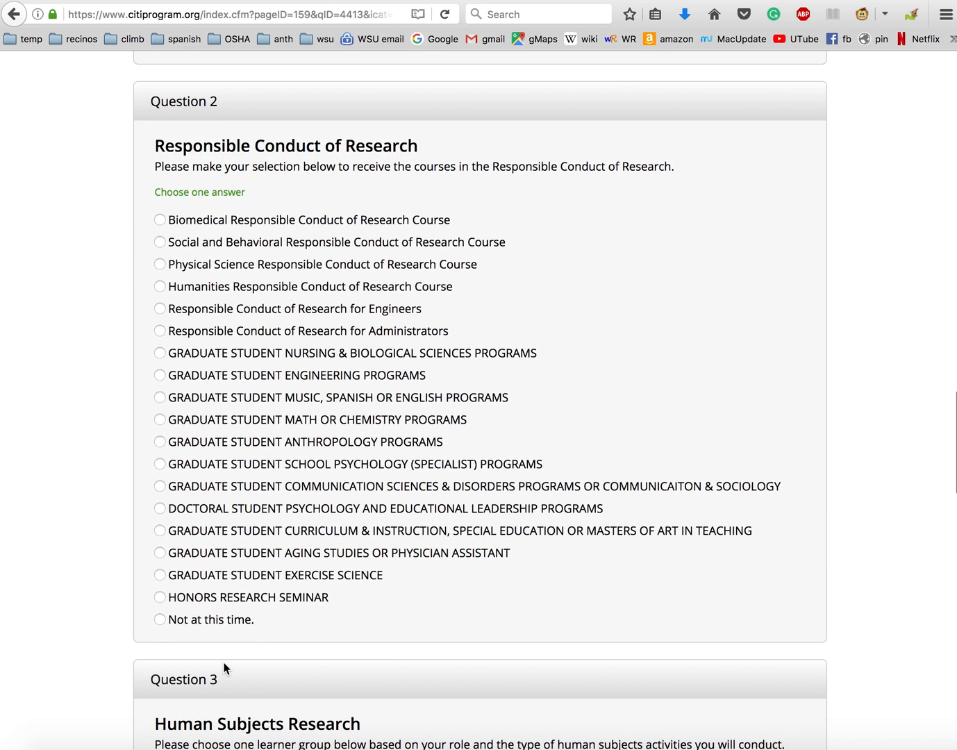
scroll(down, 3)
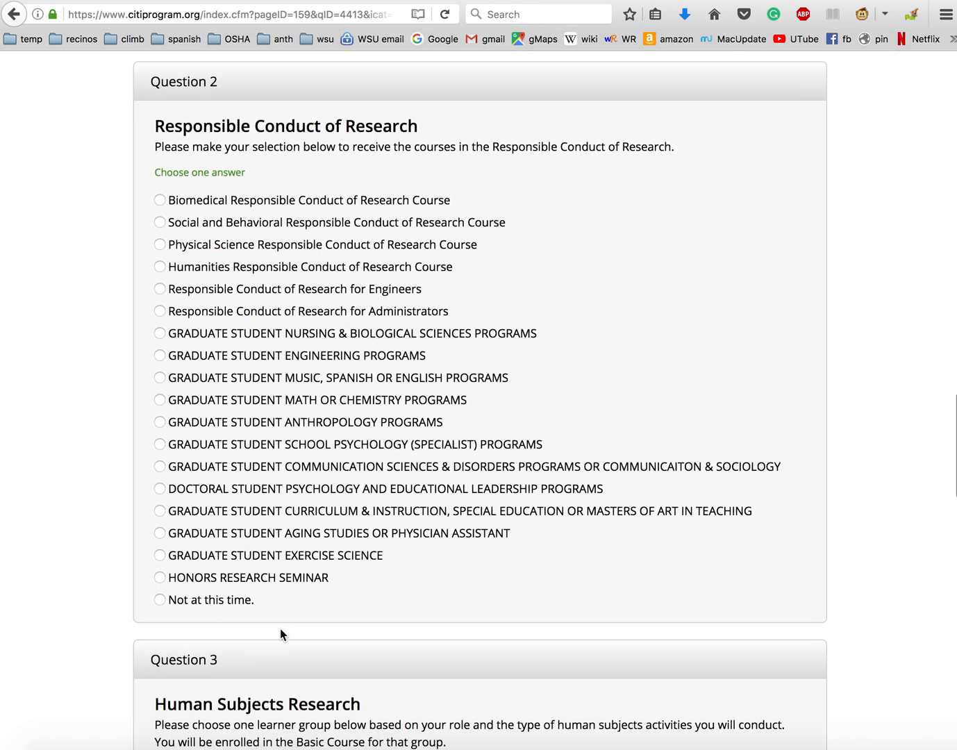
scroll(down, 3)
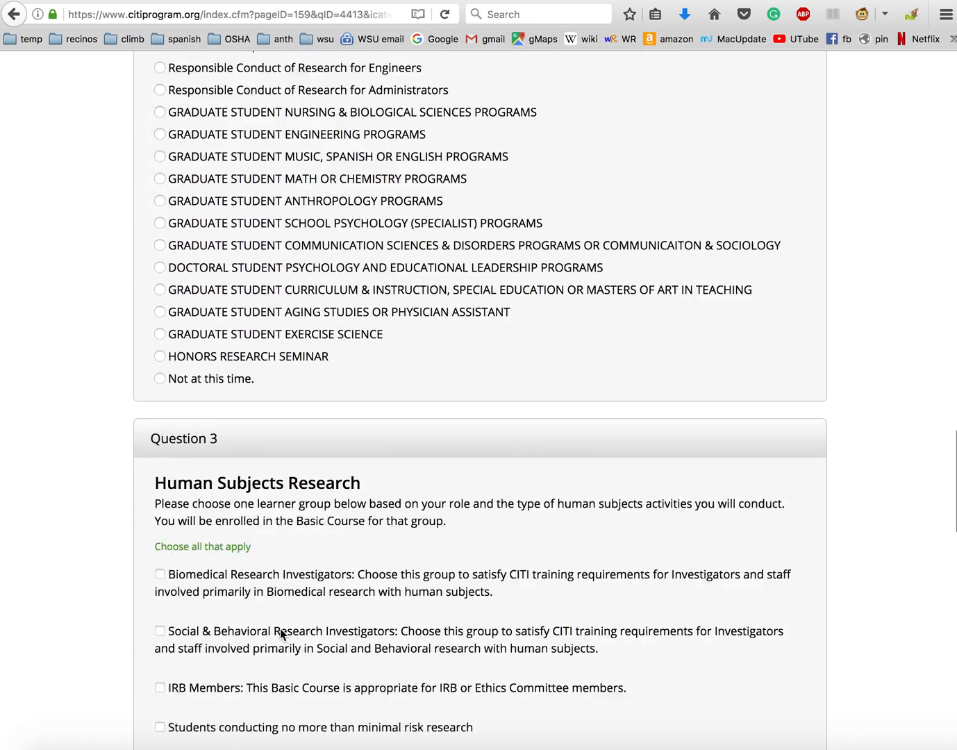
scroll(down, 3)
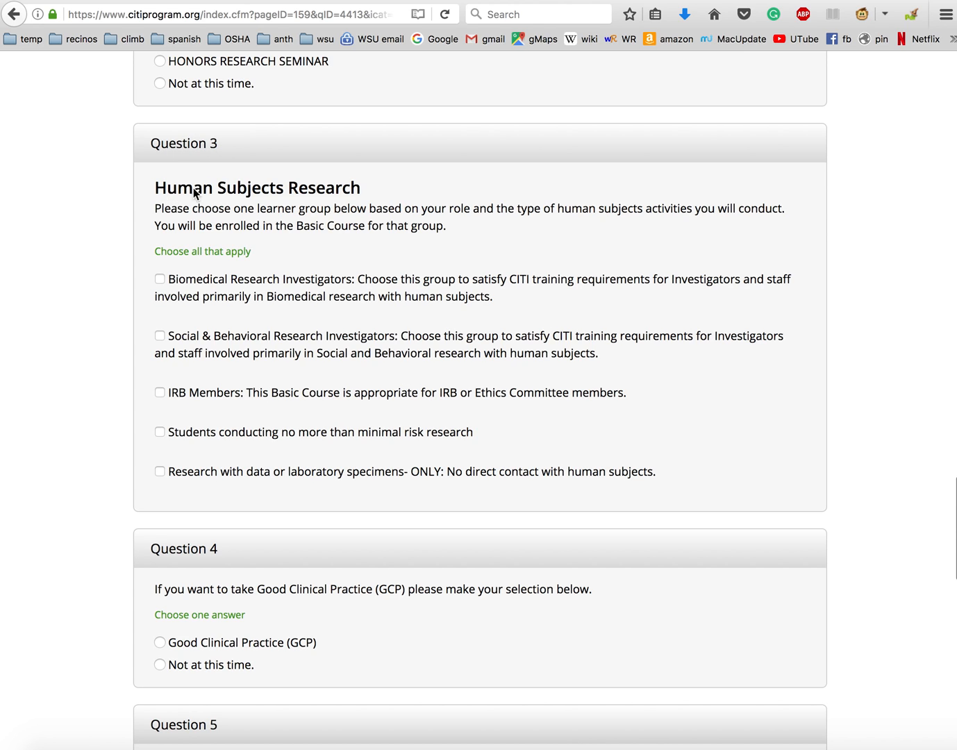
mouse_move(347, 213)
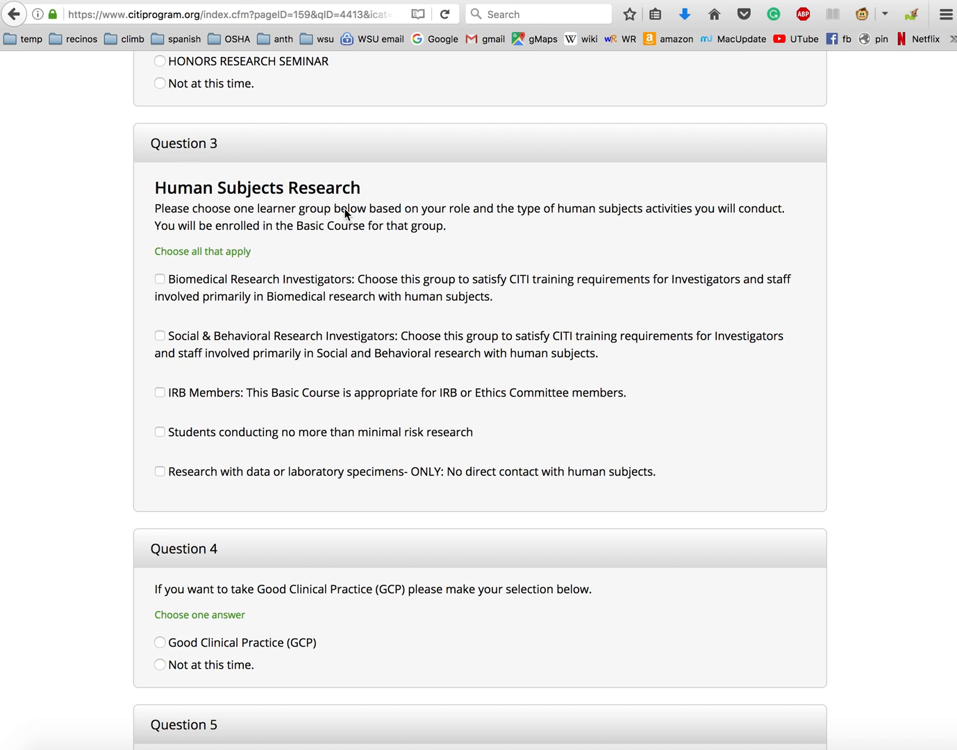
mouse_move(214, 220)
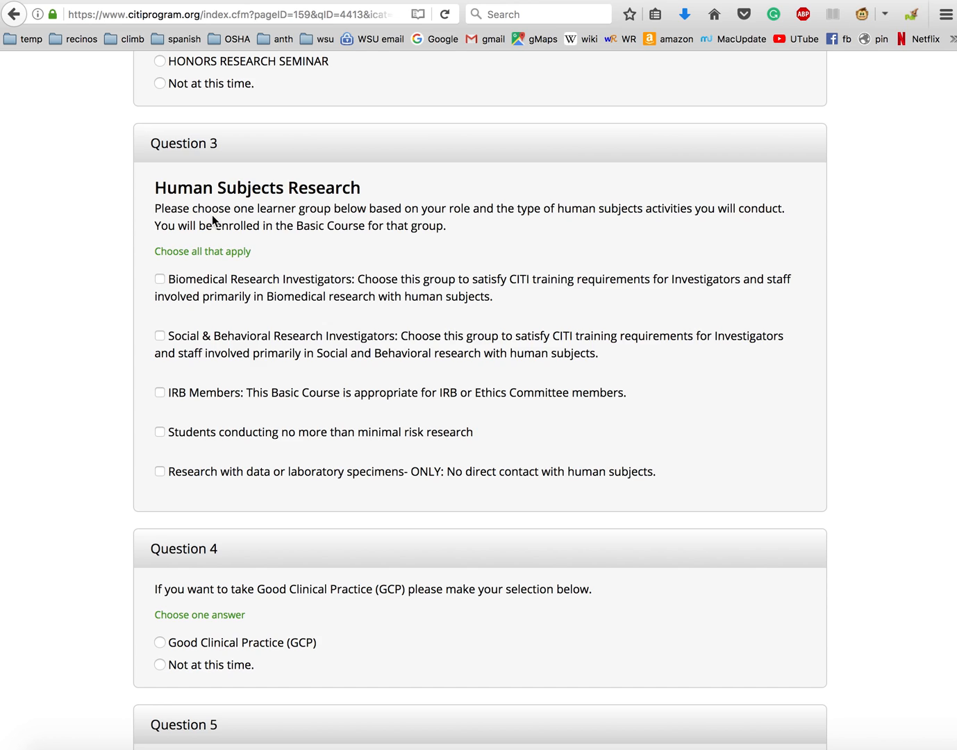
mouse_move(260, 221)
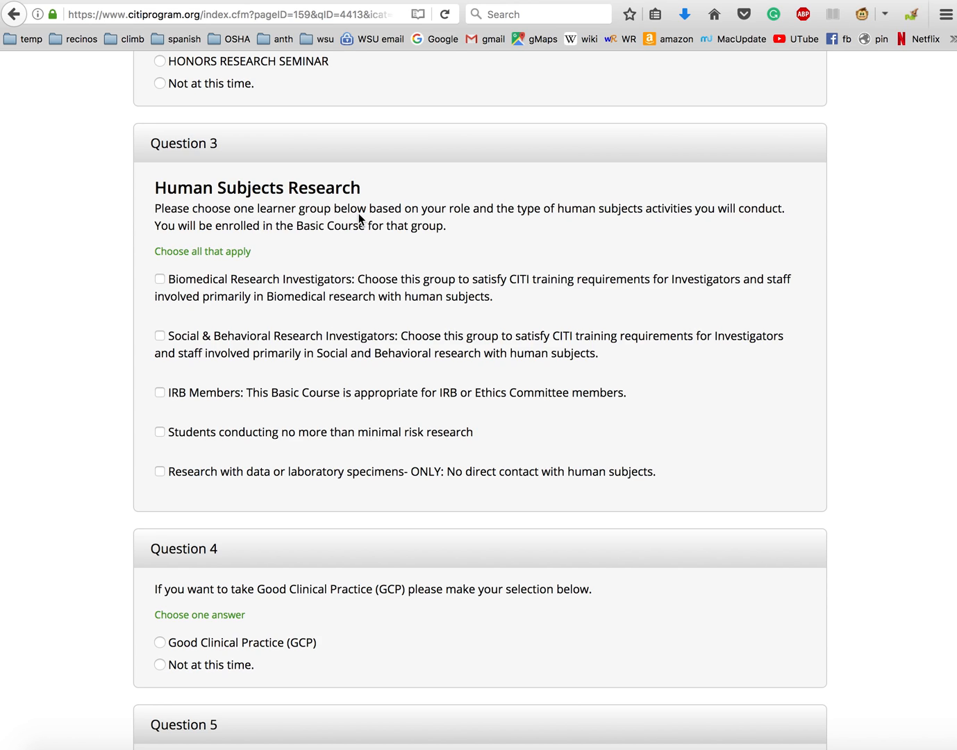
mouse_move(160, 431)
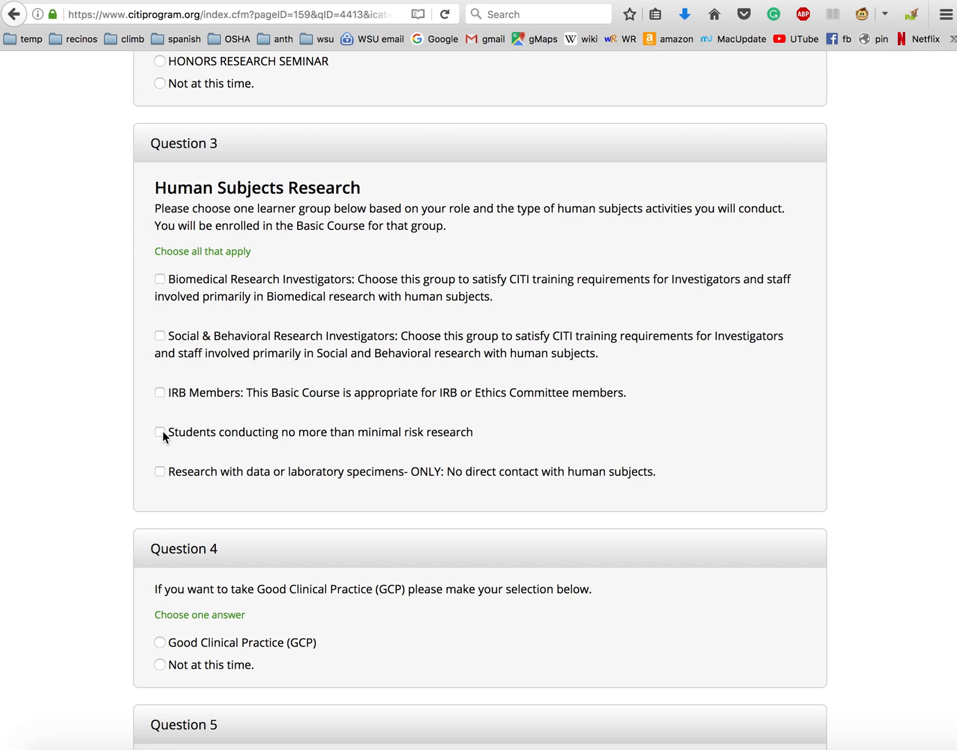
Tick 'Students conducting no more than minimal risk research' under Question 3
click(160, 432)
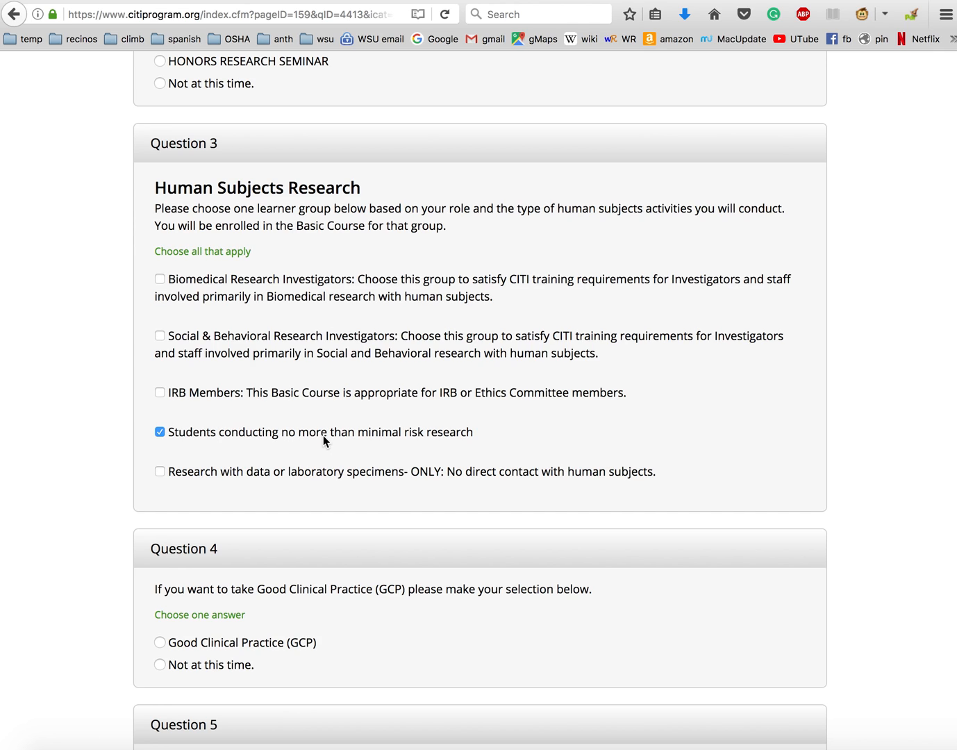
mouse_move(418, 440)
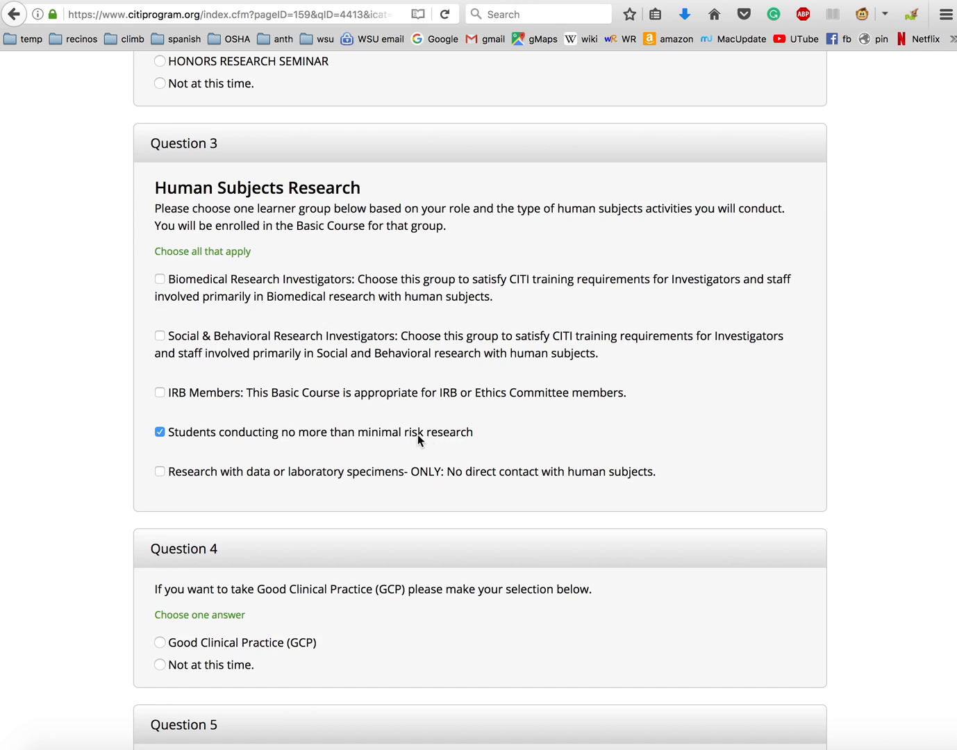
mouse_move(163, 382)
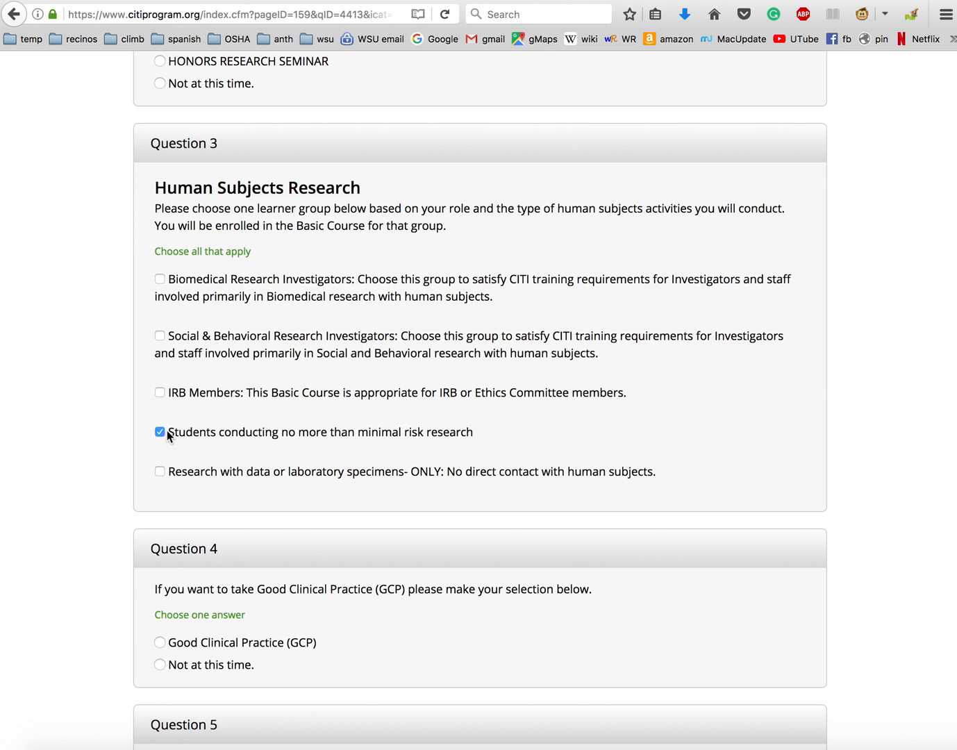
mouse_move(339, 547)
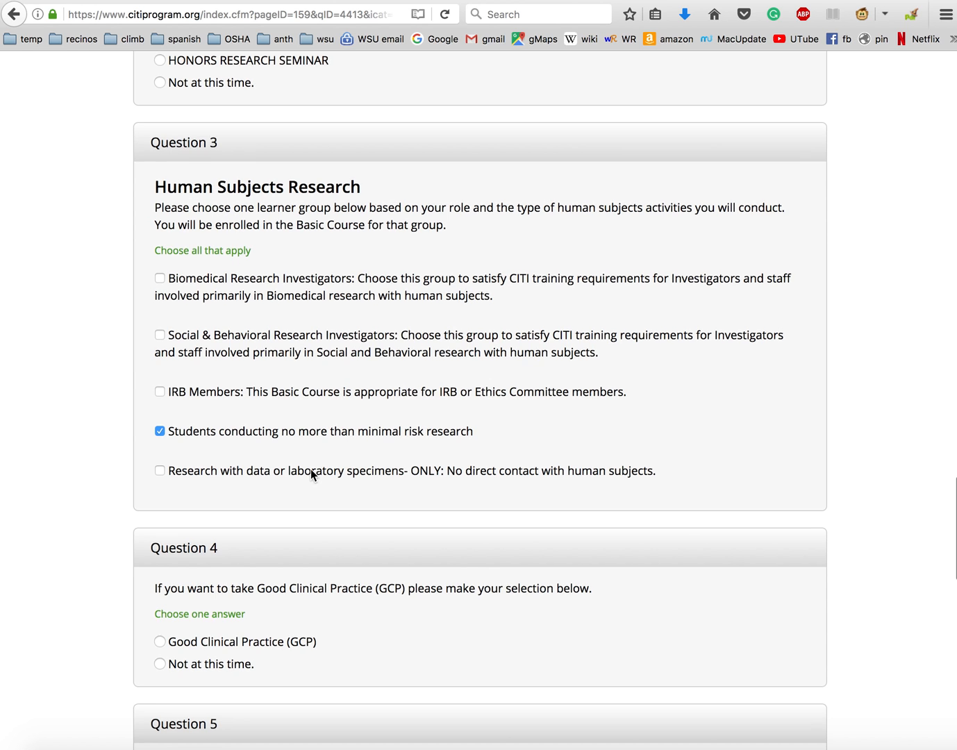
Answer 'Not at this time' for Good Clinical Practice, US Export Control and Institutional/Signatory Official courses
scroll(down, 3)
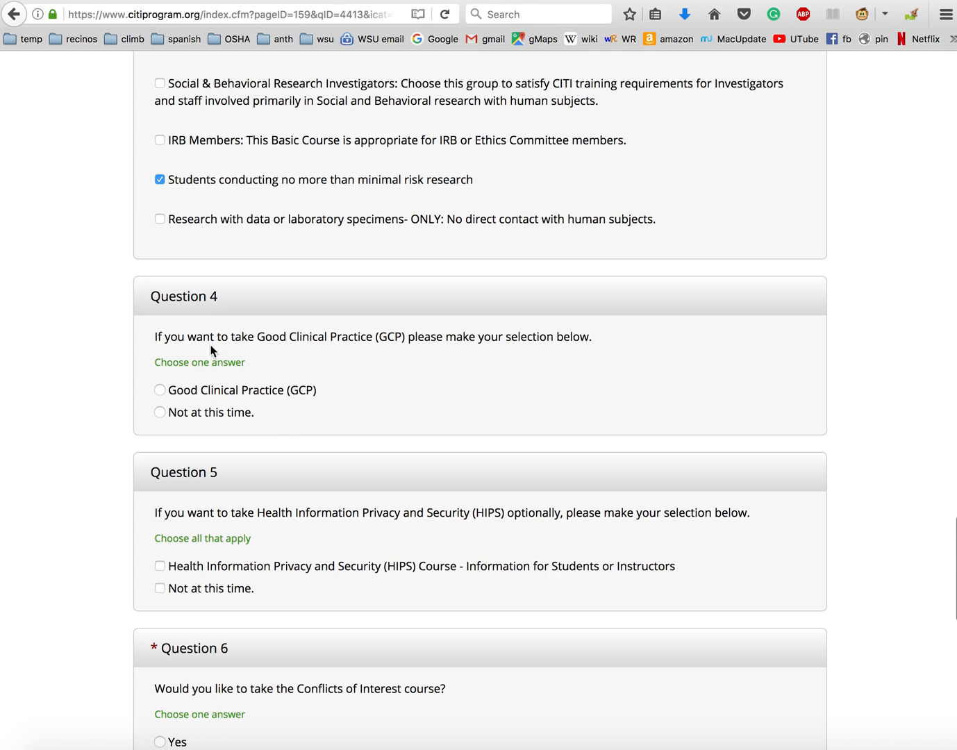
mouse_move(186, 348)
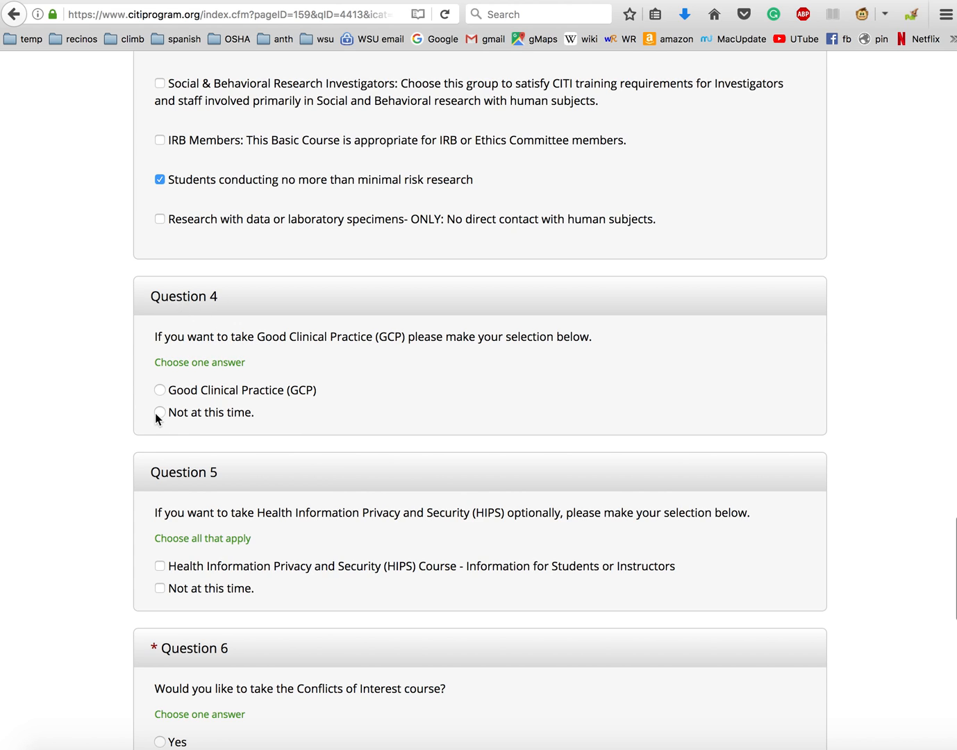
click(160, 411)
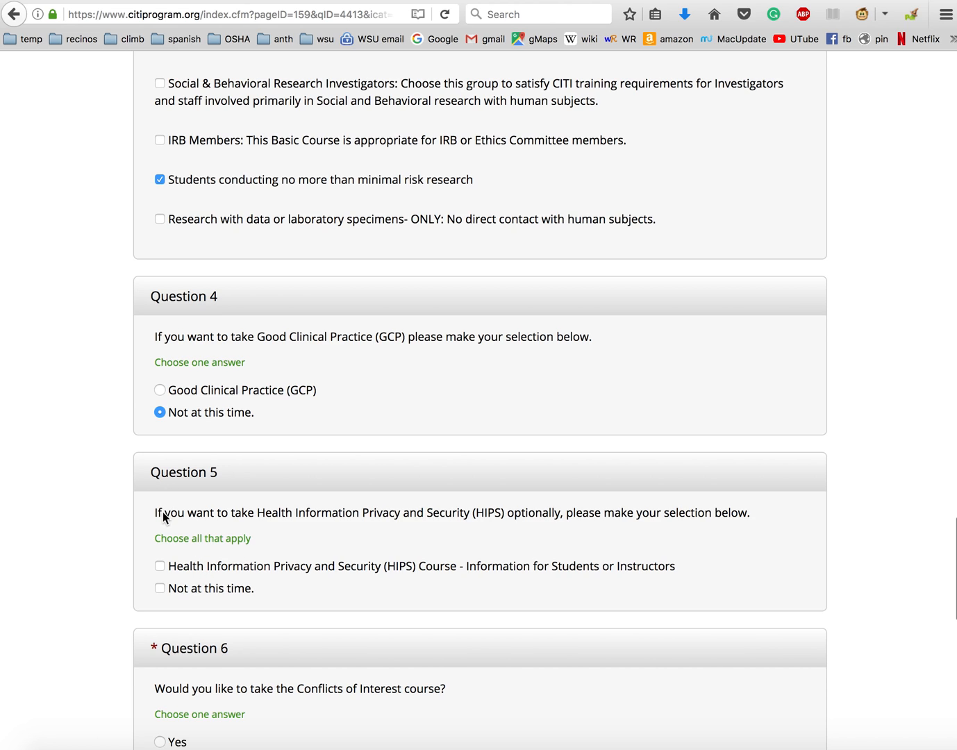
mouse_move(336, 523)
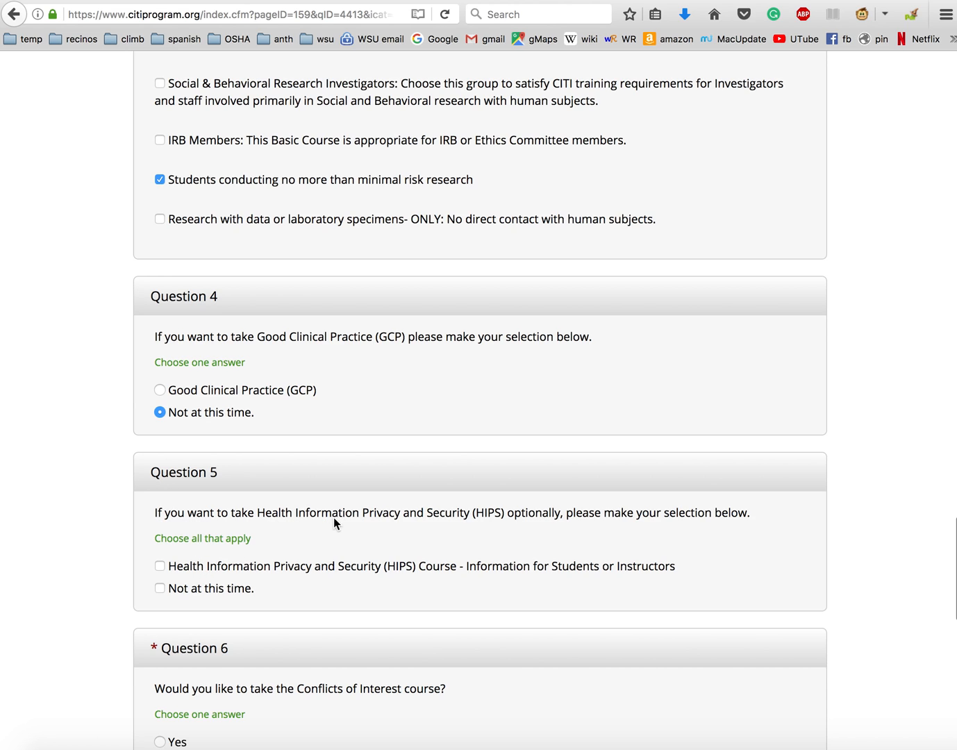
mouse_move(540, 522)
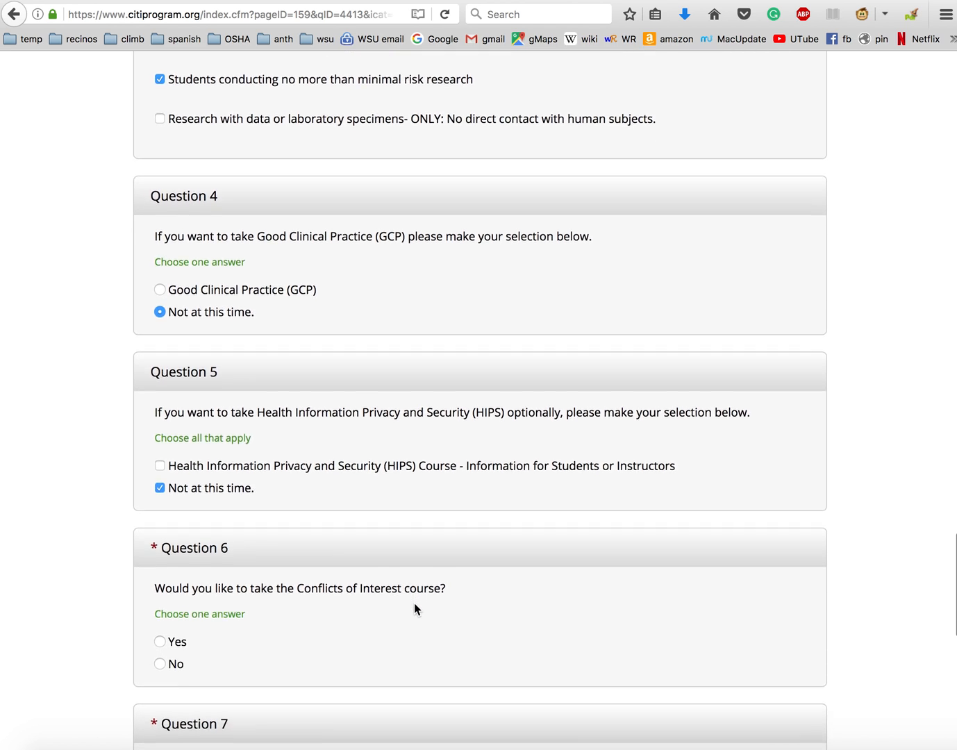
scroll(down, 3)
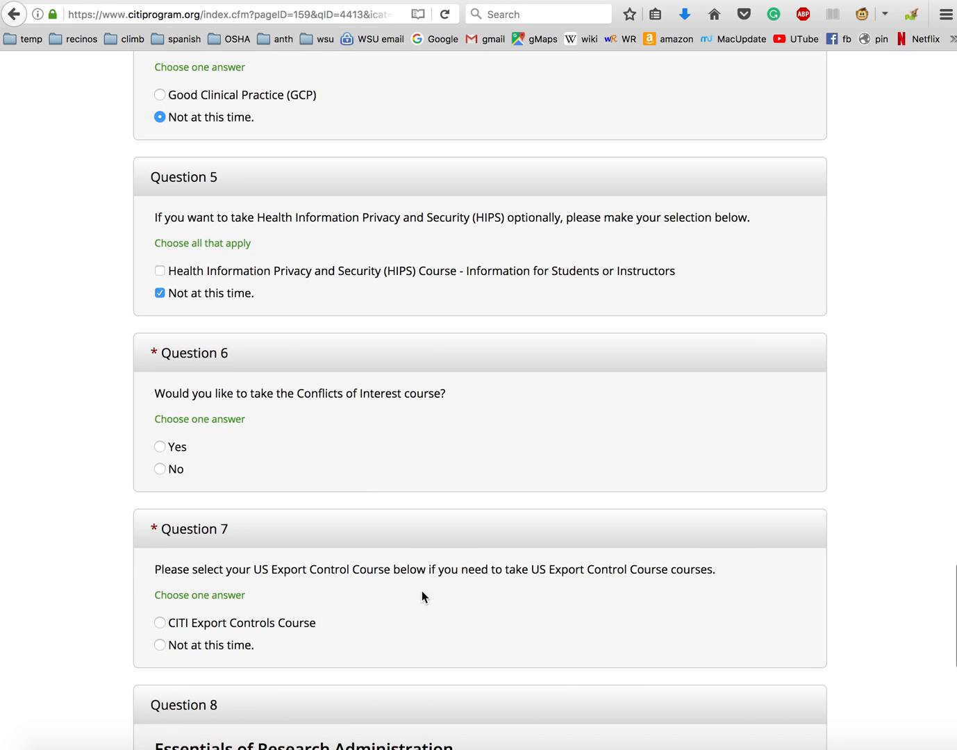
mouse_move(257, 407)
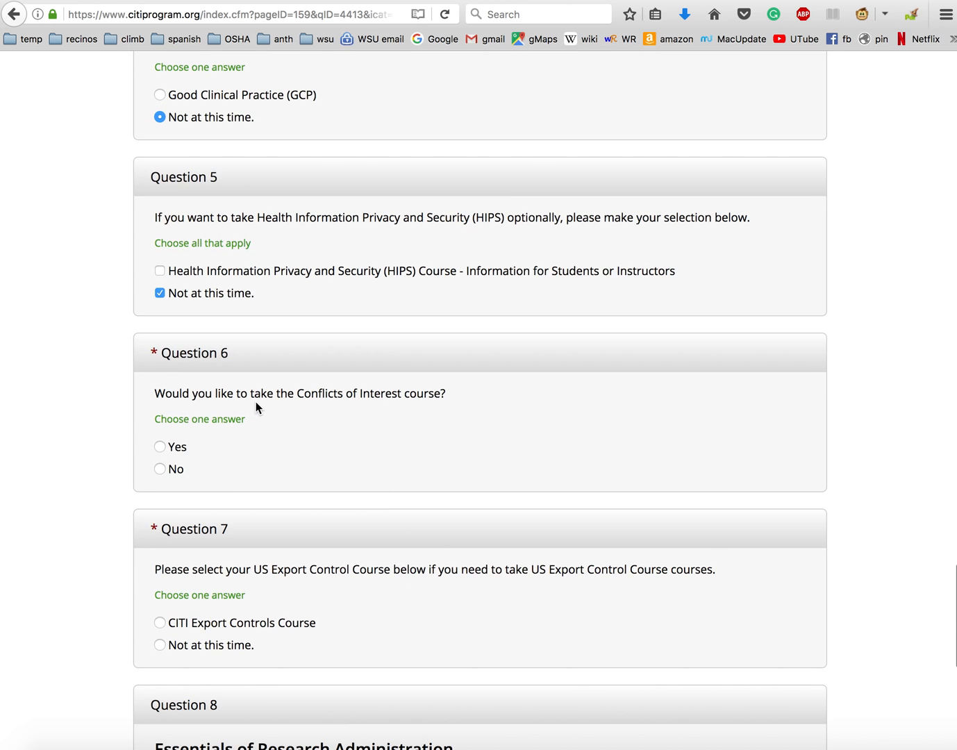
mouse_move(216, 493)
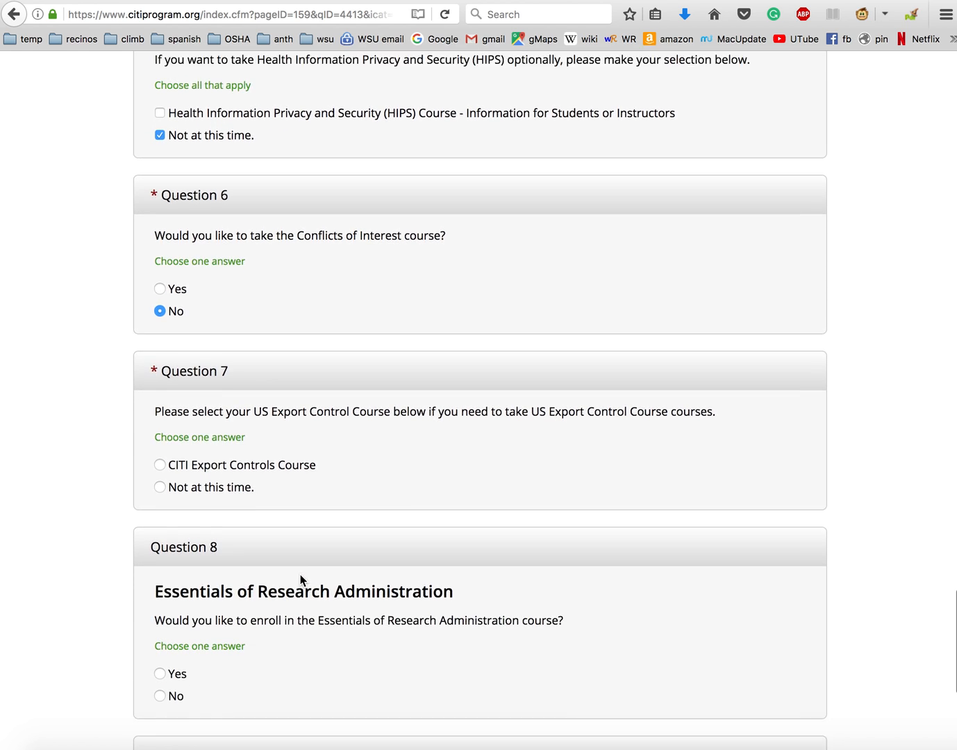
scroll(down, 3)
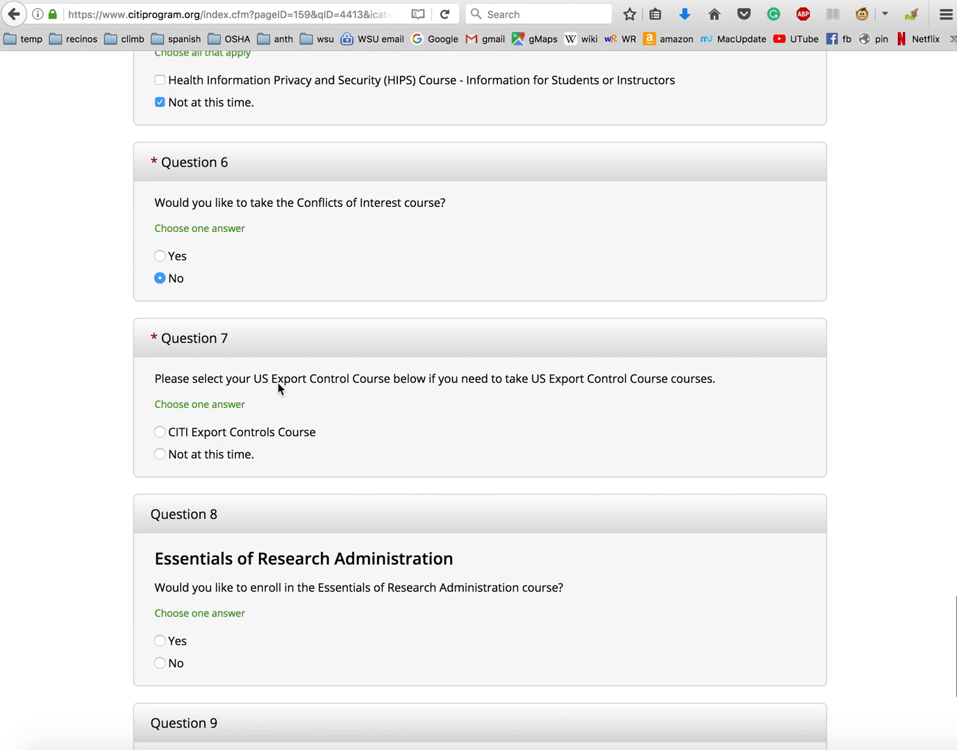
mouse_move(369, 387)
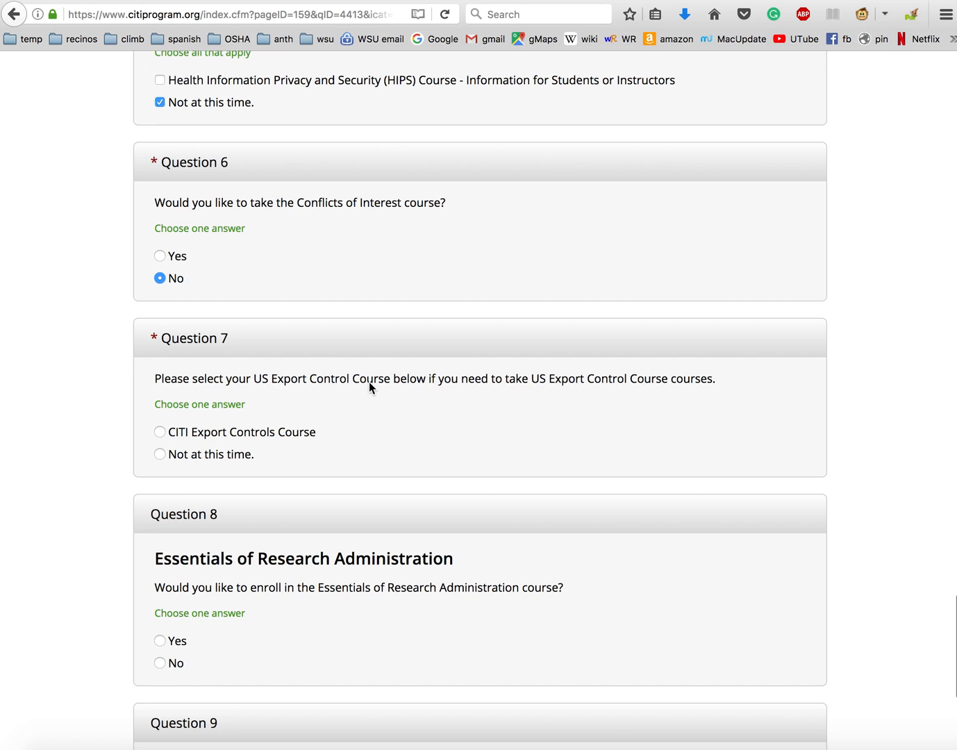
click(160, 453)
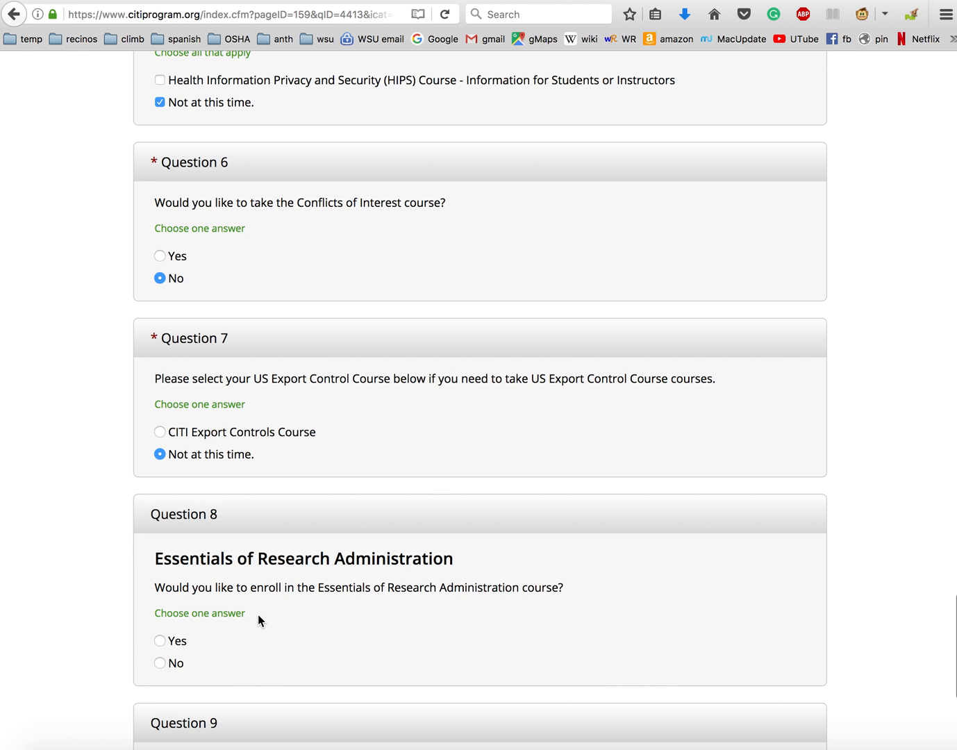
scroll(down, 3)
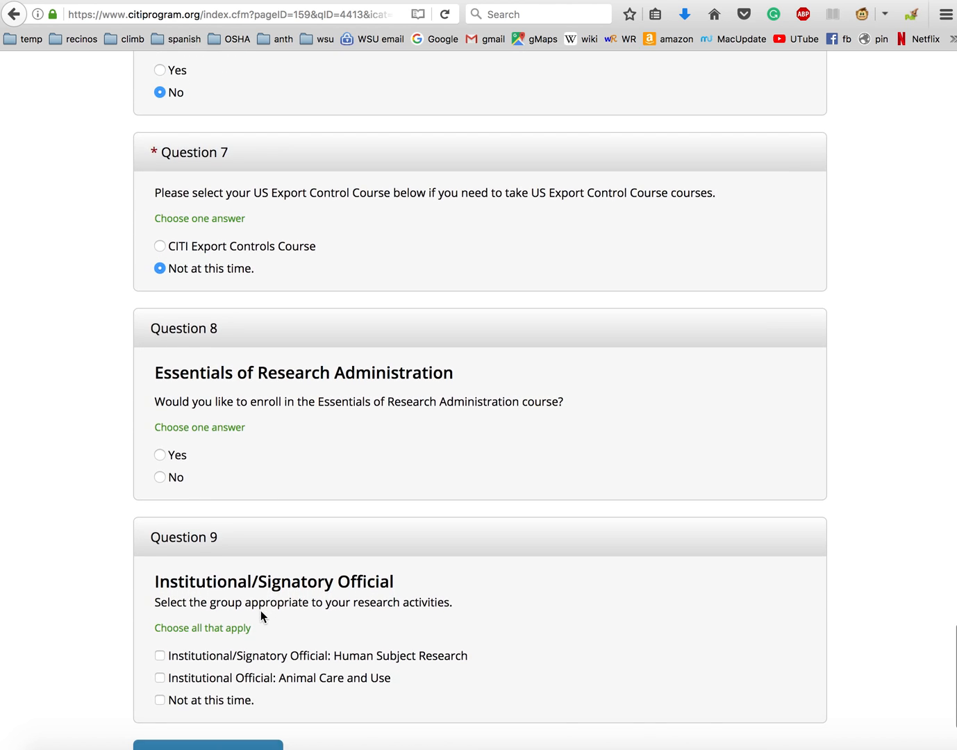
mouse_move(445, 411)
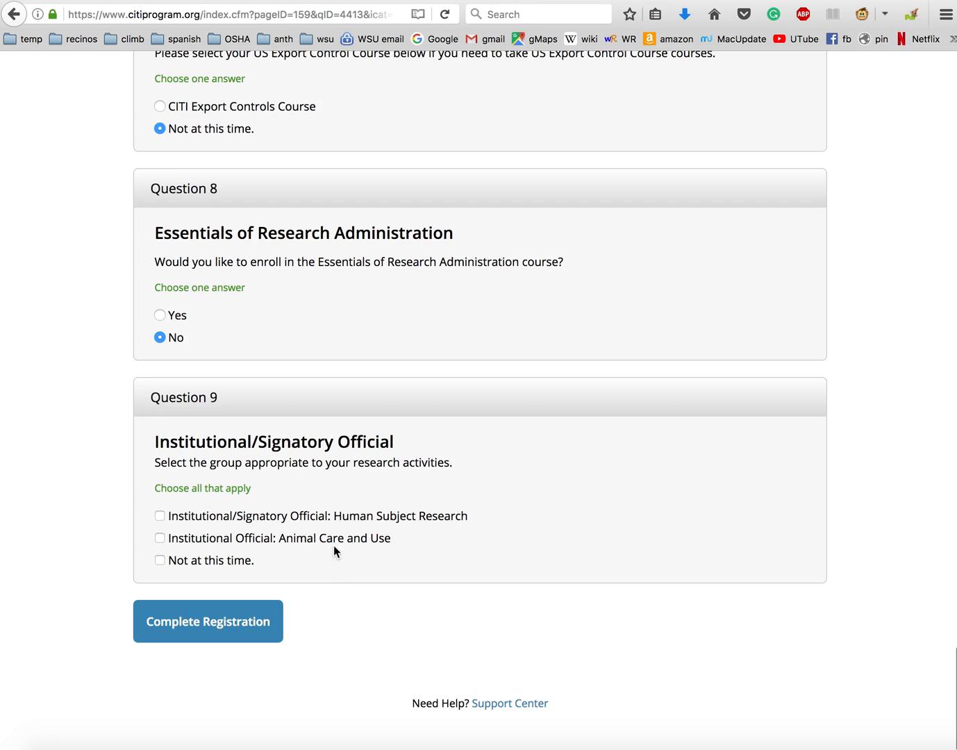
mouse_move(172, 452)
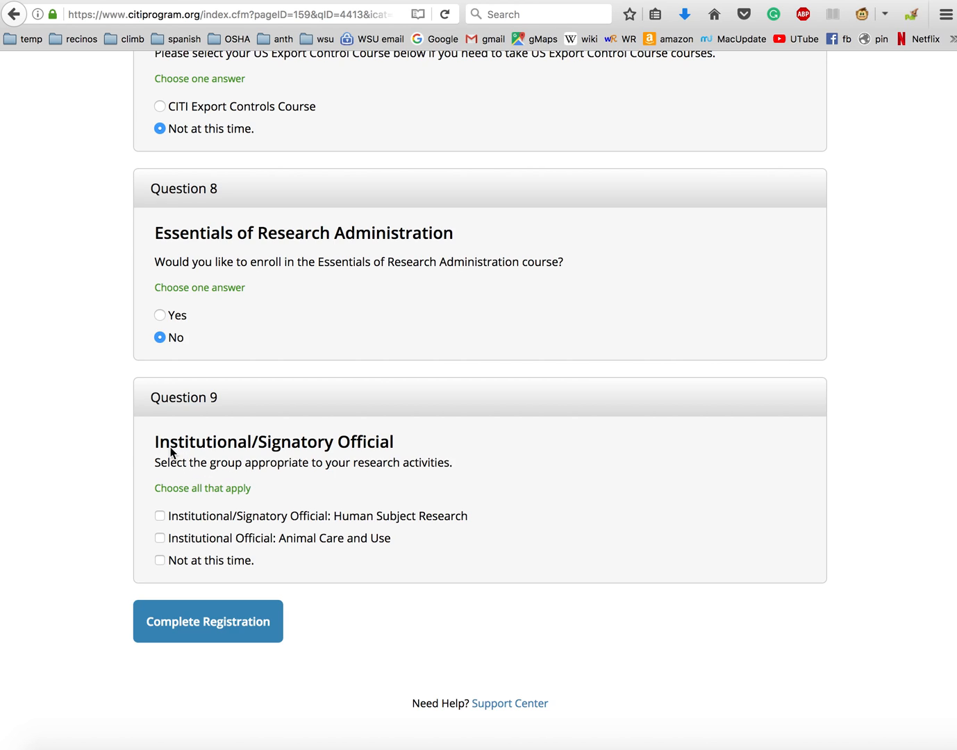
mouse_move(389, 452)
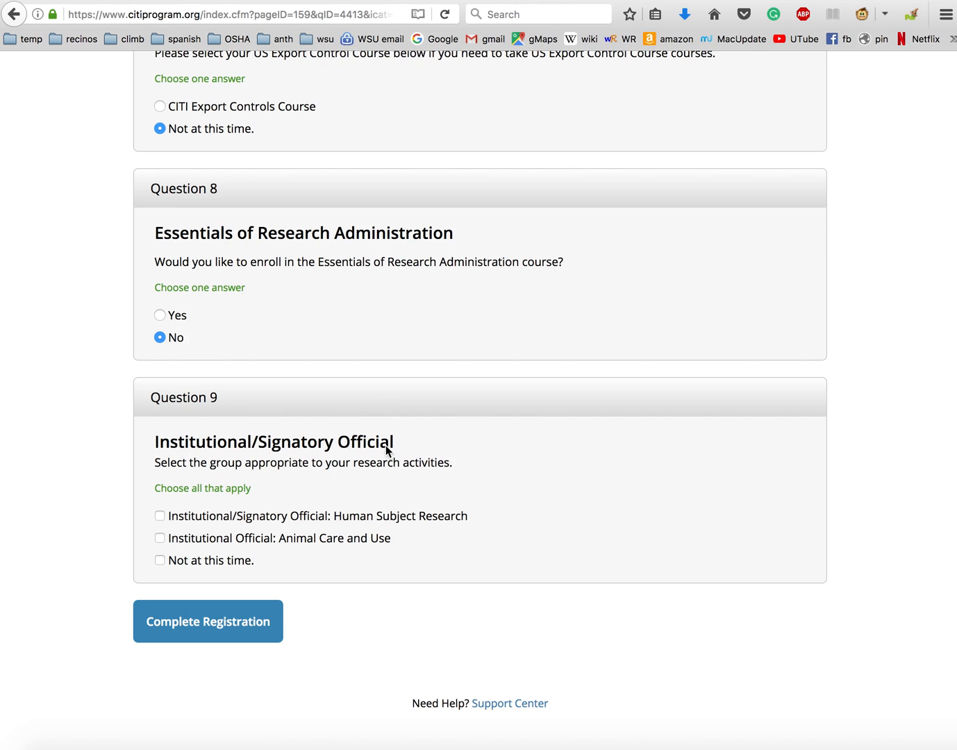
mouse_move(213, 512)
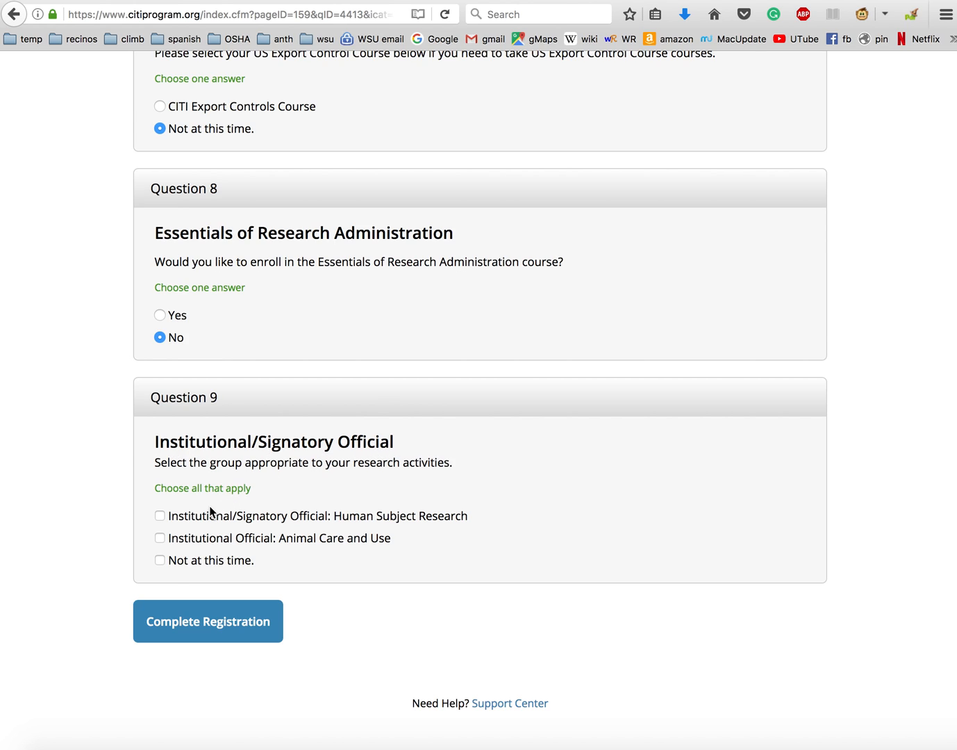
click(159, 560)
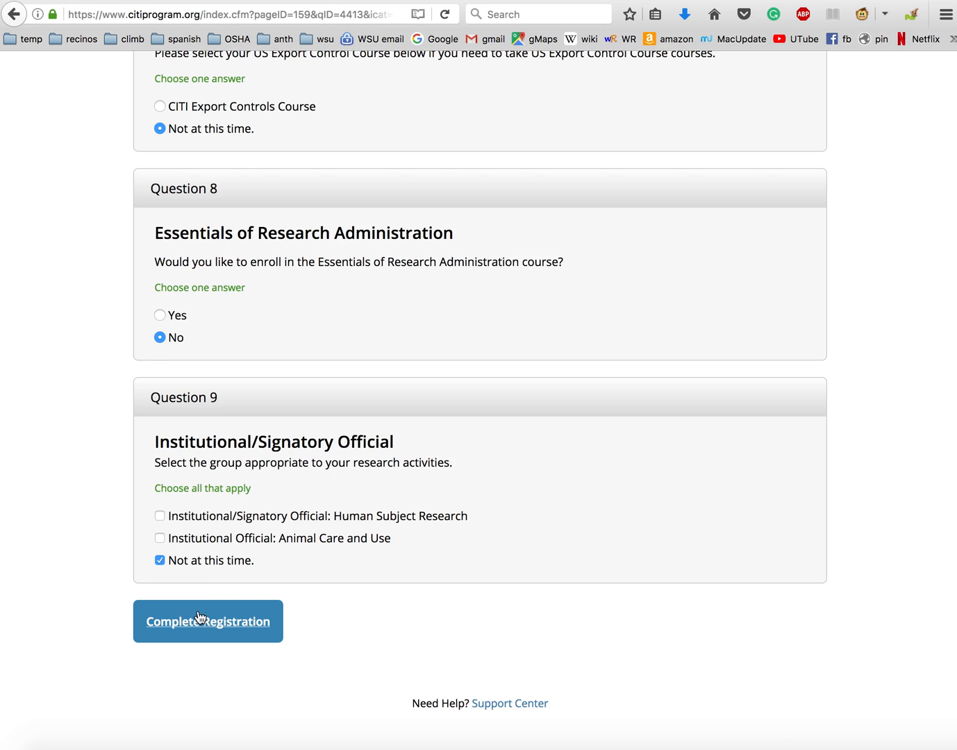
Submit the course choices and finalize the Wichita State University registration
click(207, 621)
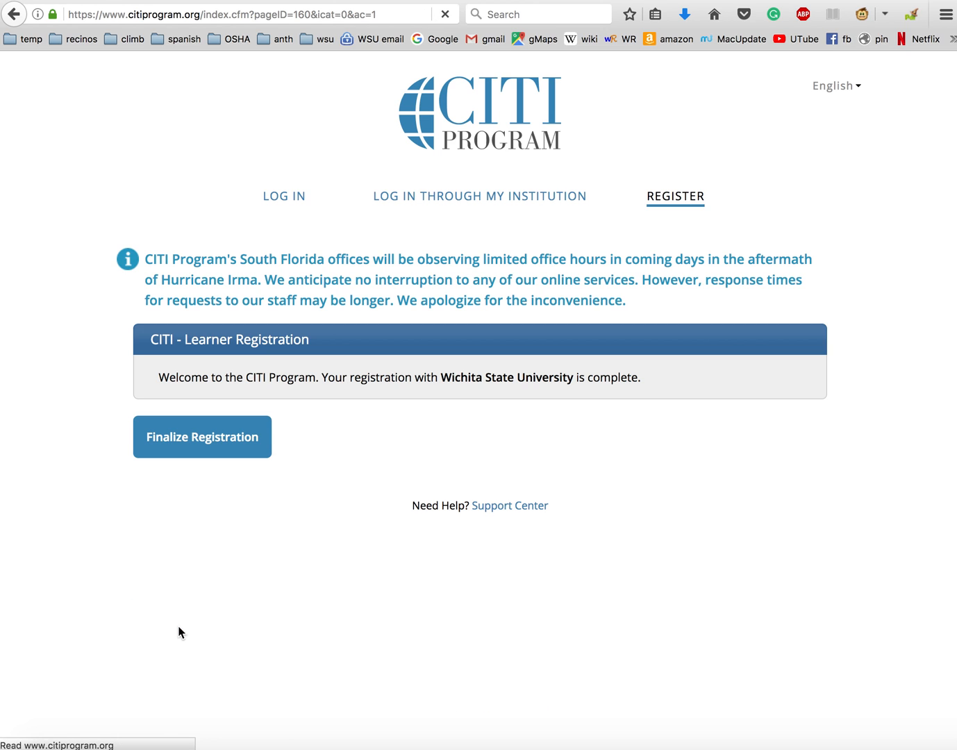
mouse_move(236, 485)
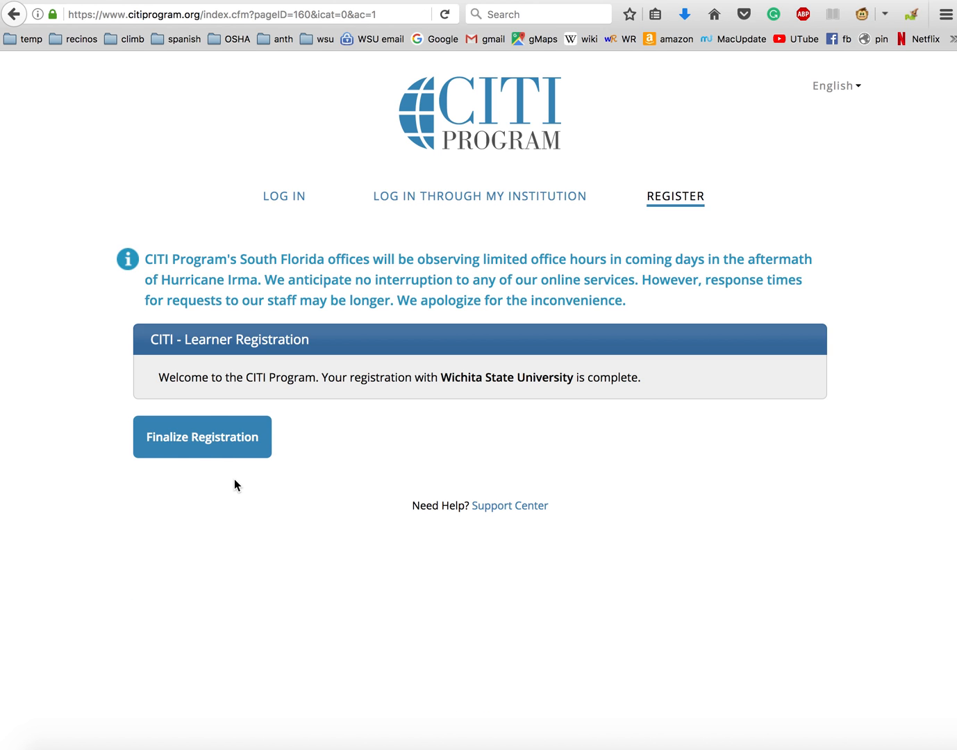
mouse_move(270, 379)
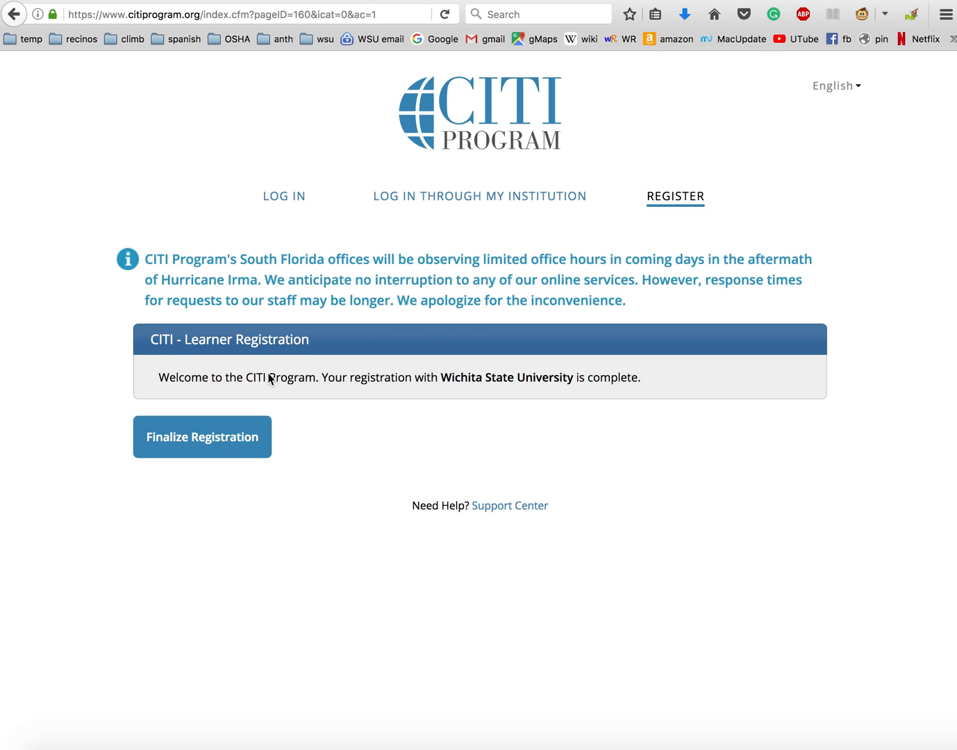
mouse_move(560, 389)
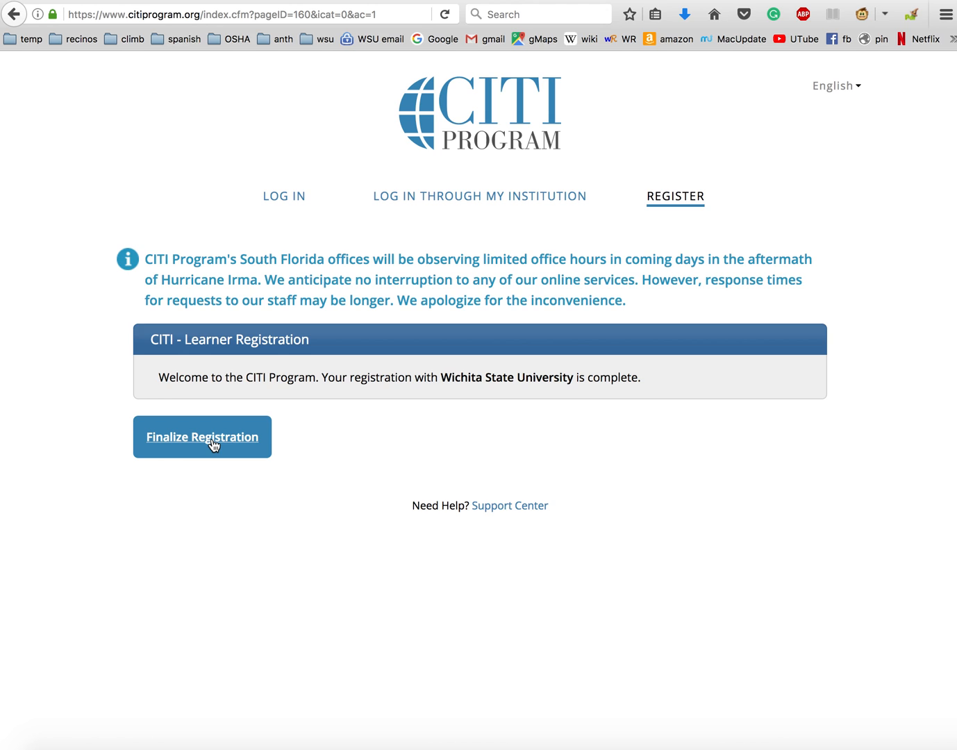
click(202, 436)
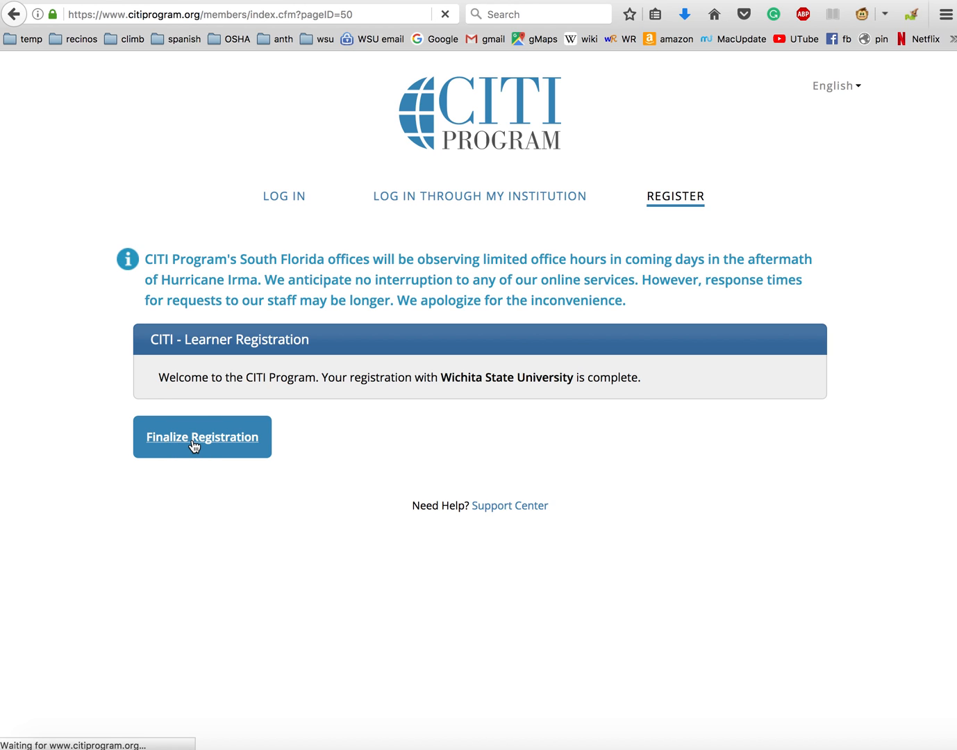
Open 'Students - Class projects' under Wichita State University Courses on the Main Menu
click(202, 436)
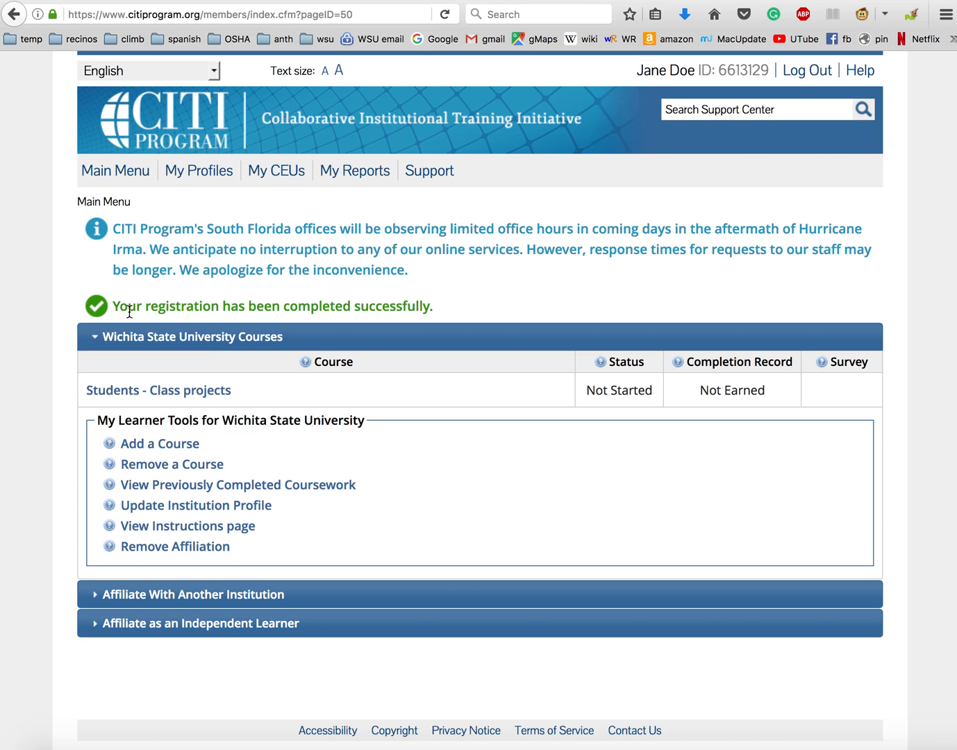
mouse_move(272, 309)
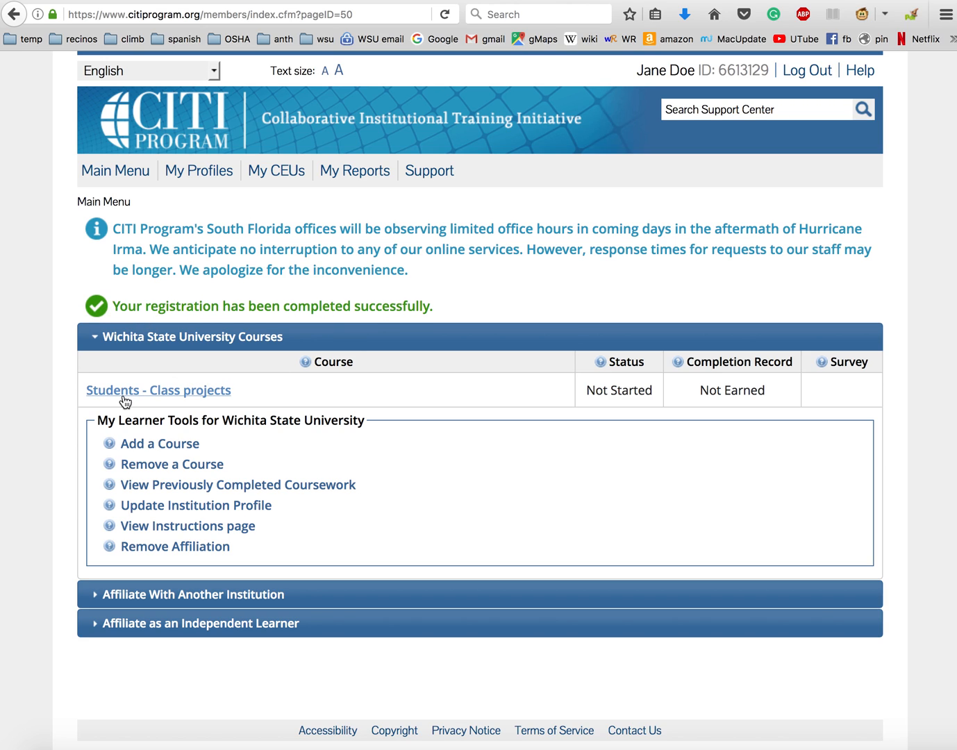
mouse_move(110, 333)
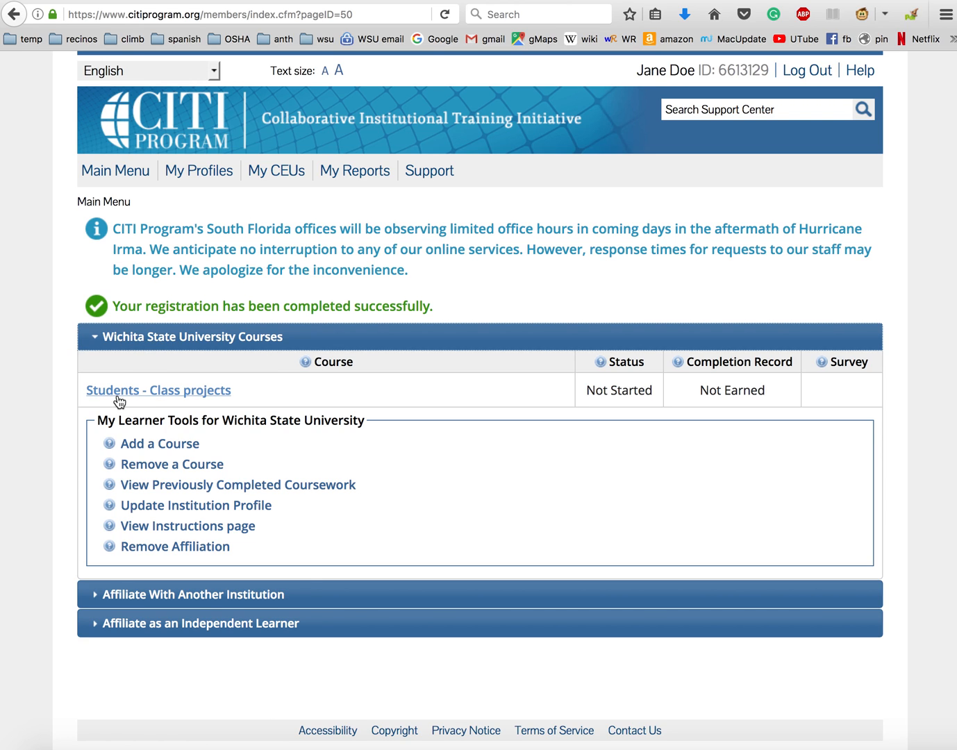
mouse_move(95, 400)
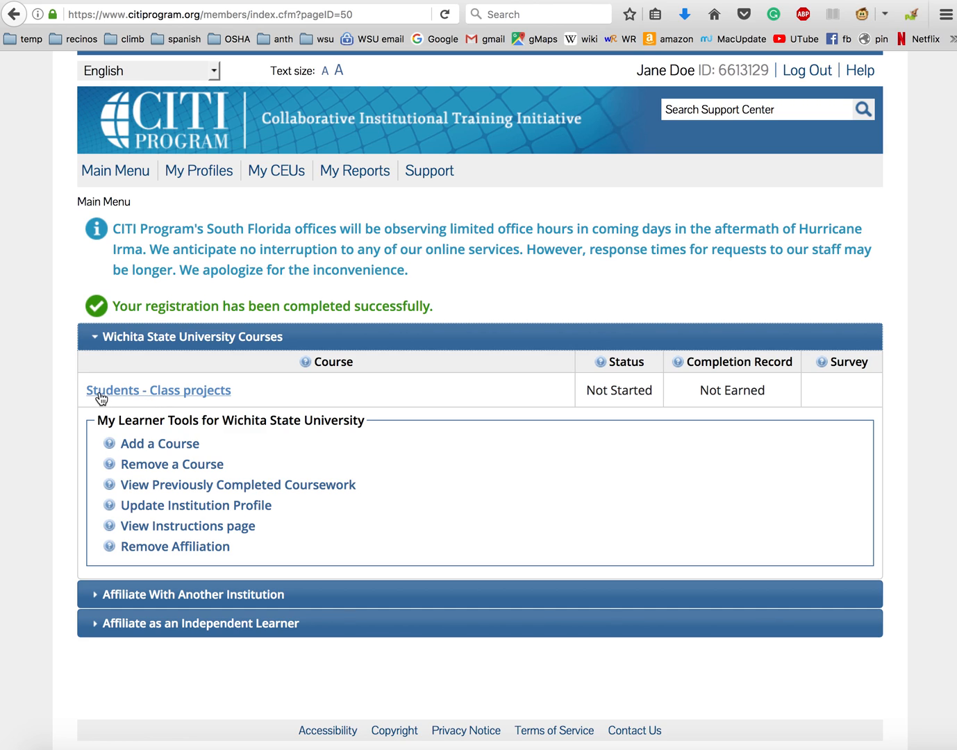
mouse_move(175, 403)
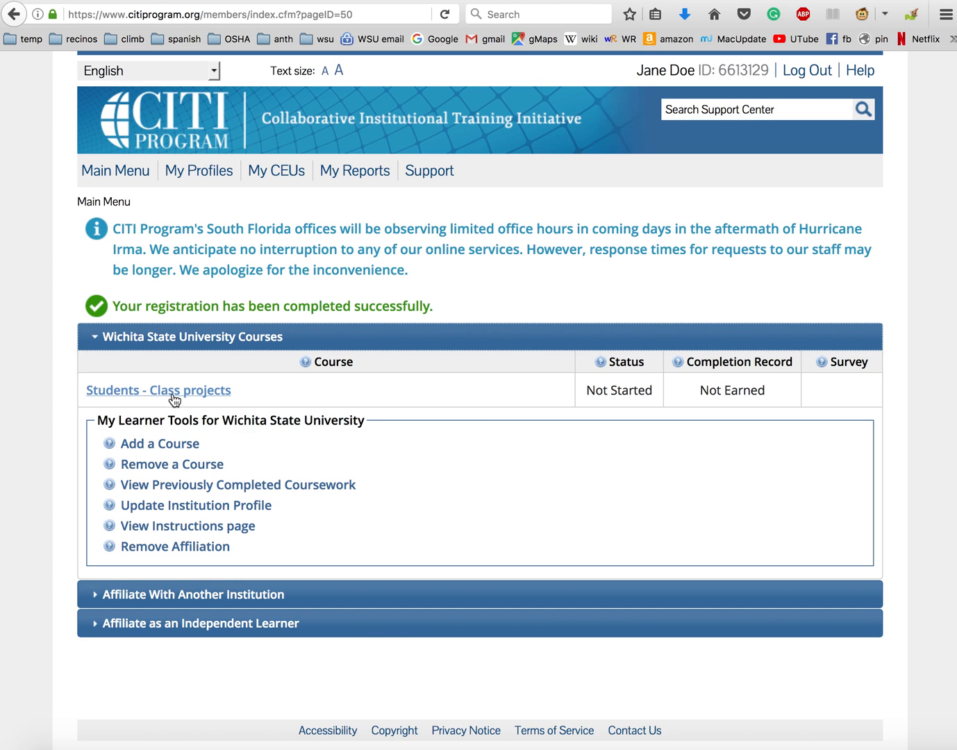
mouse_move(596, 396)
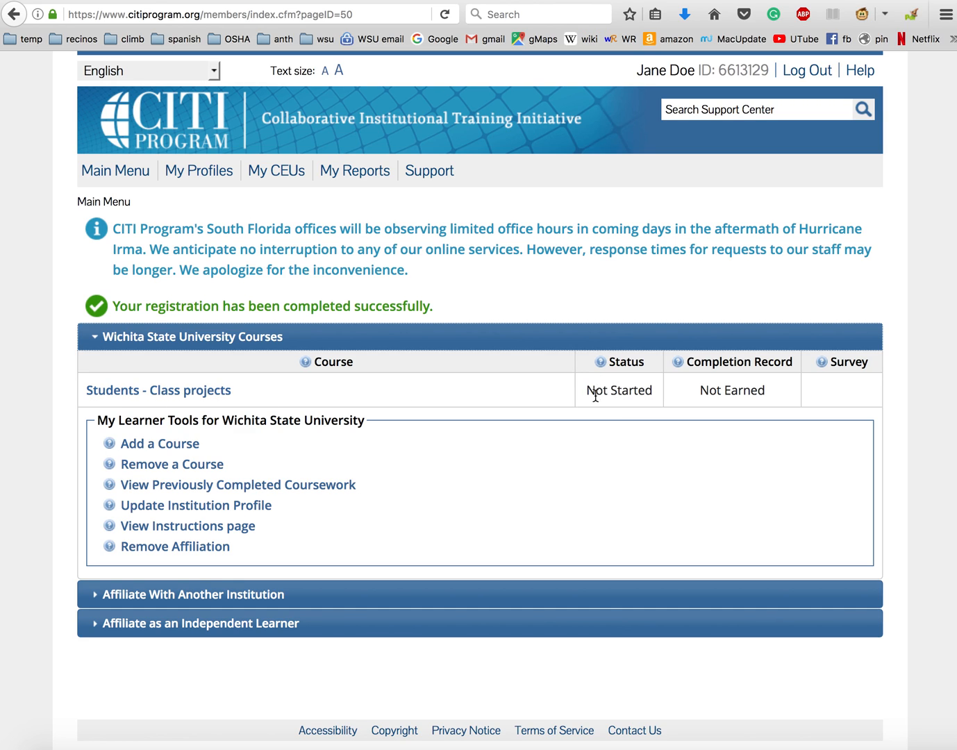
mouse_move(633, 395)
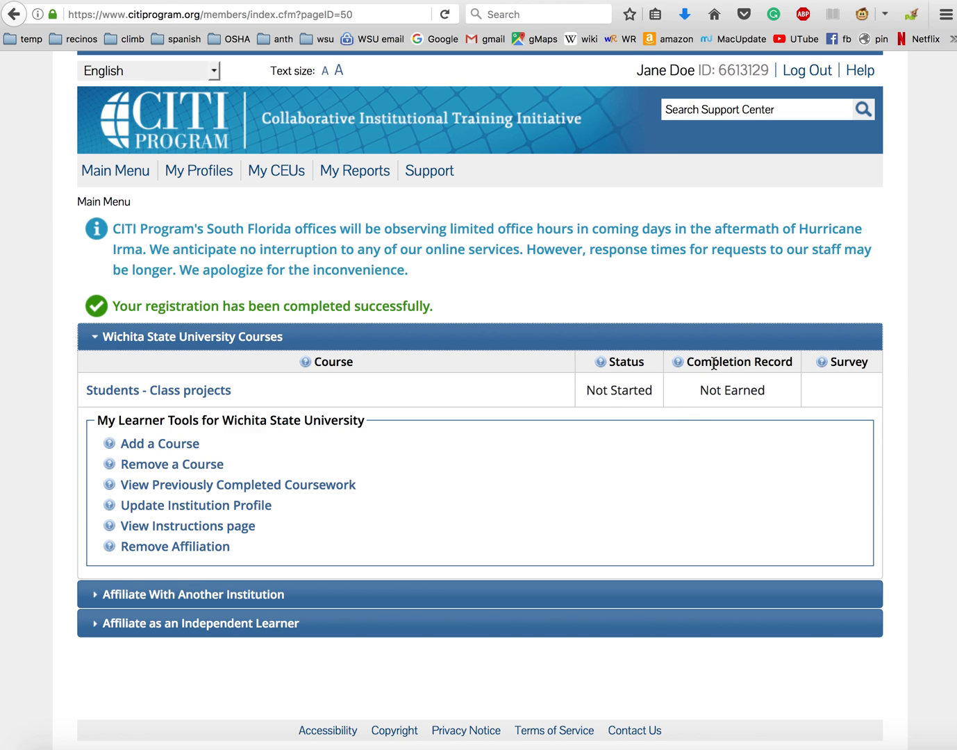
mouse_move(769, 399)
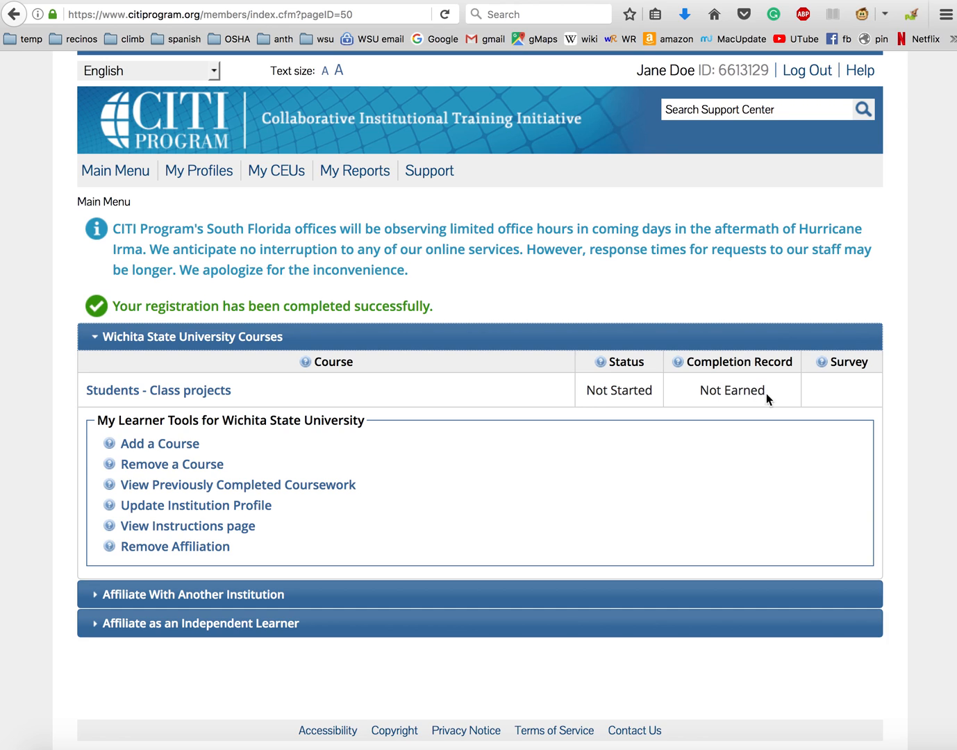
mouse_move(842, 391)
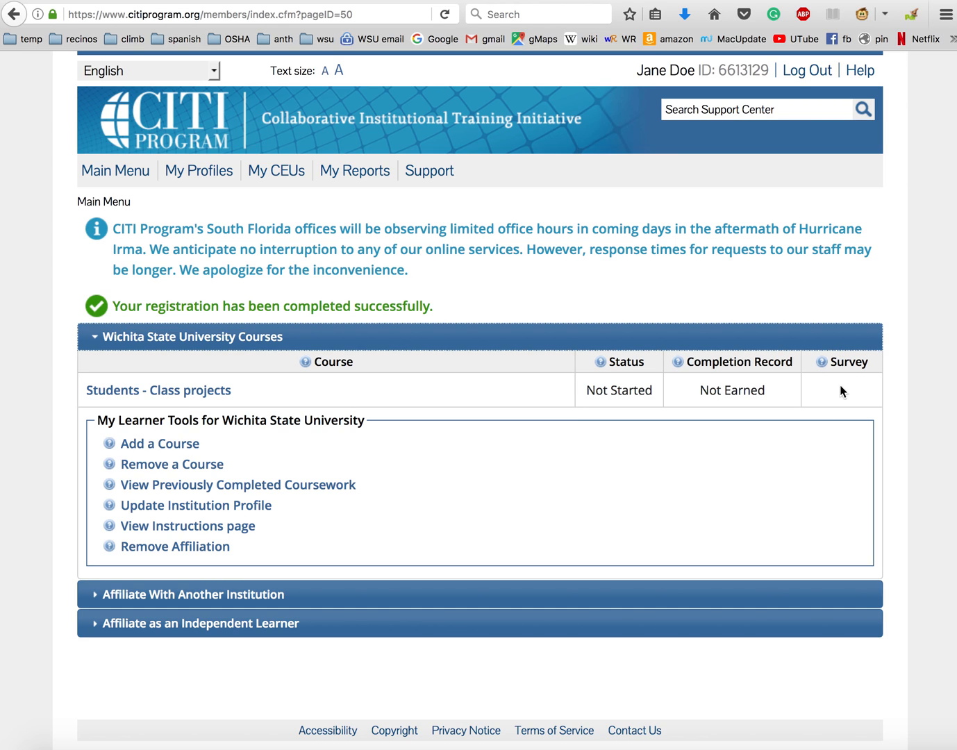
mouse_move(118, 400)
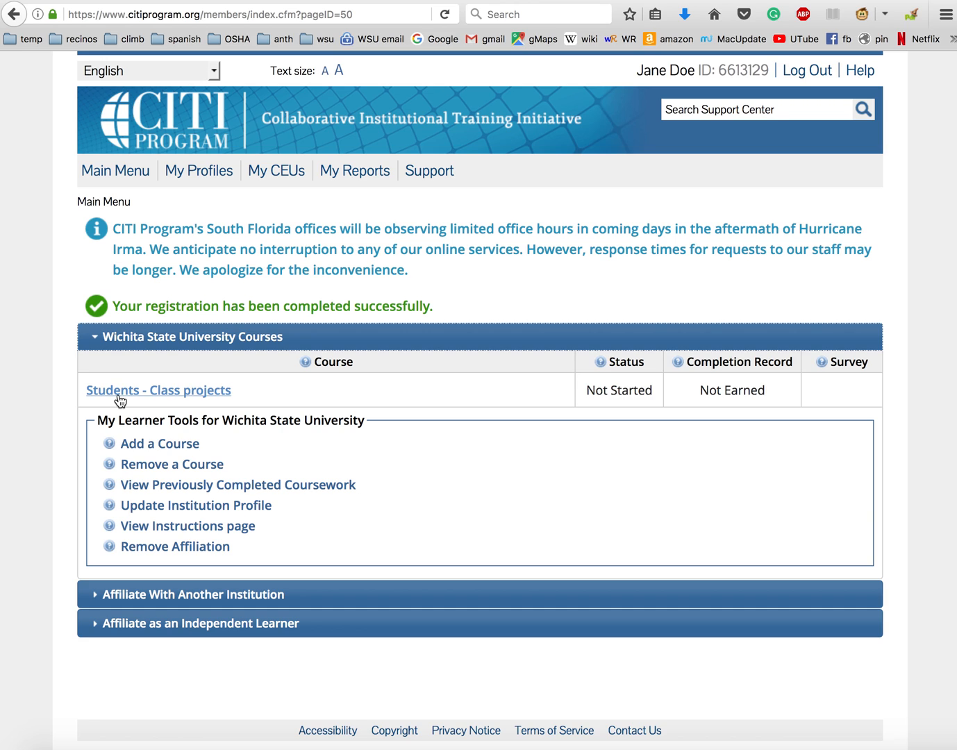
mouse_move(507, 220)
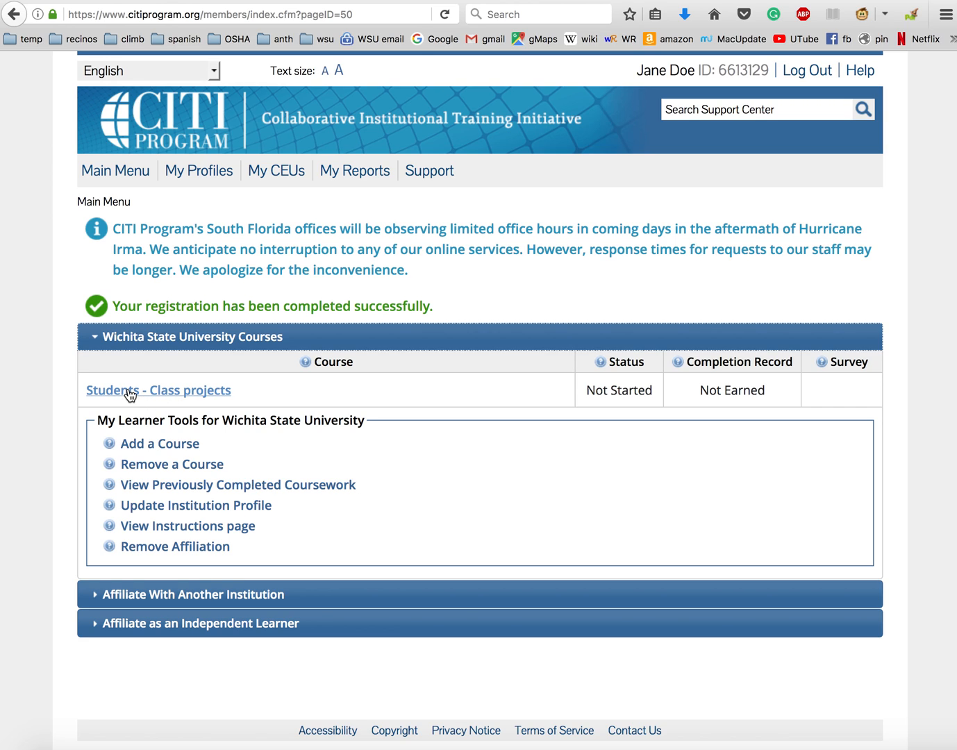
mouse_move(182, 400)
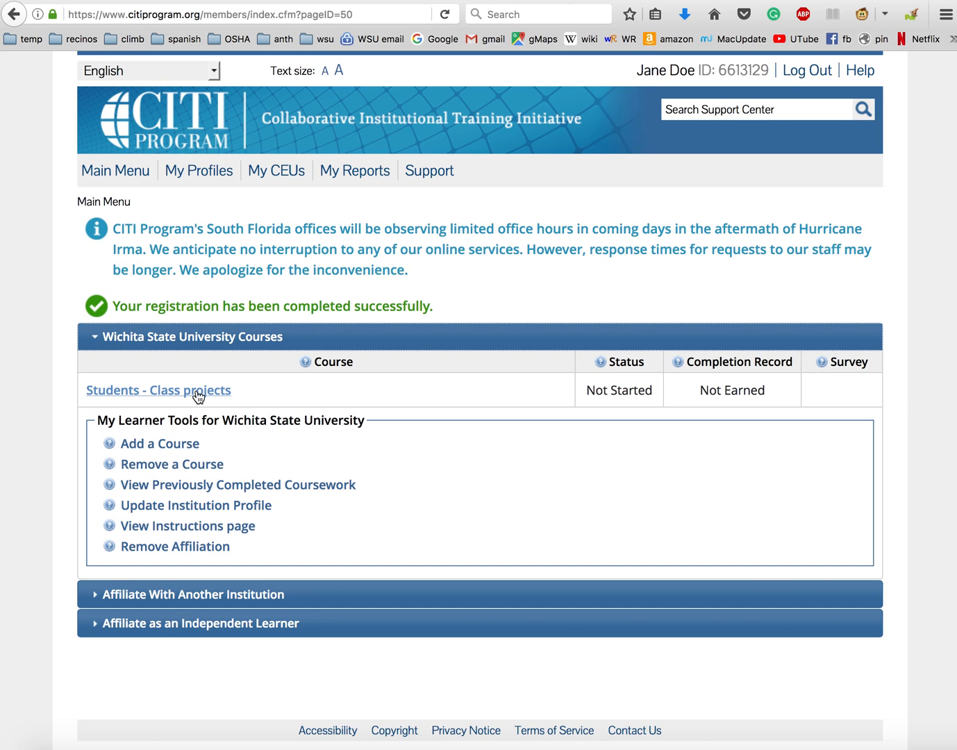
click(158, 389)
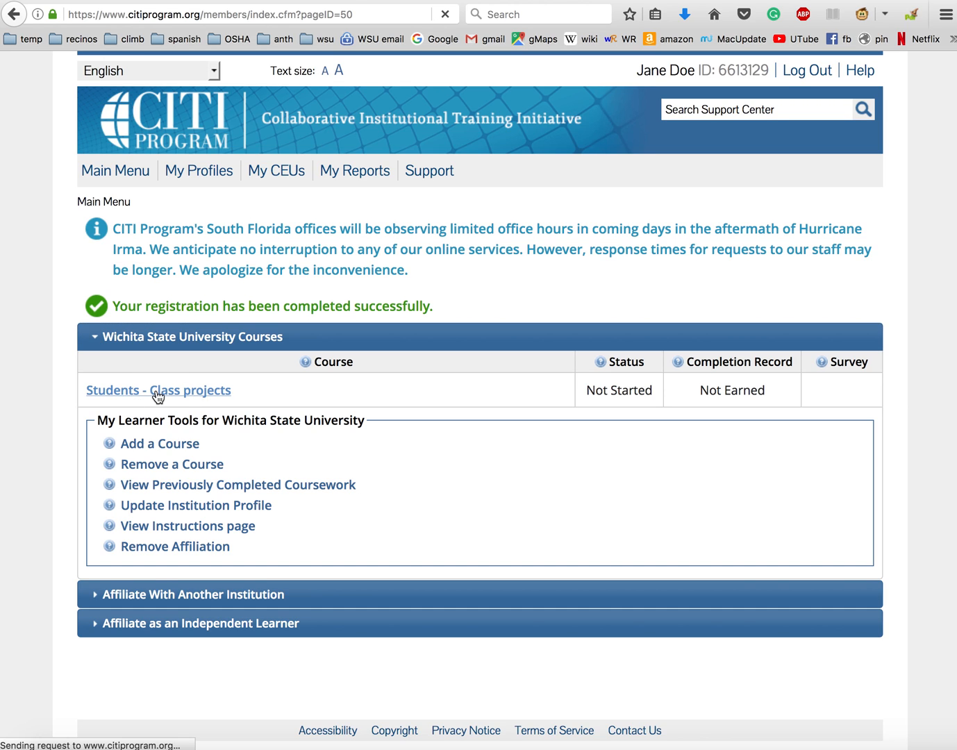
Start the Integrity Assurance Statement for the Students – Class projects course
click(158, 390)
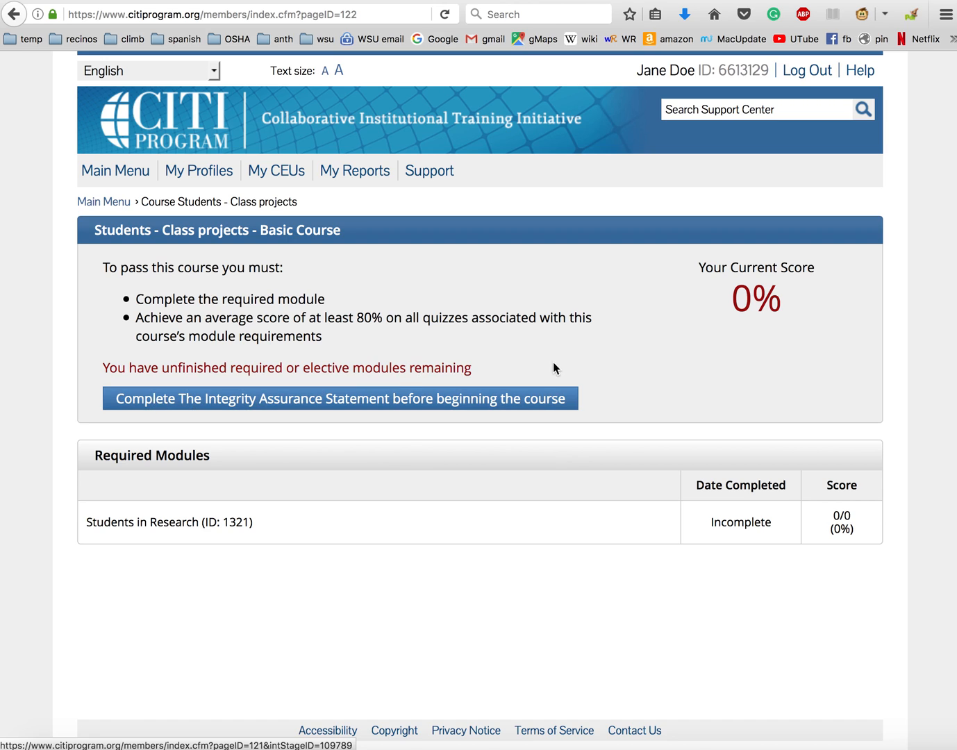
mouse_move(736, 295)
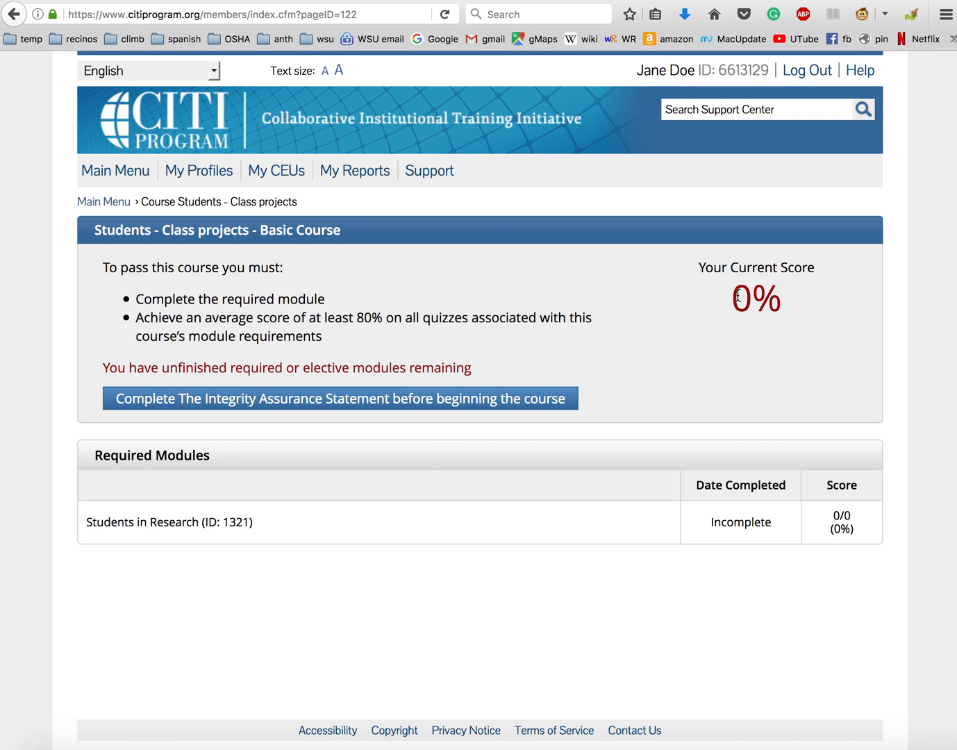
mouse_move(764, 312)
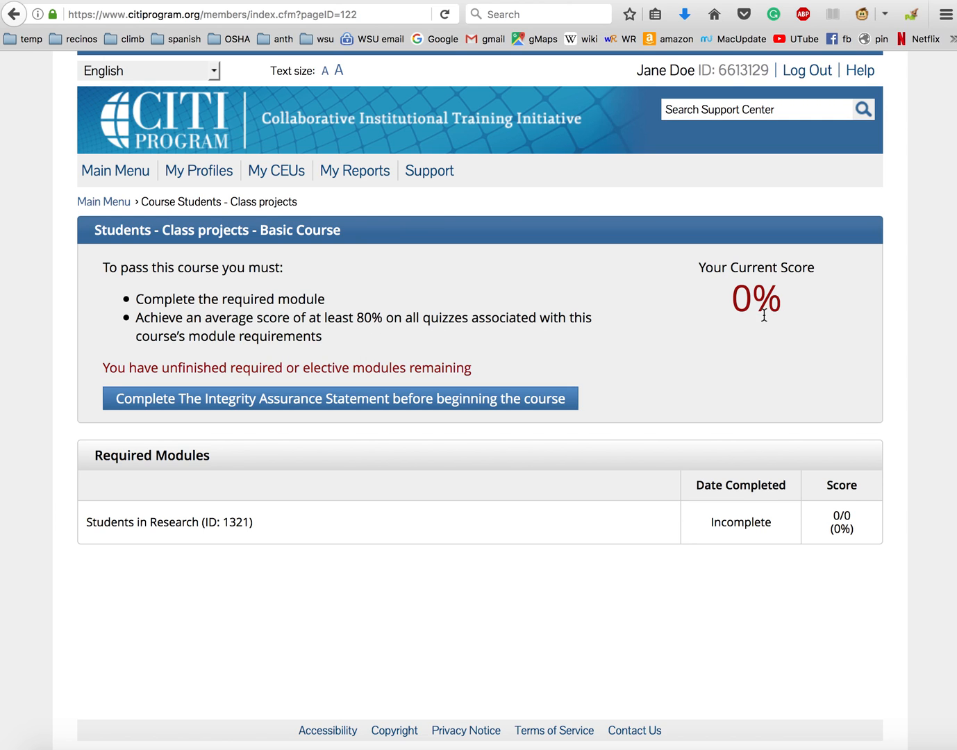
mouse_move(123, 405)
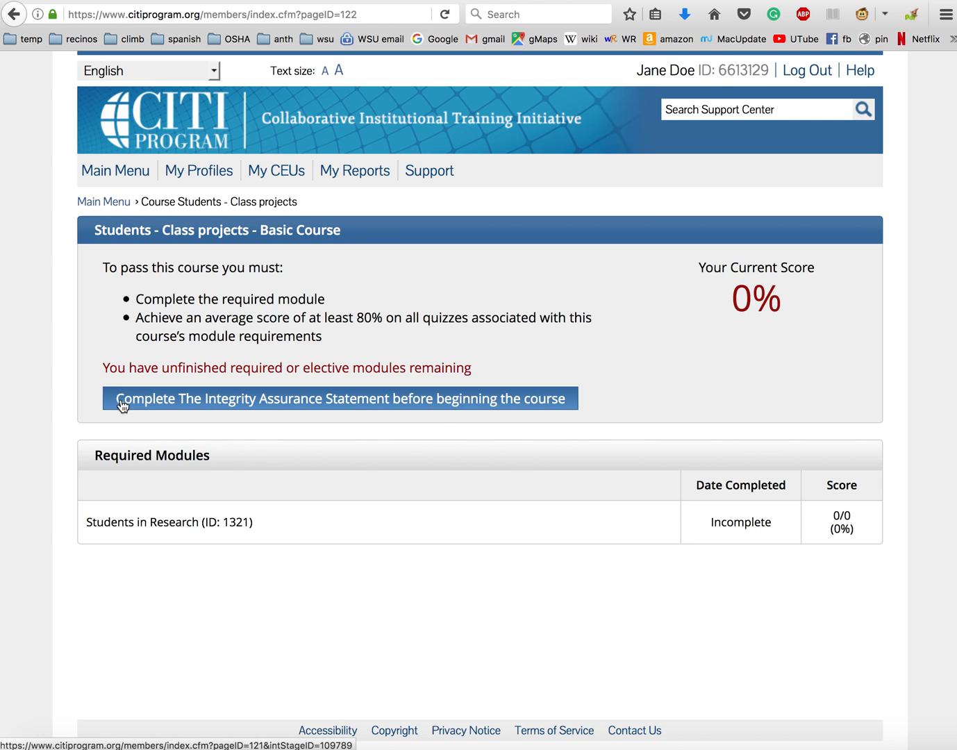
mouse_move(229, 404)
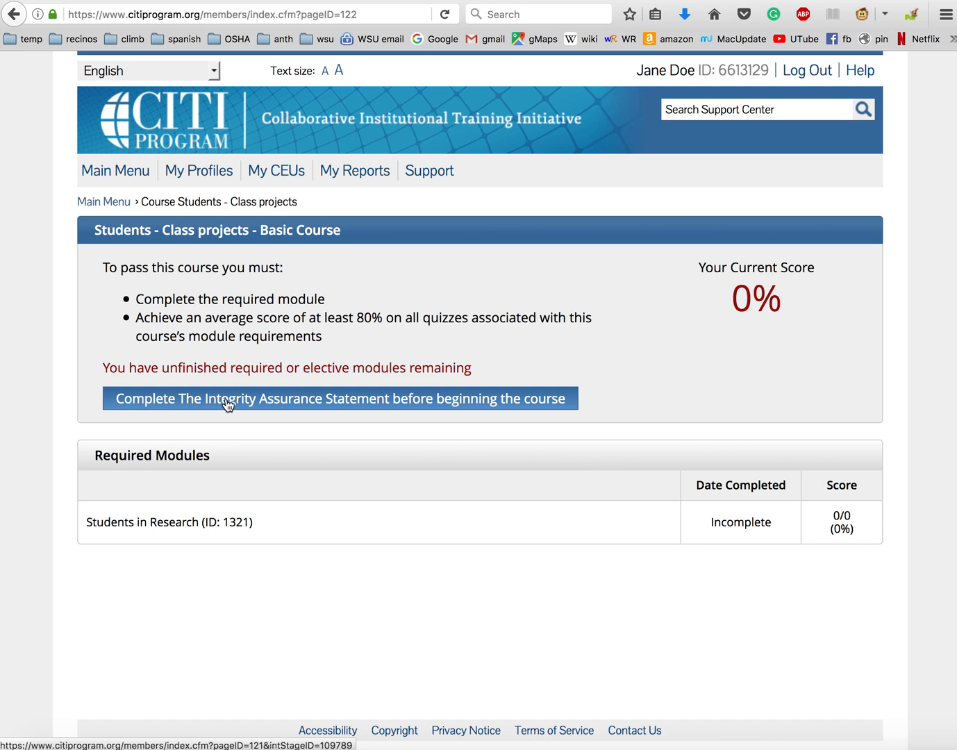
mouse_move(366, 405)
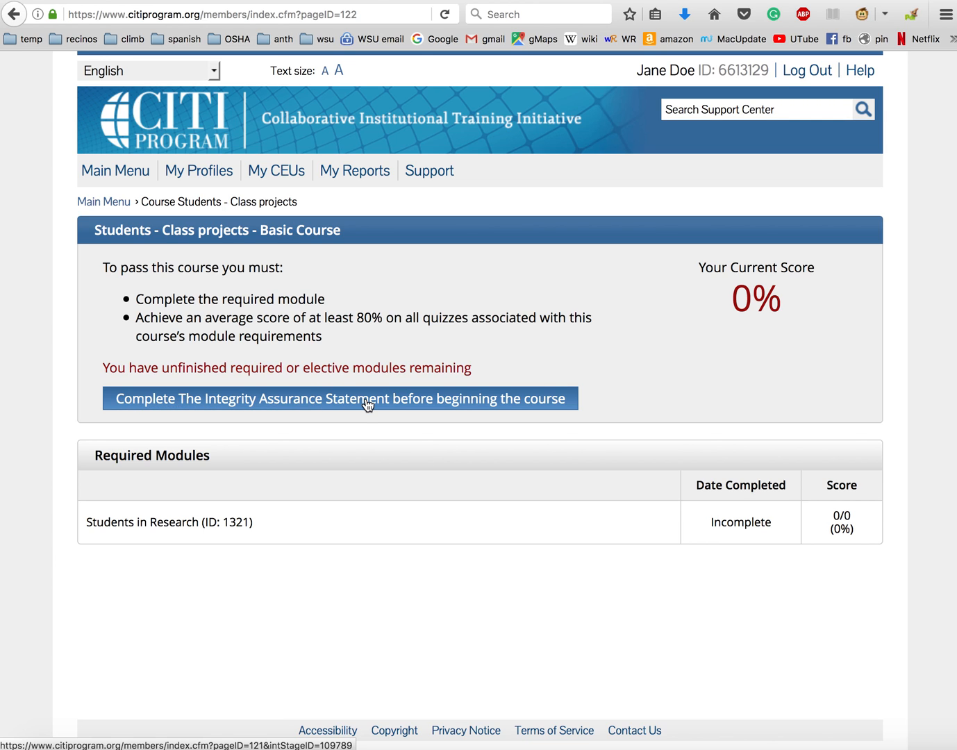
click(339, 397)
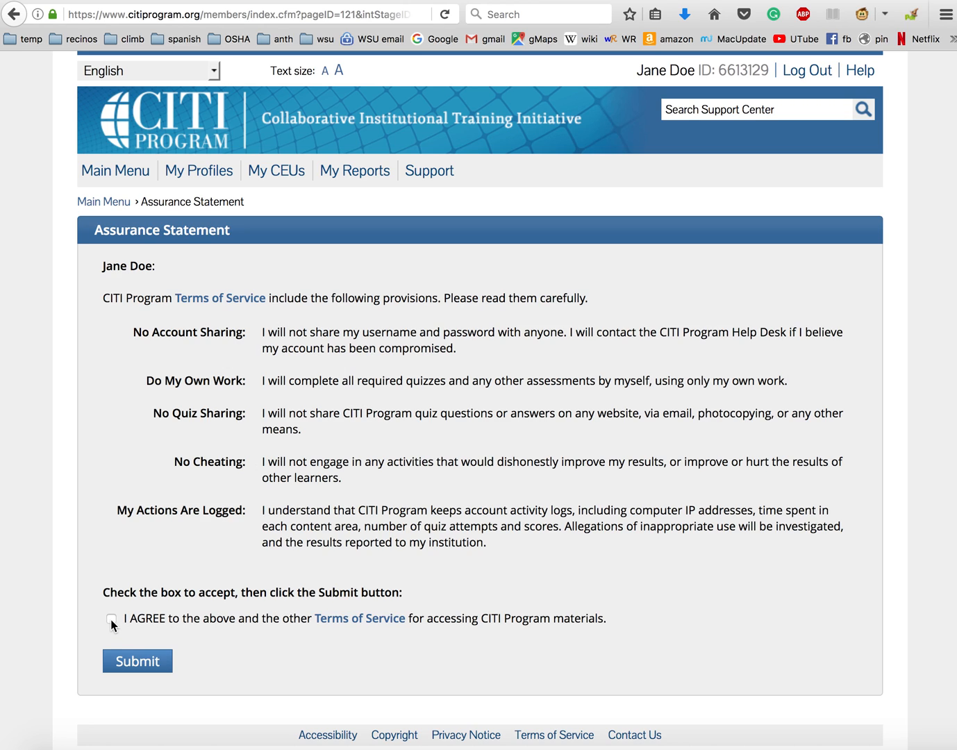
Agree to and submit the Assurance Statement, then enter 'Students in Research (ID: 1321)'
click(111, 618)
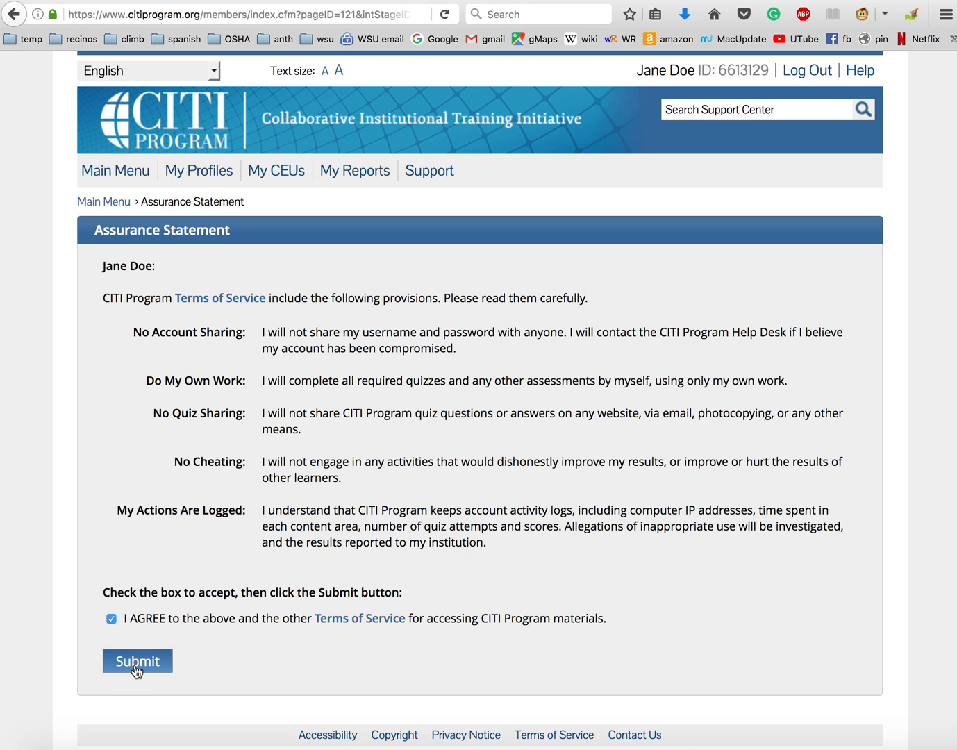
click(137, 660)
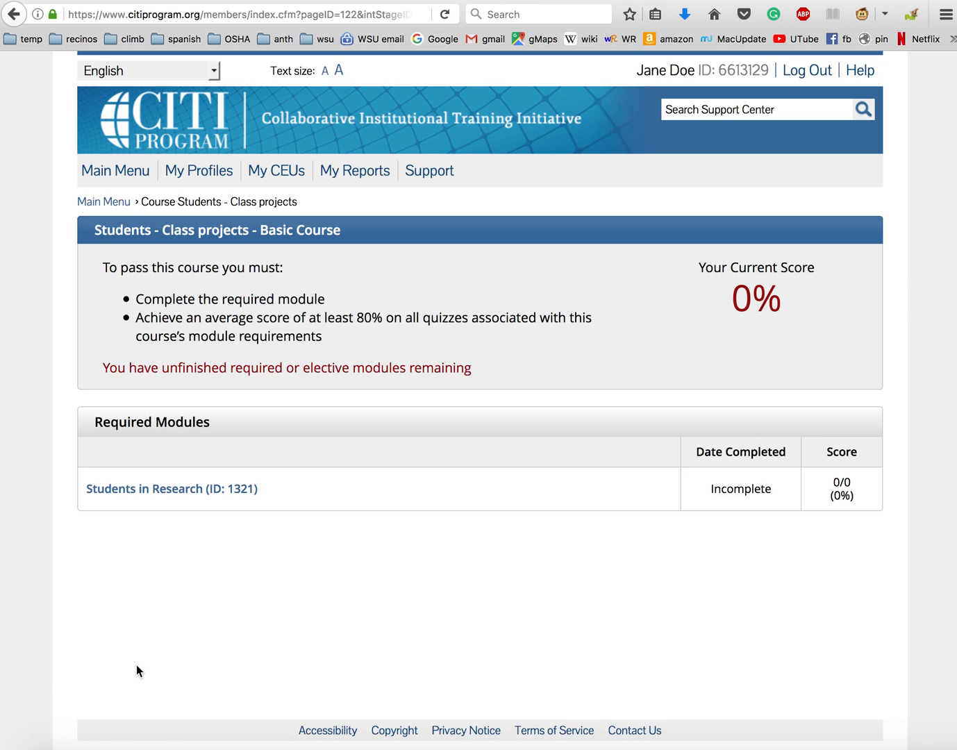
mouse_move(186, 533)
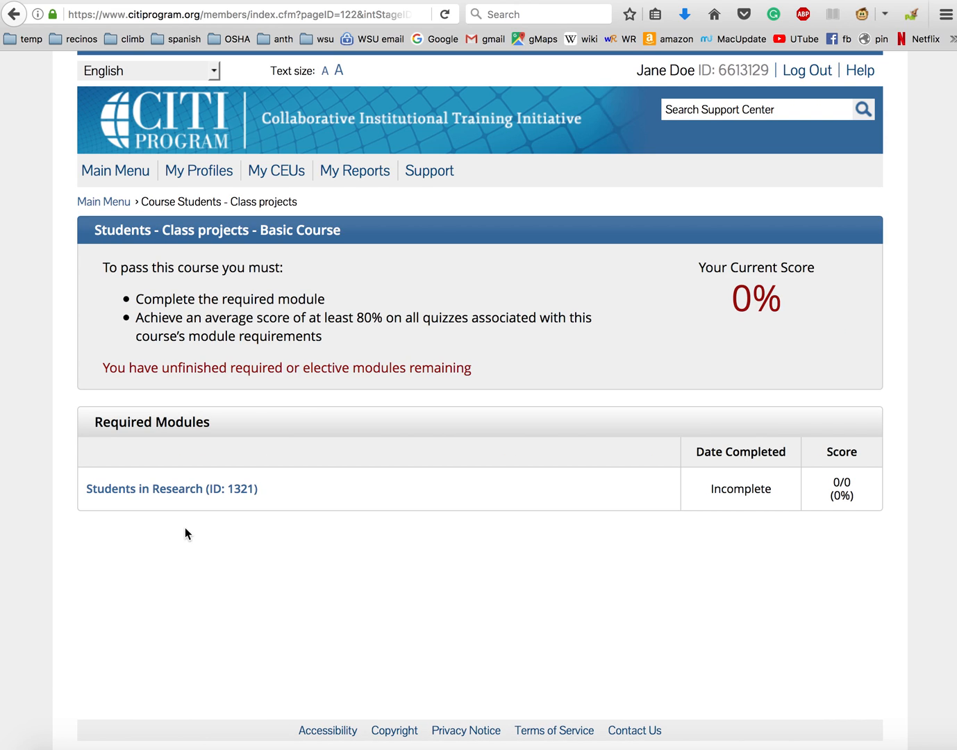
mouse_move(172, 488)
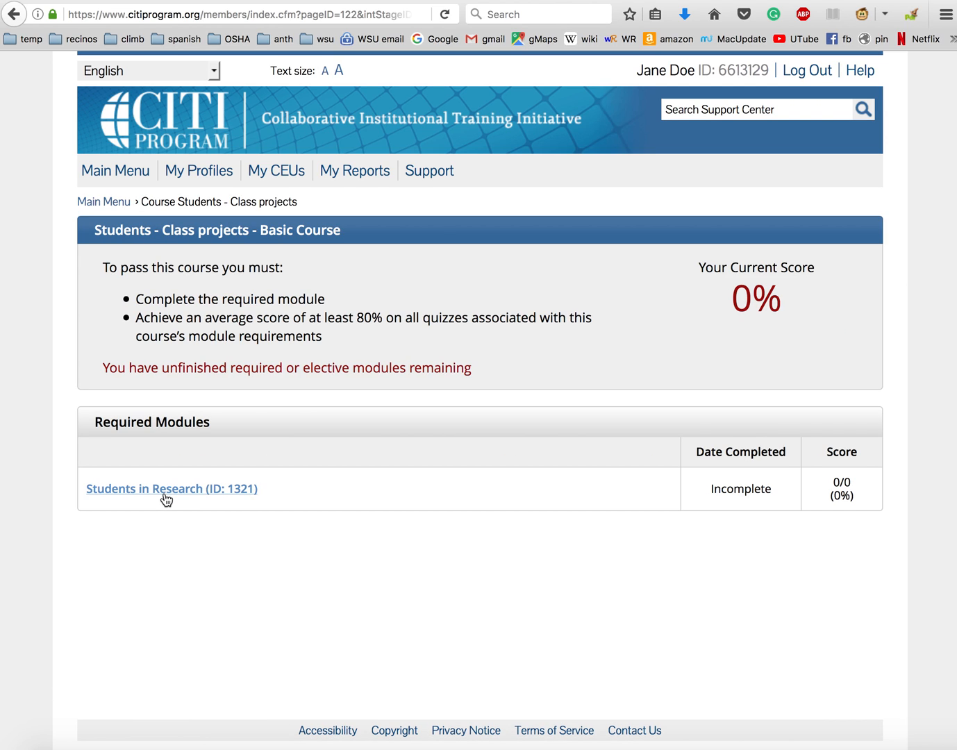
mouse_move(181, 501)
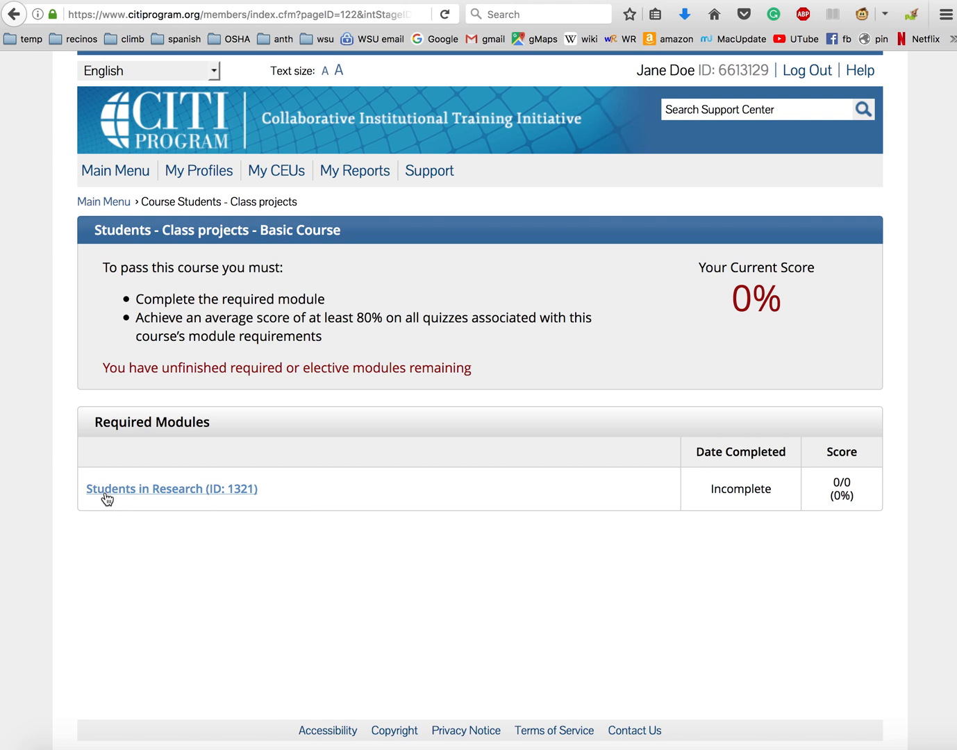
mouse_move(201, 499)
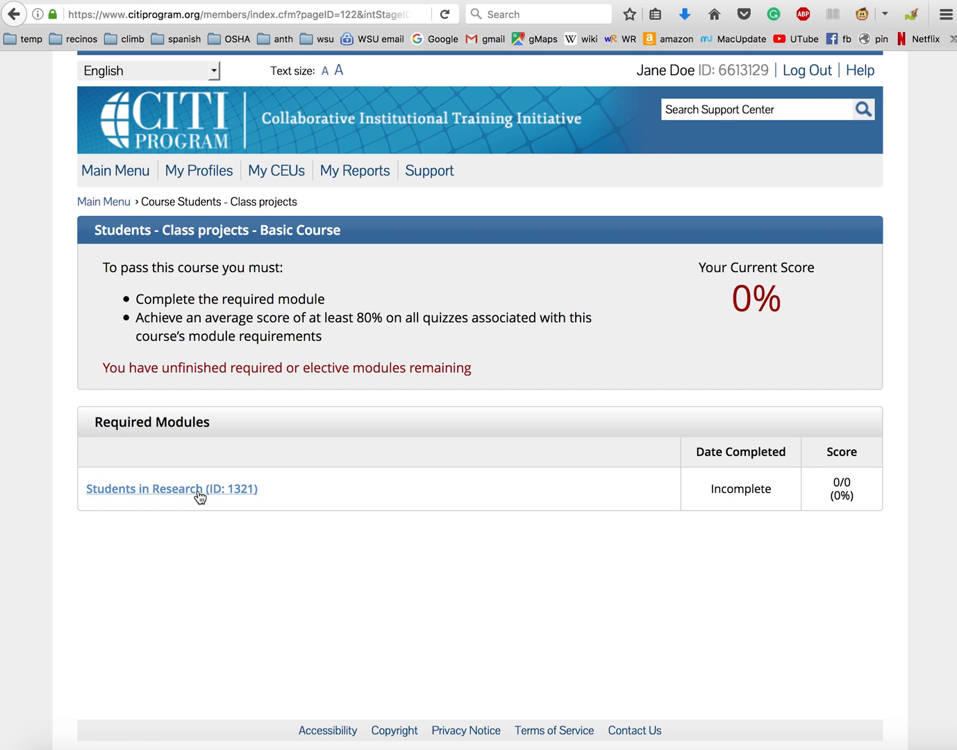
click(171, 489)
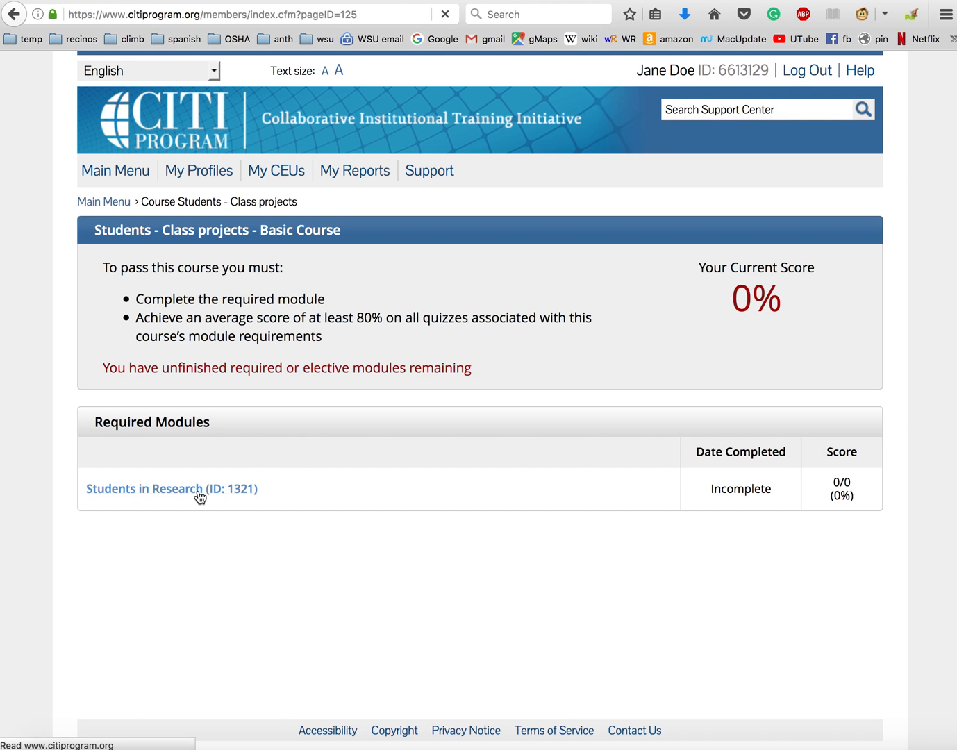
click(171, 489)
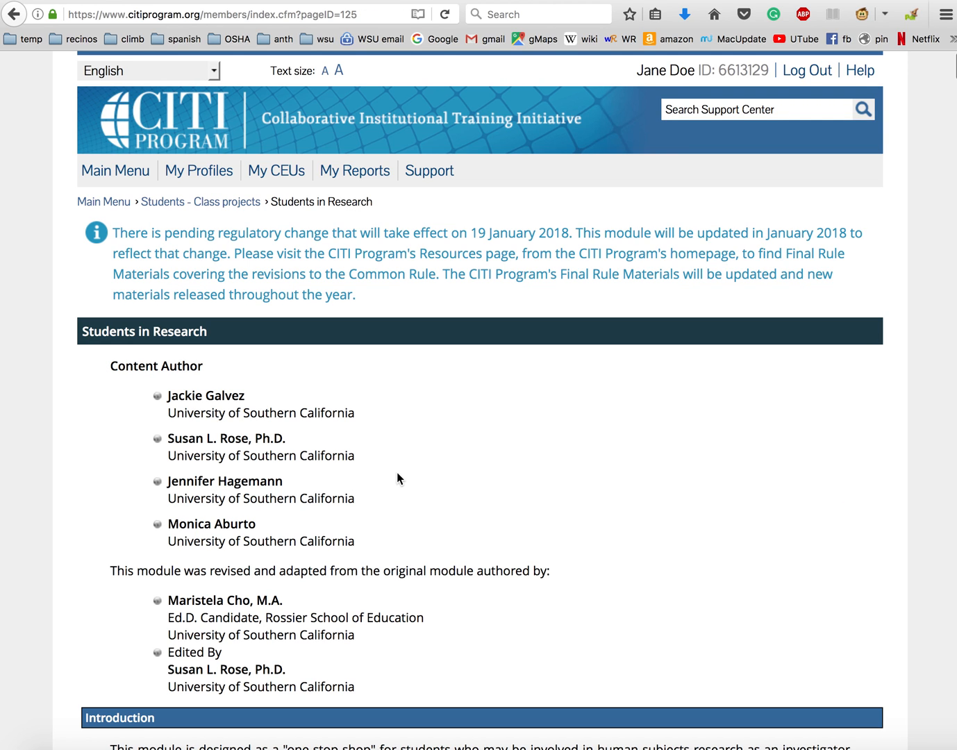
mouse_move(405, 544)
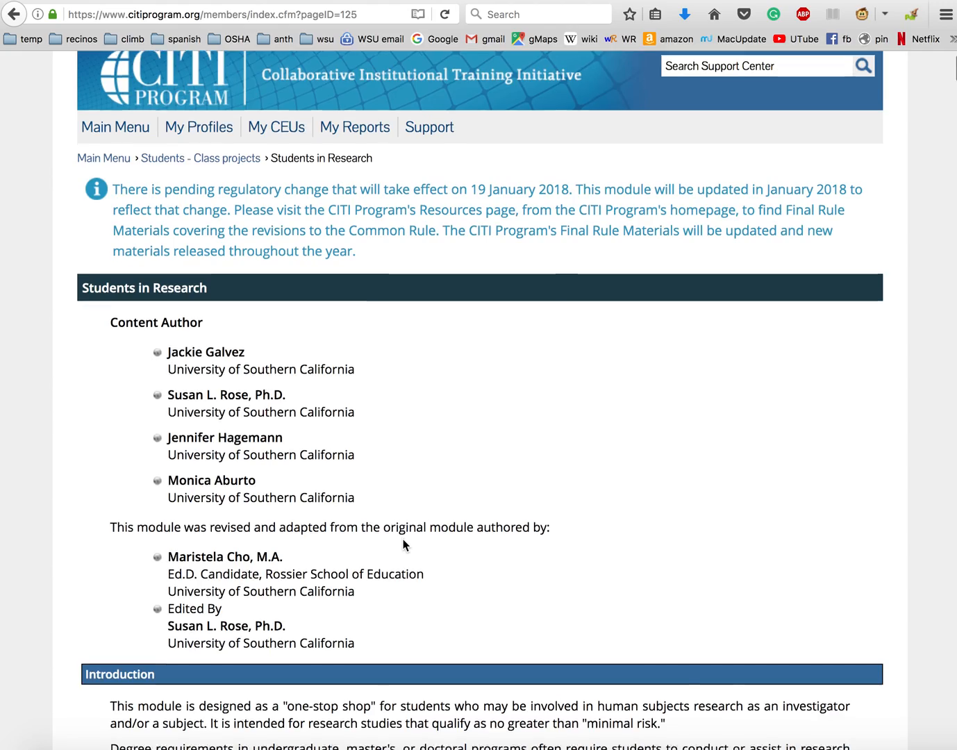
scroll(down, 3)
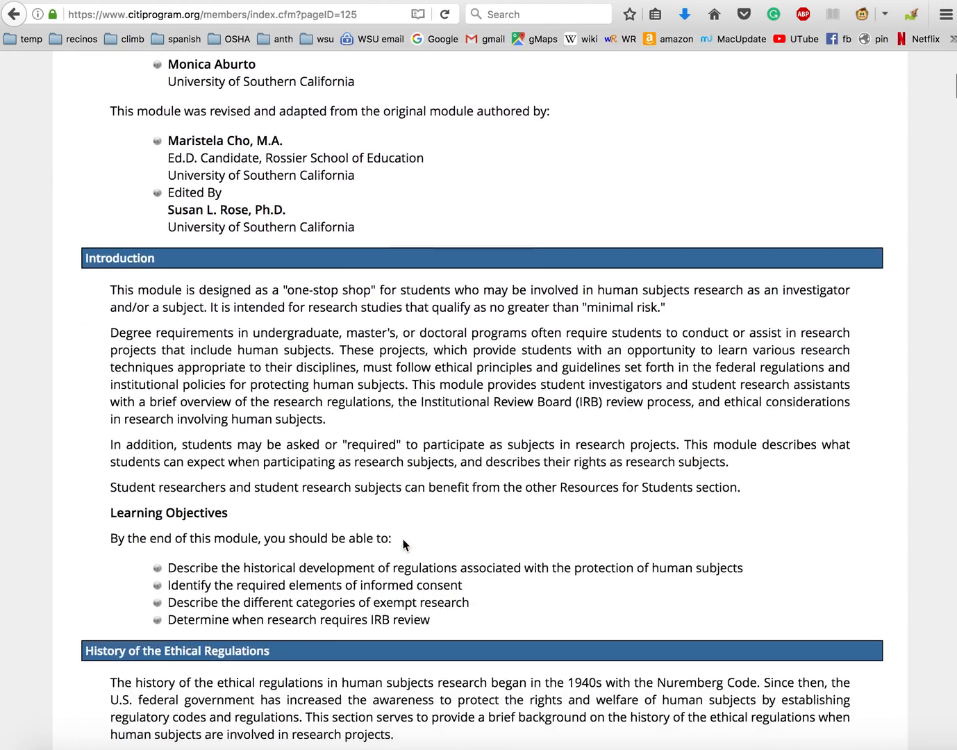
scroll(down, 3)
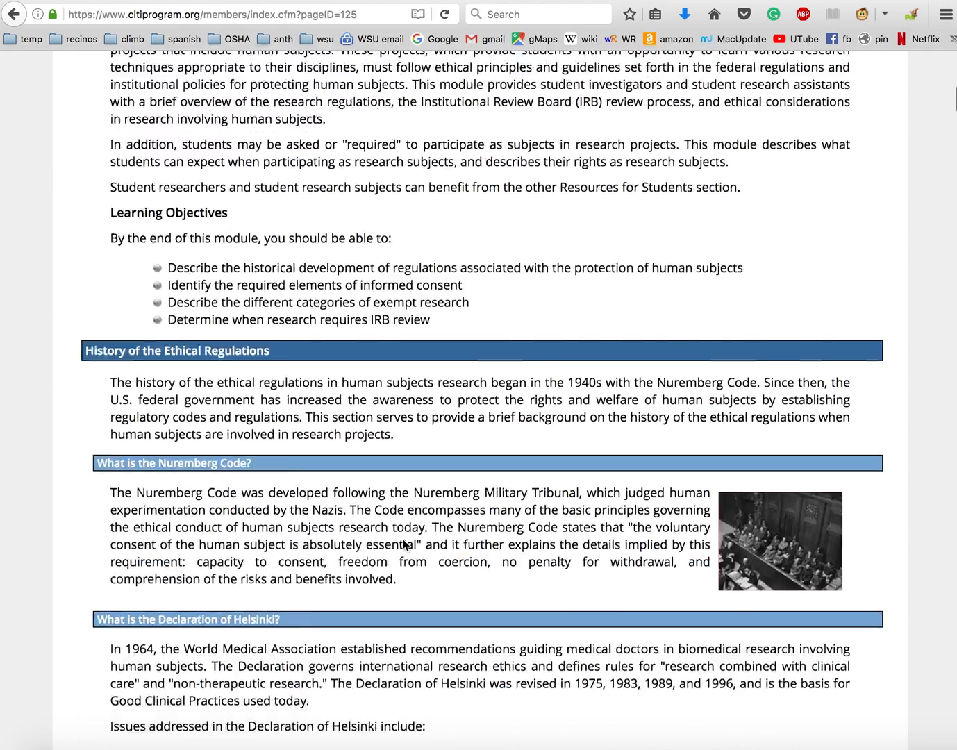
scroll(down, 3)
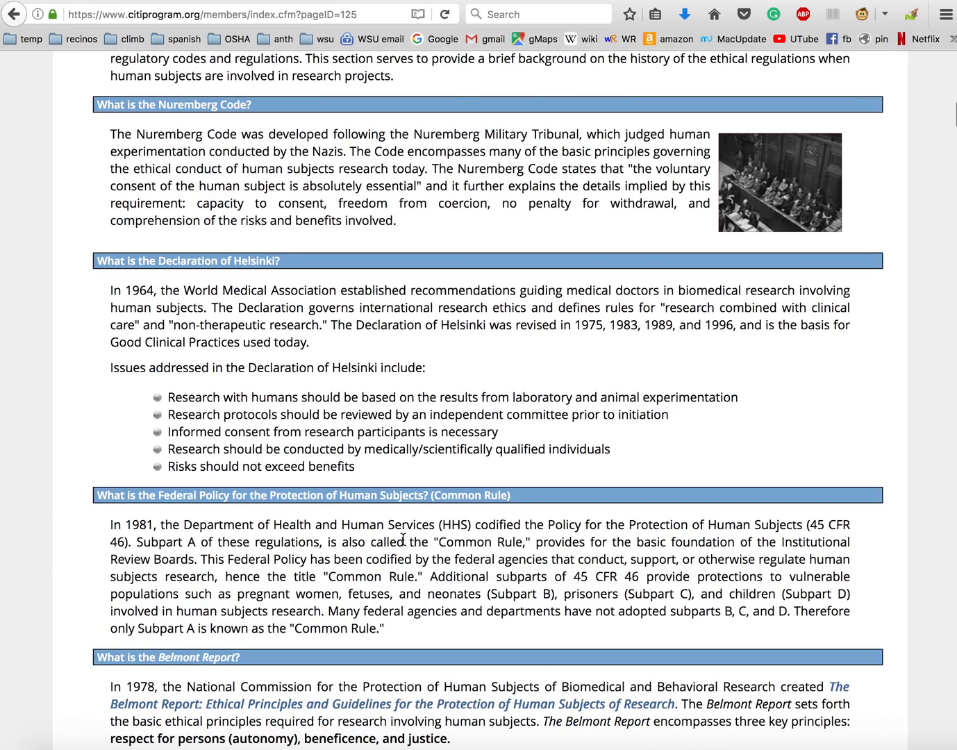
scroll(up, 3)
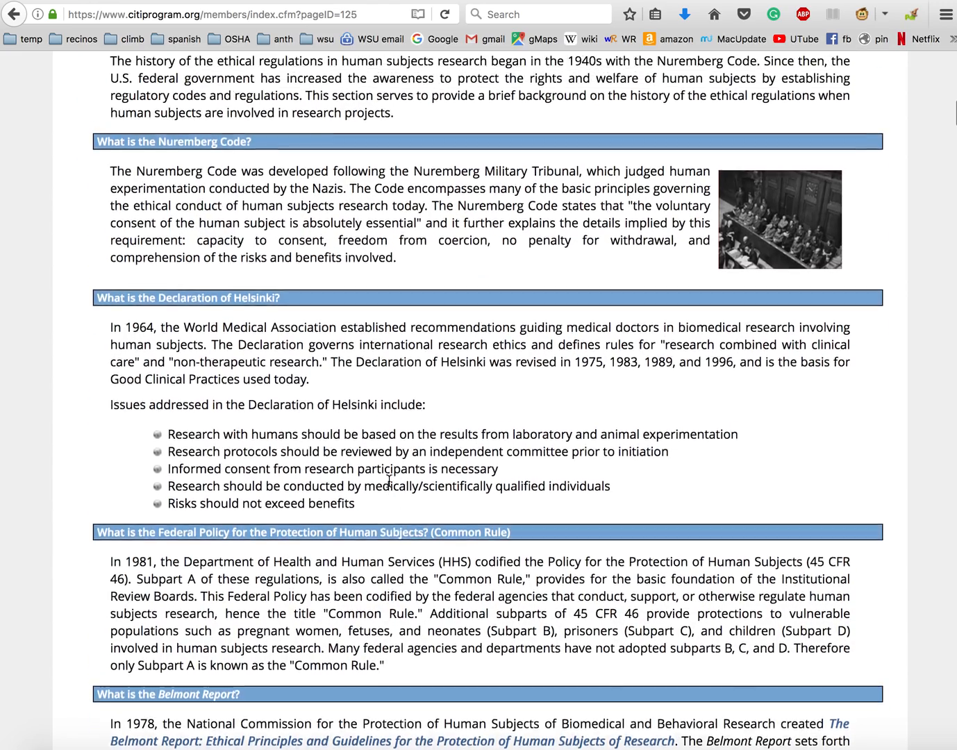
scroll(up, 3)
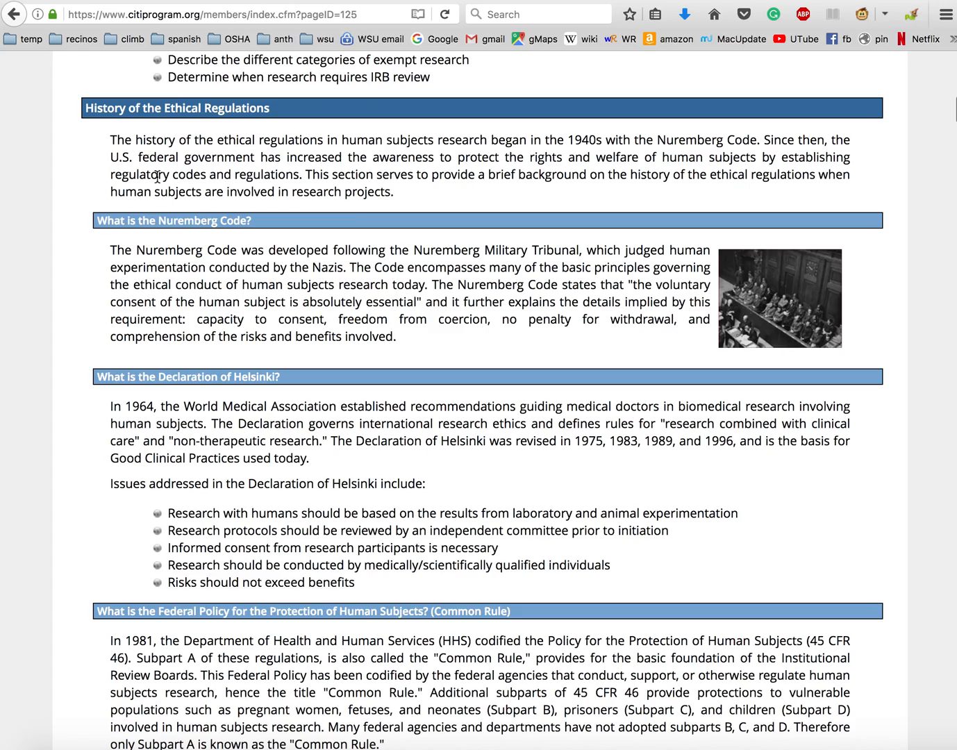
mouse_move(376, 466)
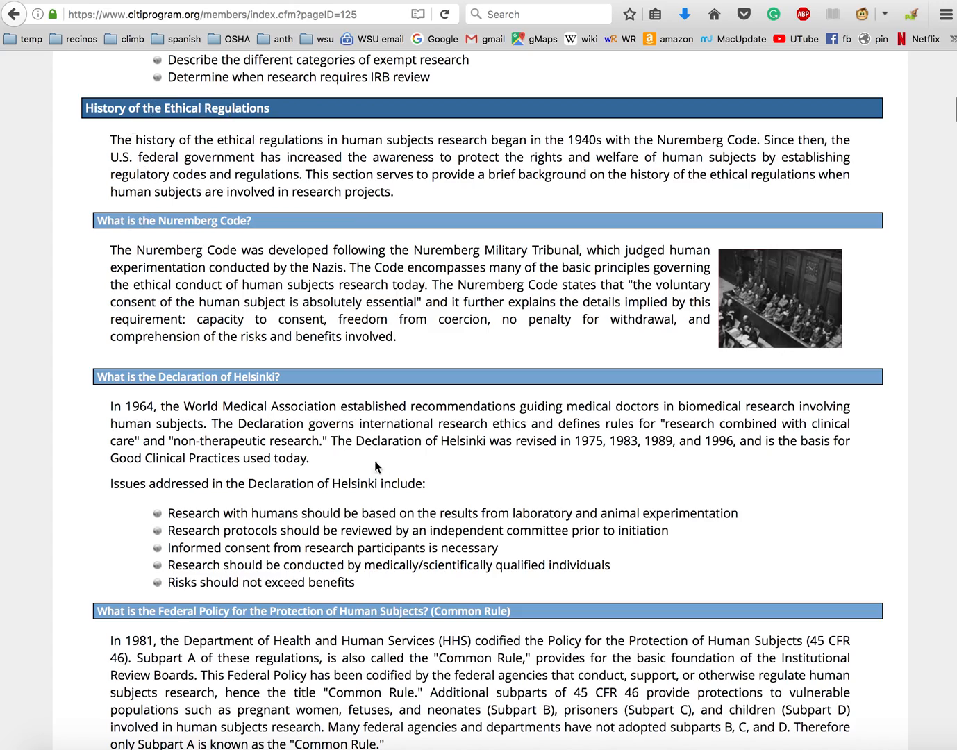
scroll(down, 3)
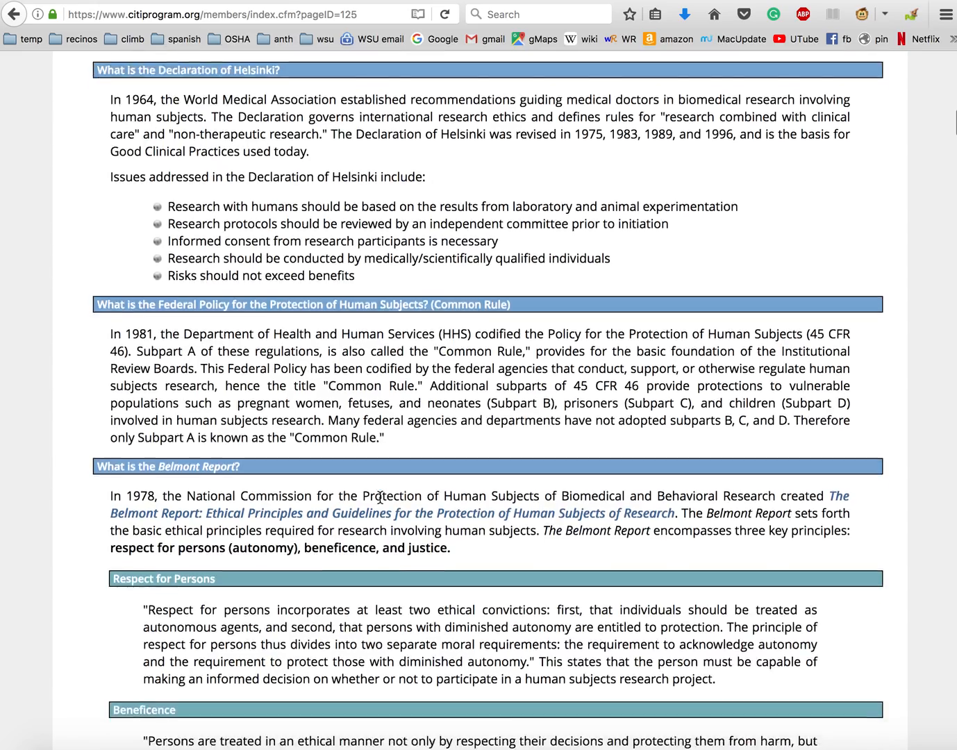
scroll(down, 3)
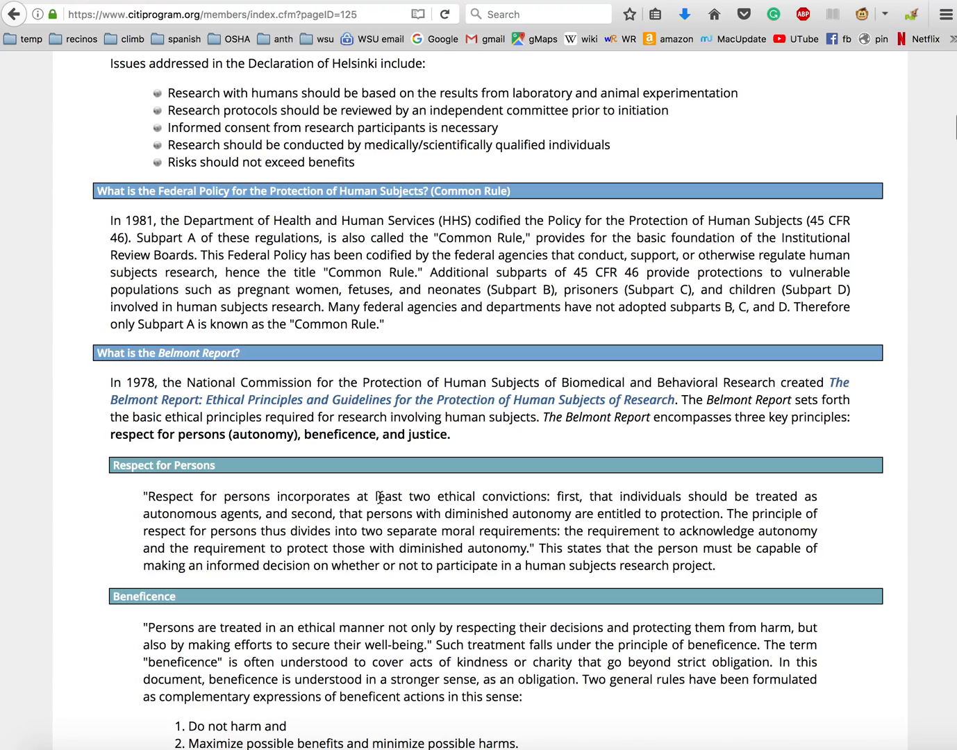
scroll(down, 3)
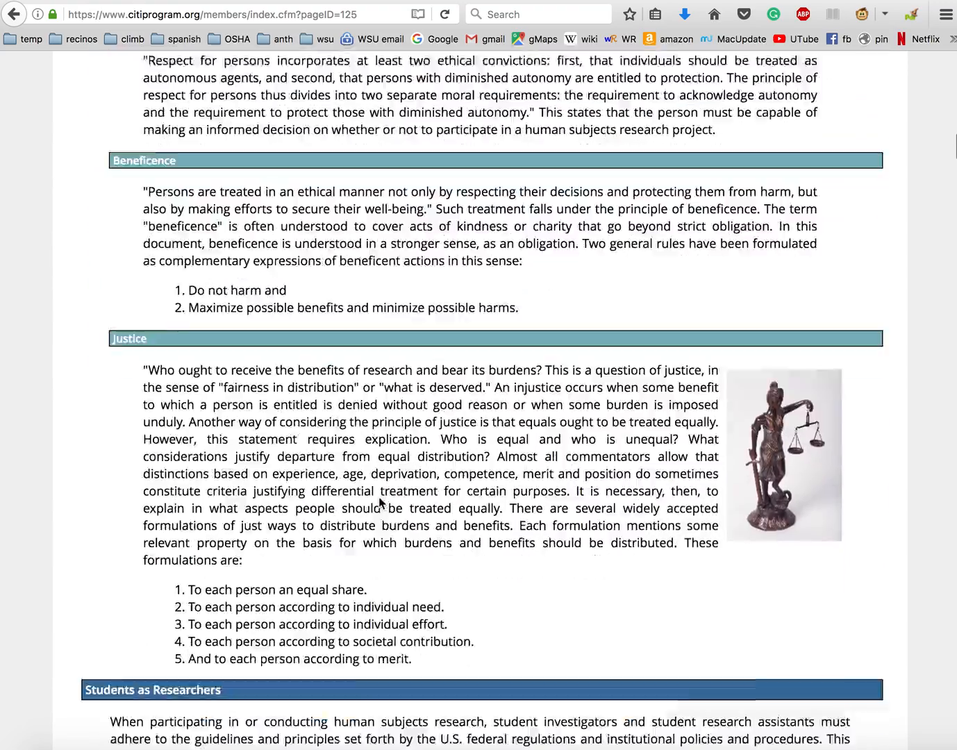
scroll(down, 3)
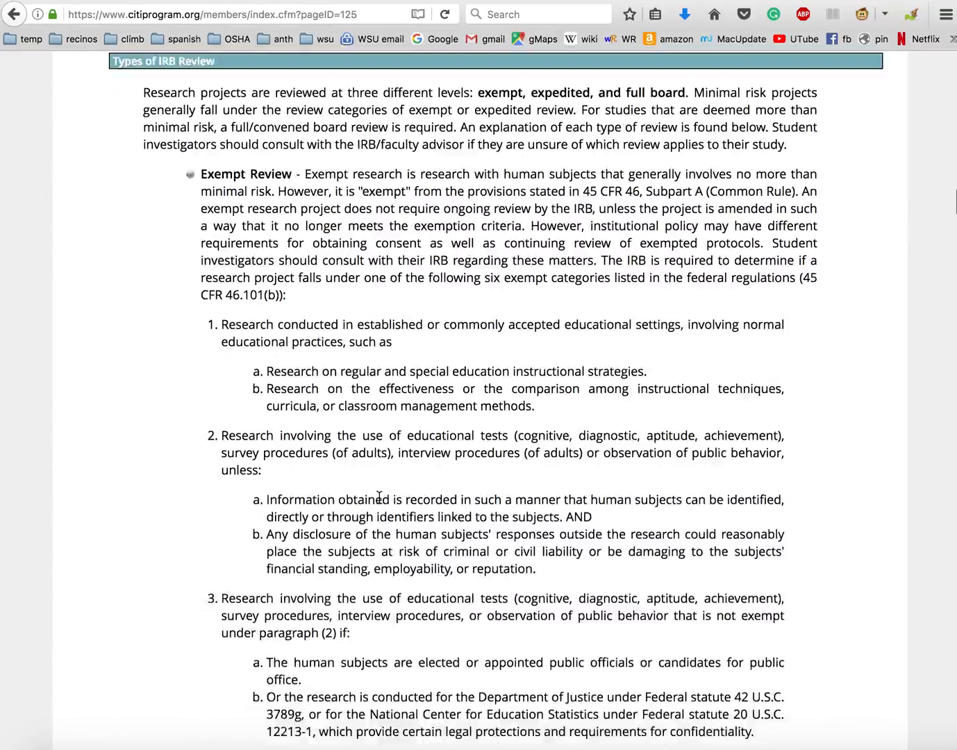
scroll(down, 3)
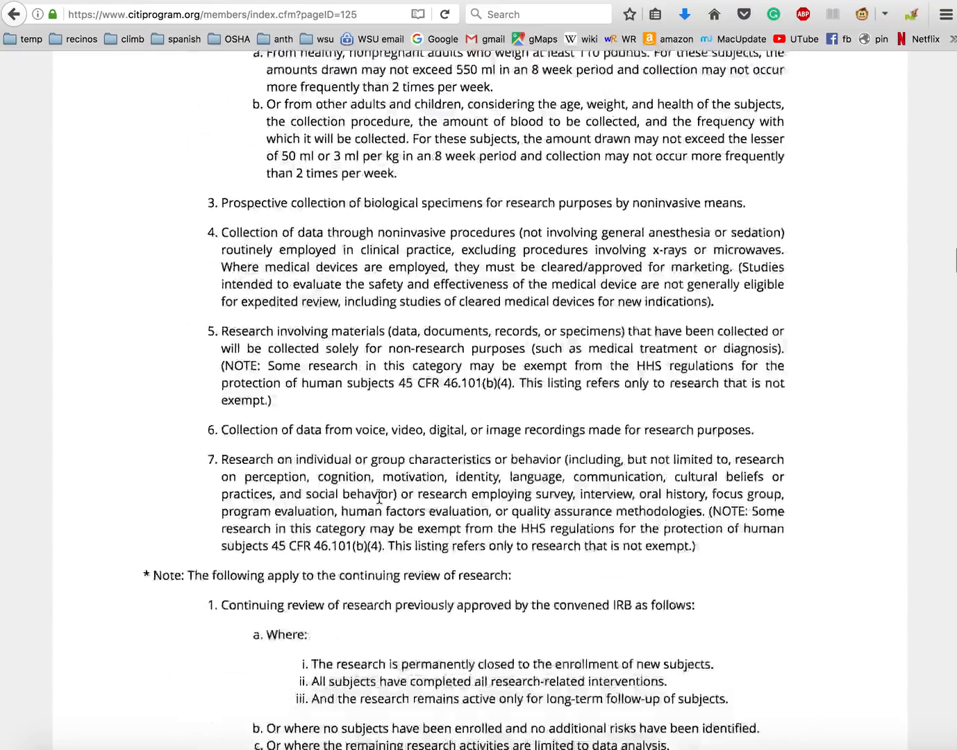
scroll(down, 3)
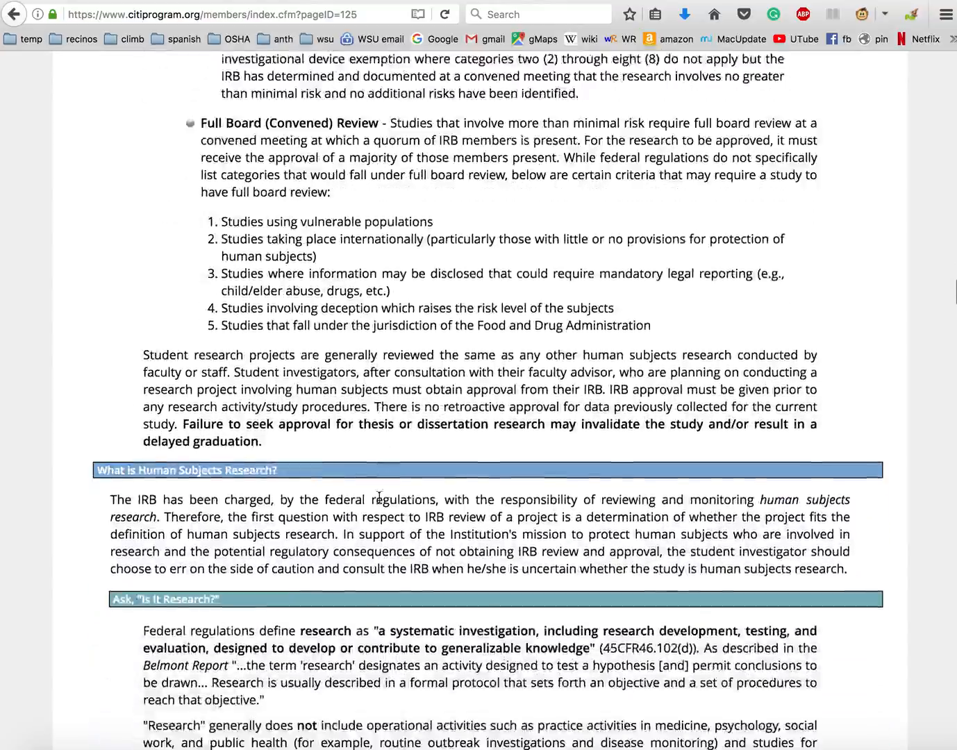
scroll(down, 3)
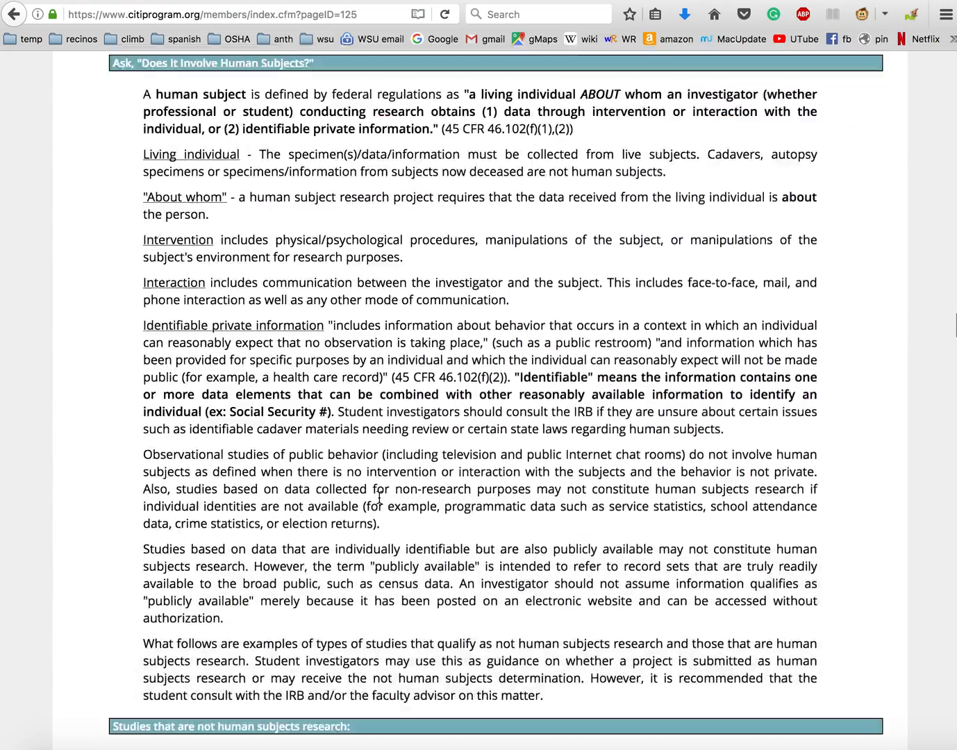
scroll(down, 3)
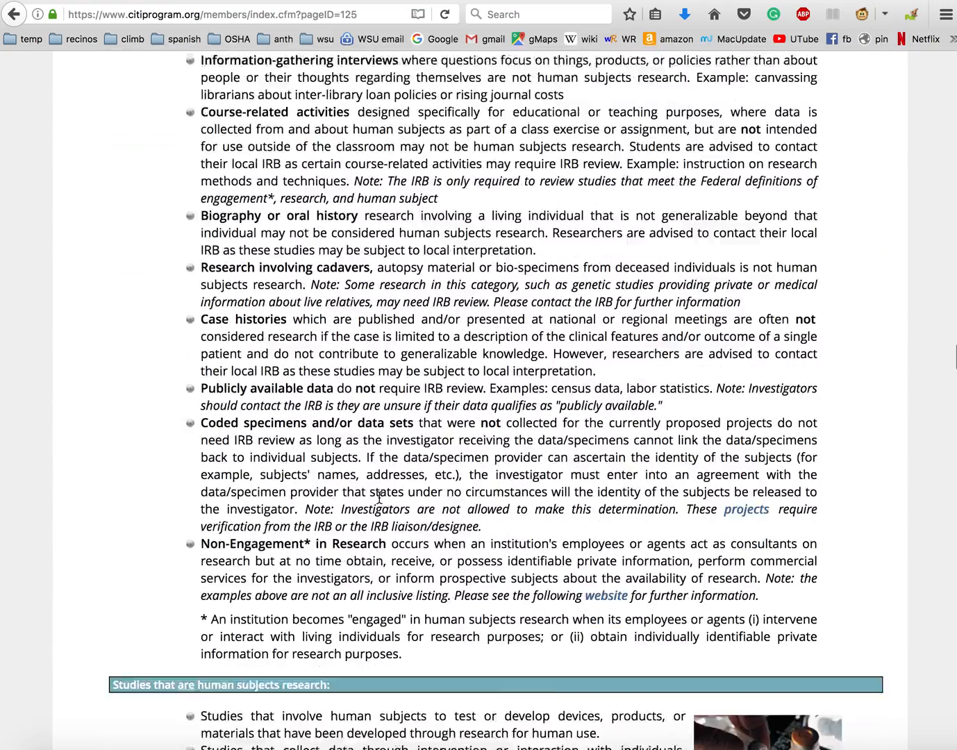
scroll(down, 3)
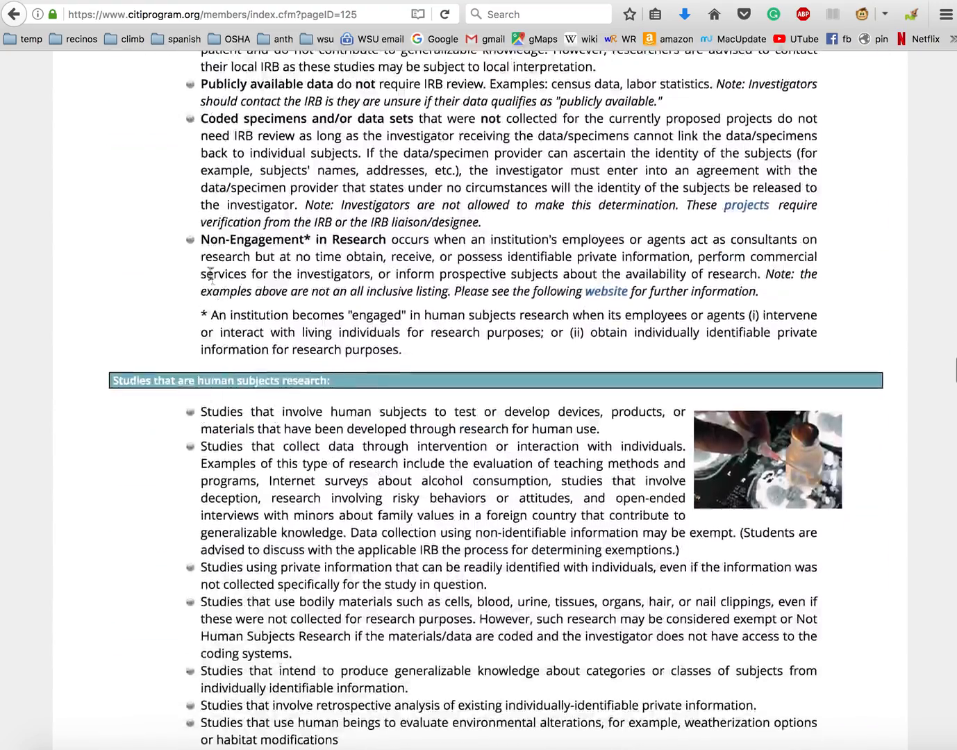
scroll(up, 3)
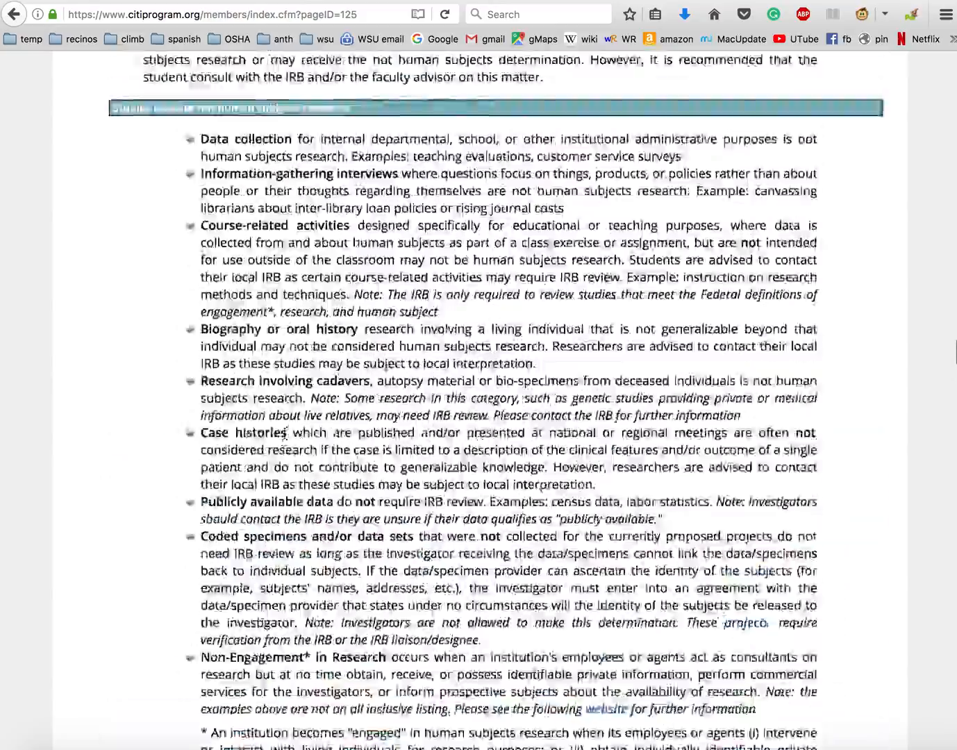
scroll(down, 3)
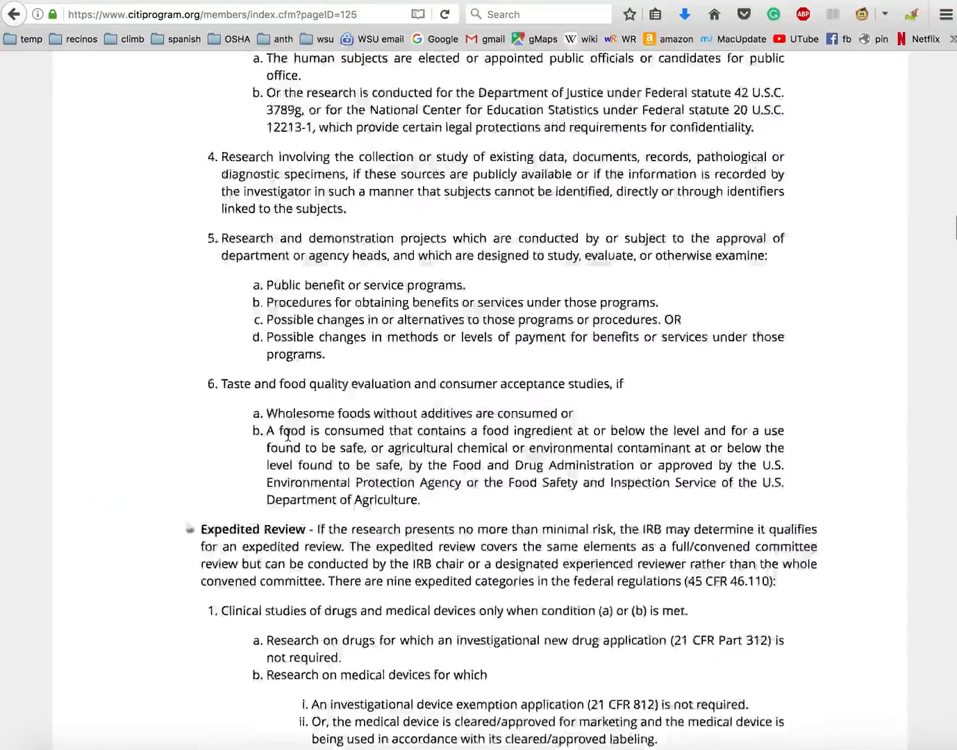
scroll(up, 3)
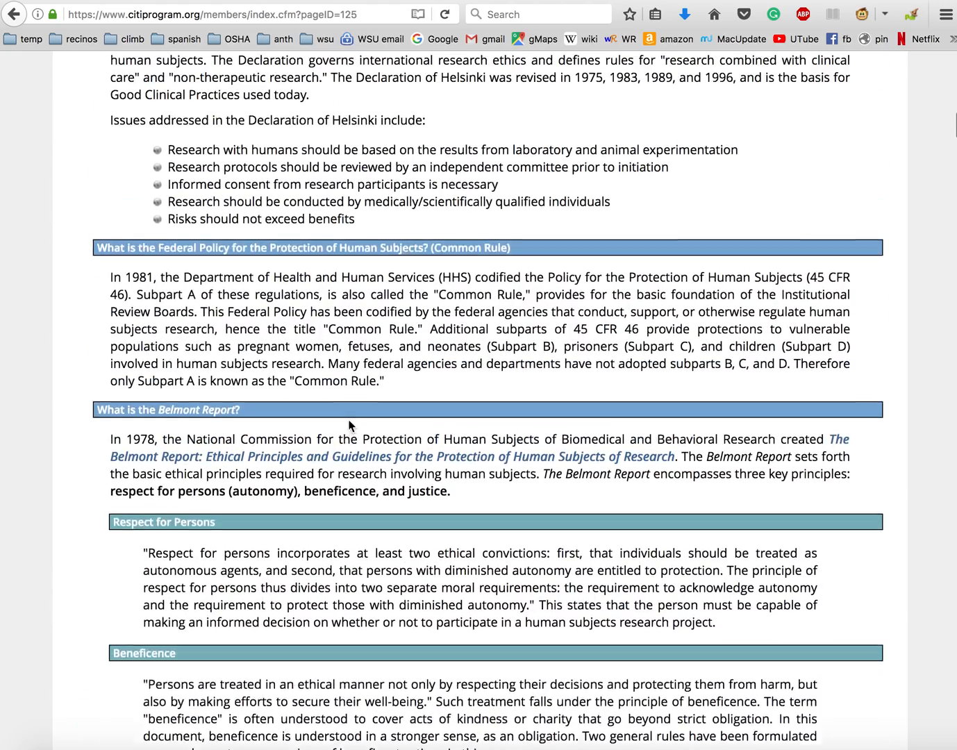
scroll(up, 3)
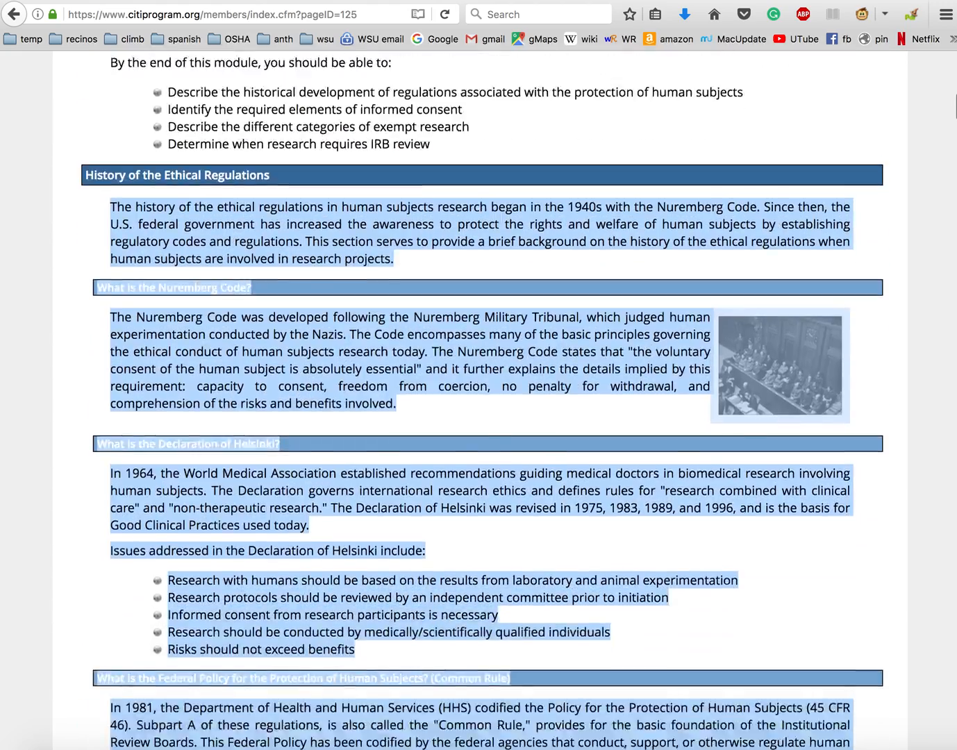
scroll(down, 3)
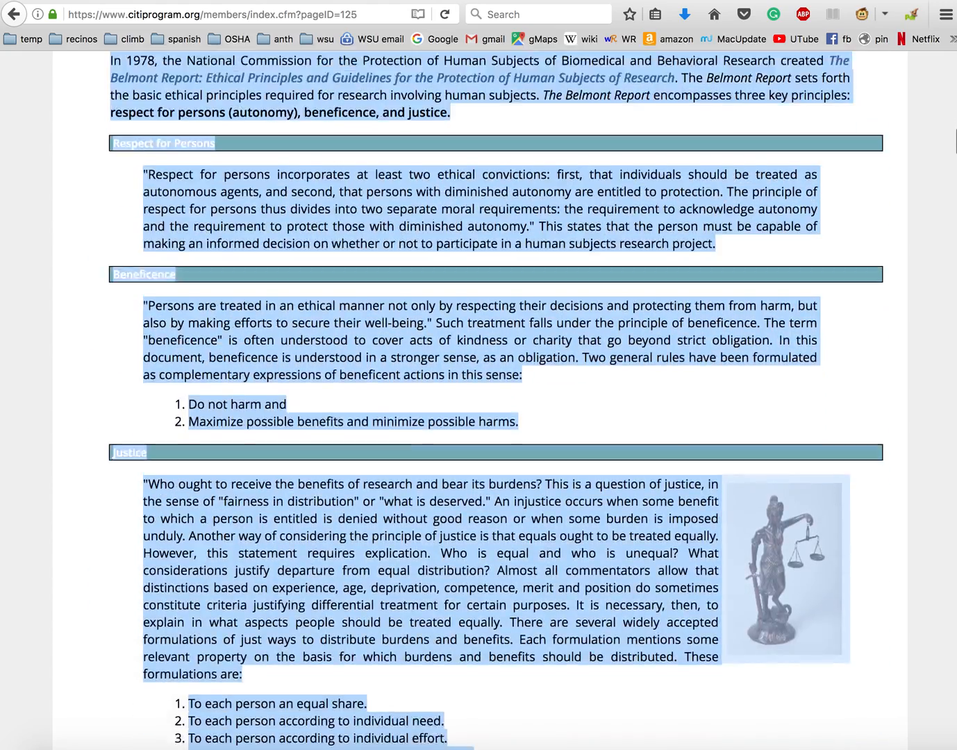
scroll(down, 3)
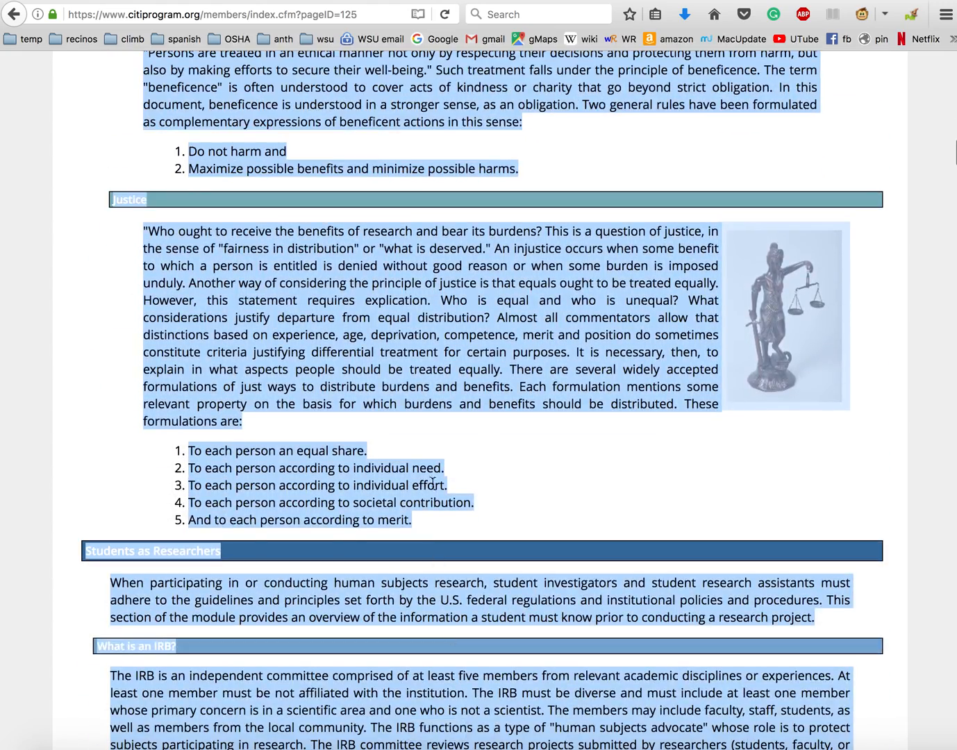
scroll(down, 3)
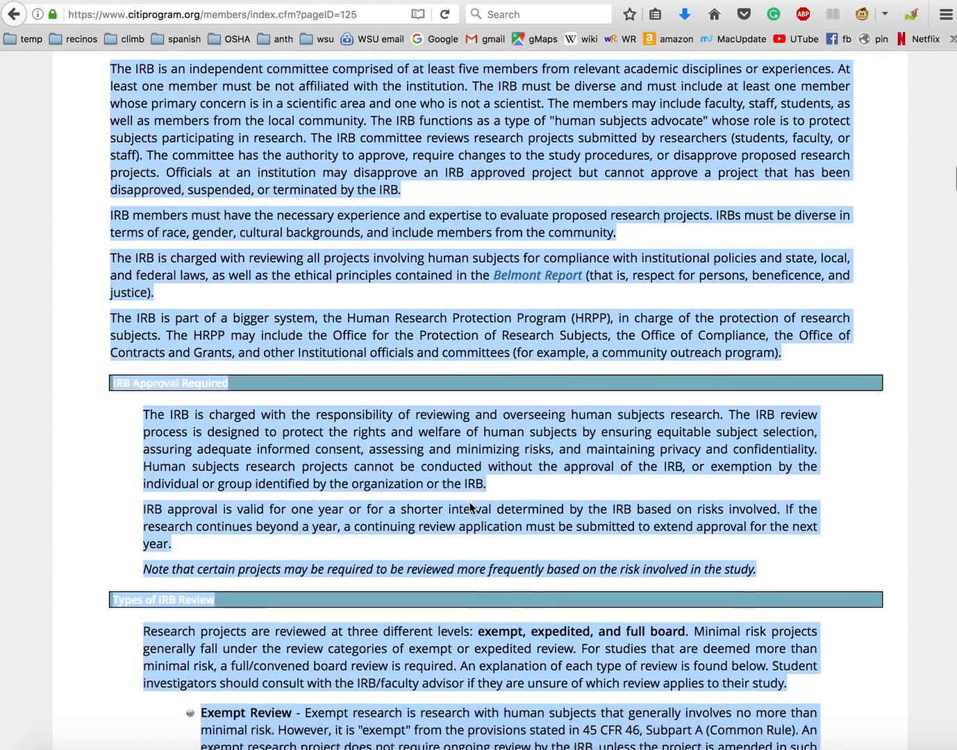
scroll(down, 3)
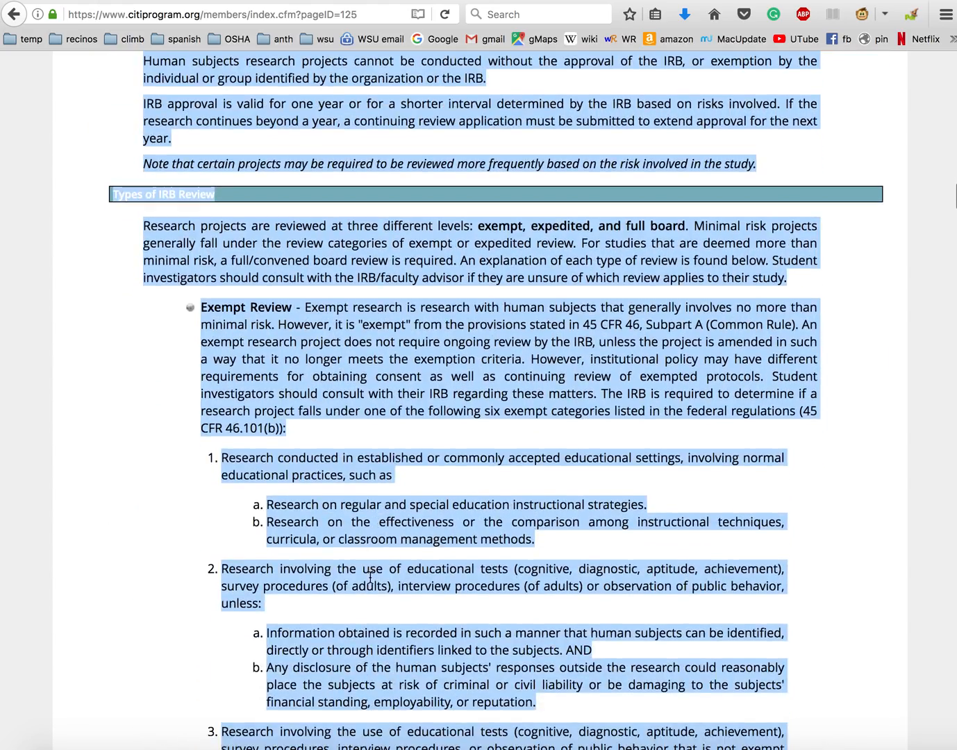
scroll(down, 3)
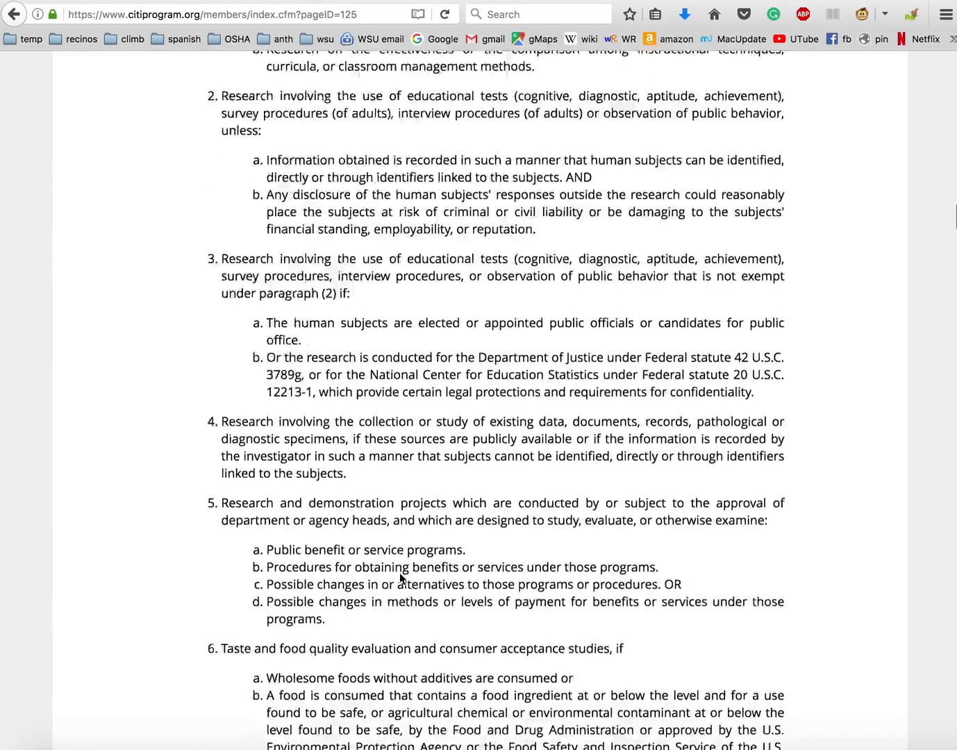
scroll(down, 3)
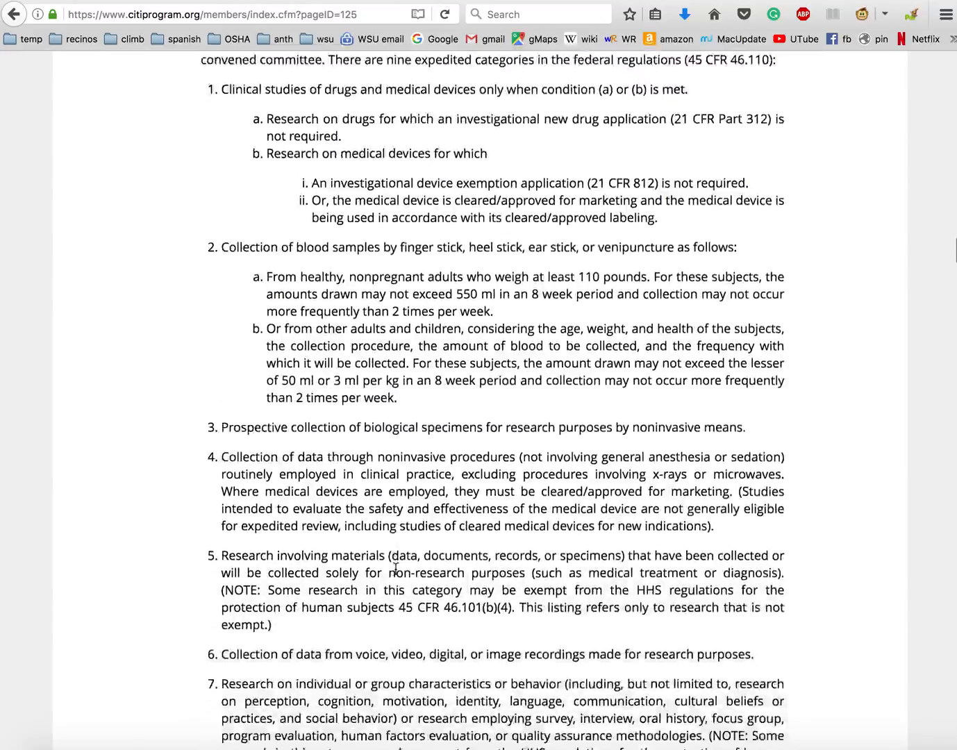
scroll(up, 3)
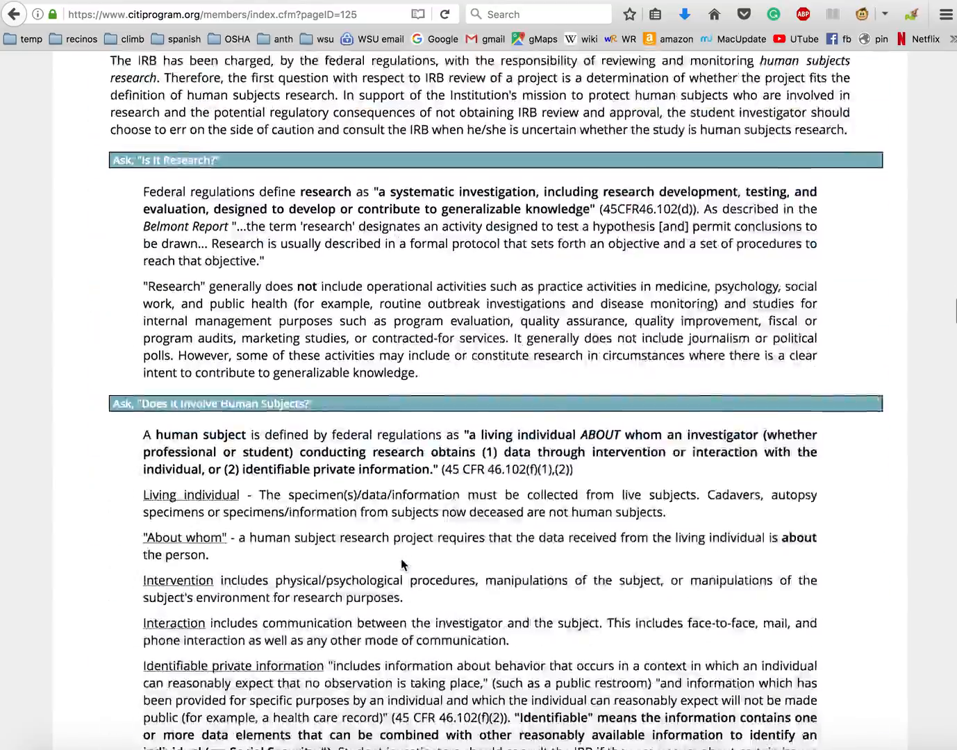
scroll(down, 3)
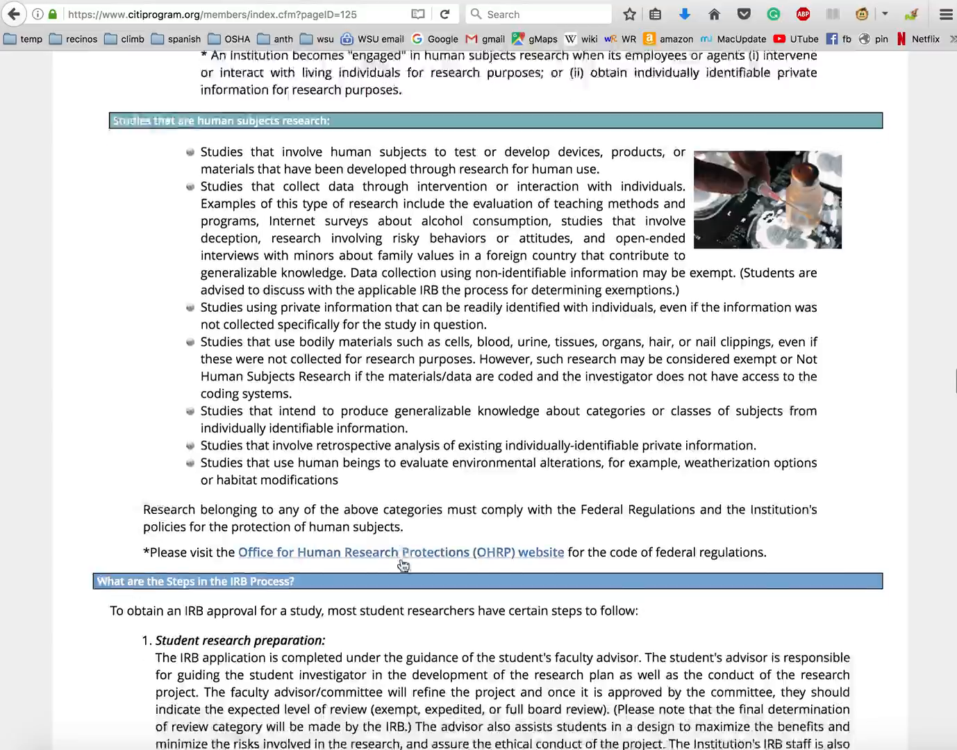
scroll(down, 3)
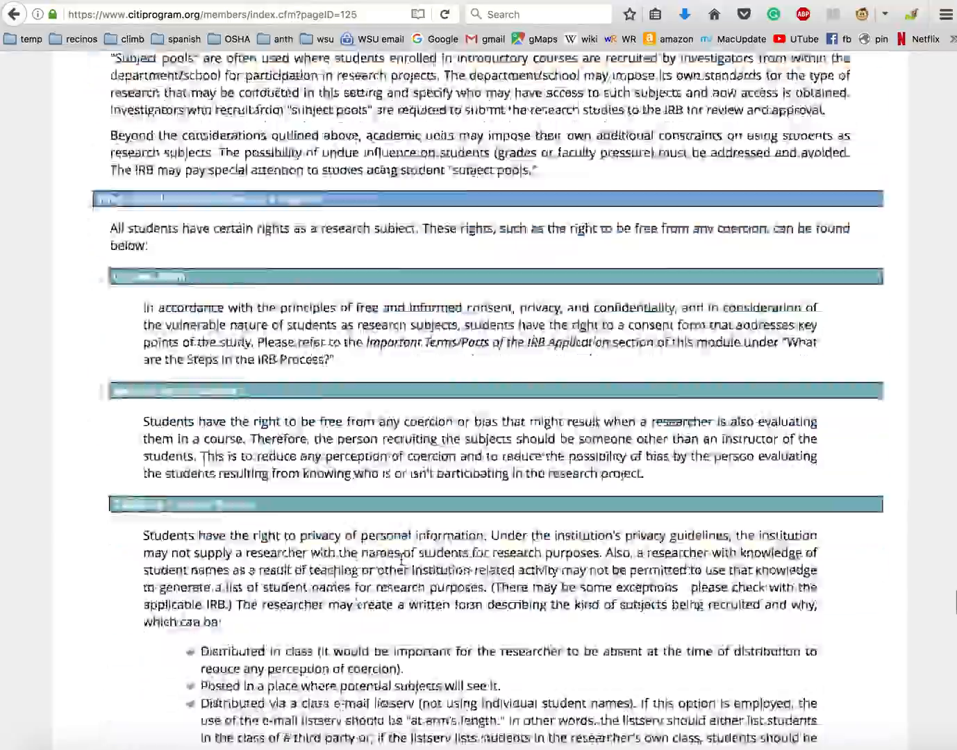
scroll(up, 3)
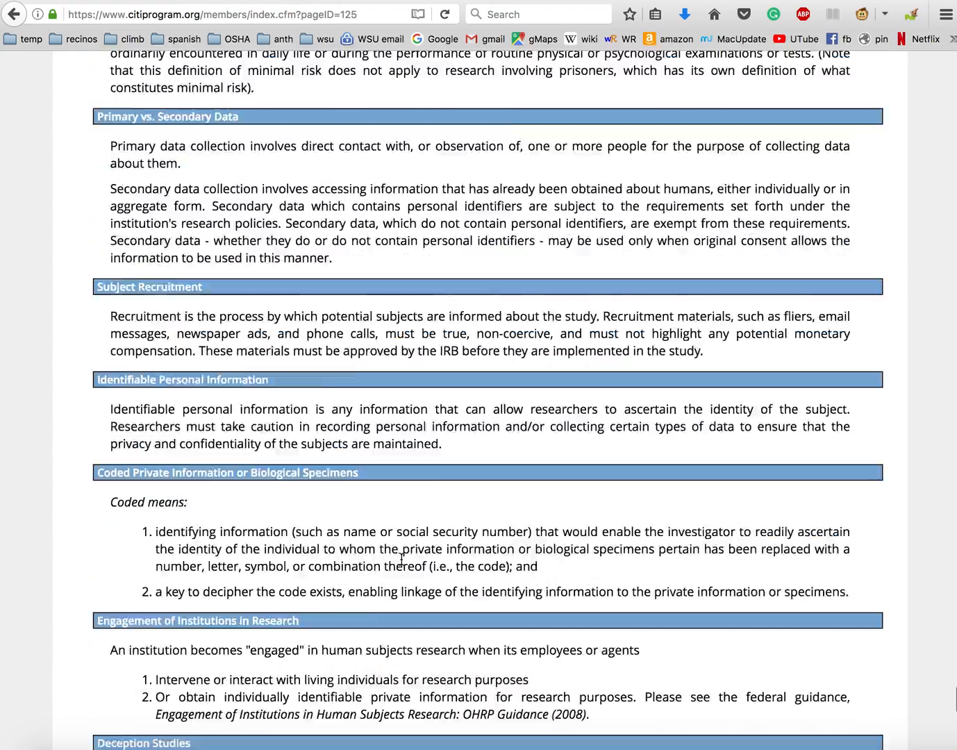
scroll(down, 3)
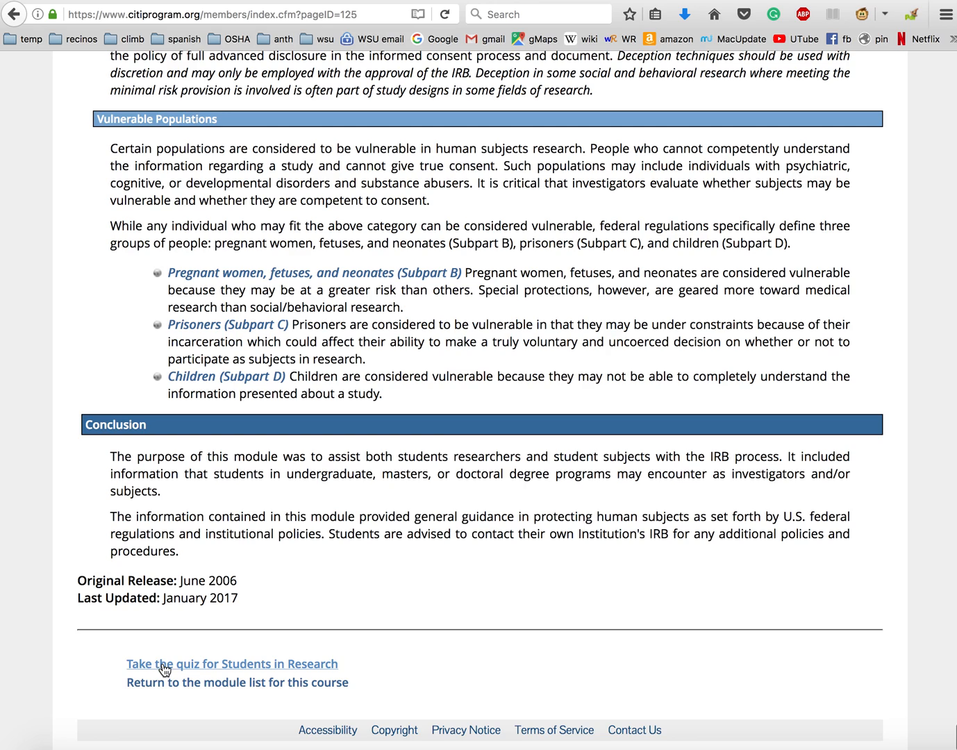
mouse_move(281, 671)
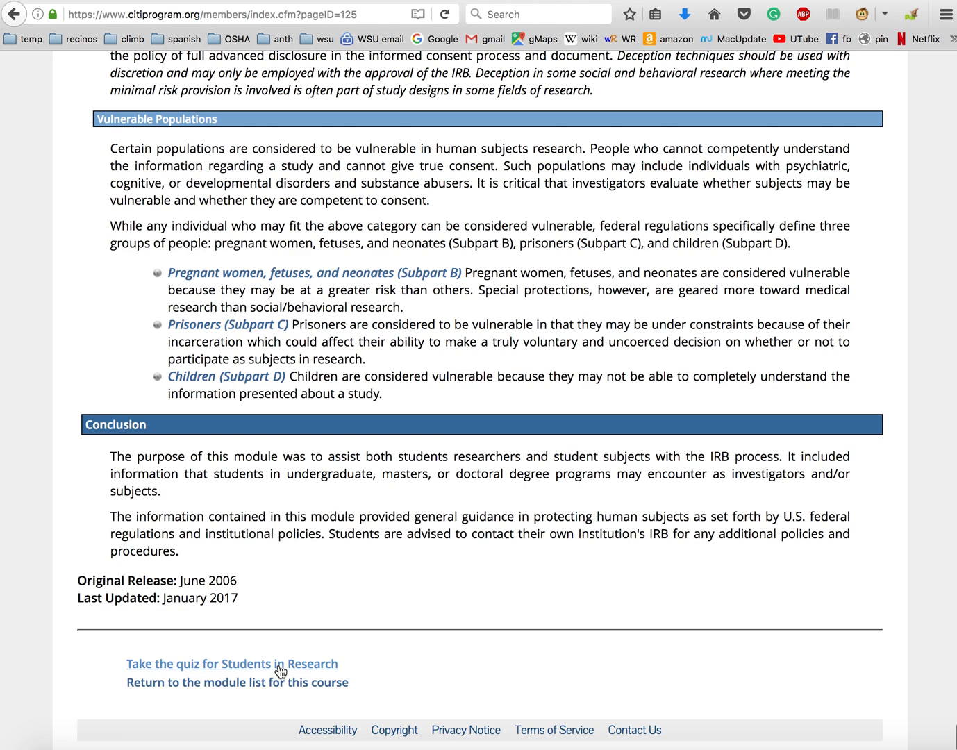
mouse_move(285, 672)
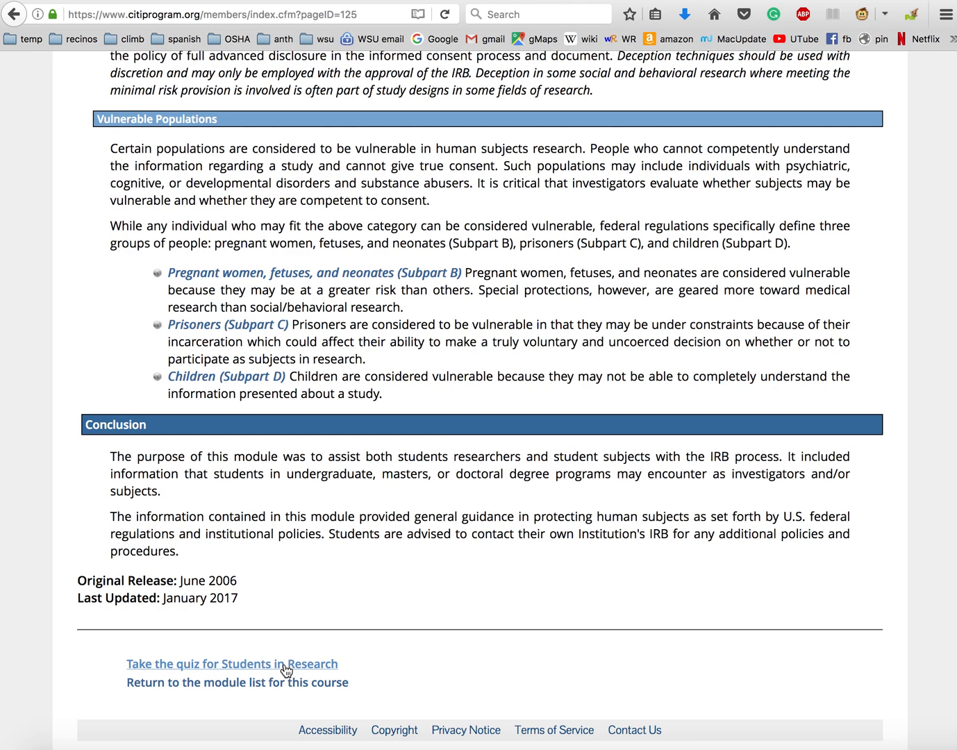
mouse_move(313, 676)
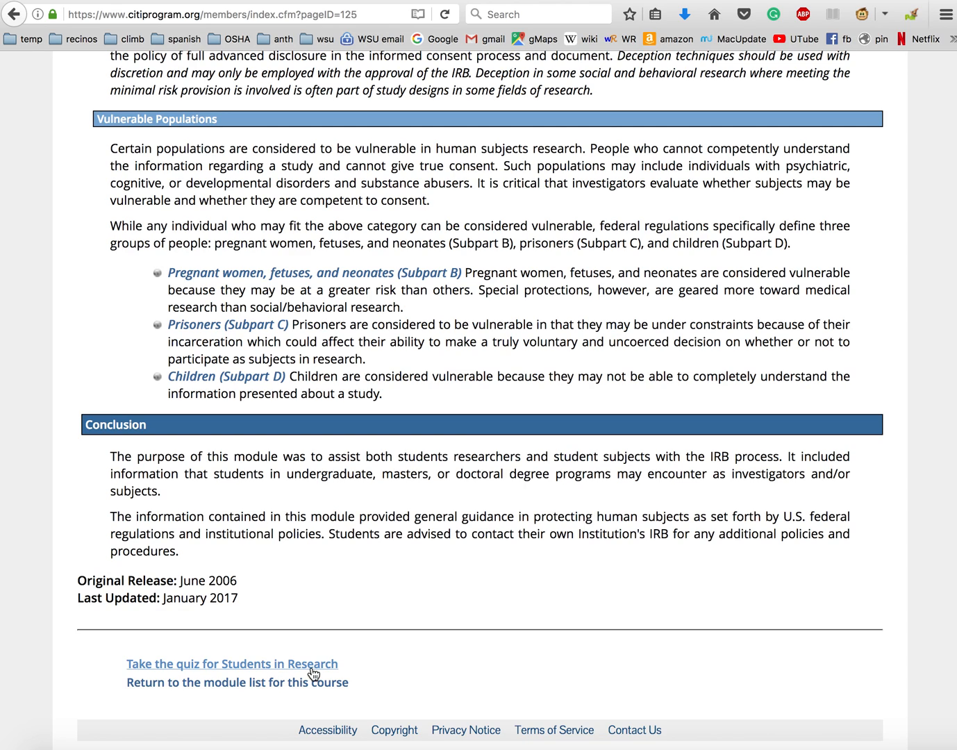
mouse_move(306, 672)
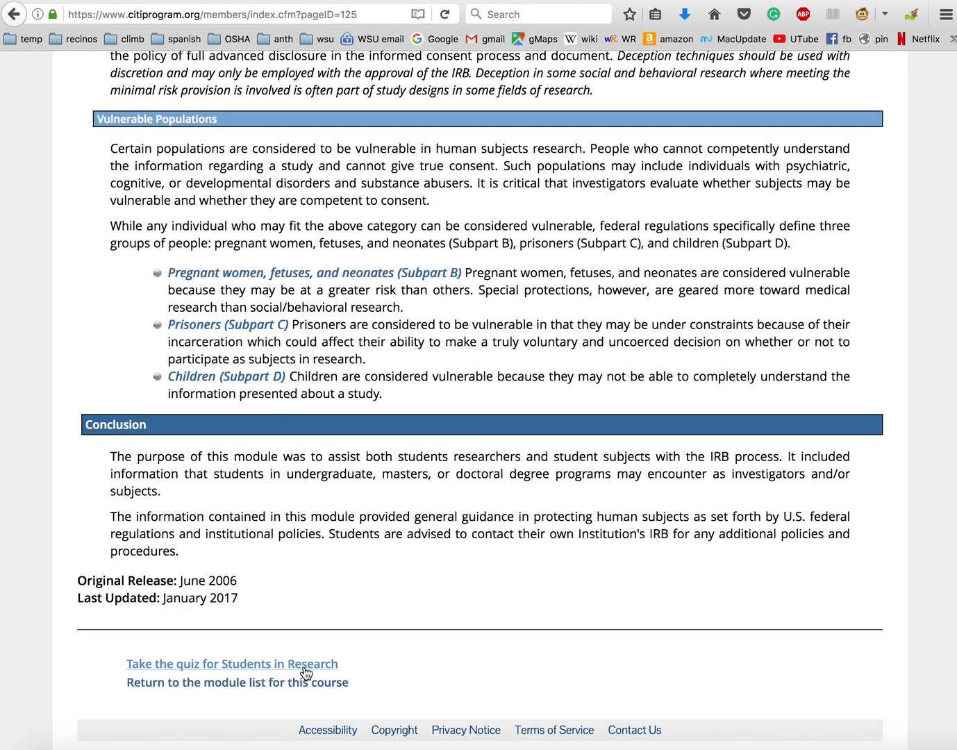
mouse_move(371, 669)
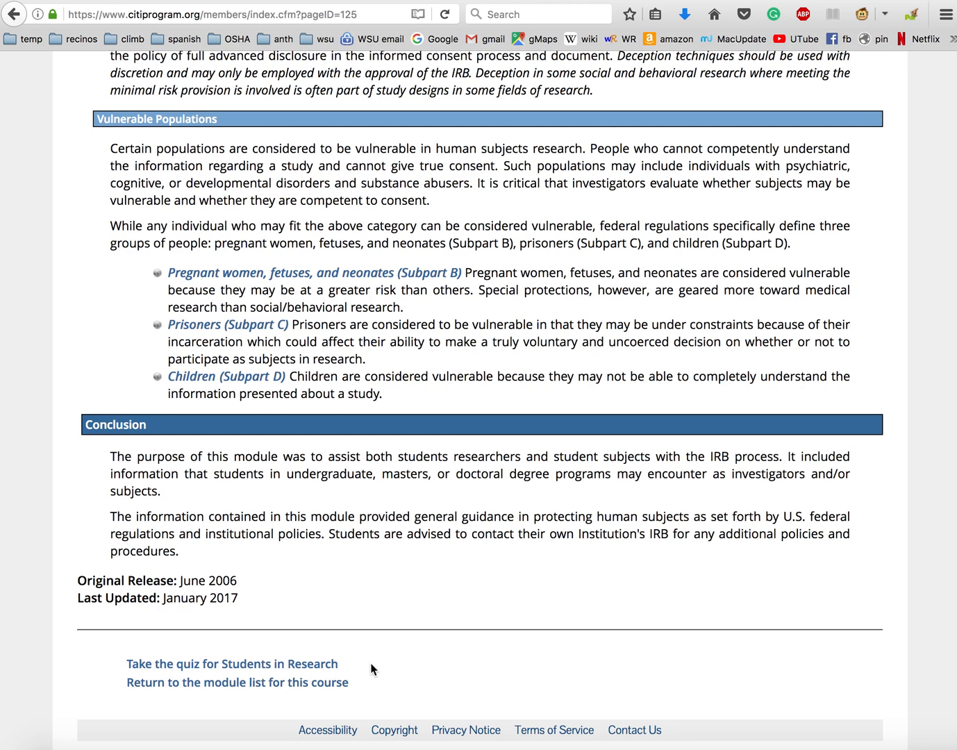
mouse_move(404, 666)
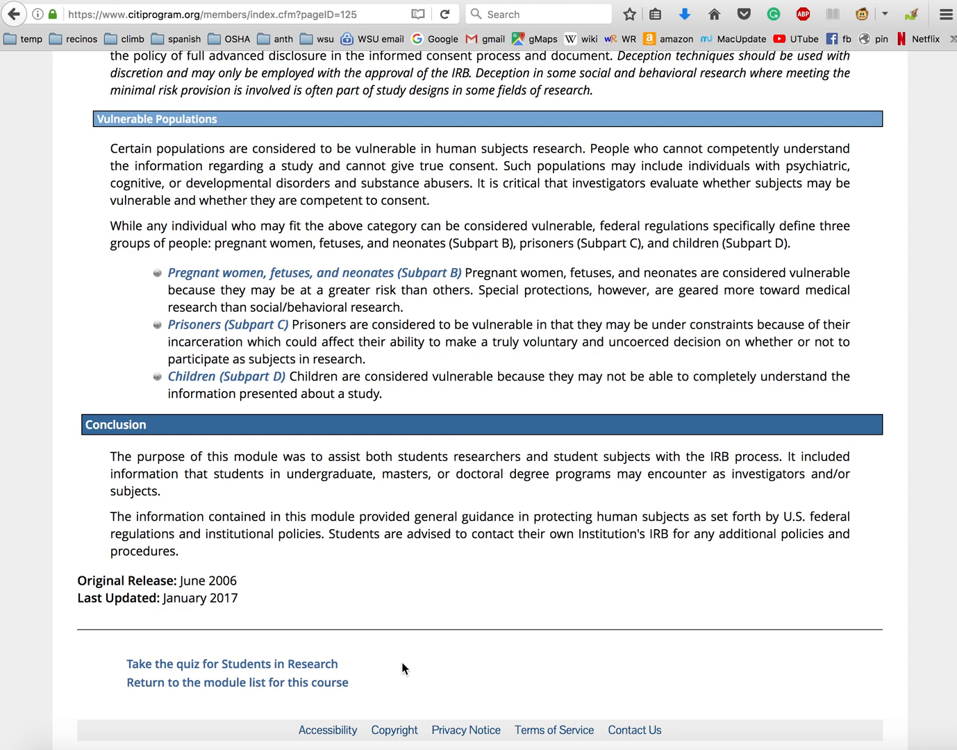